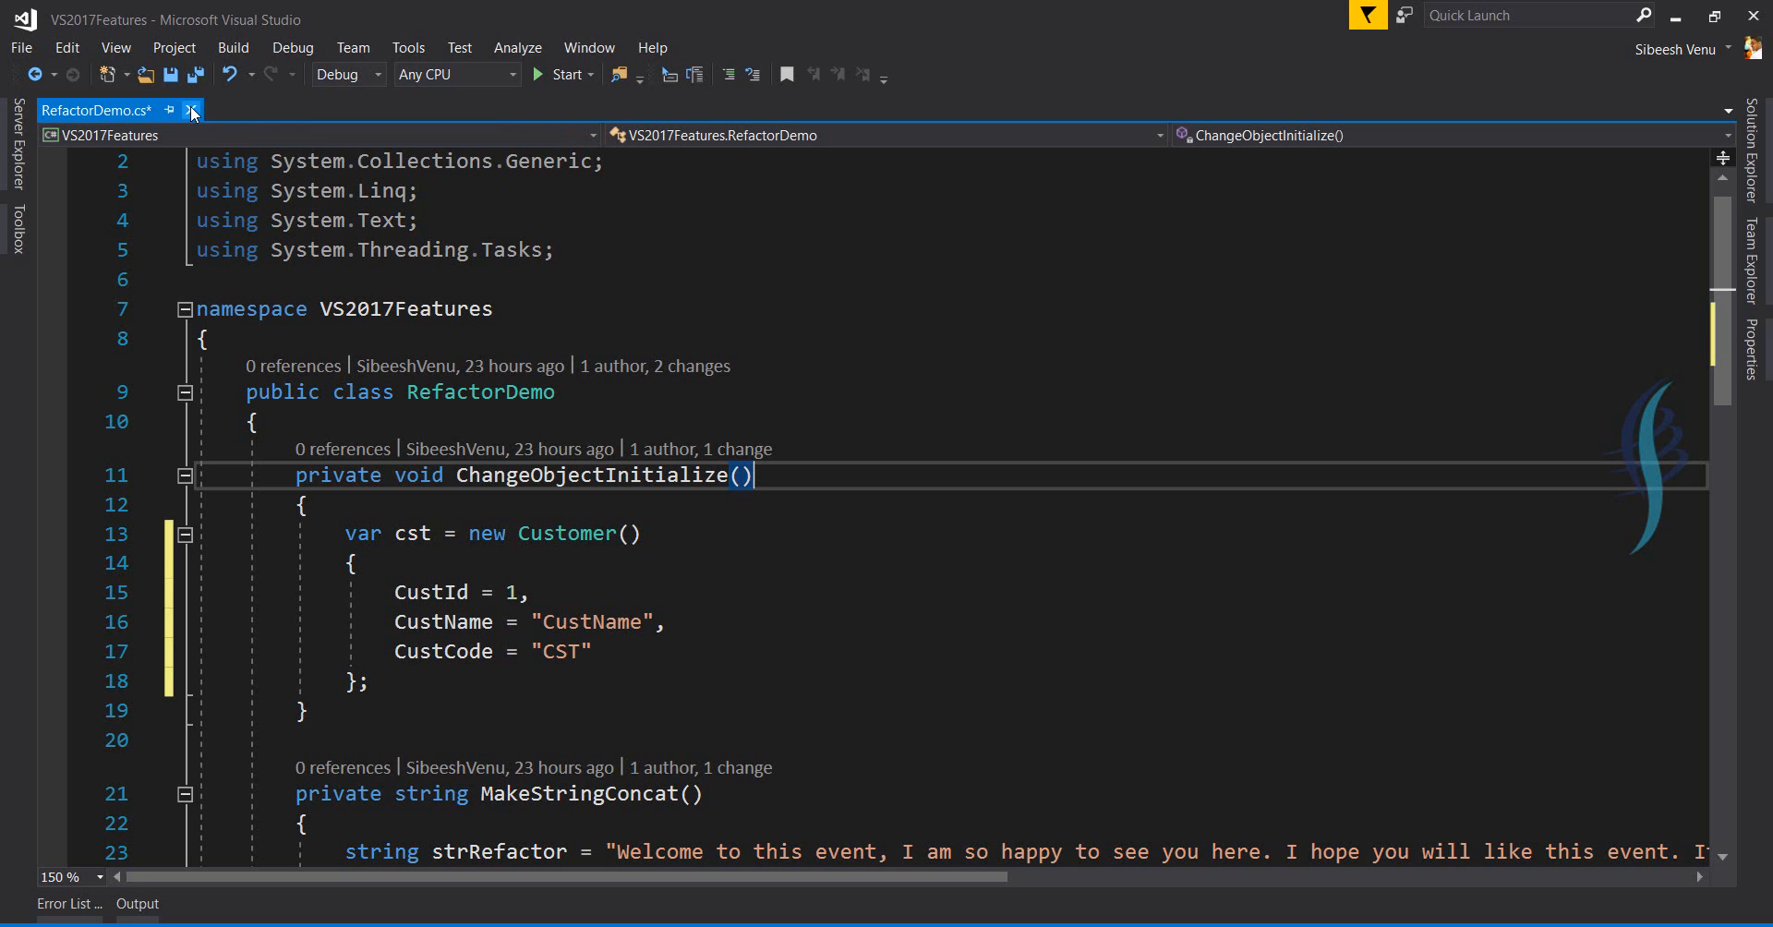
Close RefactorDemo.cs without saving and reopen it from Solution Explorer.
{"action": "left_click", "coordinate": [192, 110]}
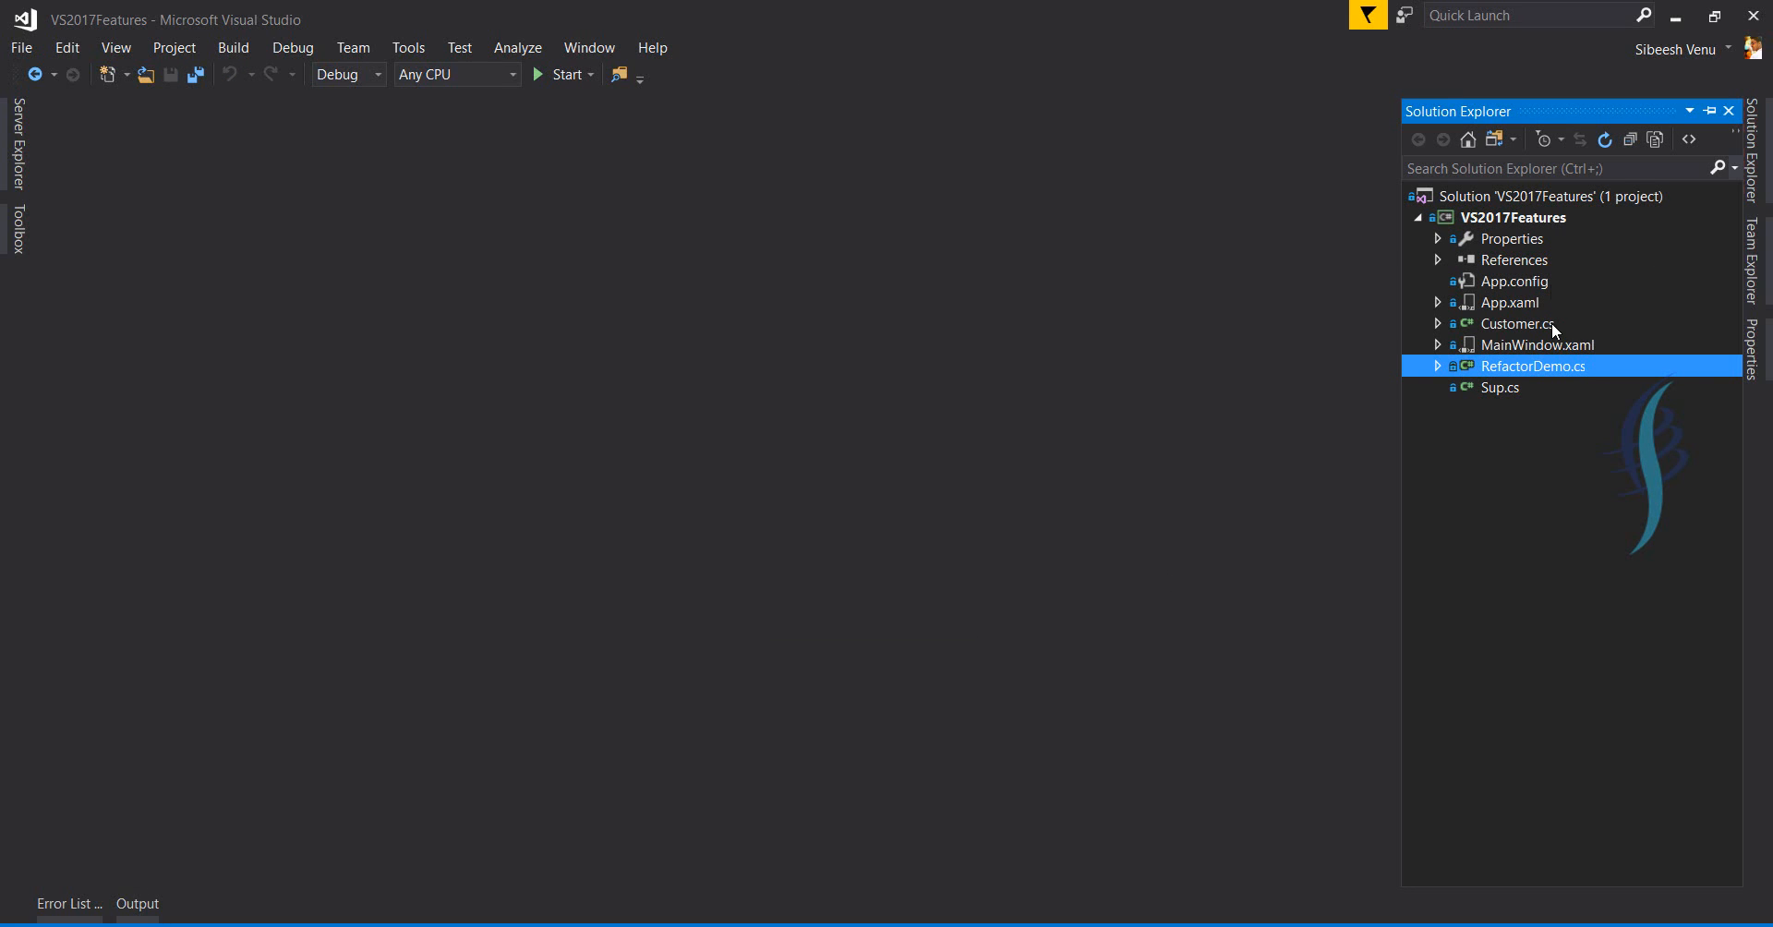
{"action": "mouse_move", "coordinate": [1543, 388]}
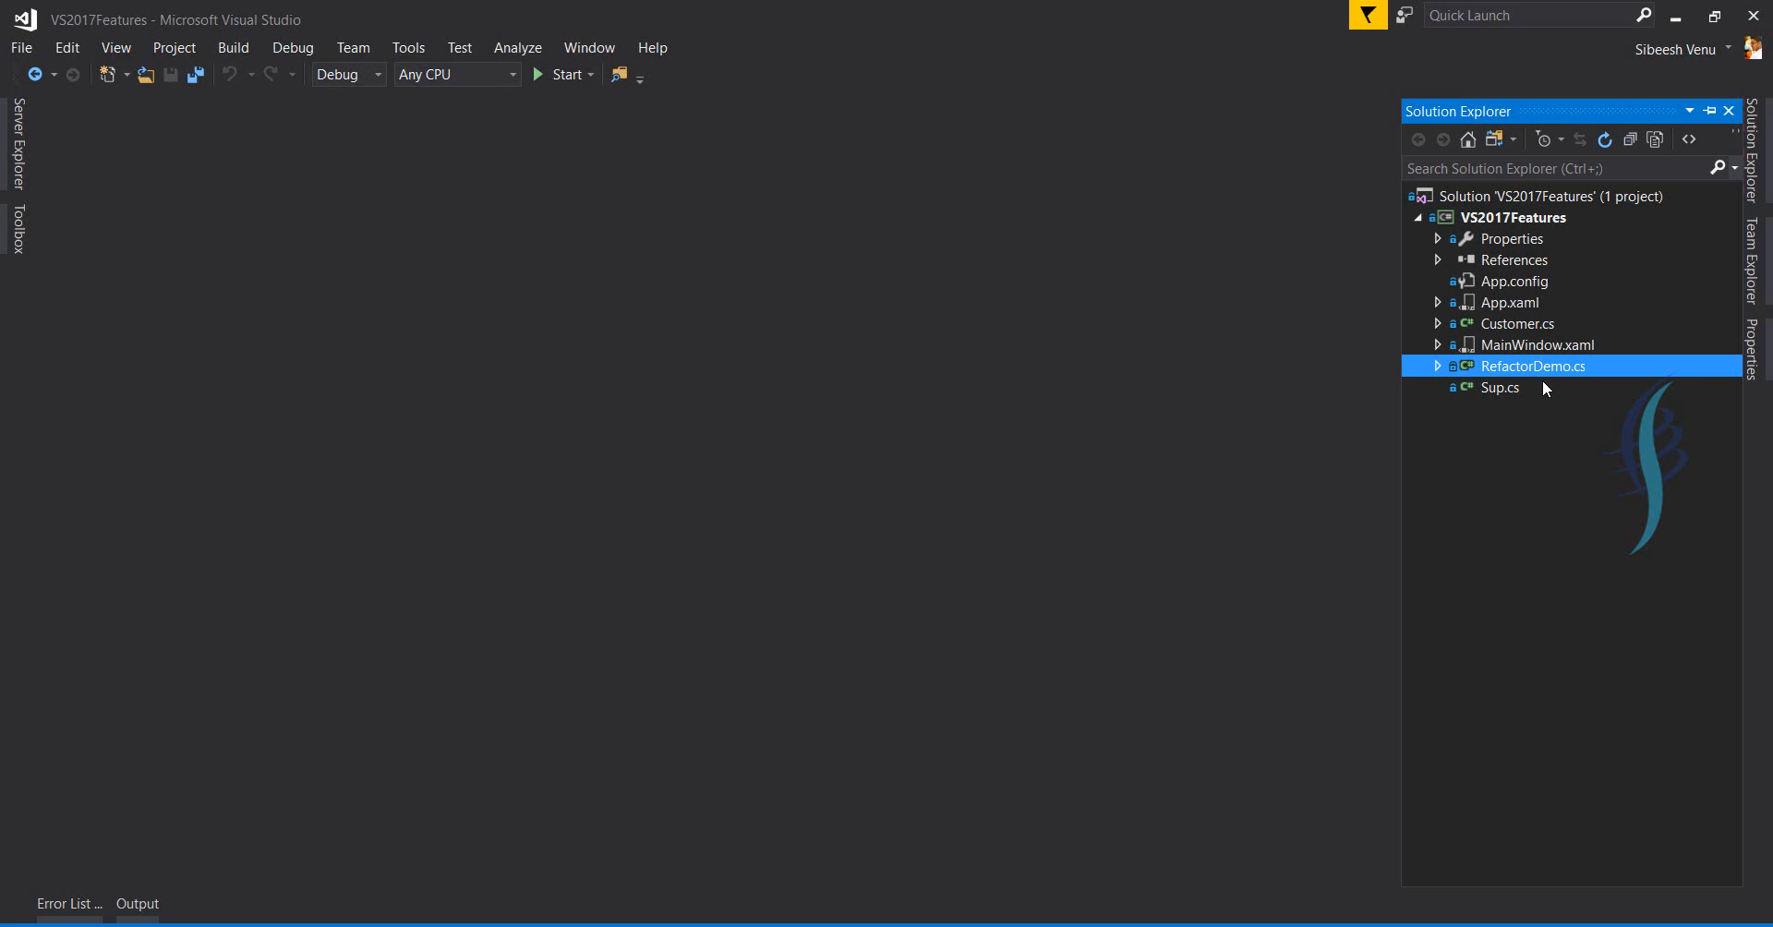
{"action": "mouse_move", "coordinate": [1521, 375]}
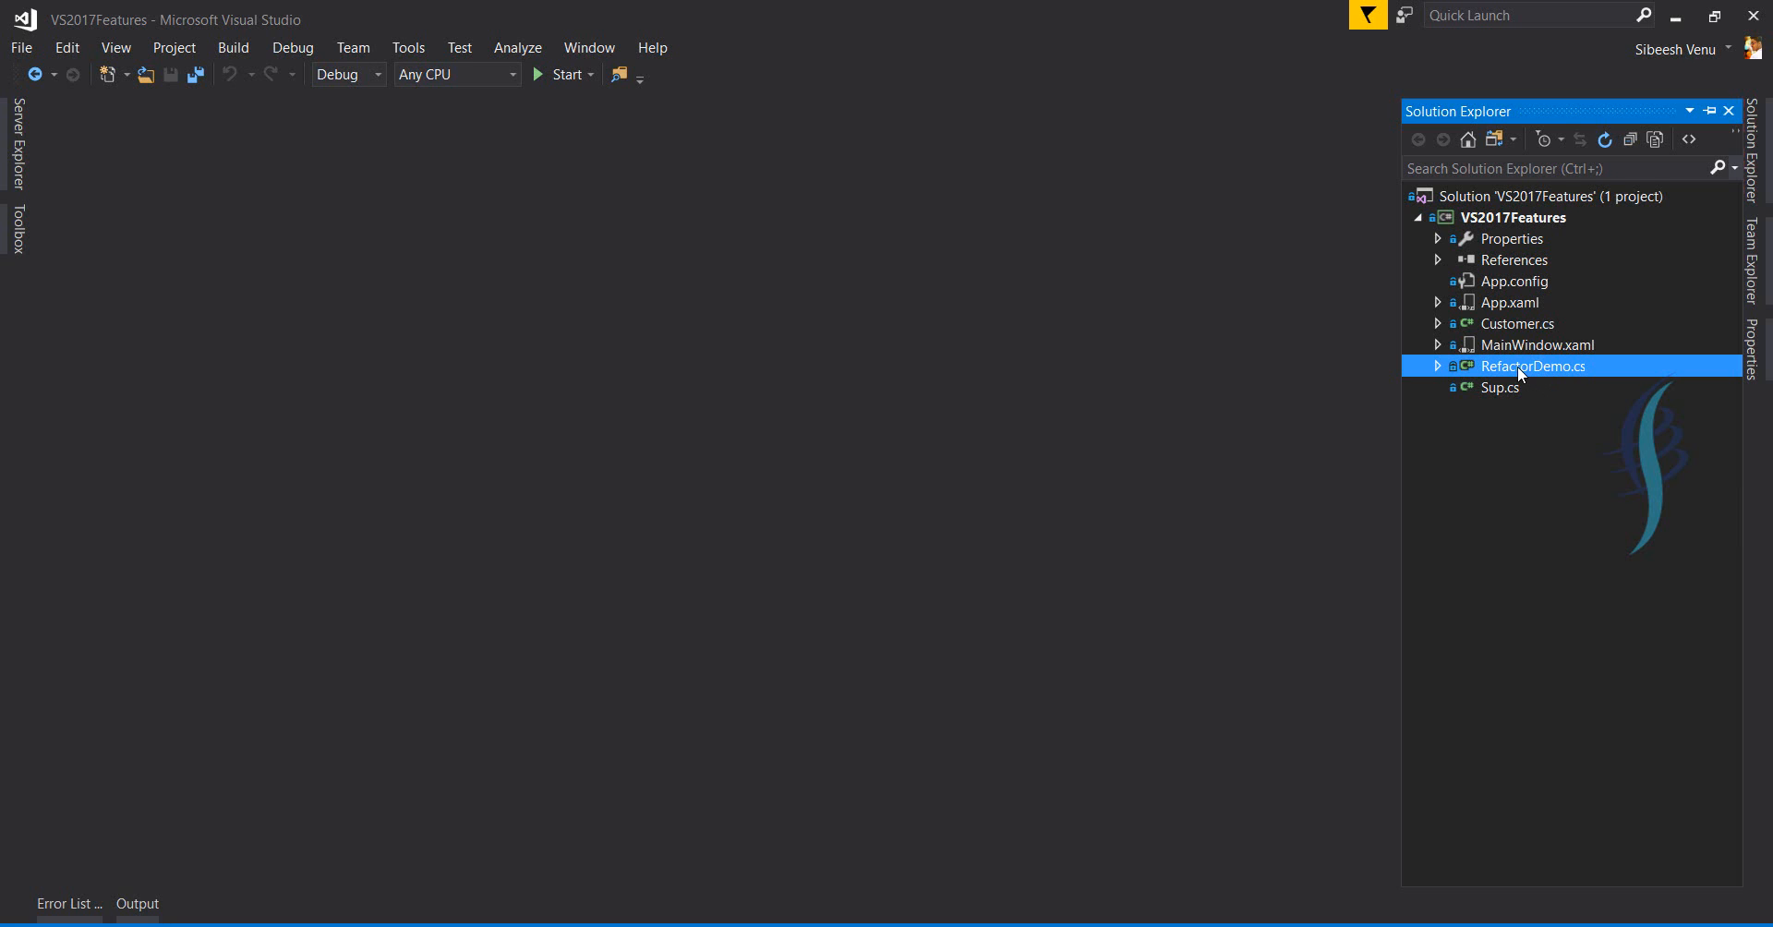
{"action": "double_click", "coordinate": [1535, 365]}
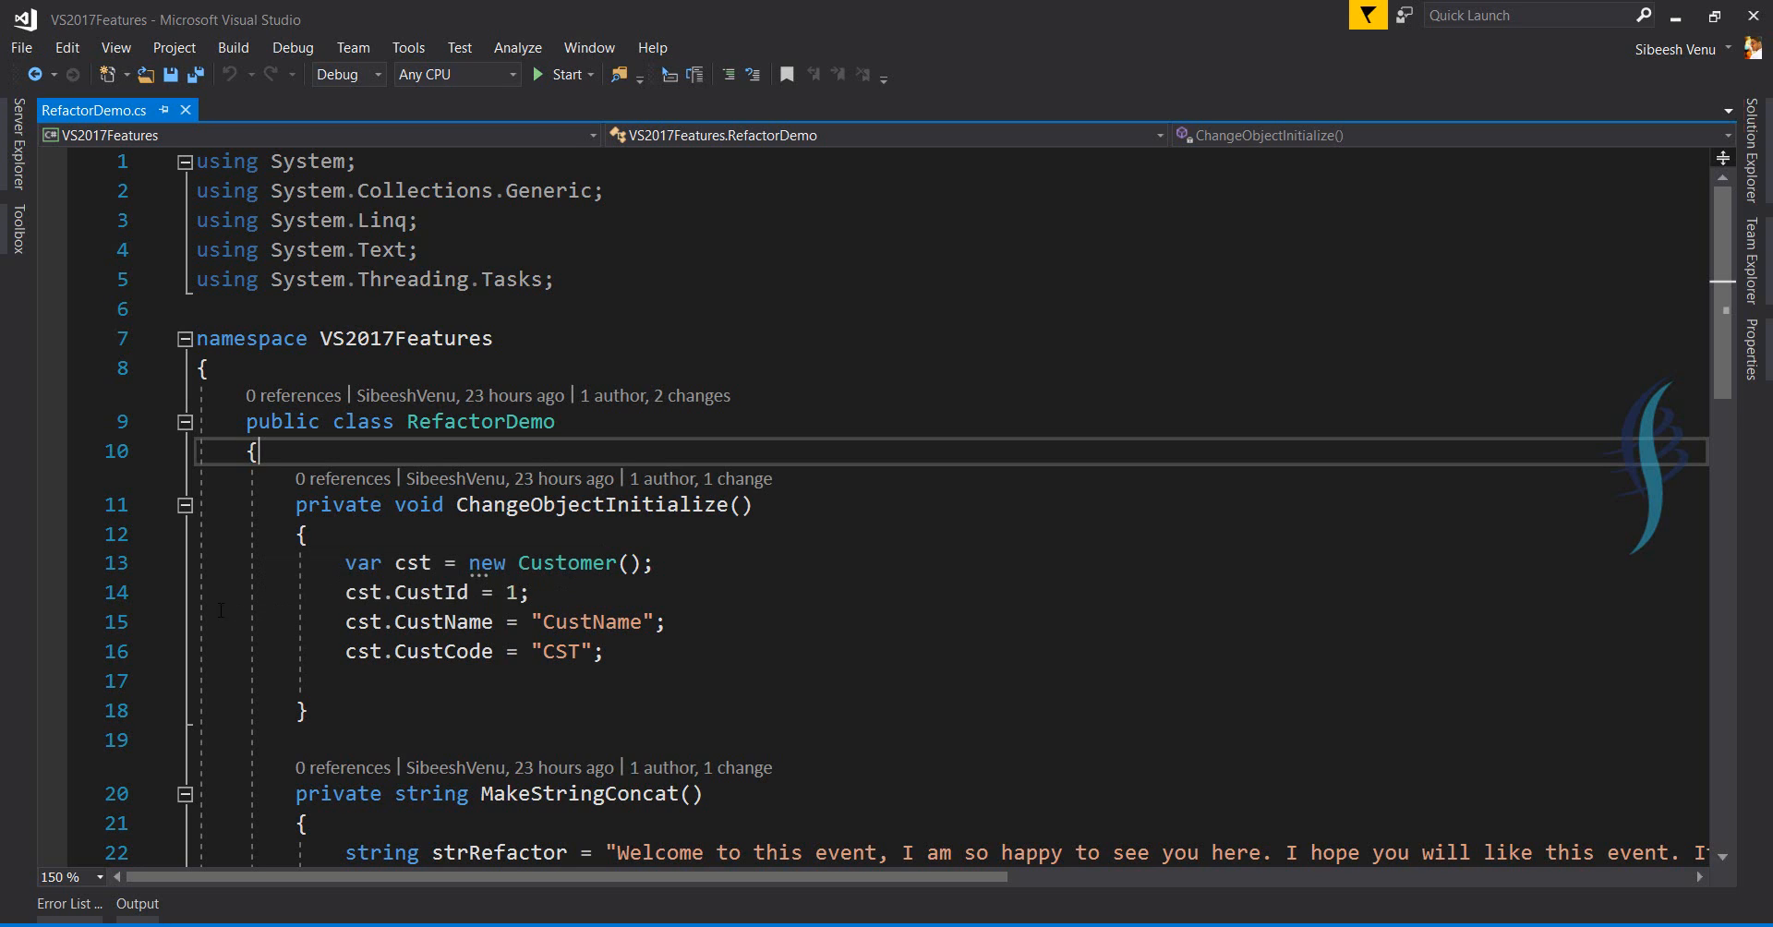
{"action": "mouse_move", "coordinate": [733, 555]}
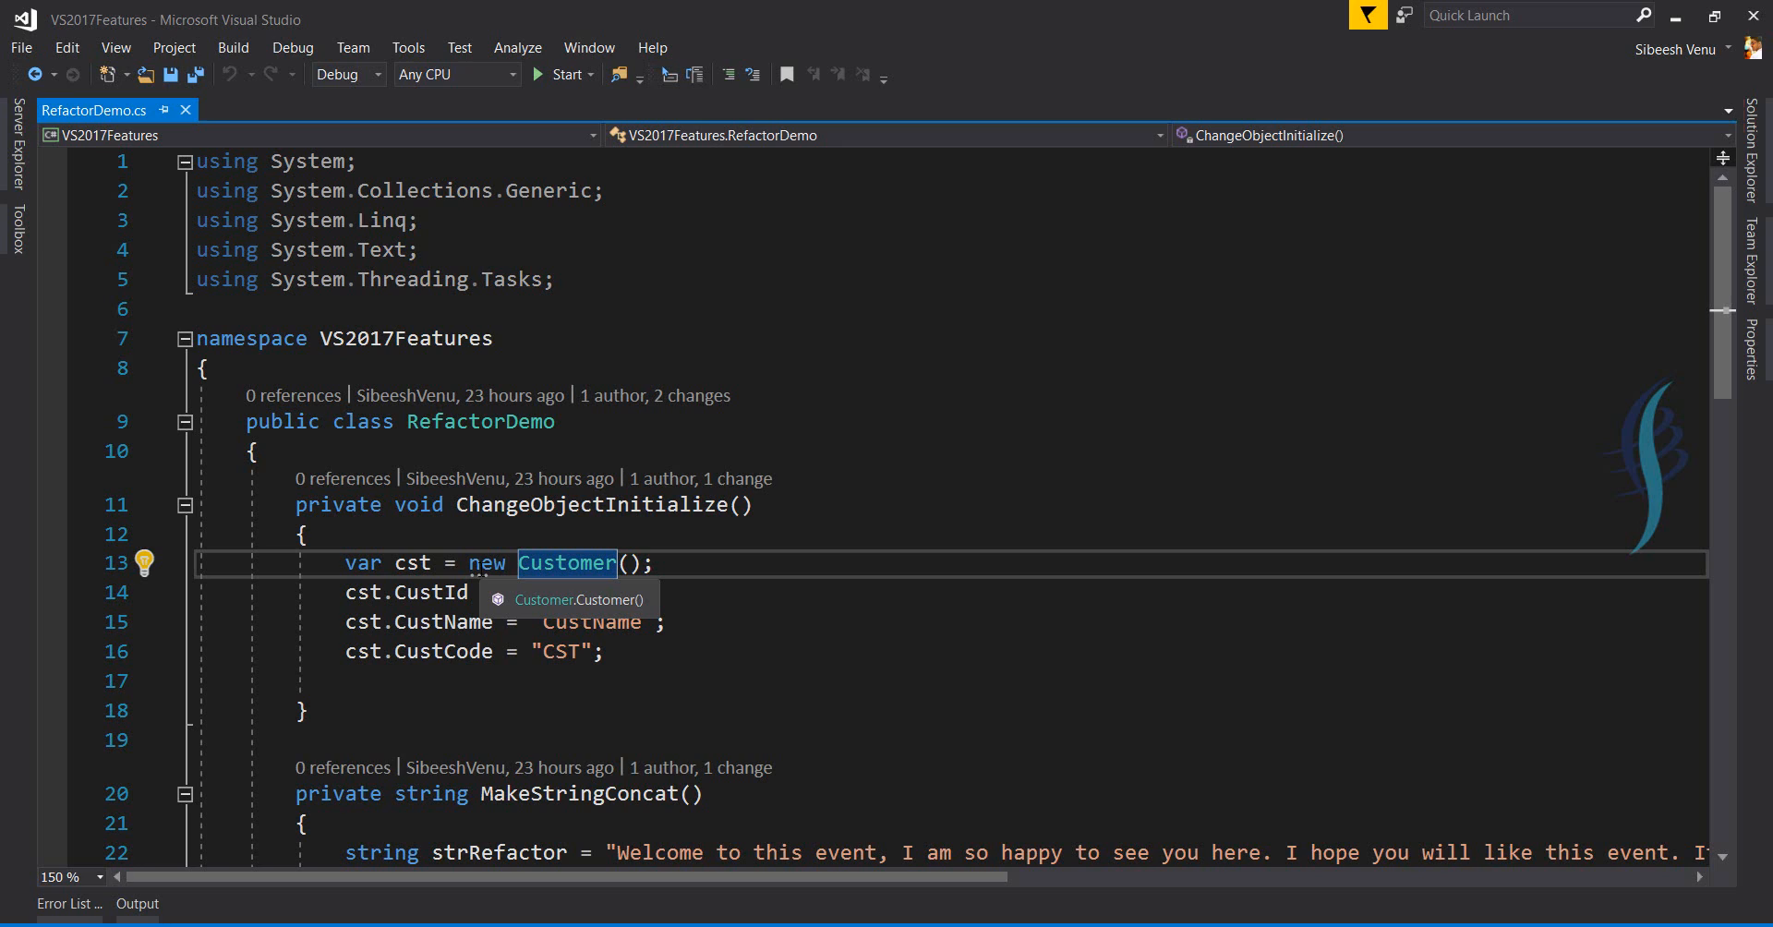
{"action": "mouse_move", "coordinate": [484, 564]}
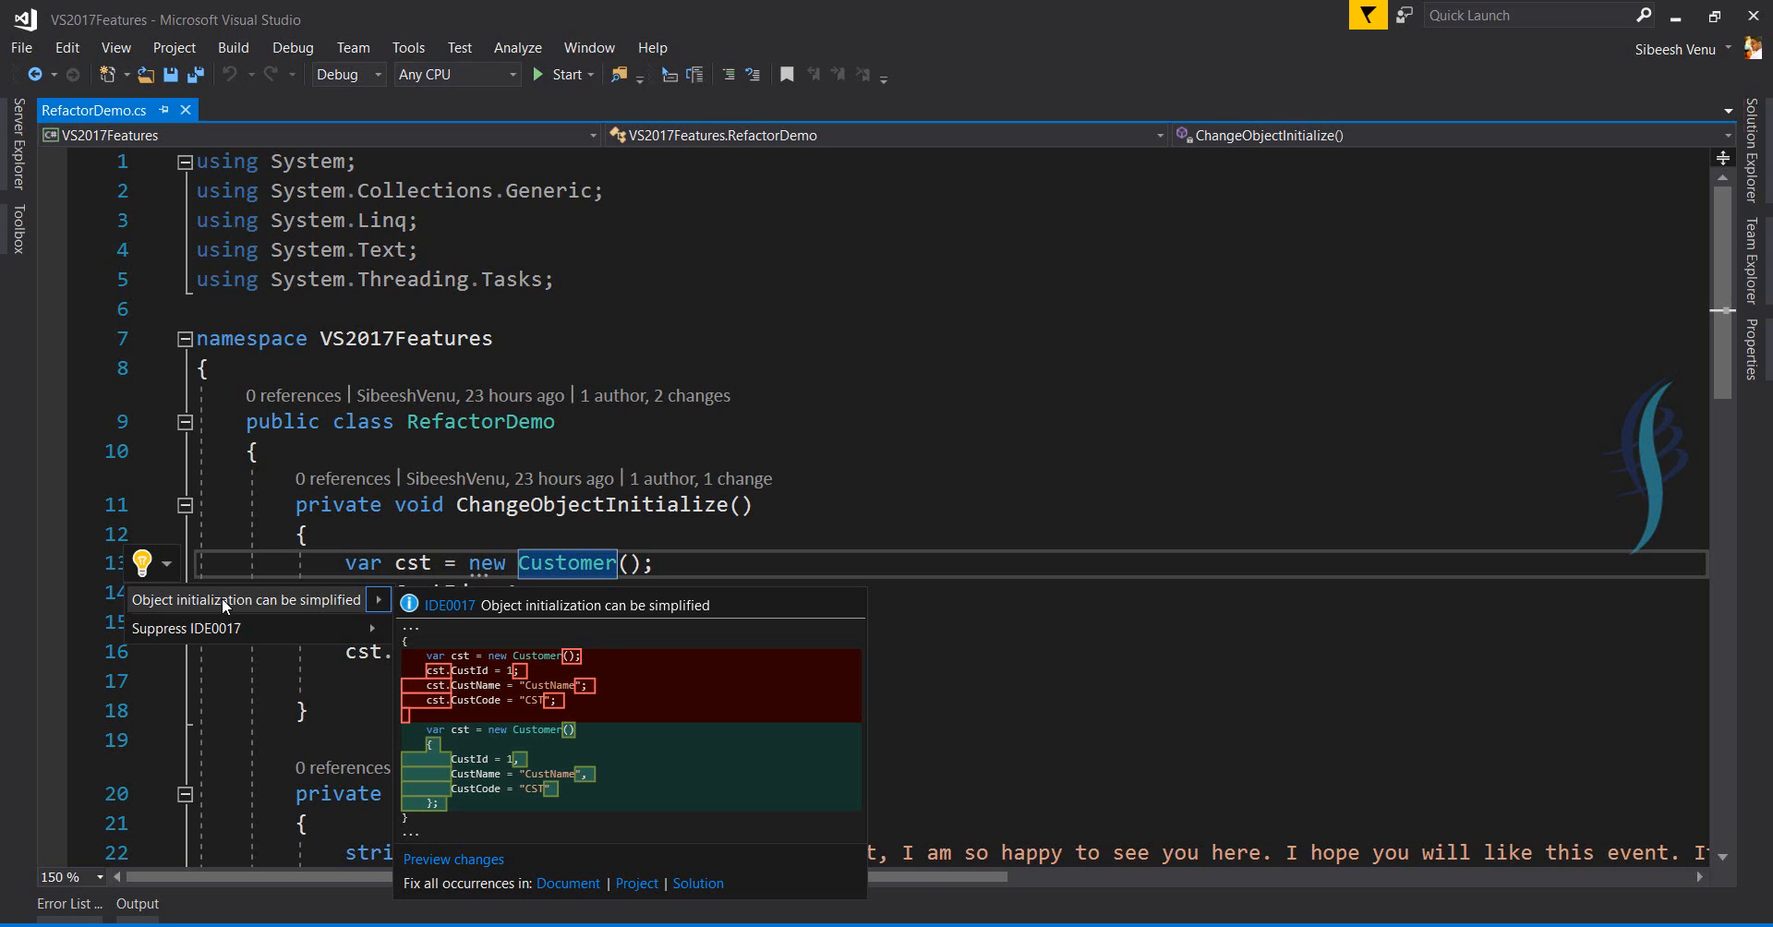
{"action": "mouse_move", "coordinate": [342, 609]}
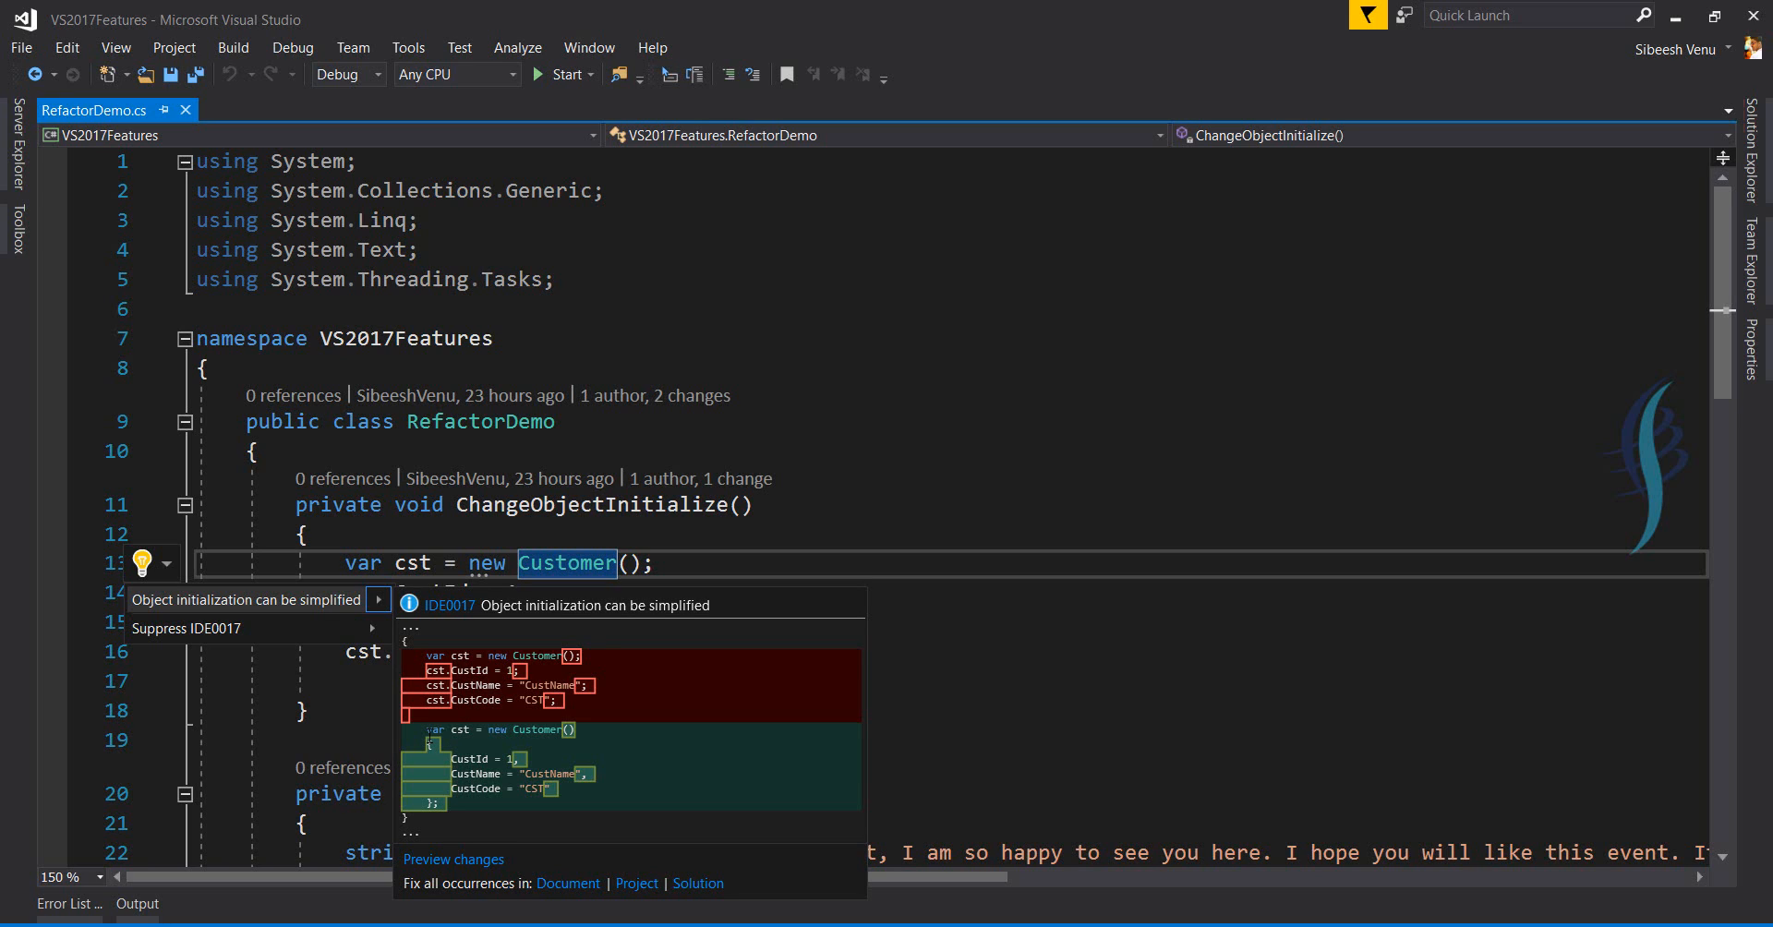
{"action": "mouse_move", "coordinate": [324, 605]}
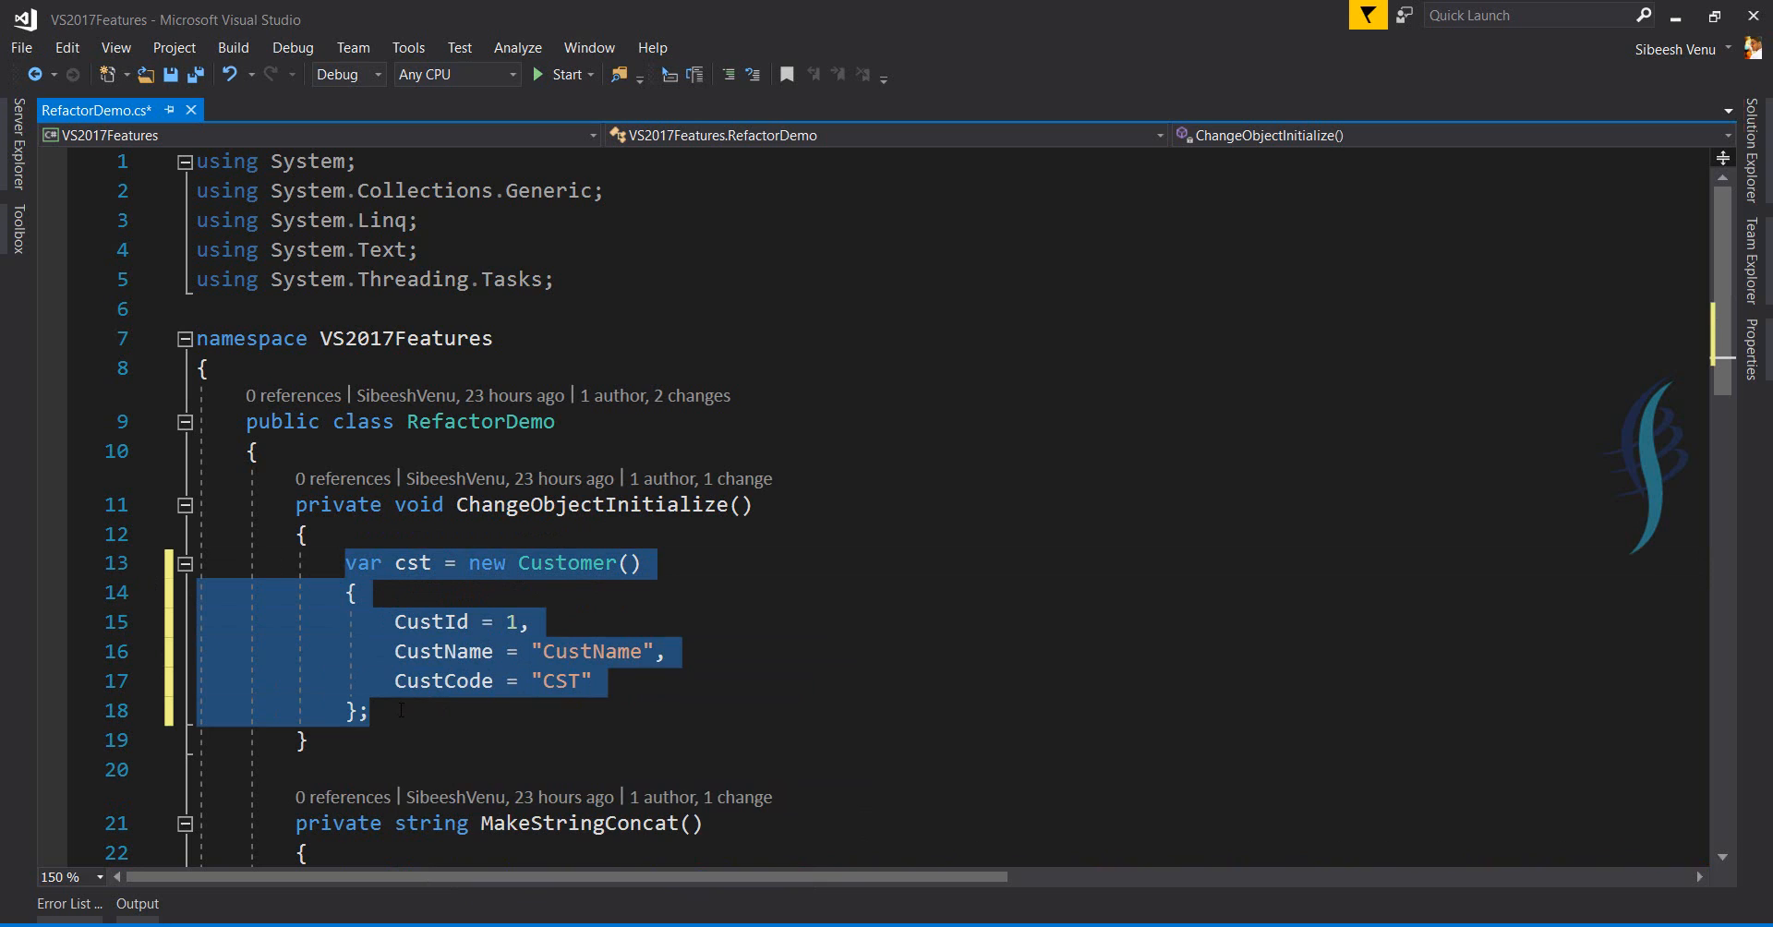
Deselect the rewritten Customer object initializer code in ChangeObjectInitialize.
{"action": "left_click", "coordinate": [532, 620]}
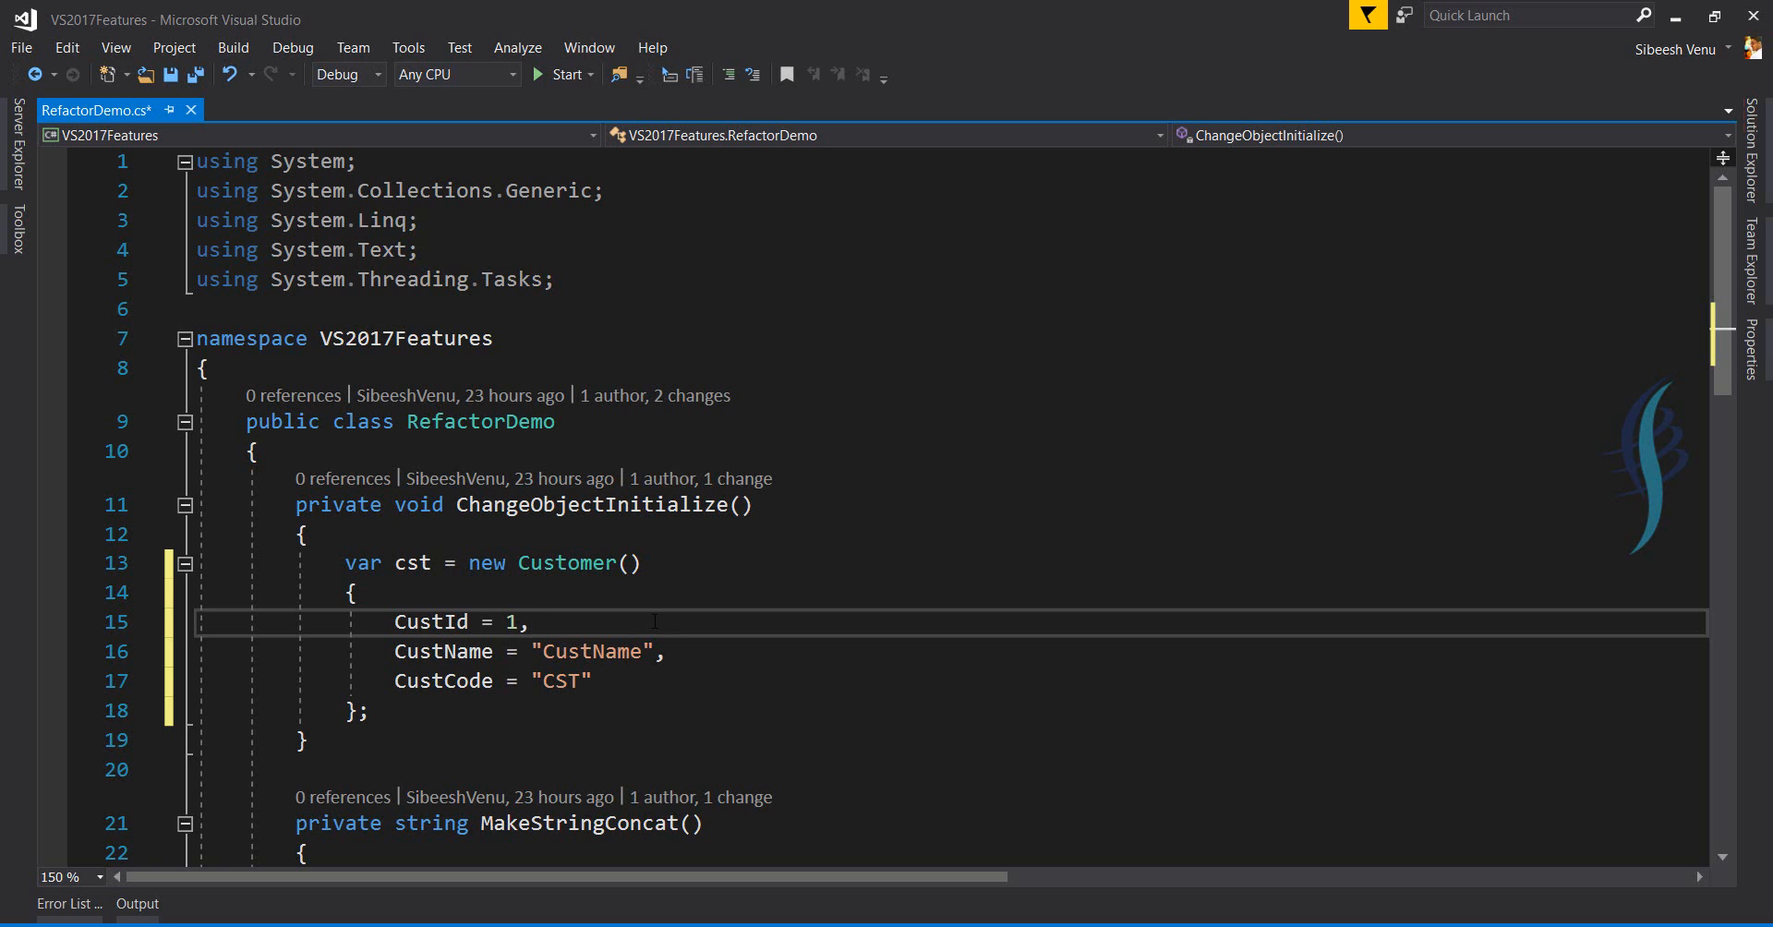
{"action": "mouse_move", "coordinate": [1719, 369]}
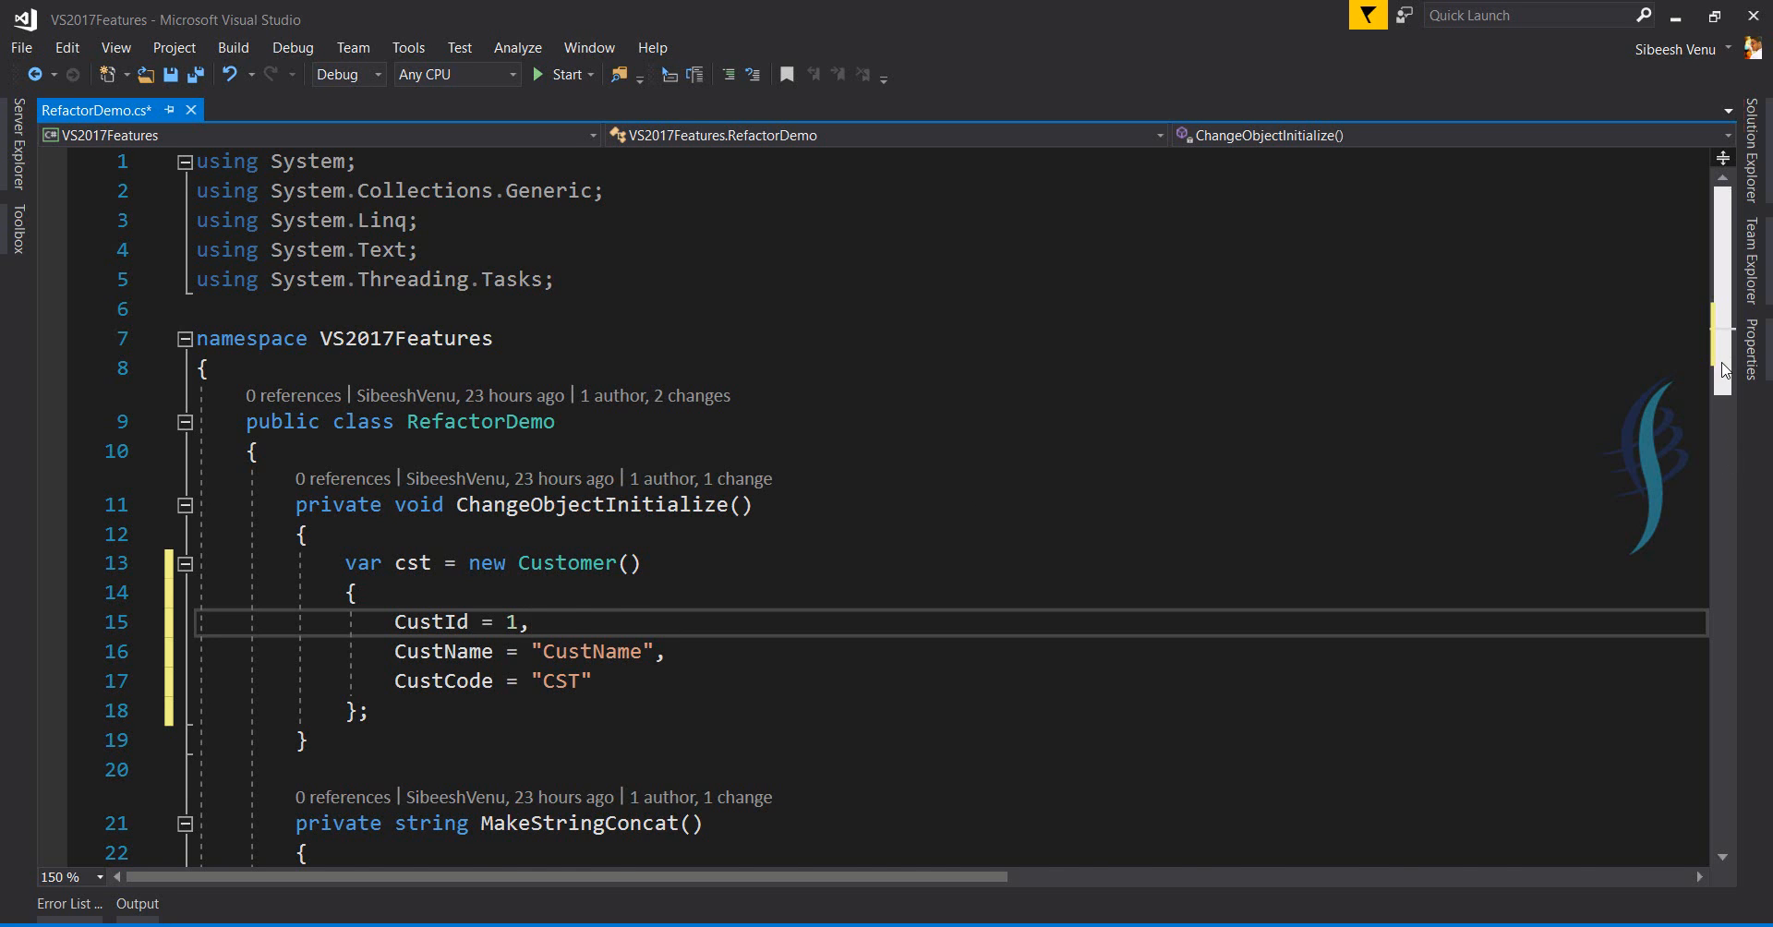
{"action": "scroll", "scroll_direction": "down", "scroll_amount": 3}
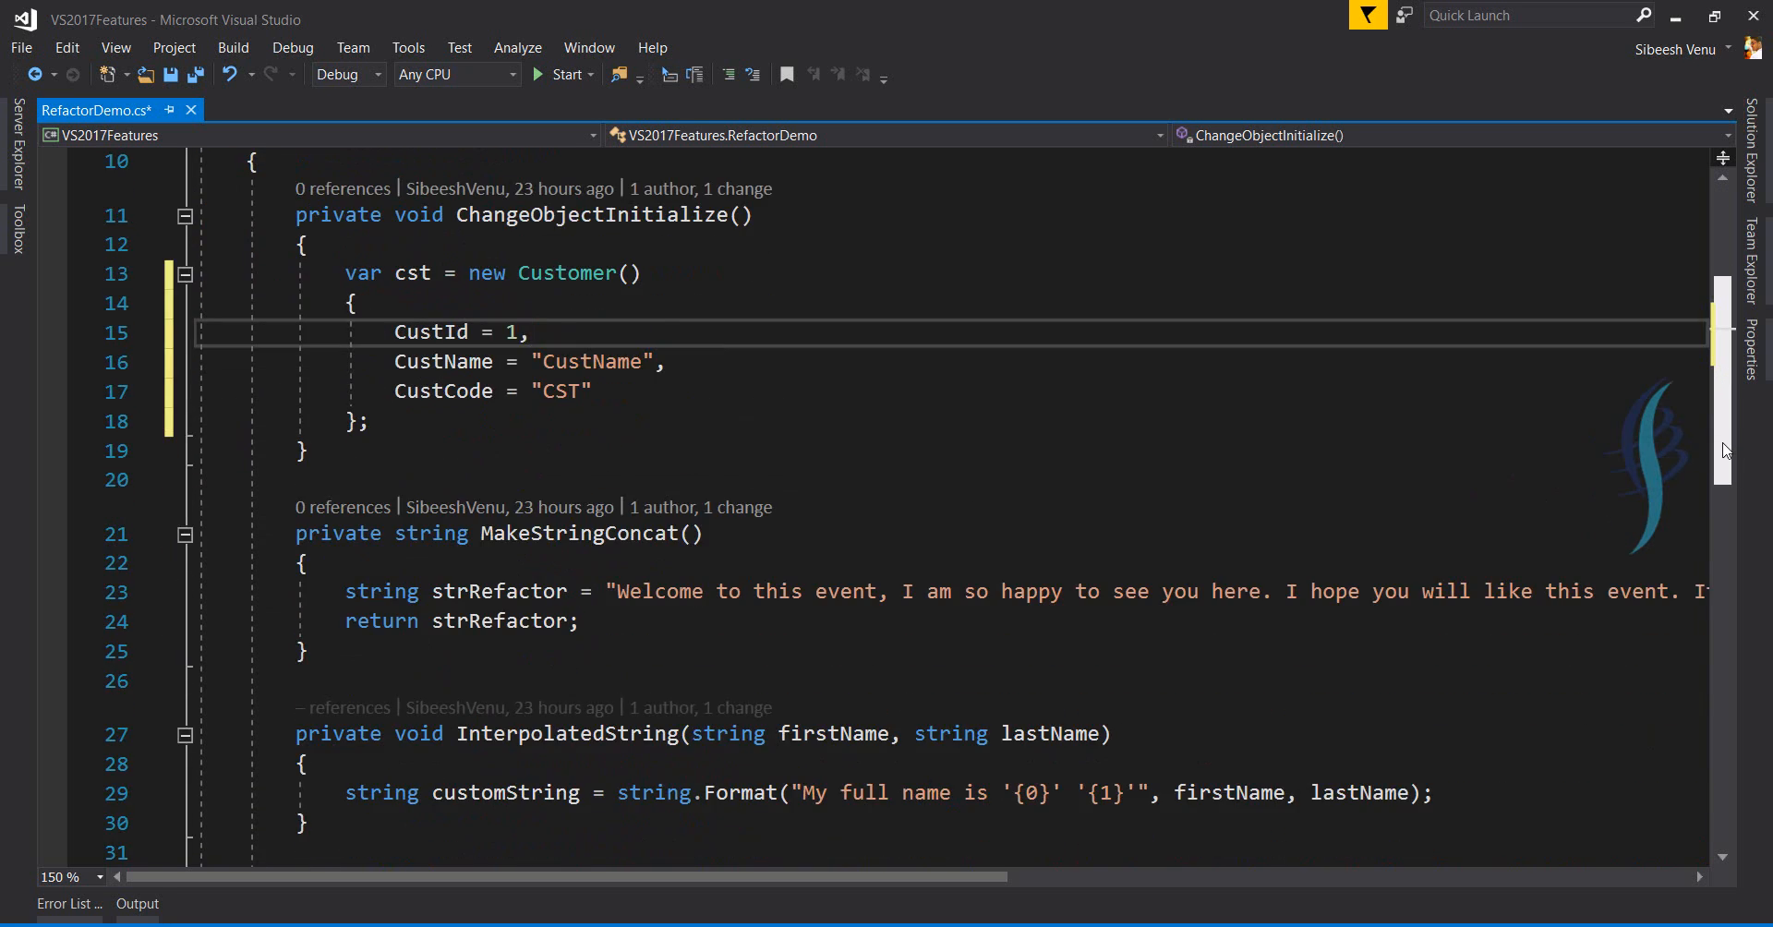
{"action": "scroll", "scroll_direction": "down", "scroll_amount": 3}
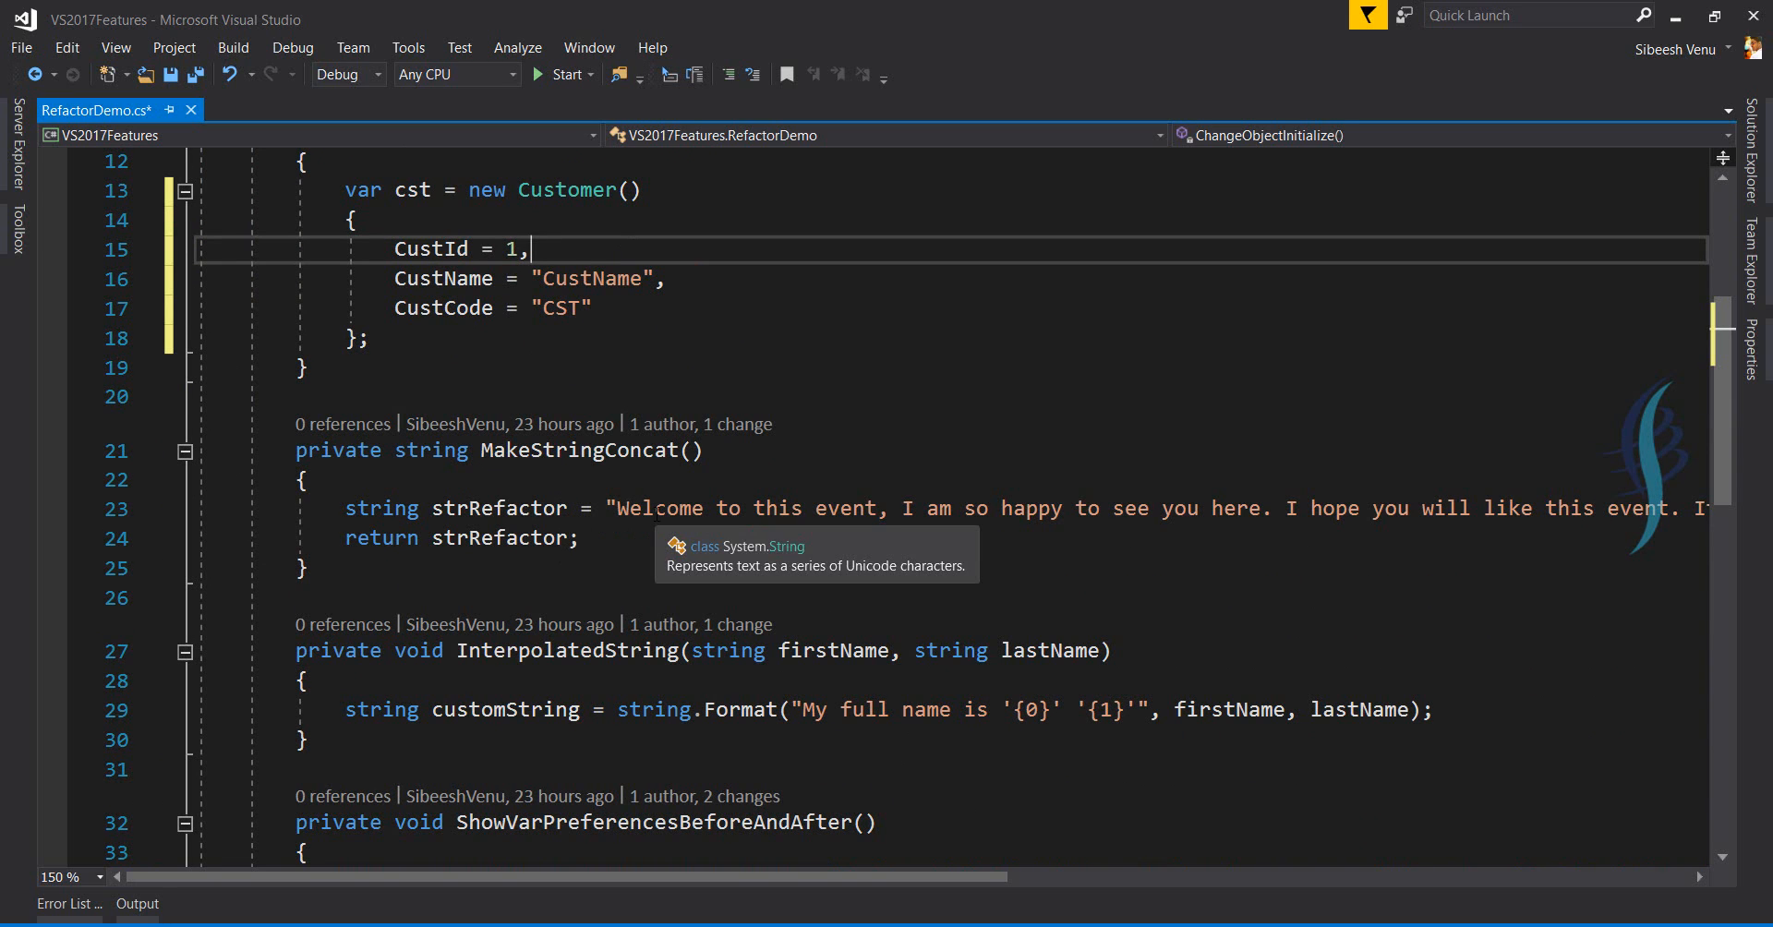
{"action": "left_click", "coordinate": [619, 508]}
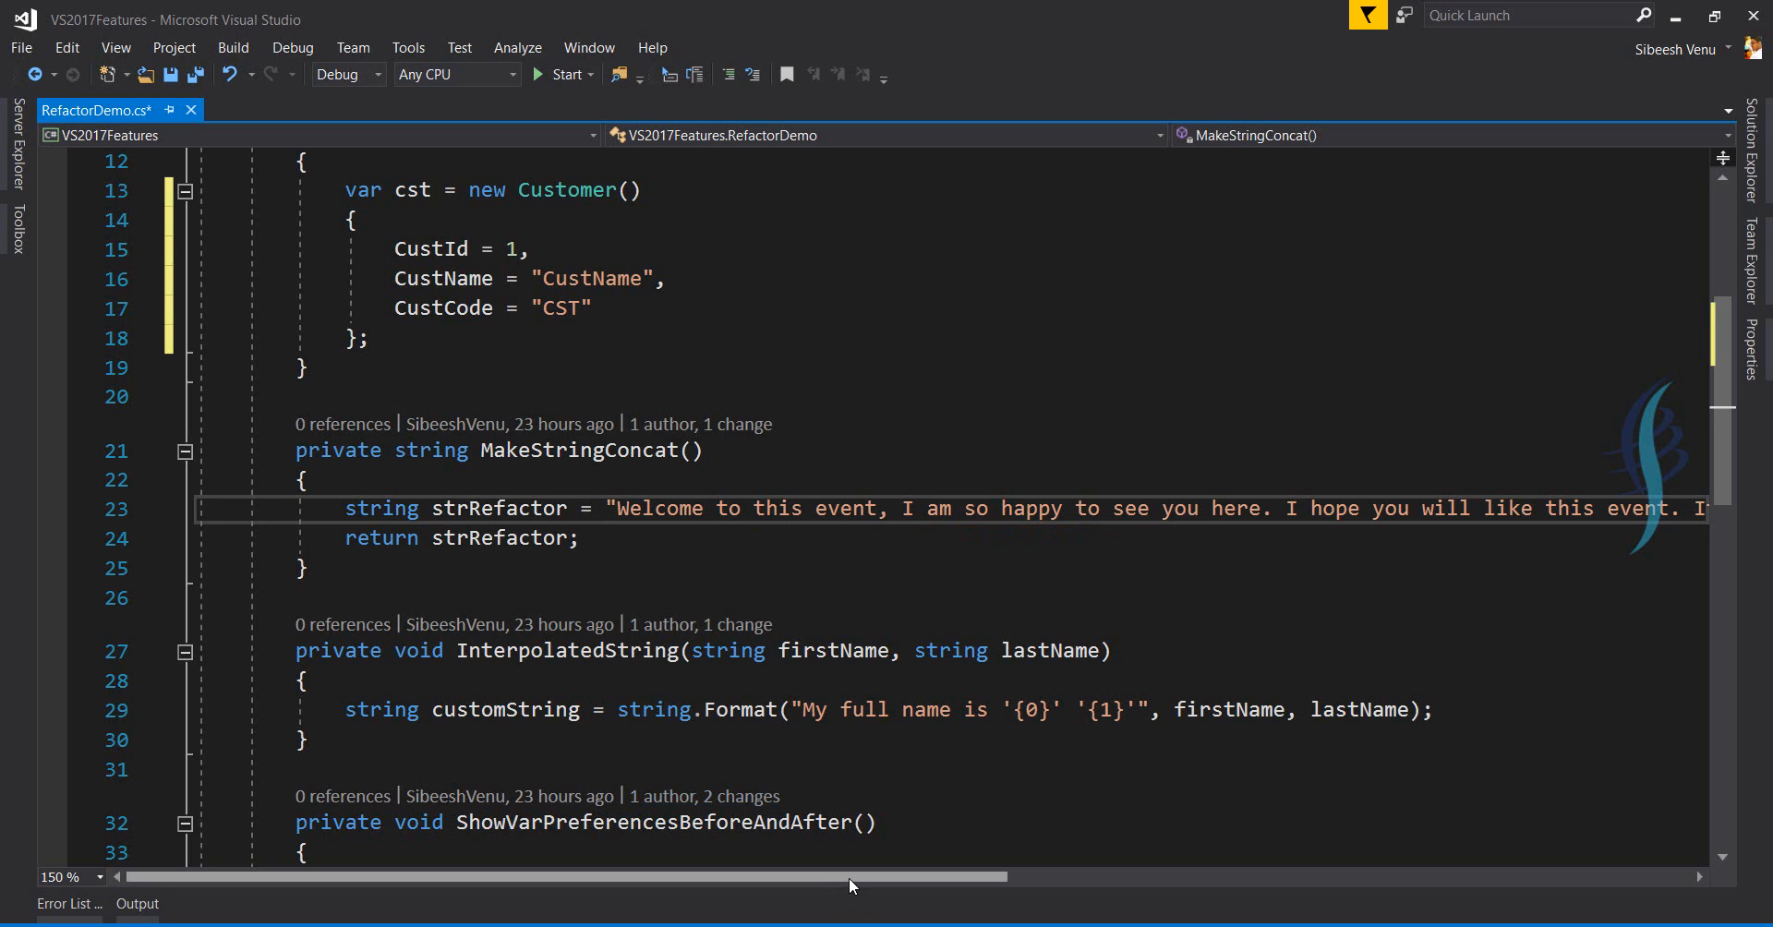
{"action": "left_click_drag", "start_coordinate": [848, 877], "coordinate": [1142, 876]}
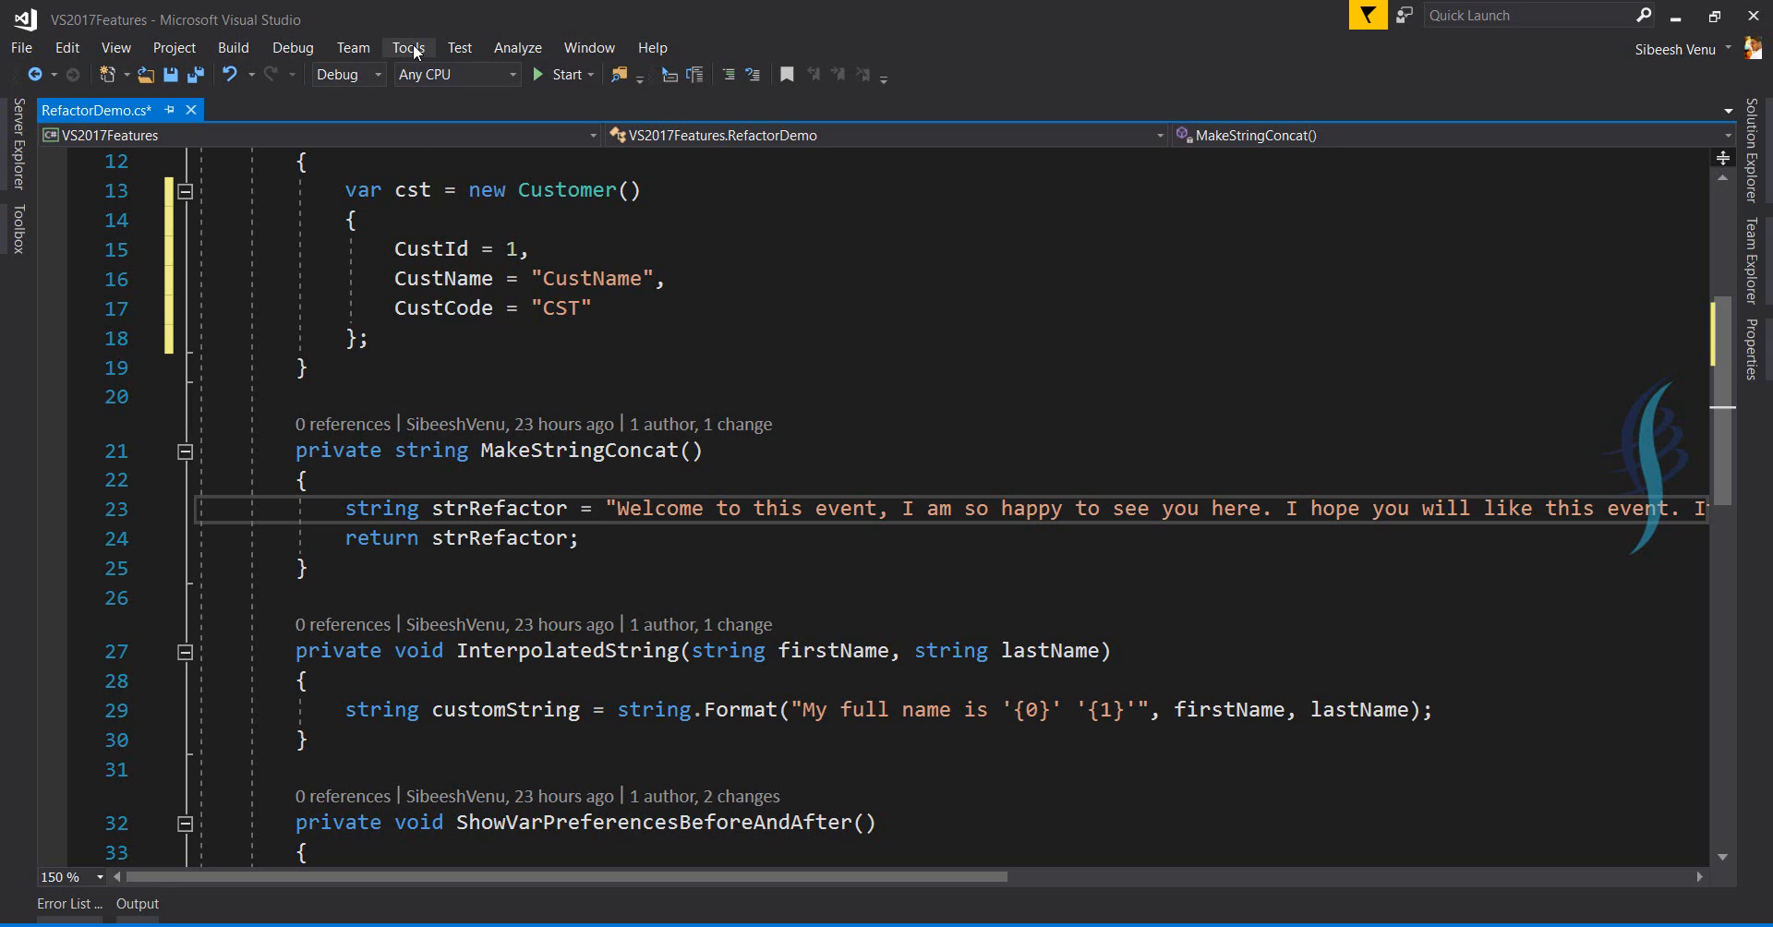
Enable 'Split string literals on enter' in Options > Text Editor > C# > Advanced.
{"action": "left_click", "coordinate": [407, 47]}
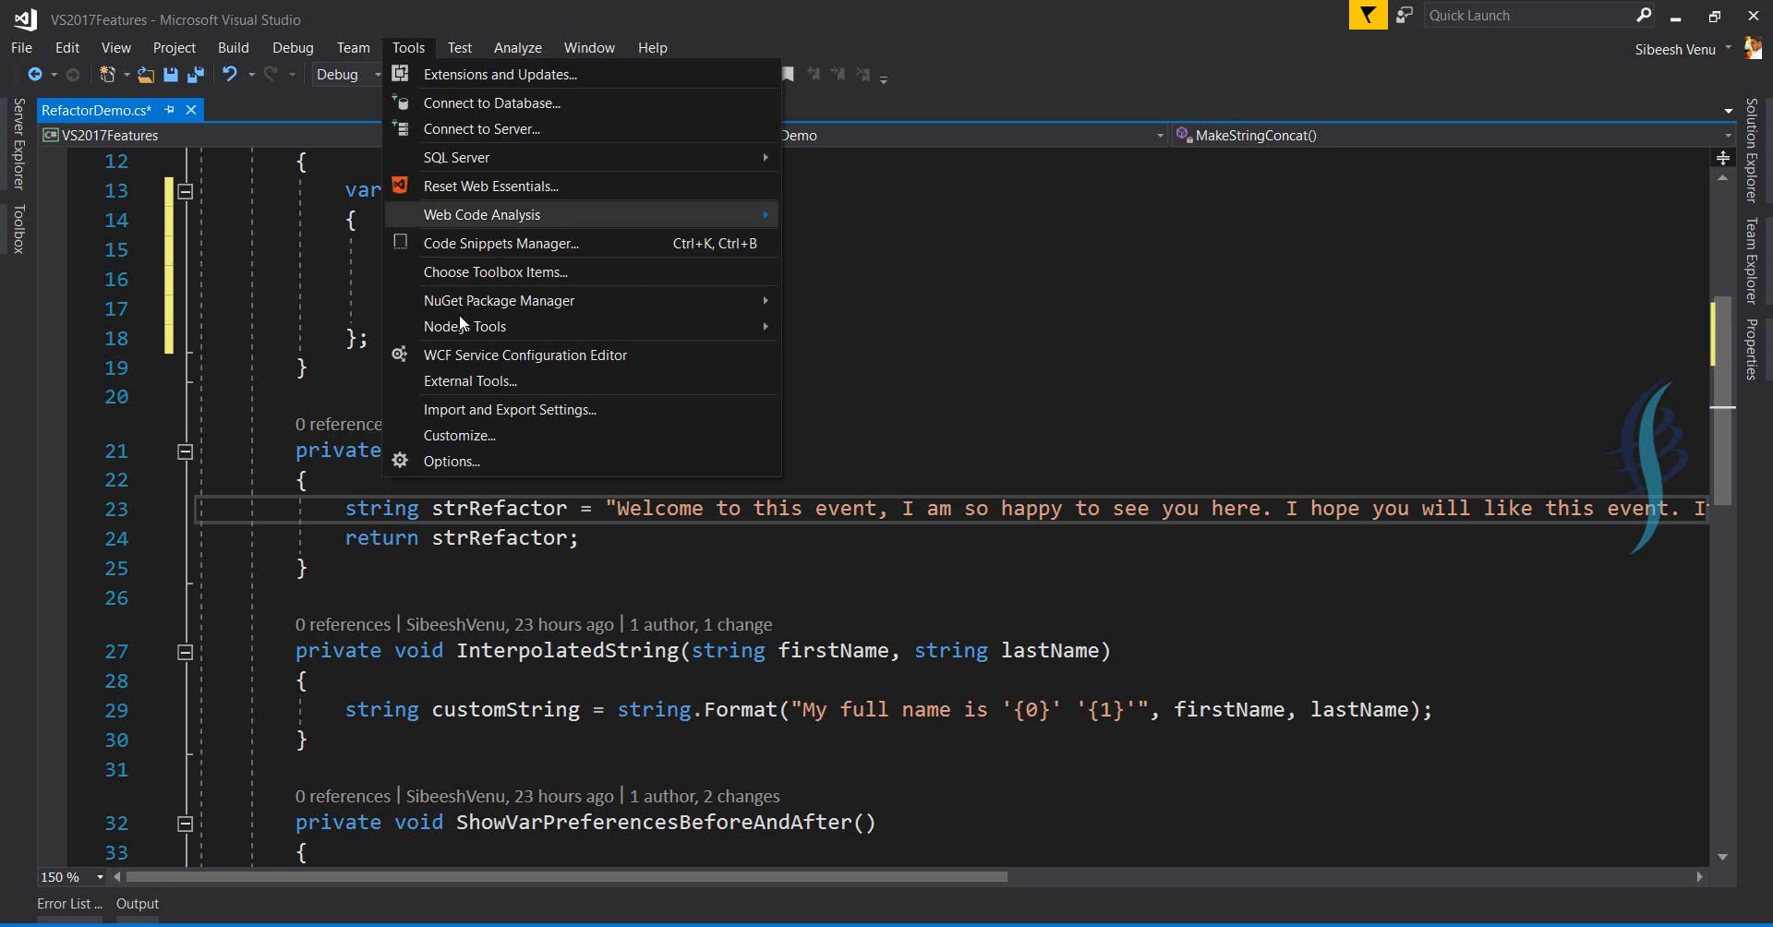
{"action": "left_click", "coordinate": [452, 460]}
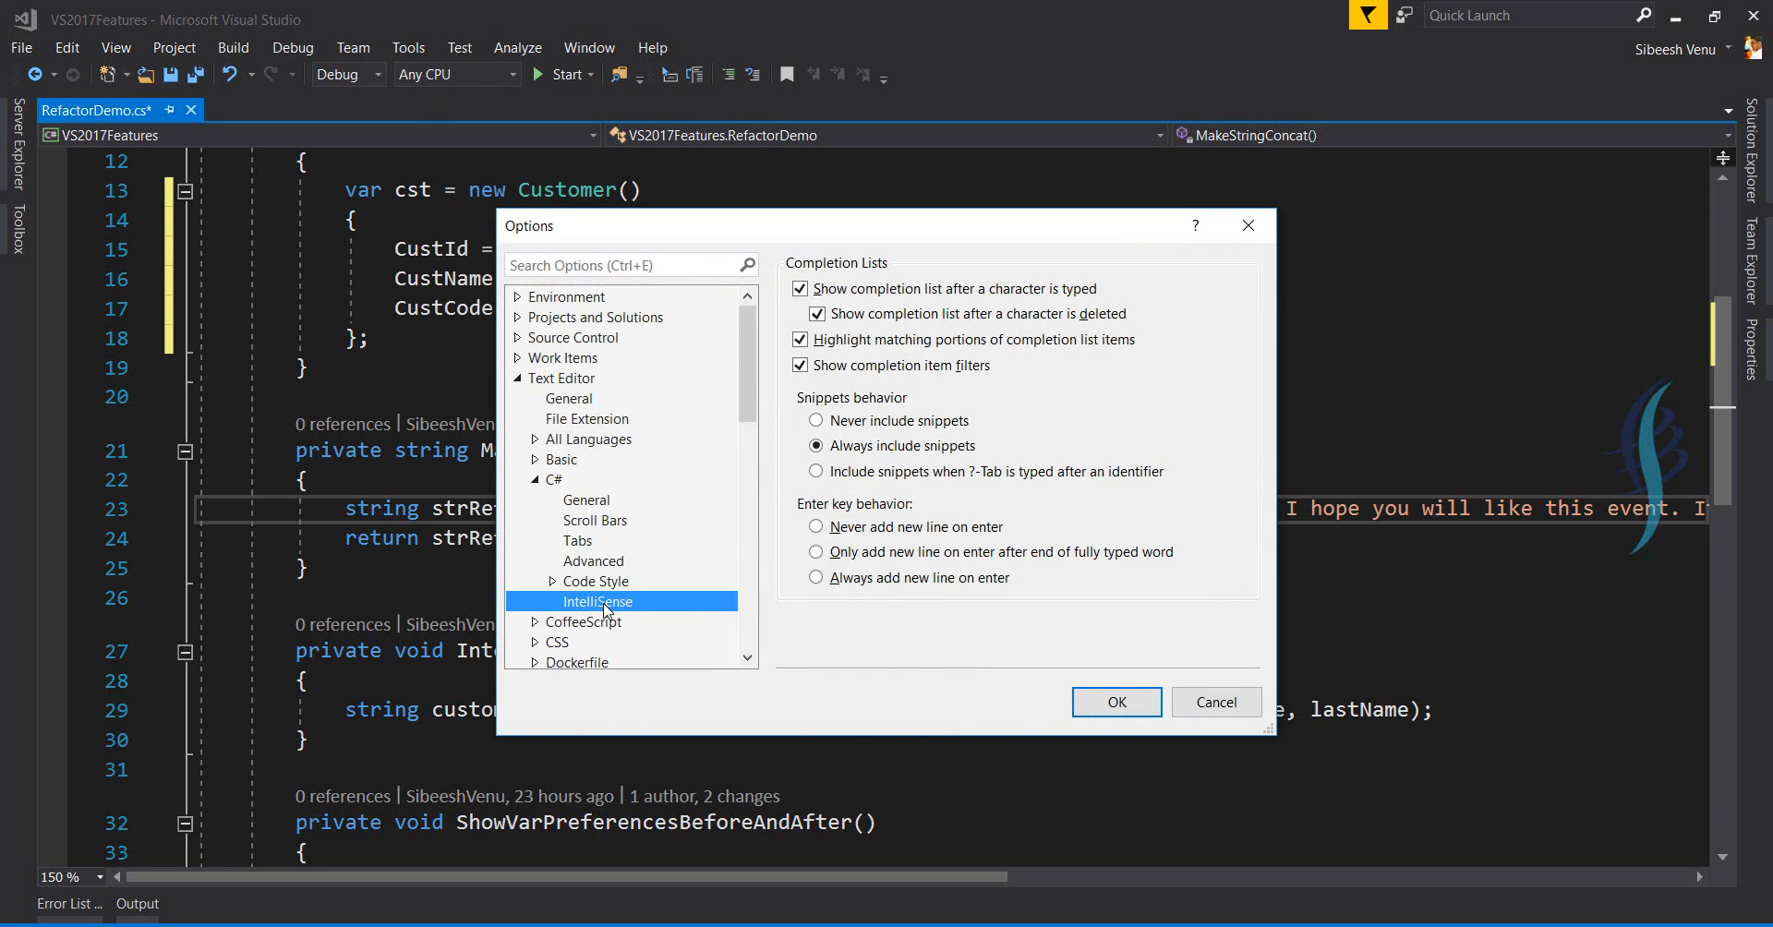
{"action": "left_click", "coordinate": [593, 560]}
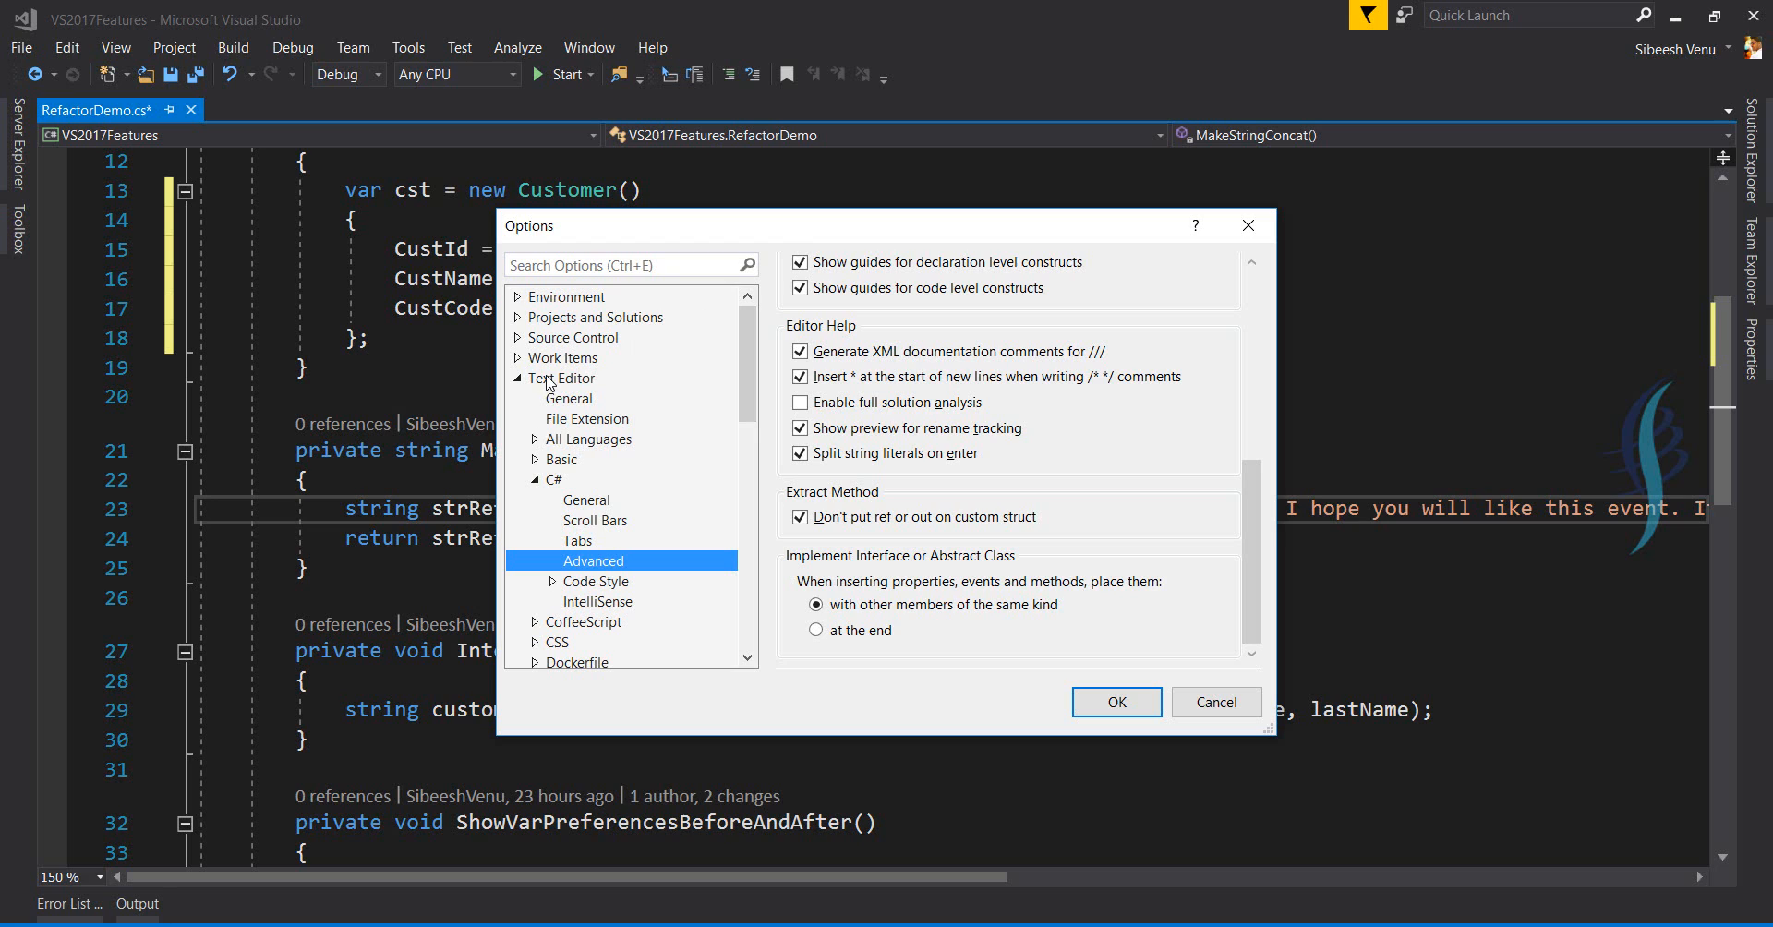
{"action": "left_click", "coordinate": [552, 480]}
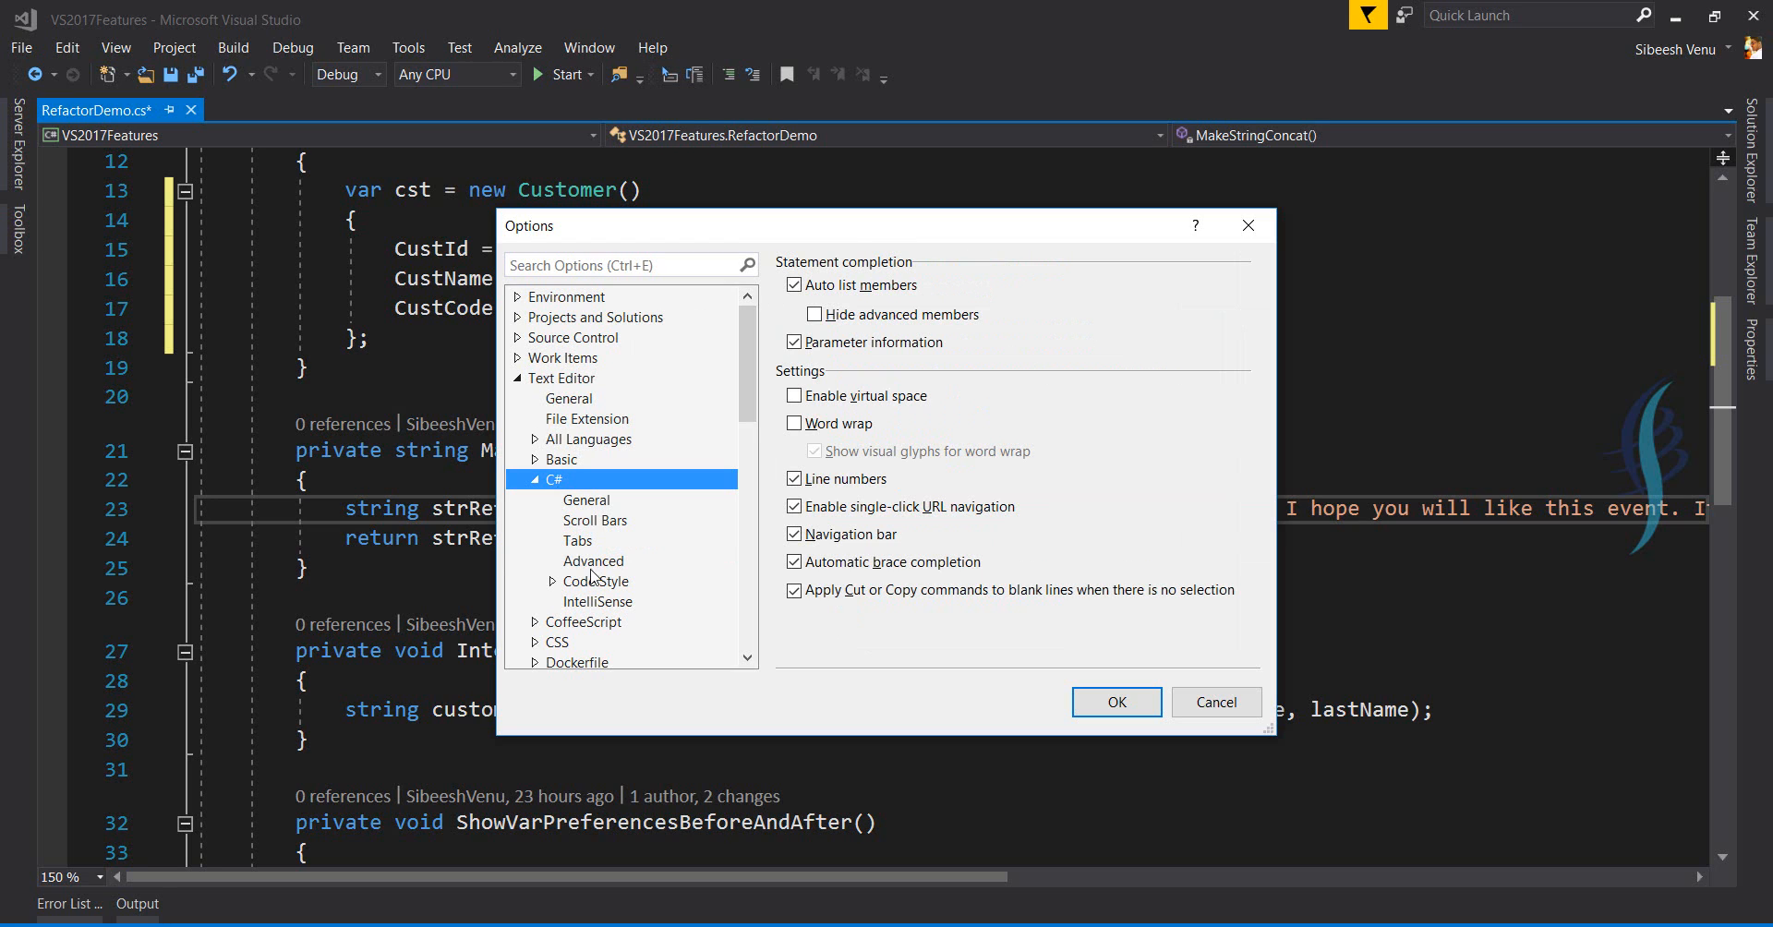
{"action": "left_click", "coordinate": [593, 560]}
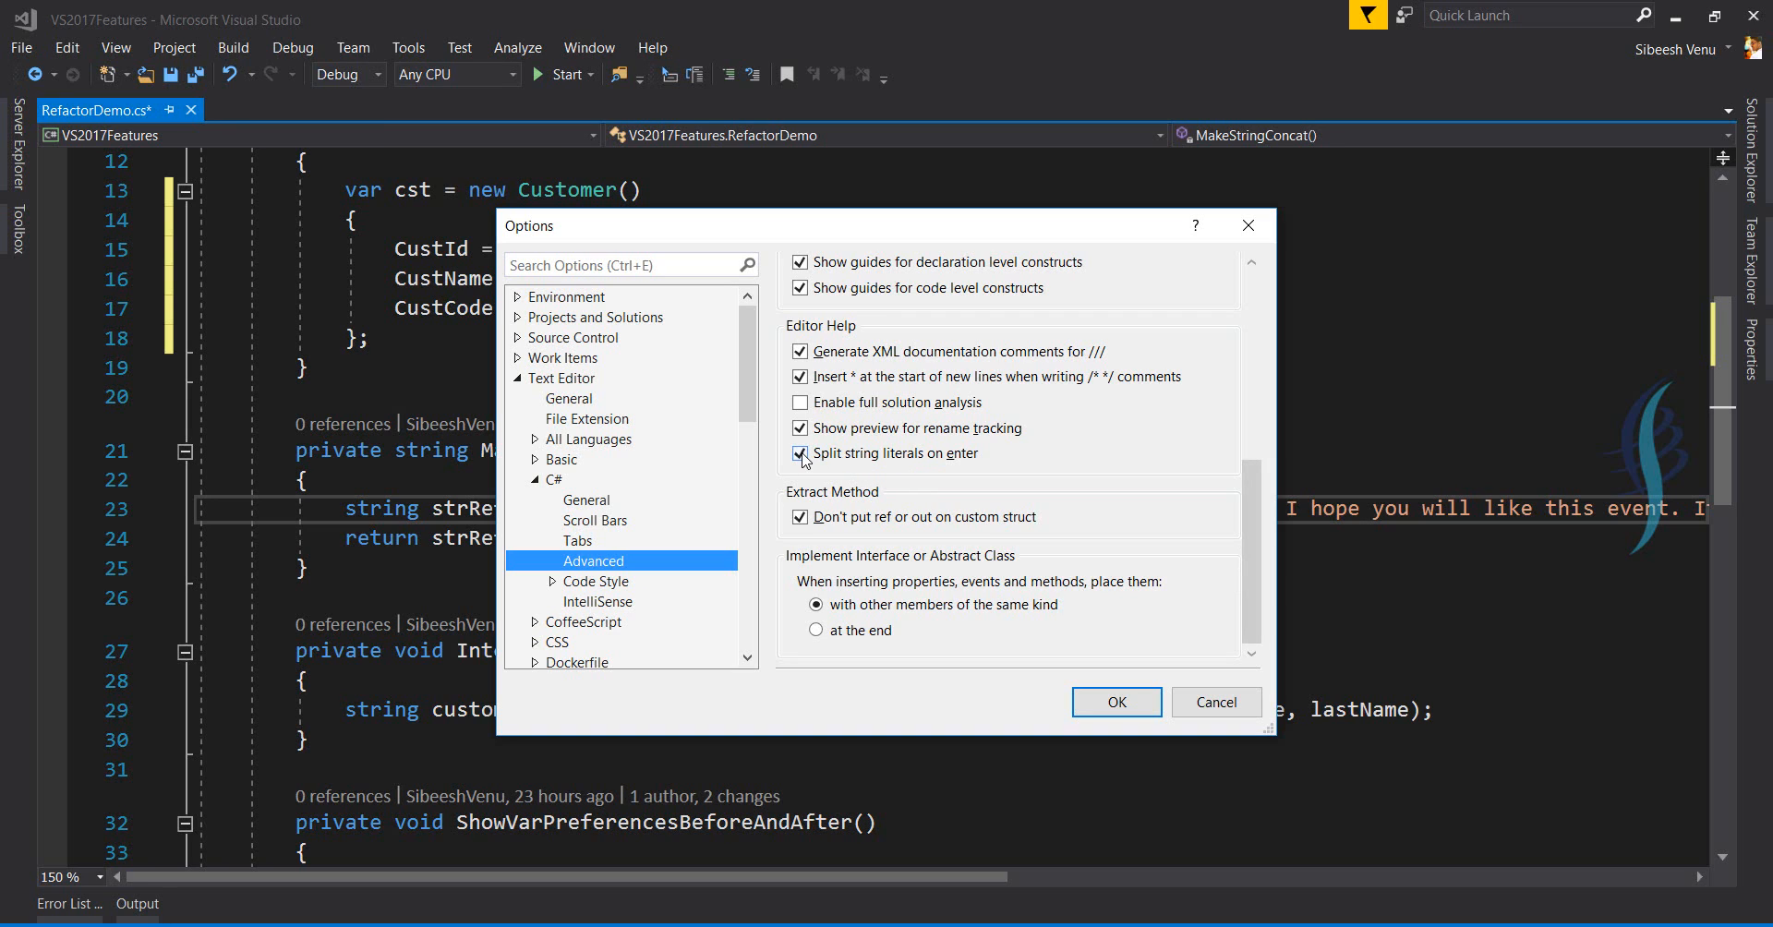
{"action": "left_click", "coordinate": [800, 453]}
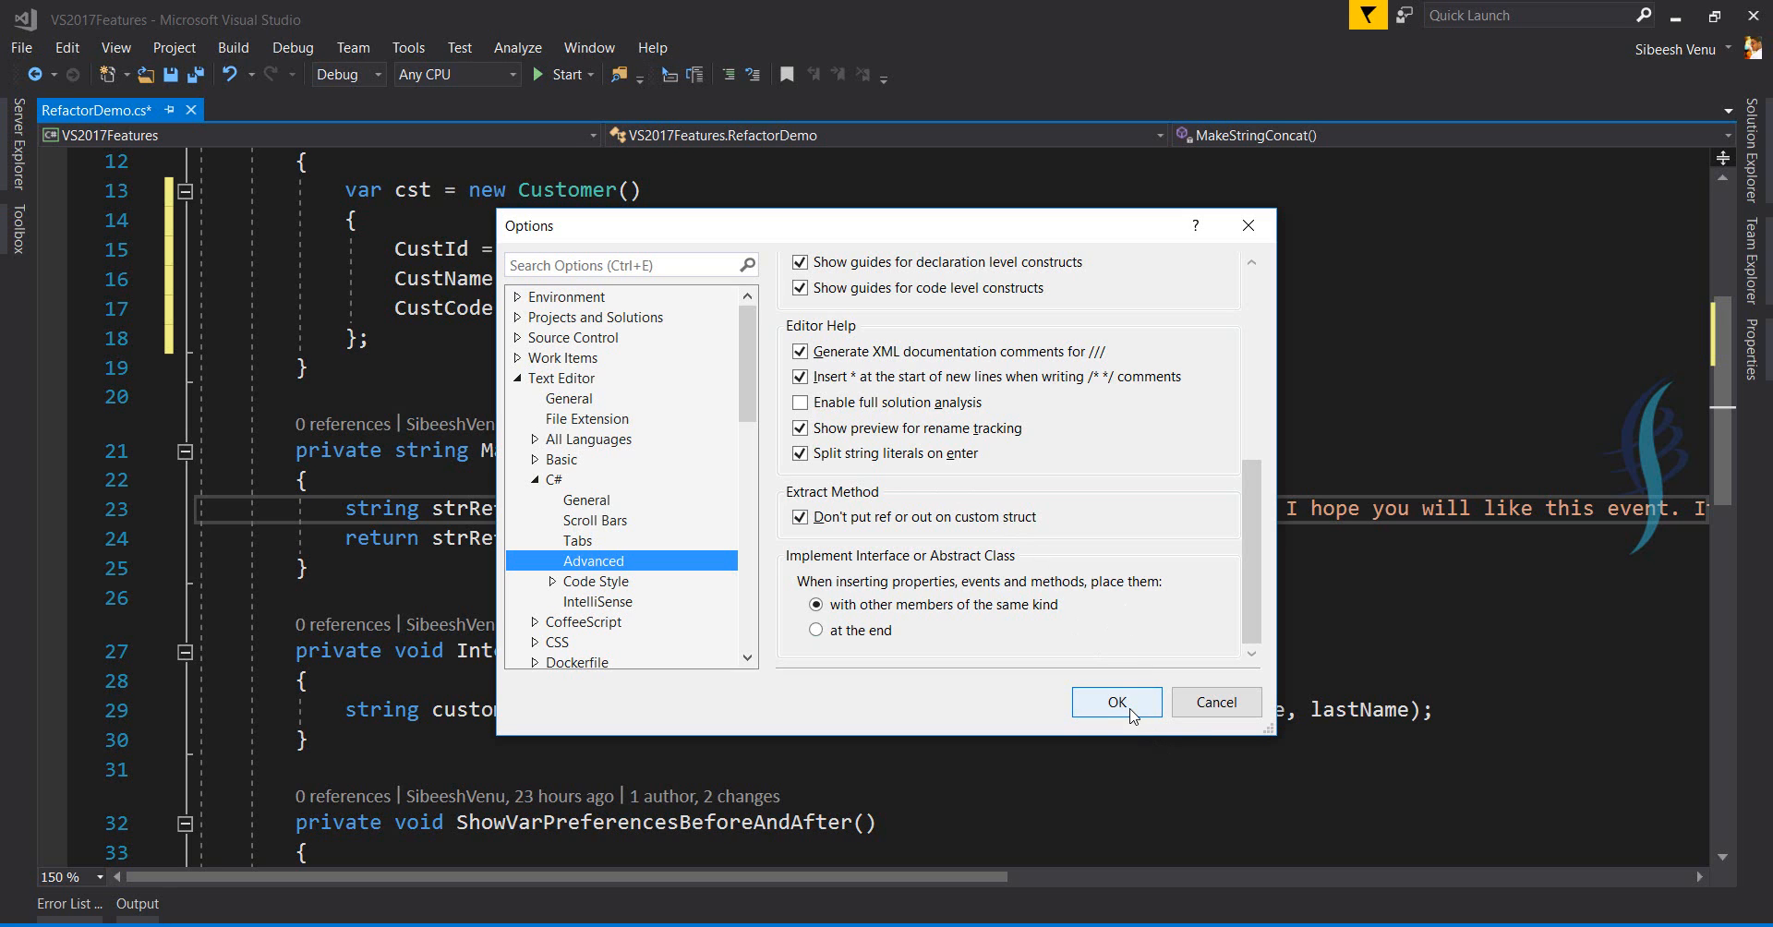
{"action": "left_click", "coordinate": [1114, 702]}
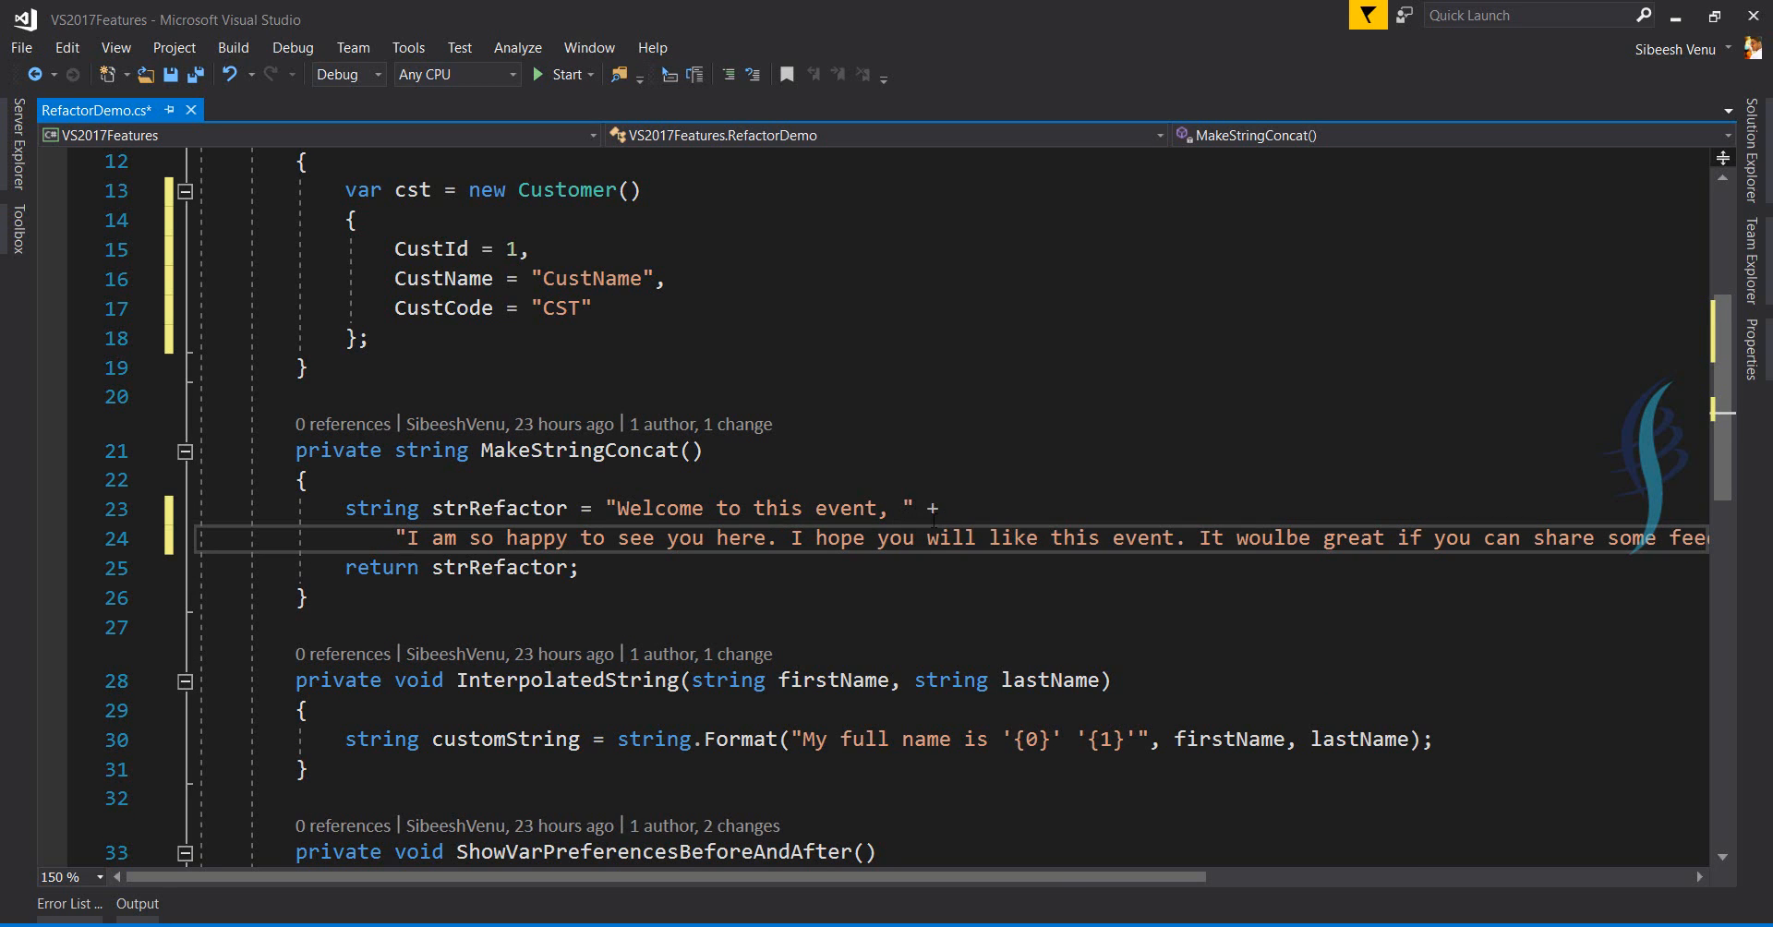
Split the welcome string at its remaining sentence boundary and review the five-line statement.
{"action": "left_click", "coordinate": [788, 538]}
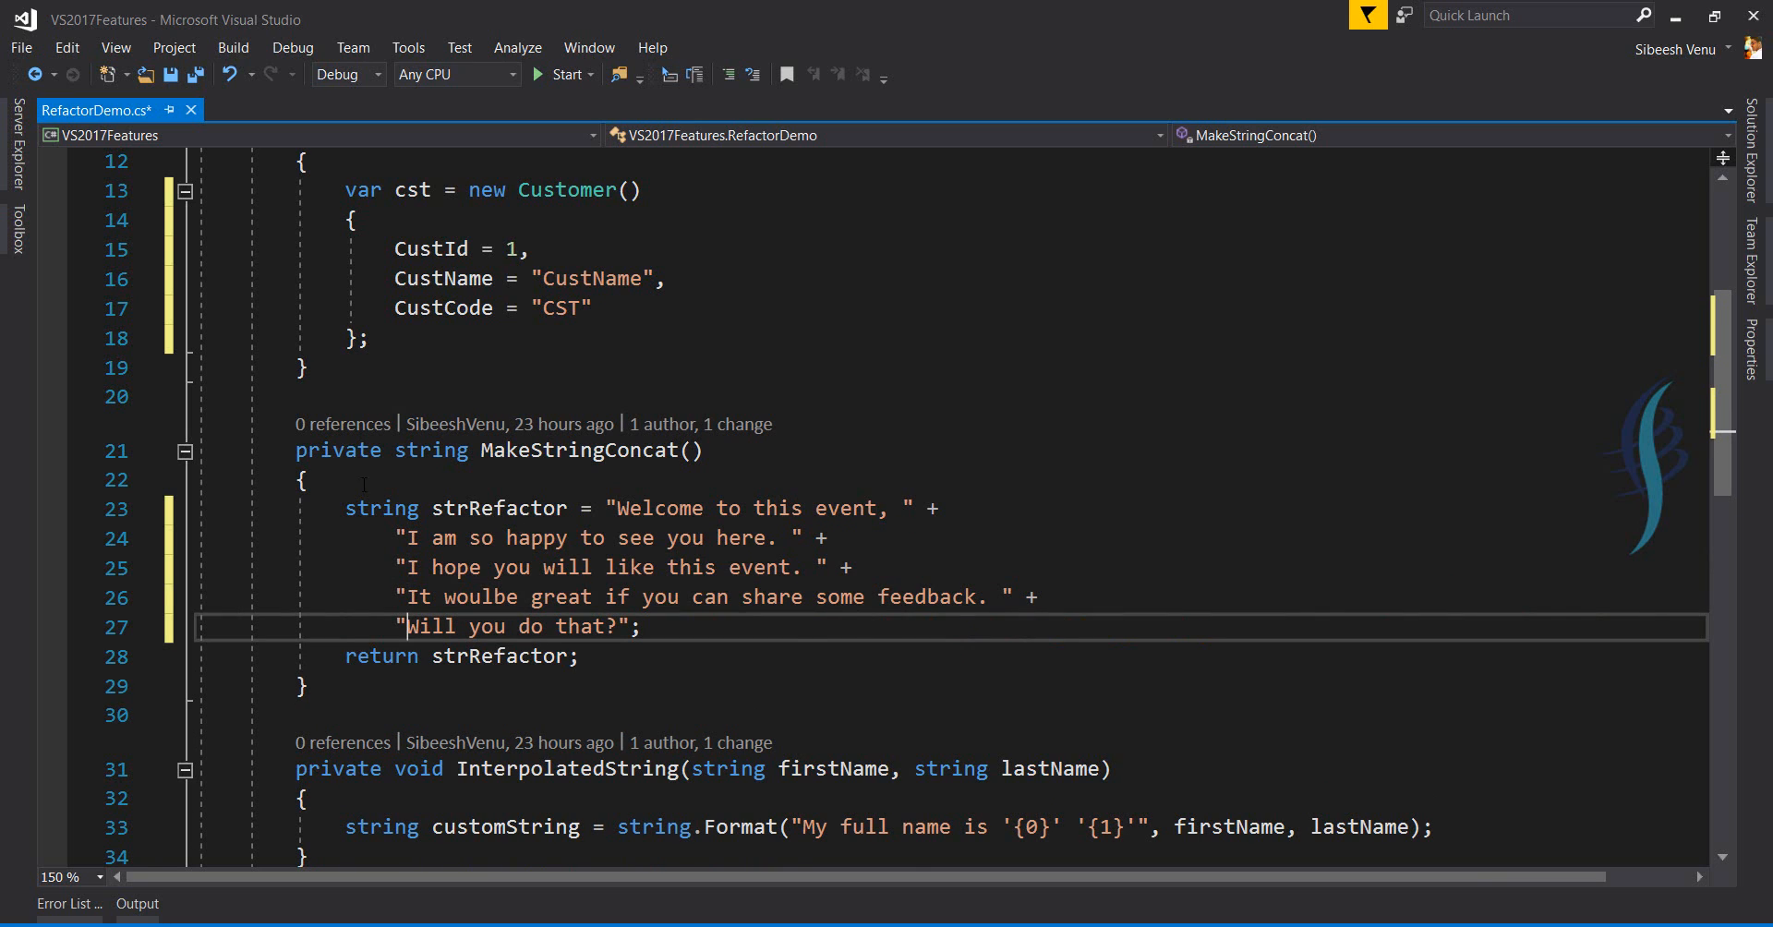
{"action": "left_click_drag", "start_coordinate": [346, 508], "coordinate": [641, 626]}
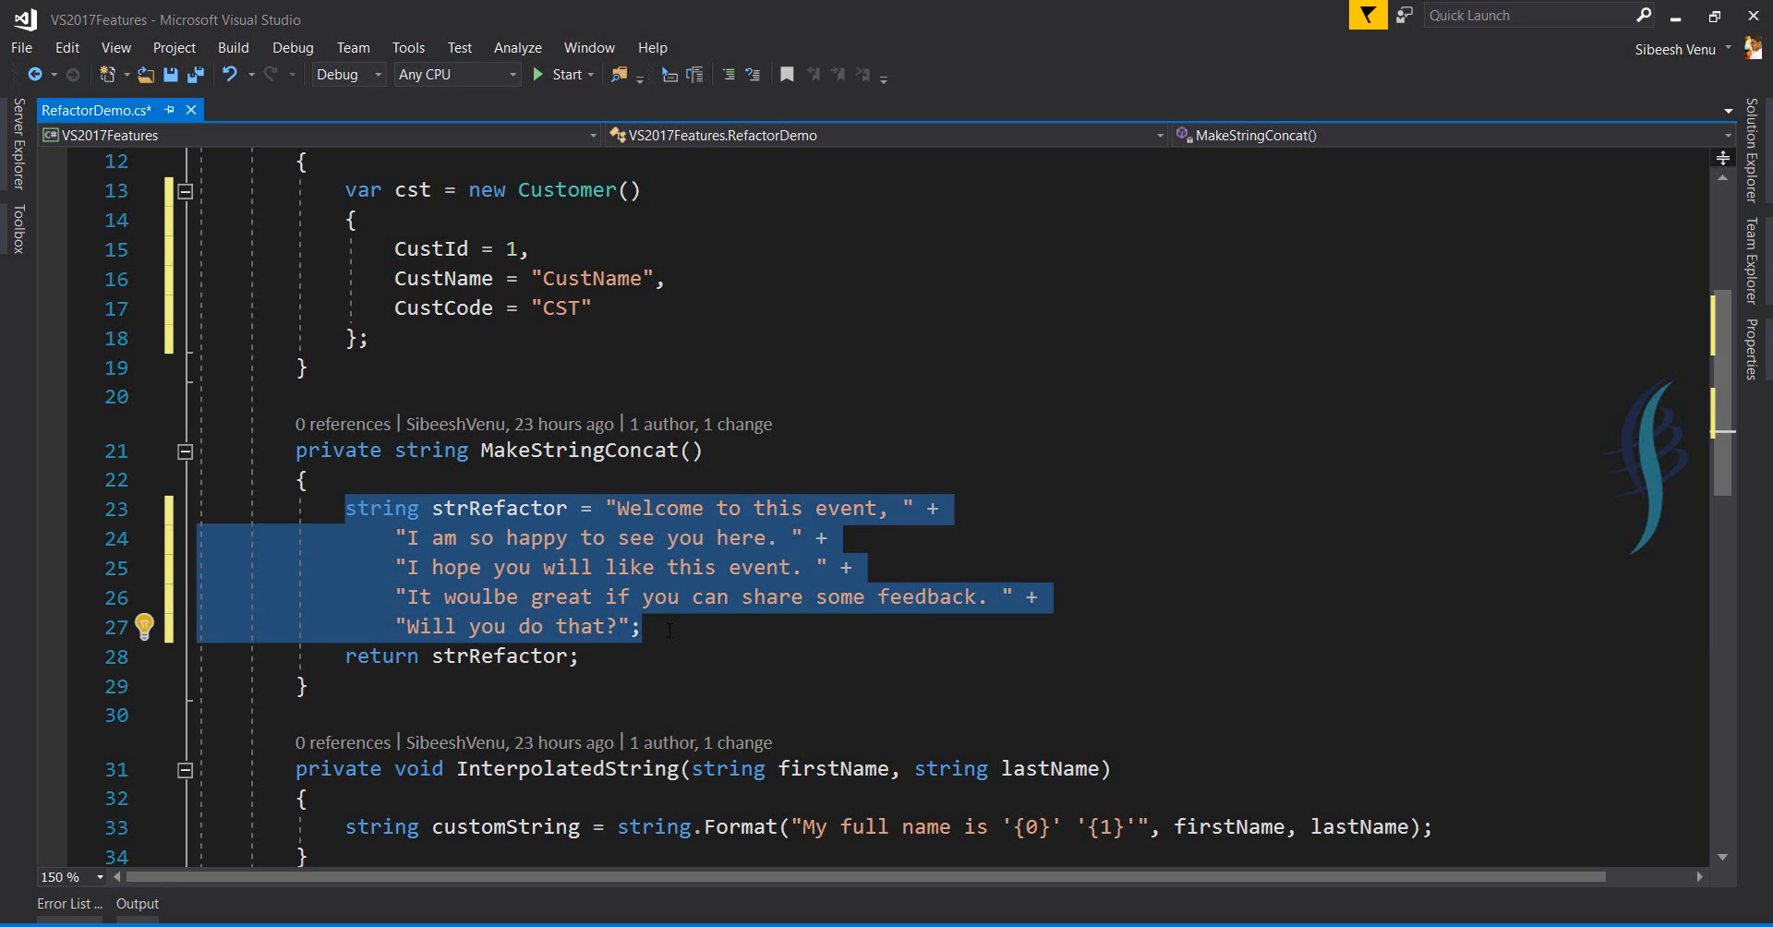
{"action": "left_click", "coordinate": [504, 626]}
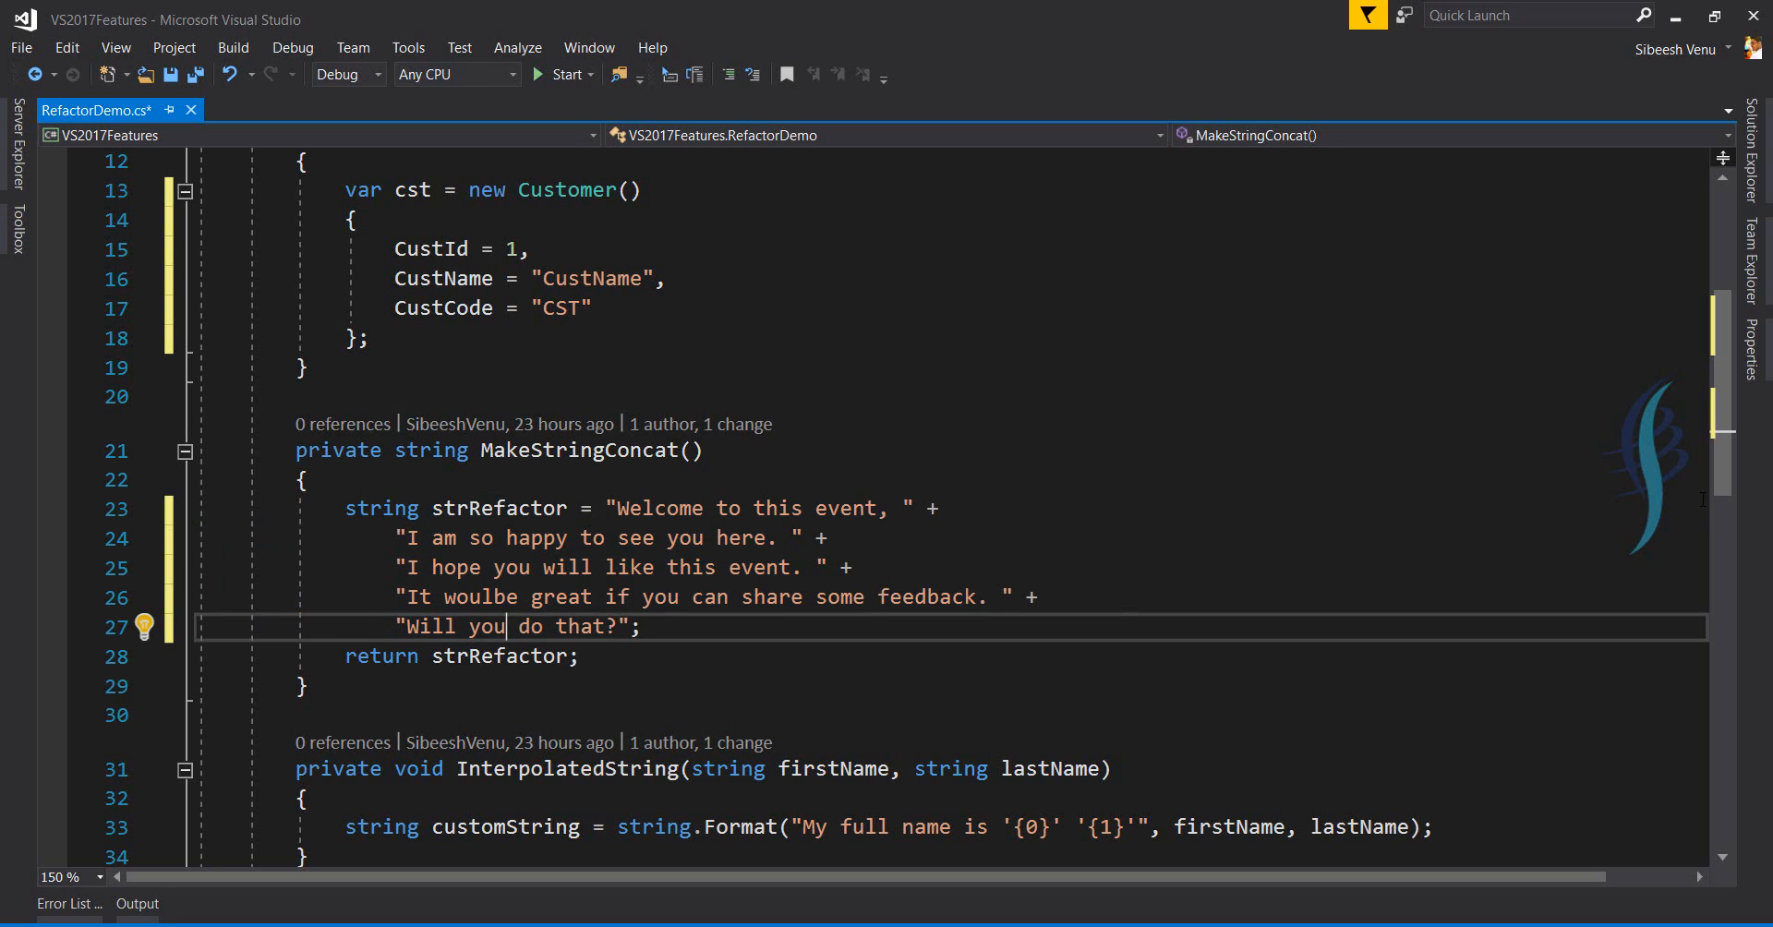
{"action": "scroll", "scroll_direction": "down", "scroll_amount": 3}
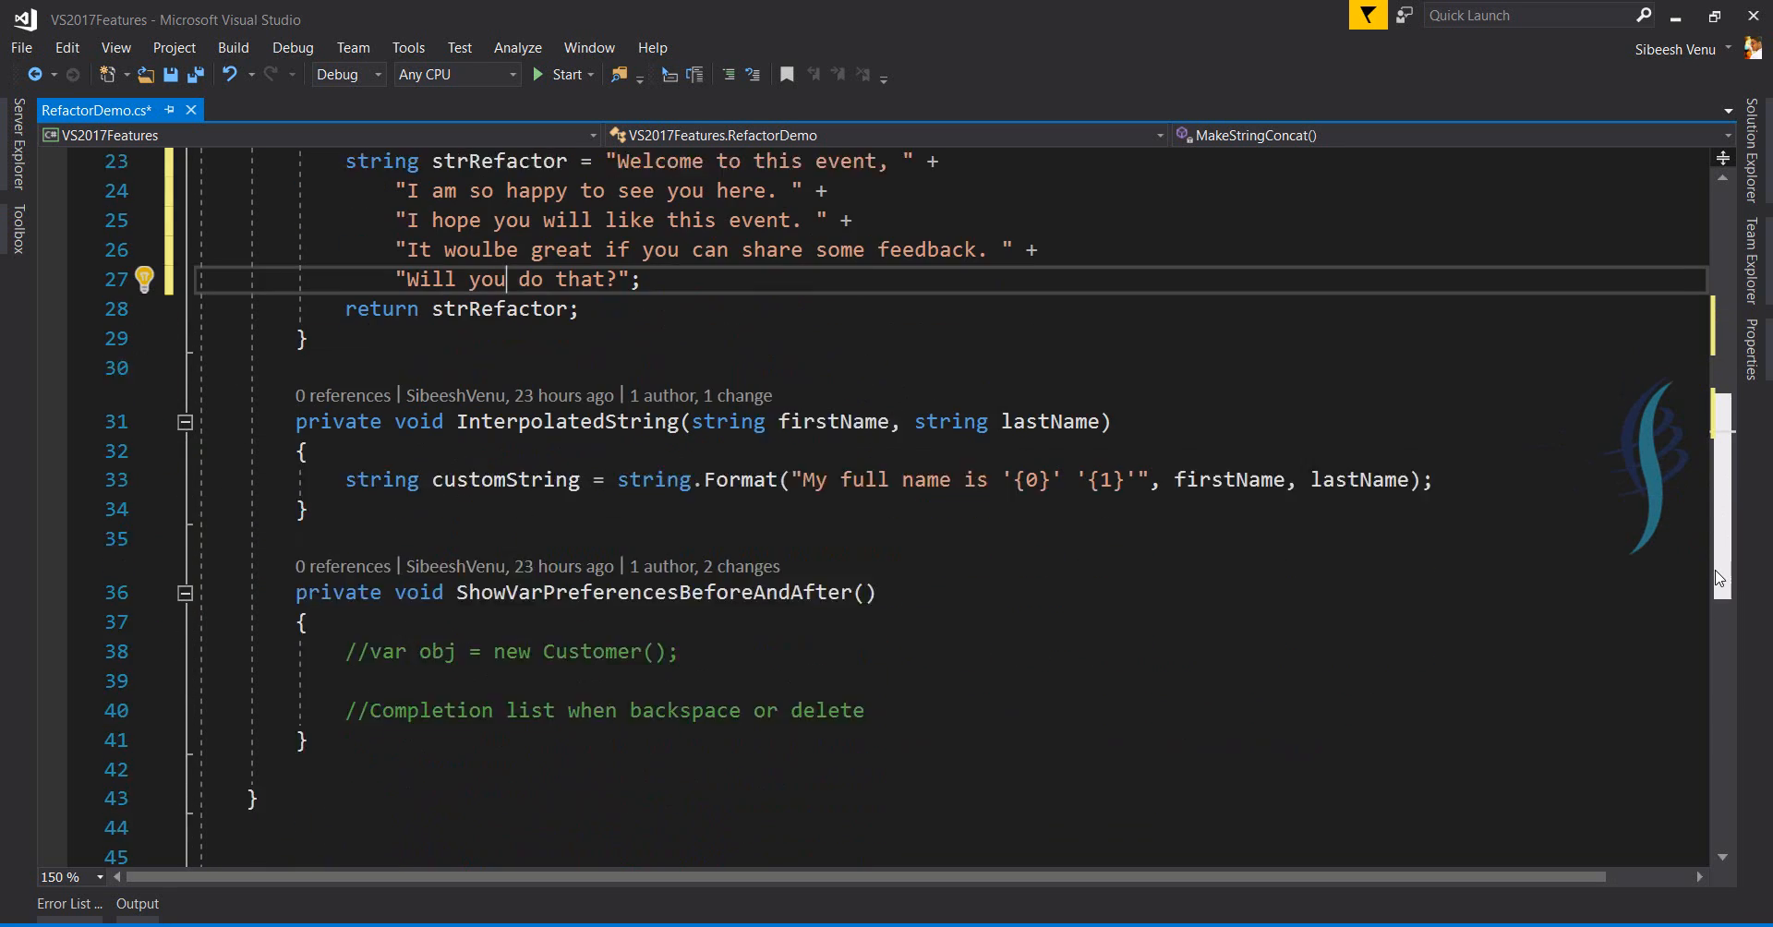
{"action": "scroll", "scroll_direction": "down", "scroll_amount": 3}
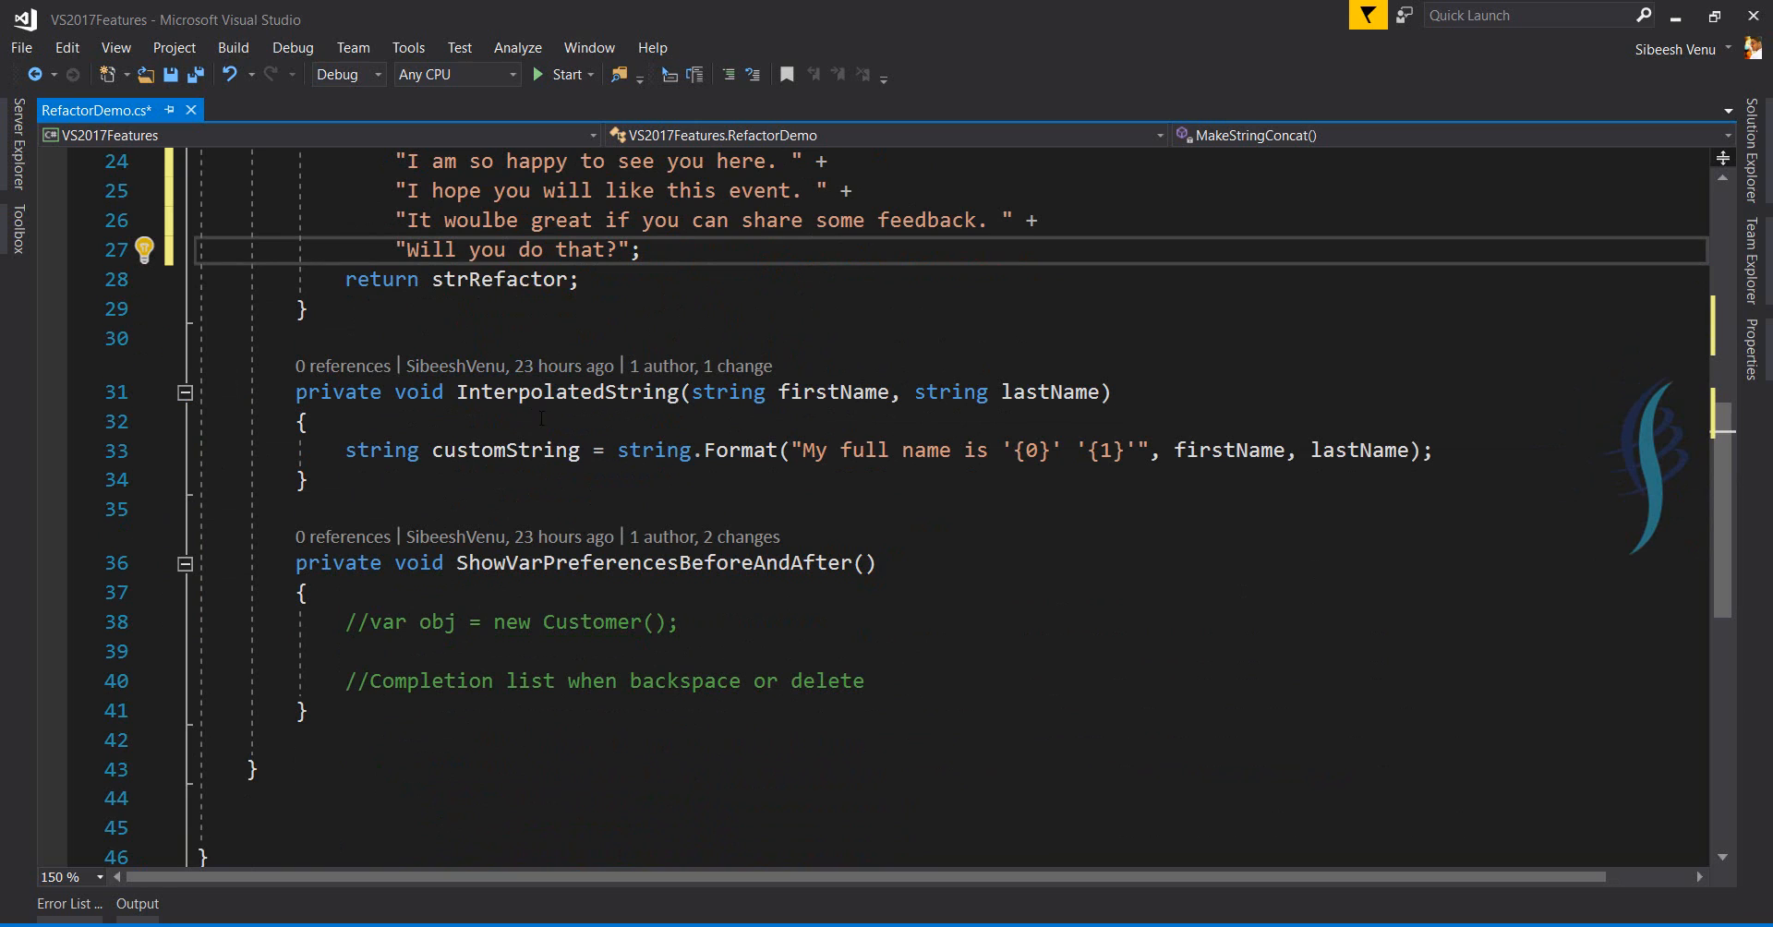
Convert customString's string.Format call to an interpolated string with firstName and lastName.
{"action": "double_click", "coordinate": [503, 450]}
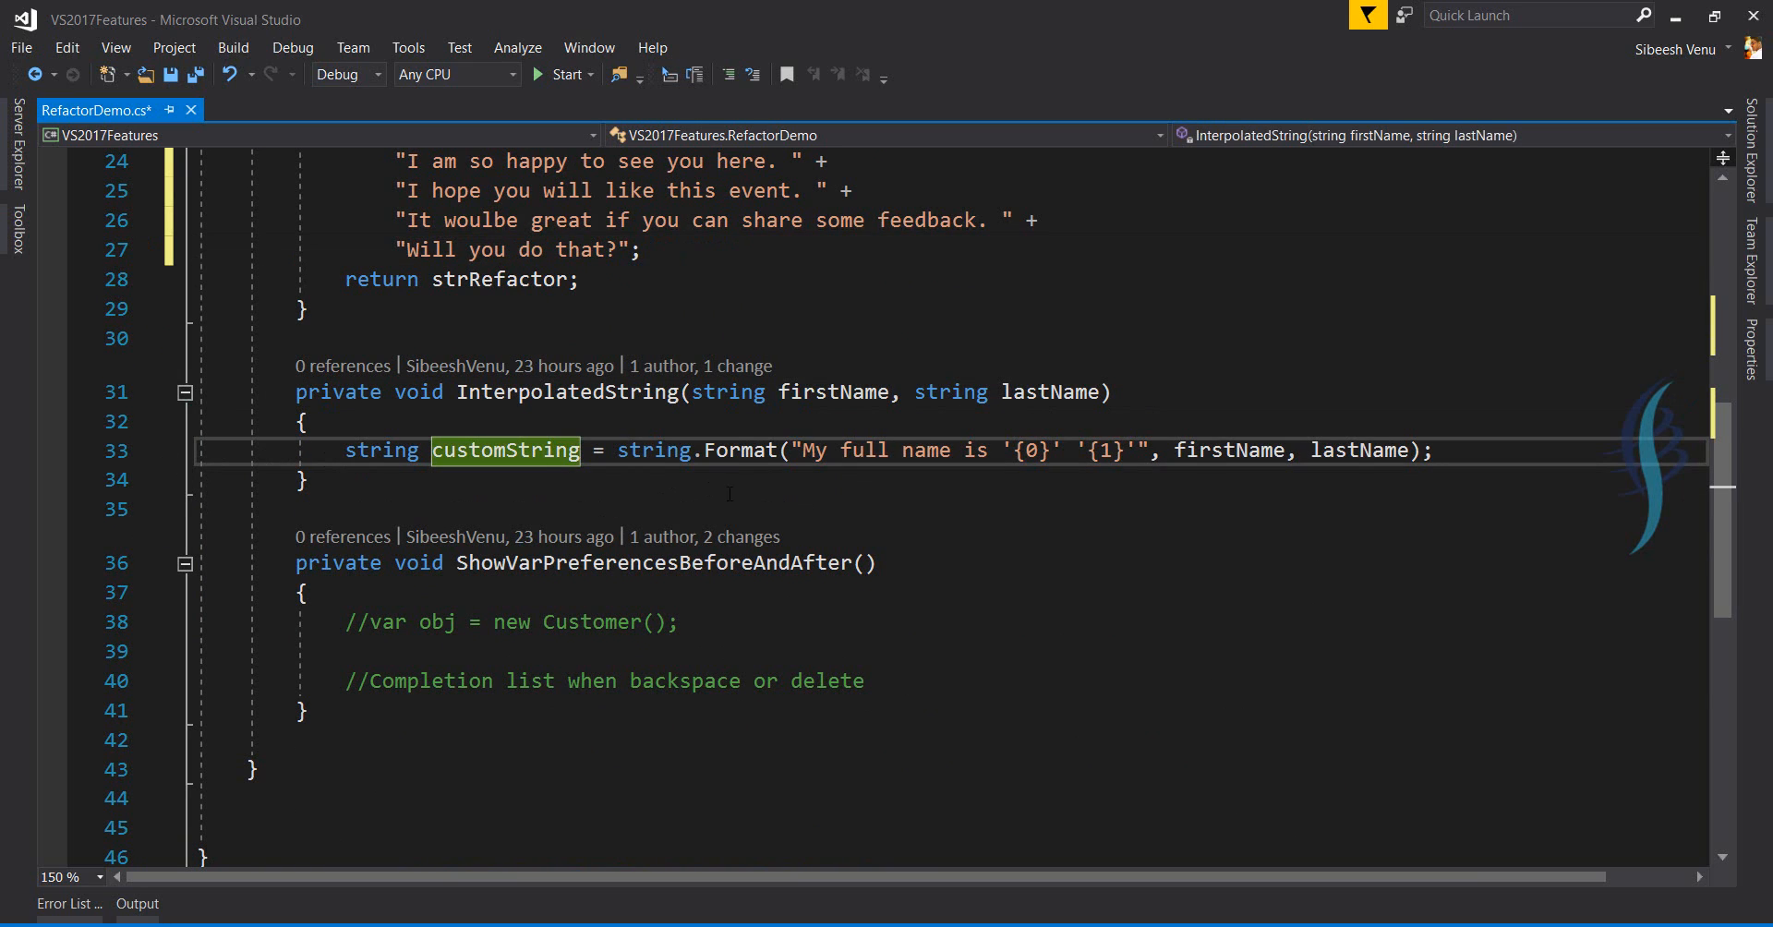
{"action": "mouse_move", "coordinate": [654, 450]}
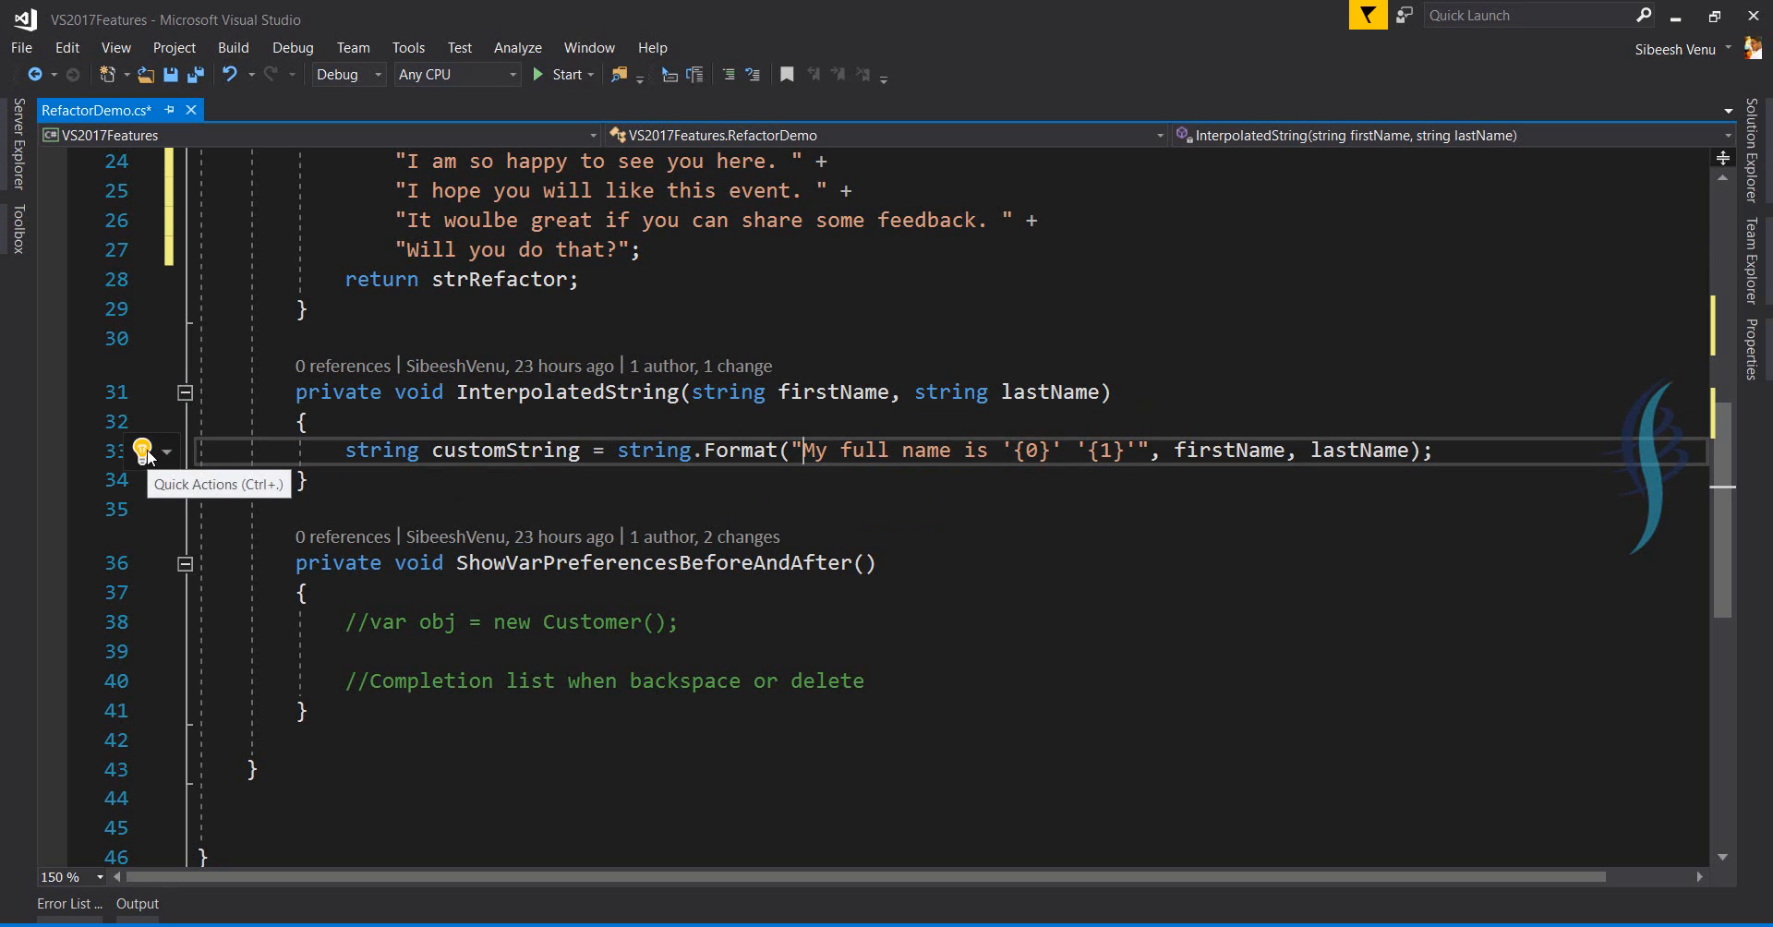
{"action": "left_click", "coordinate": [141, 452]}
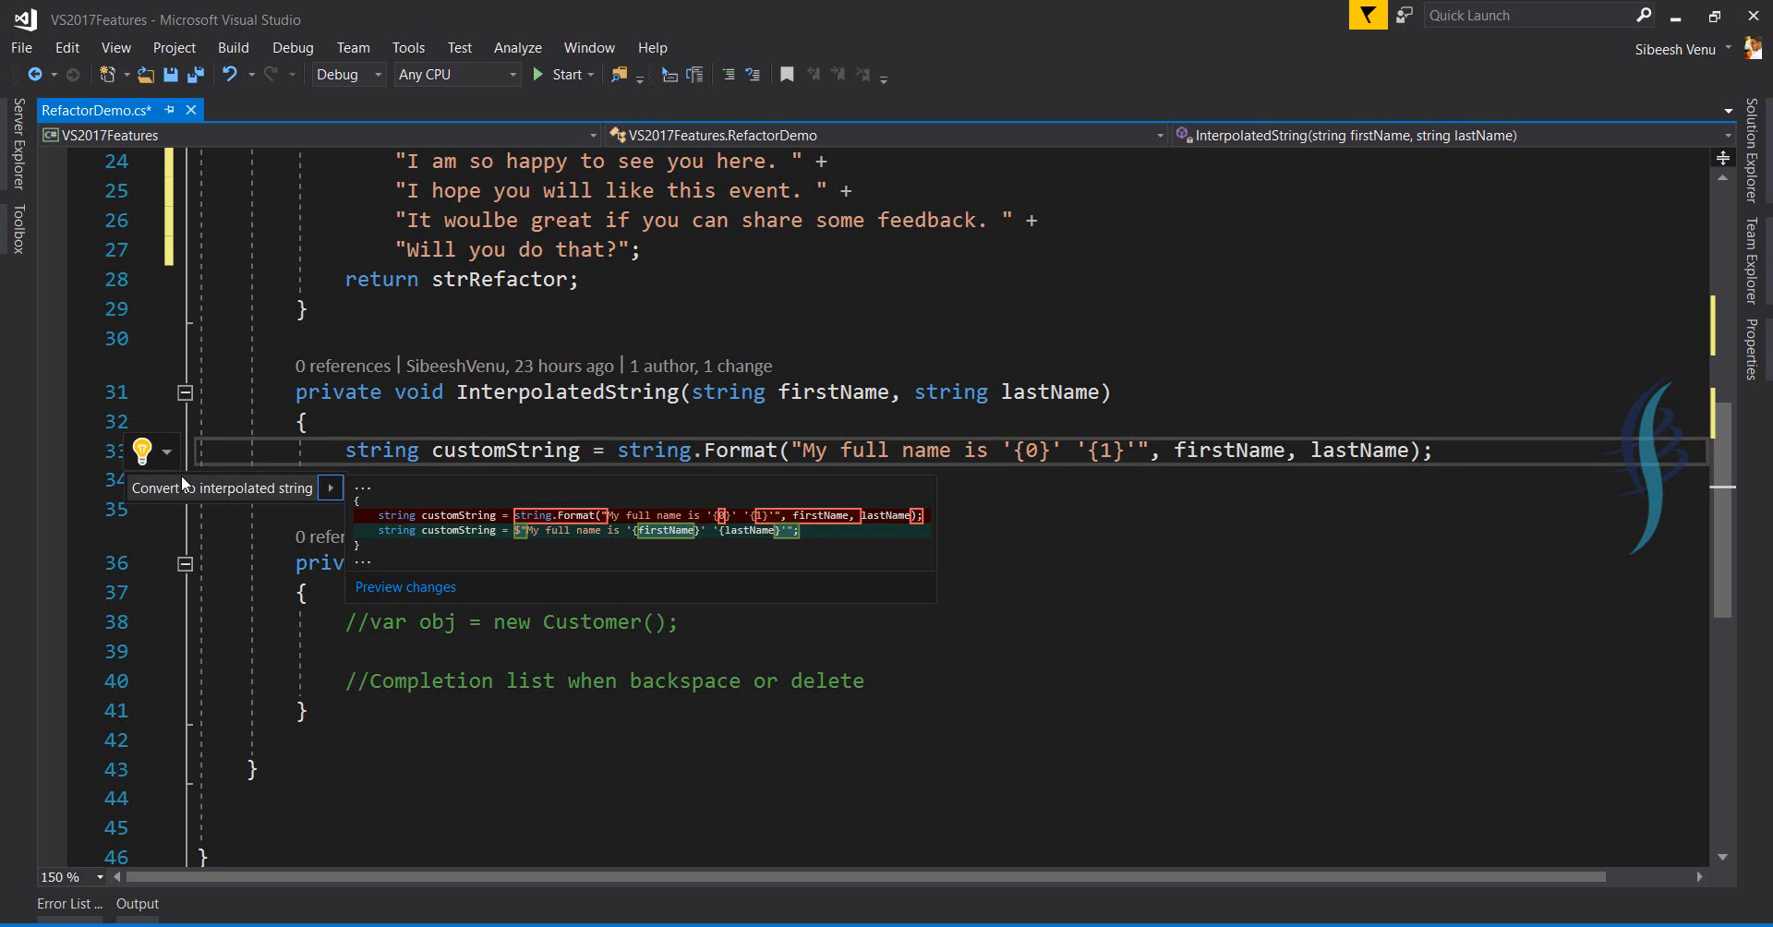
{"action": "mouse_move", "coordinate": [227, 495]}
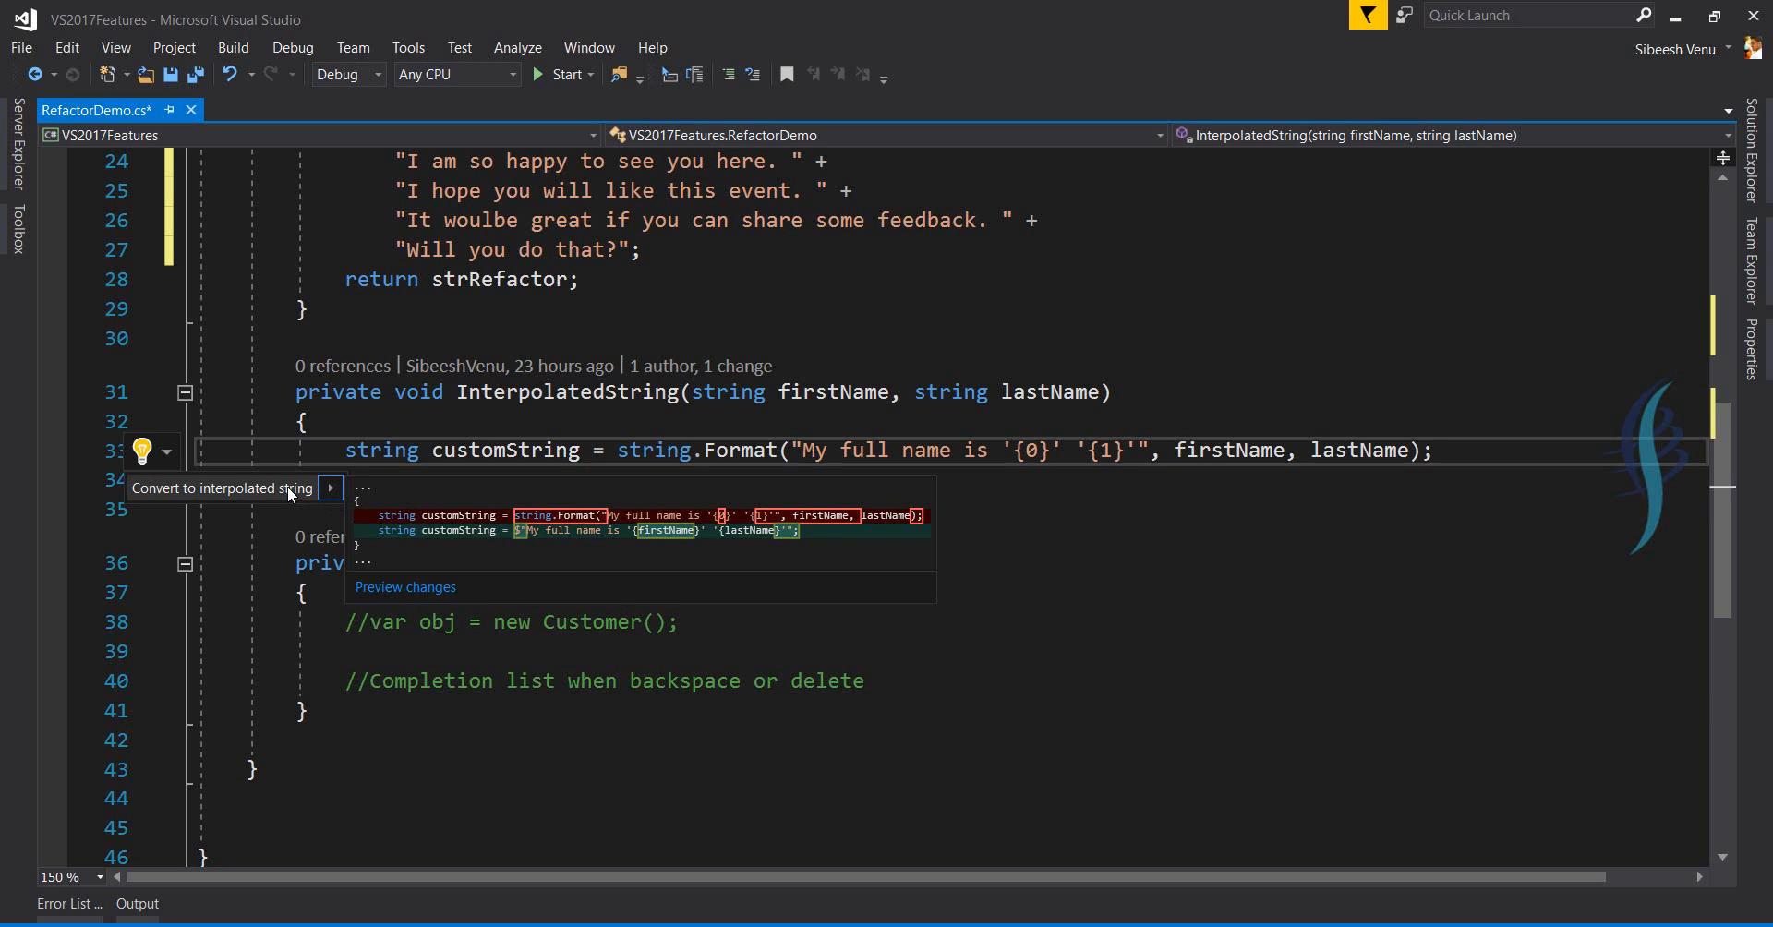
{"action": "mouse_move", "coordinate": [295, 494]}
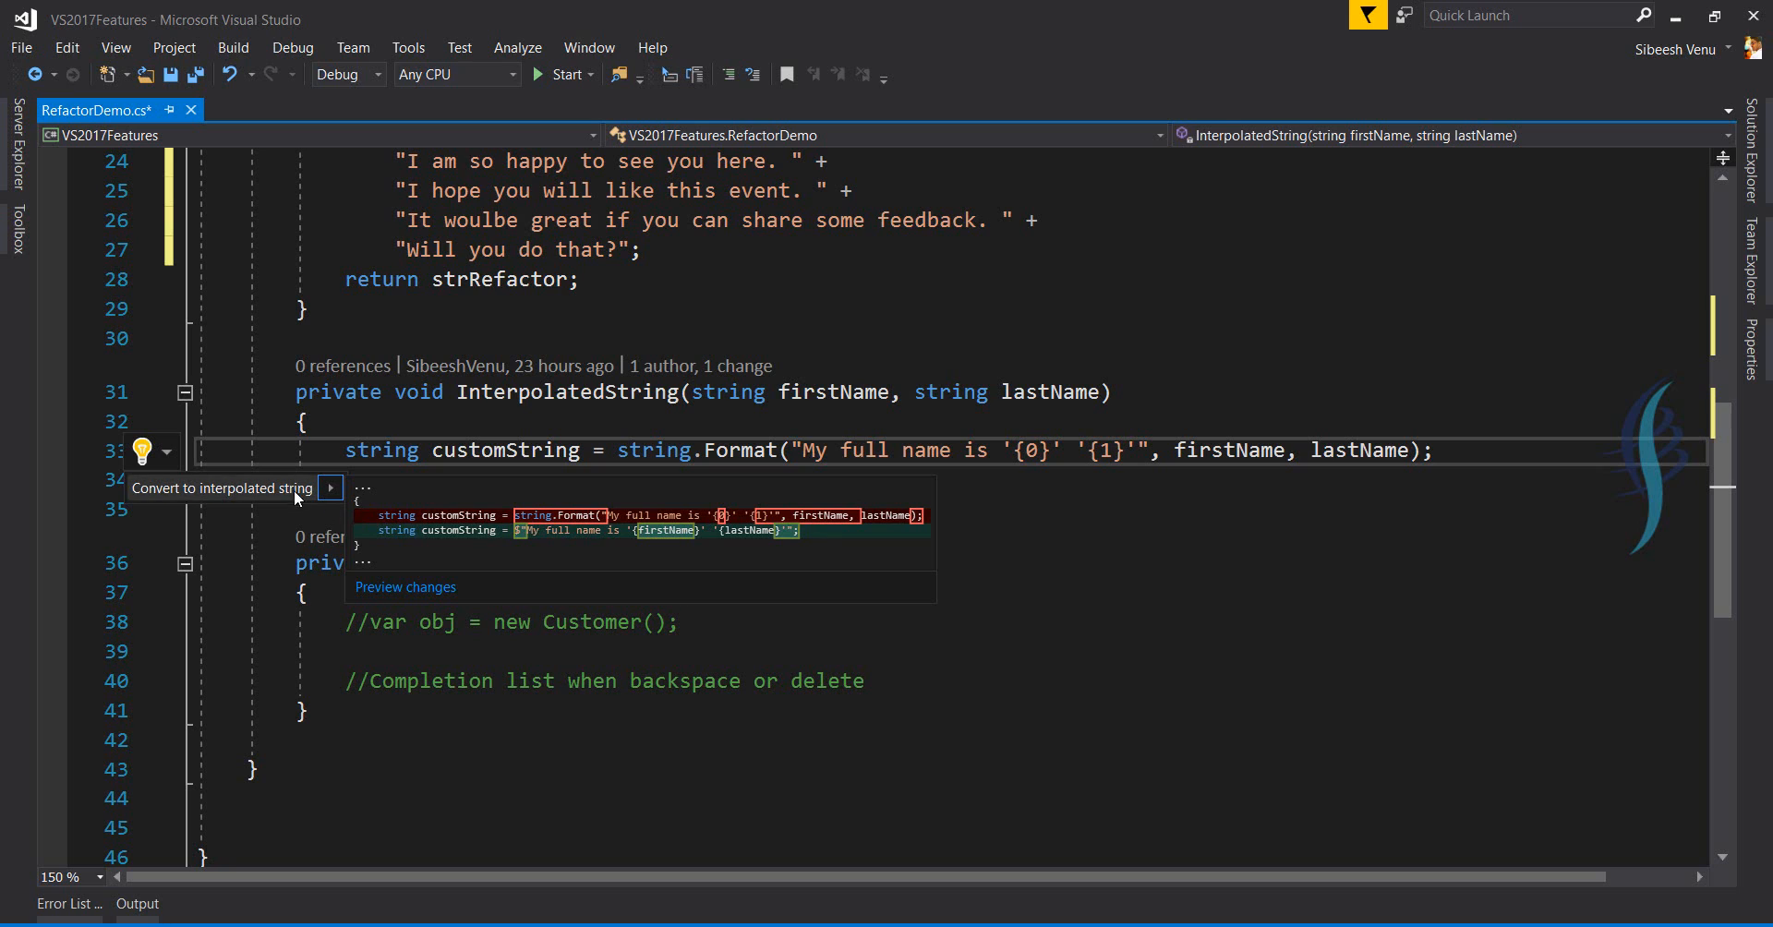
{"action": "left_click", "coordinate": [221, 488]}
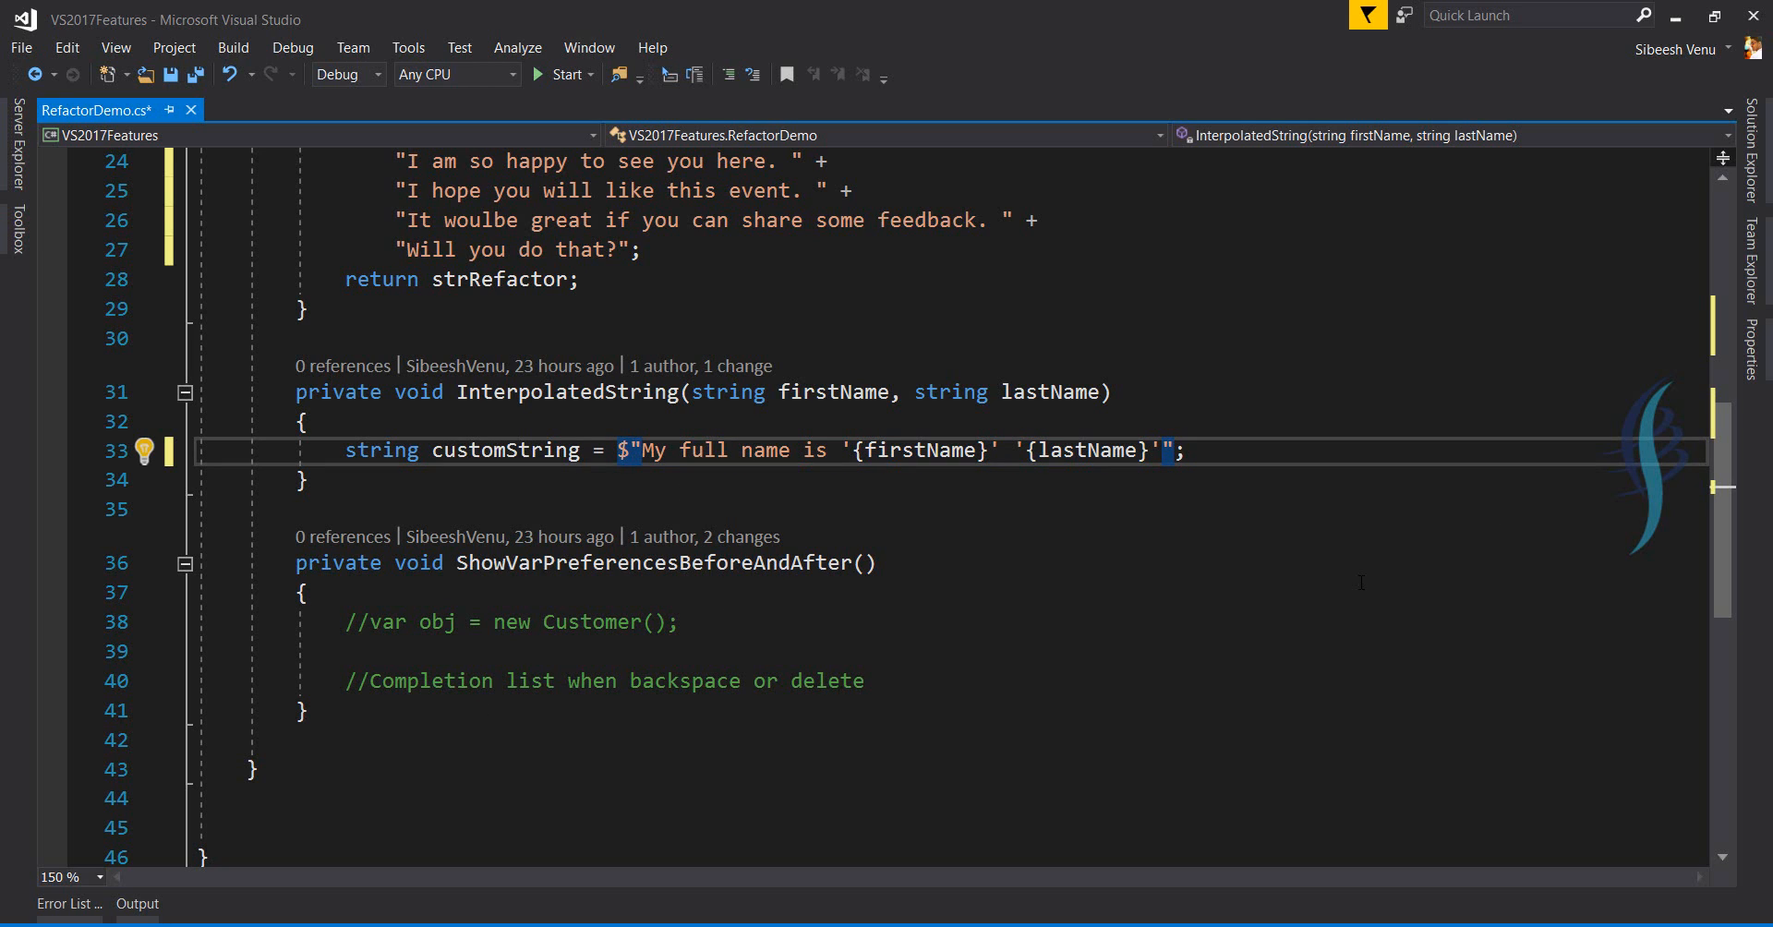
{"action": "mouse_move", "coordinate": [1759, 247]}
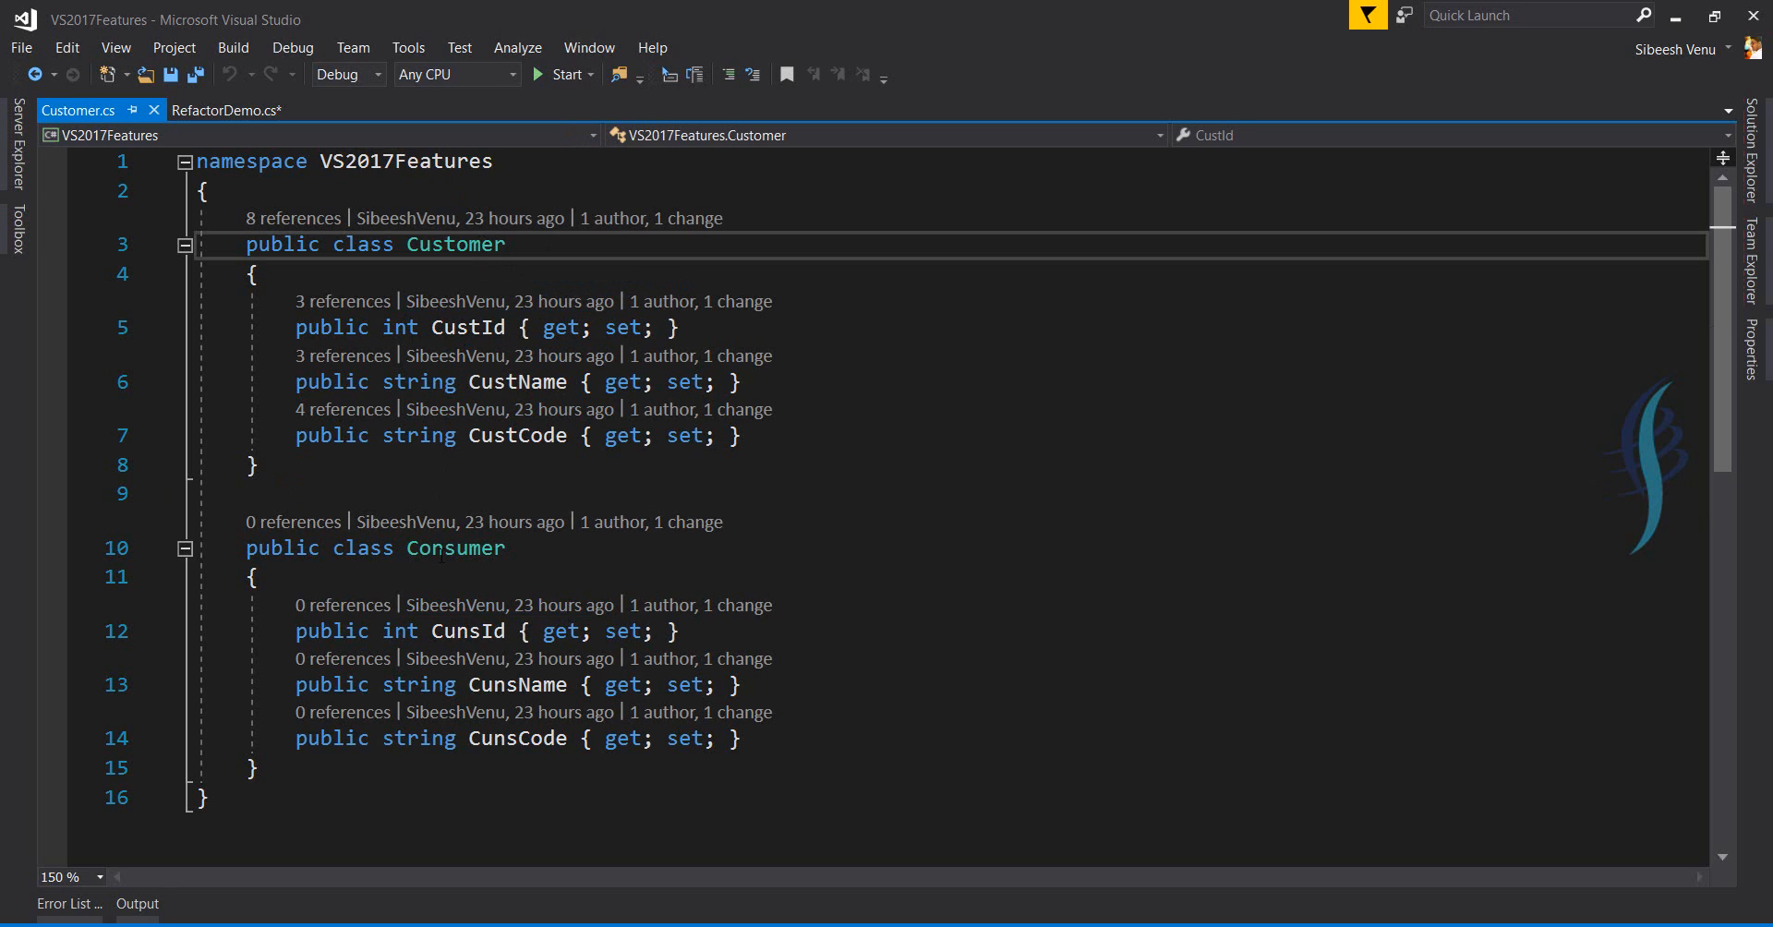
Move the Consumer class into Consumer.cs via Quick Actions and open the new file.
{"action": "double_click", "coordinate": [456, 549]}
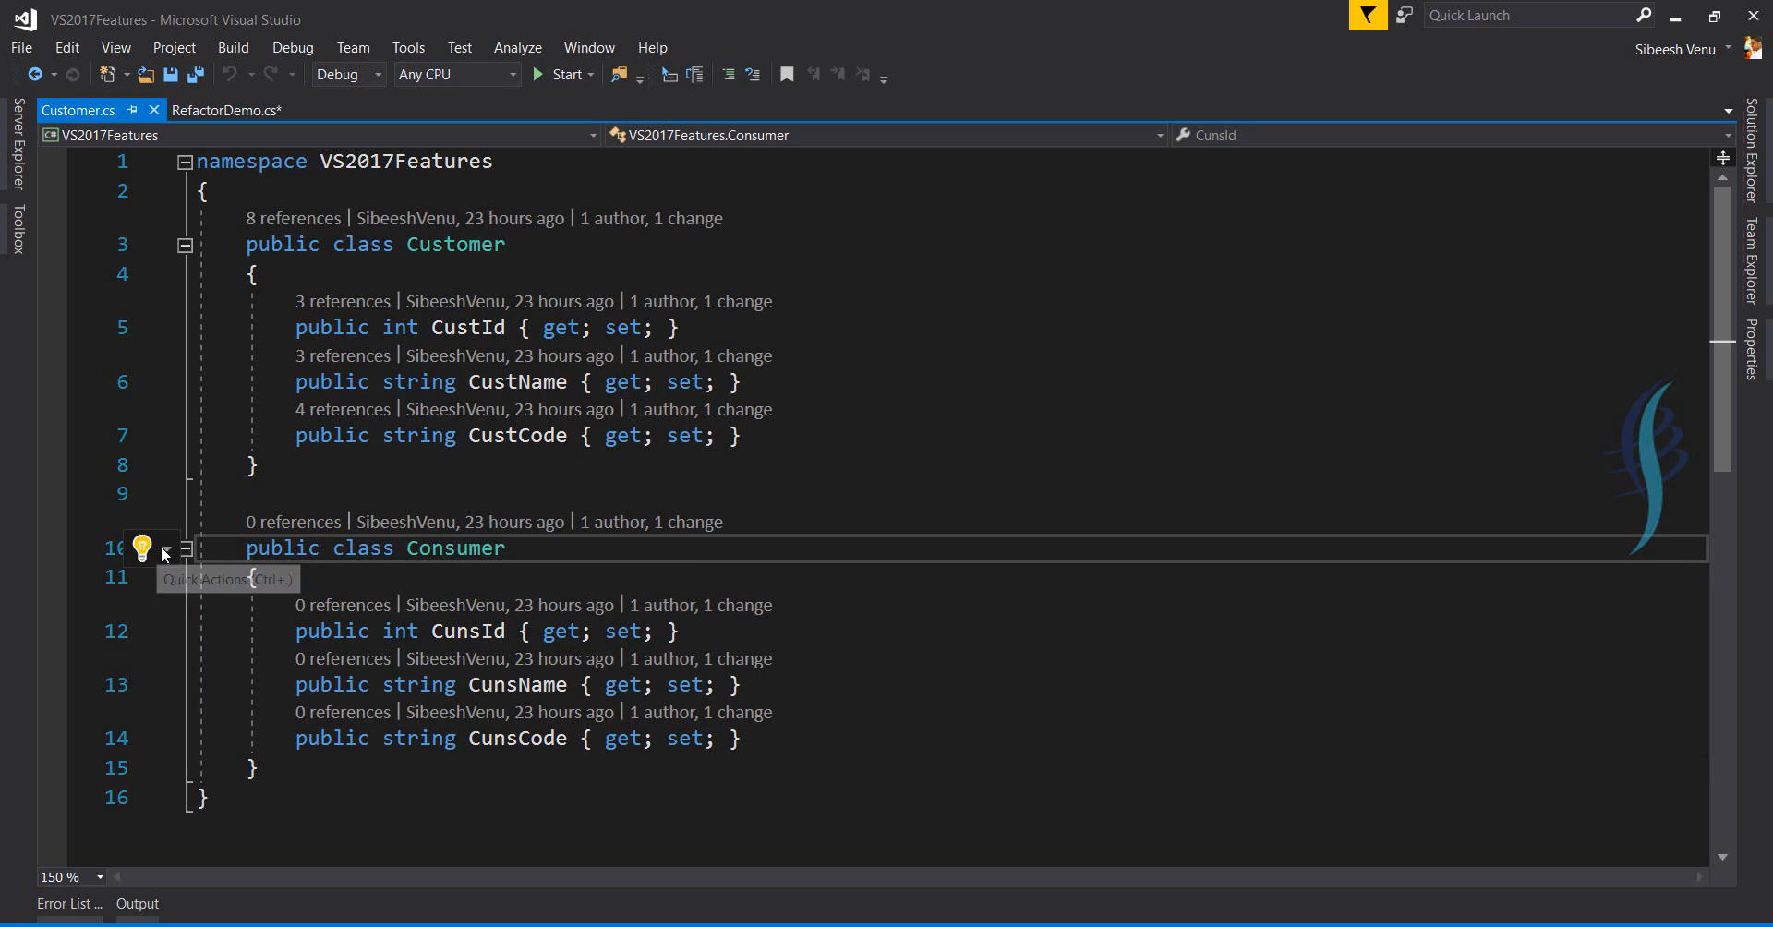
{"action": "left_click", "coordinate": [140, 551]}
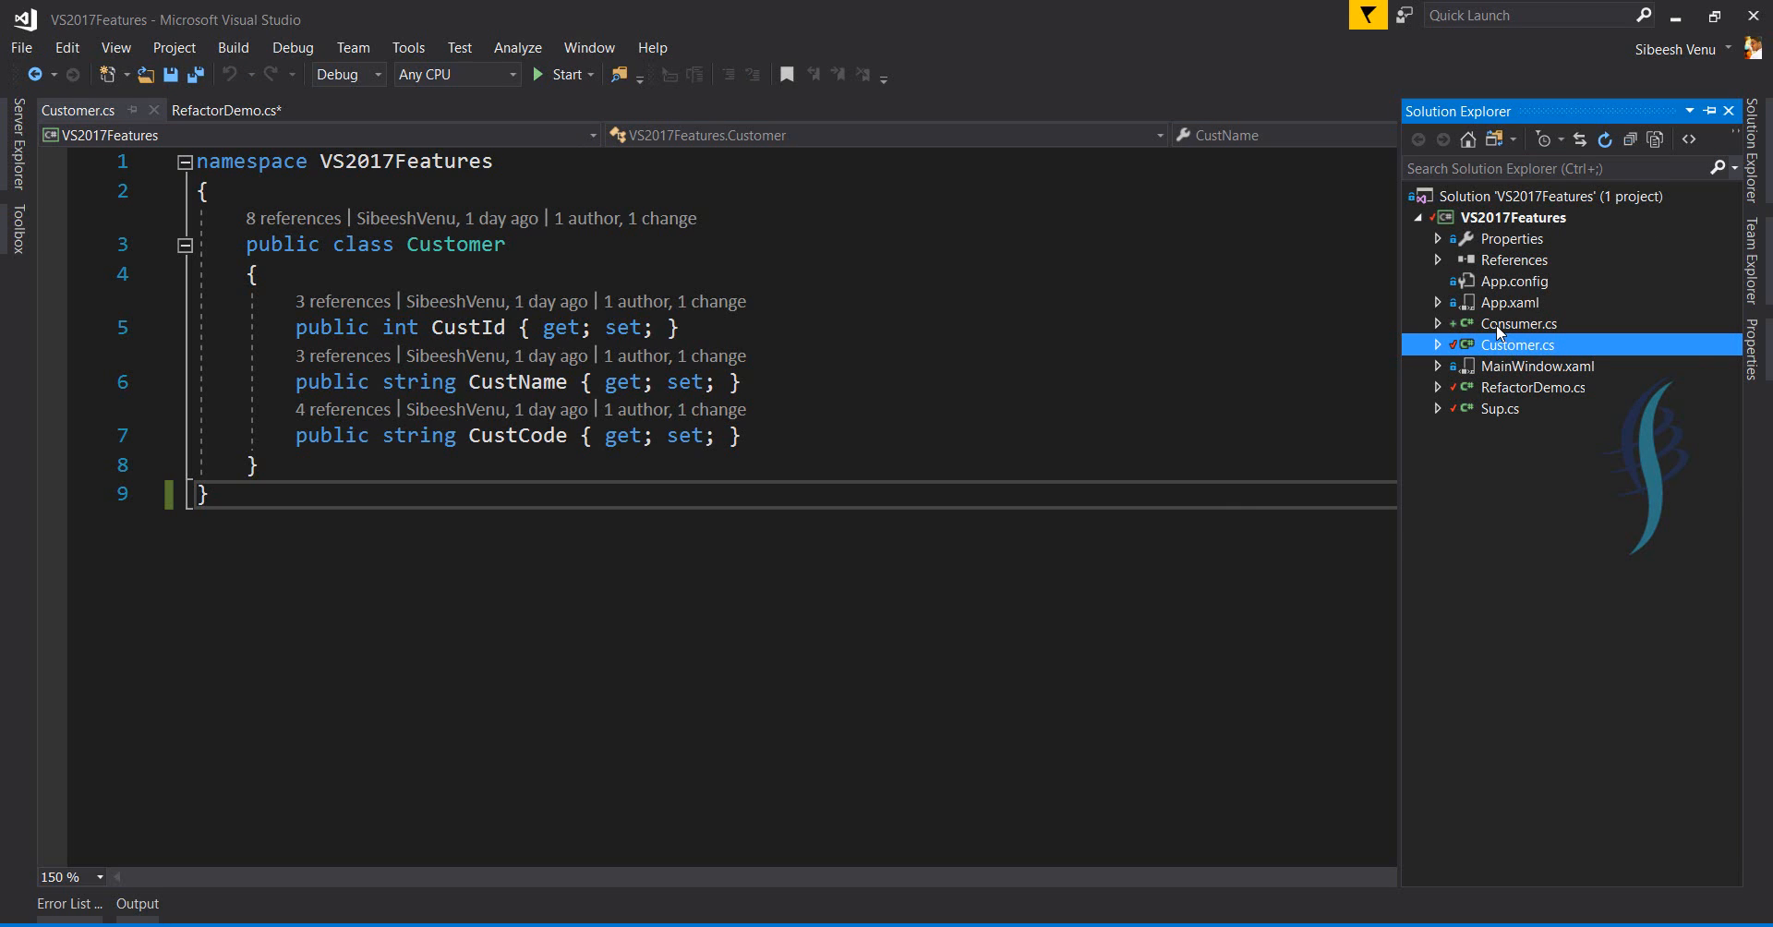
{"action": "mouse_move", "coordinate": [1495, 332]}
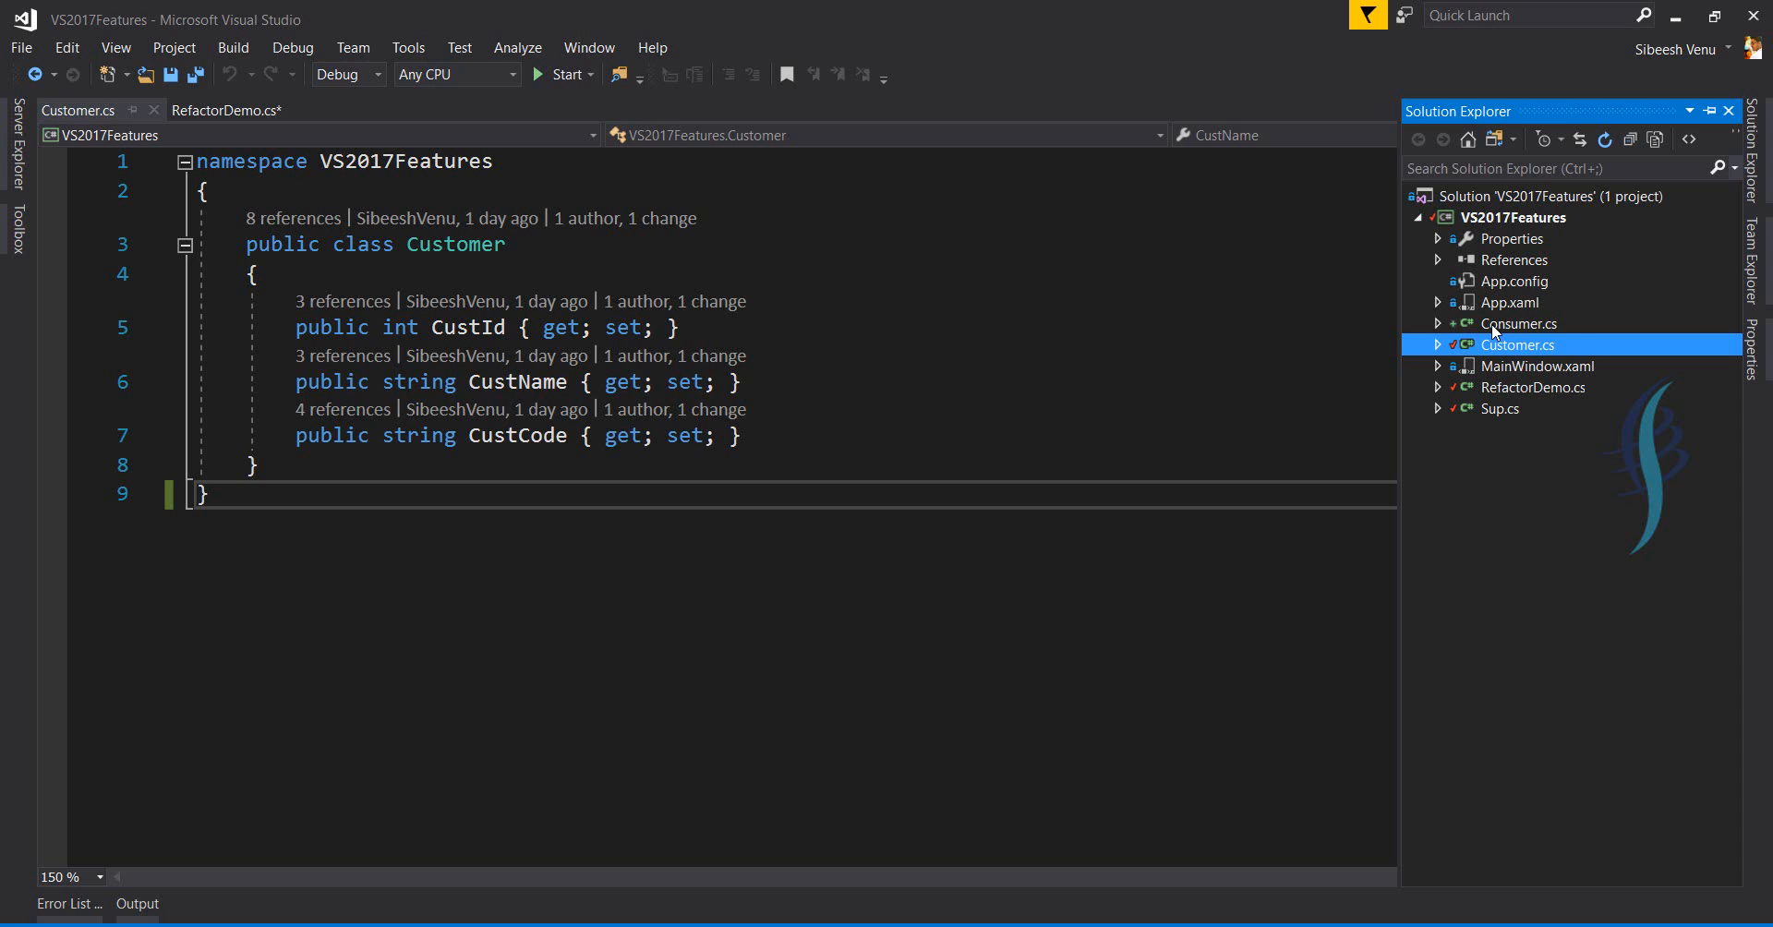
{"action": "left_click", "coordinate": [1520, 324]}
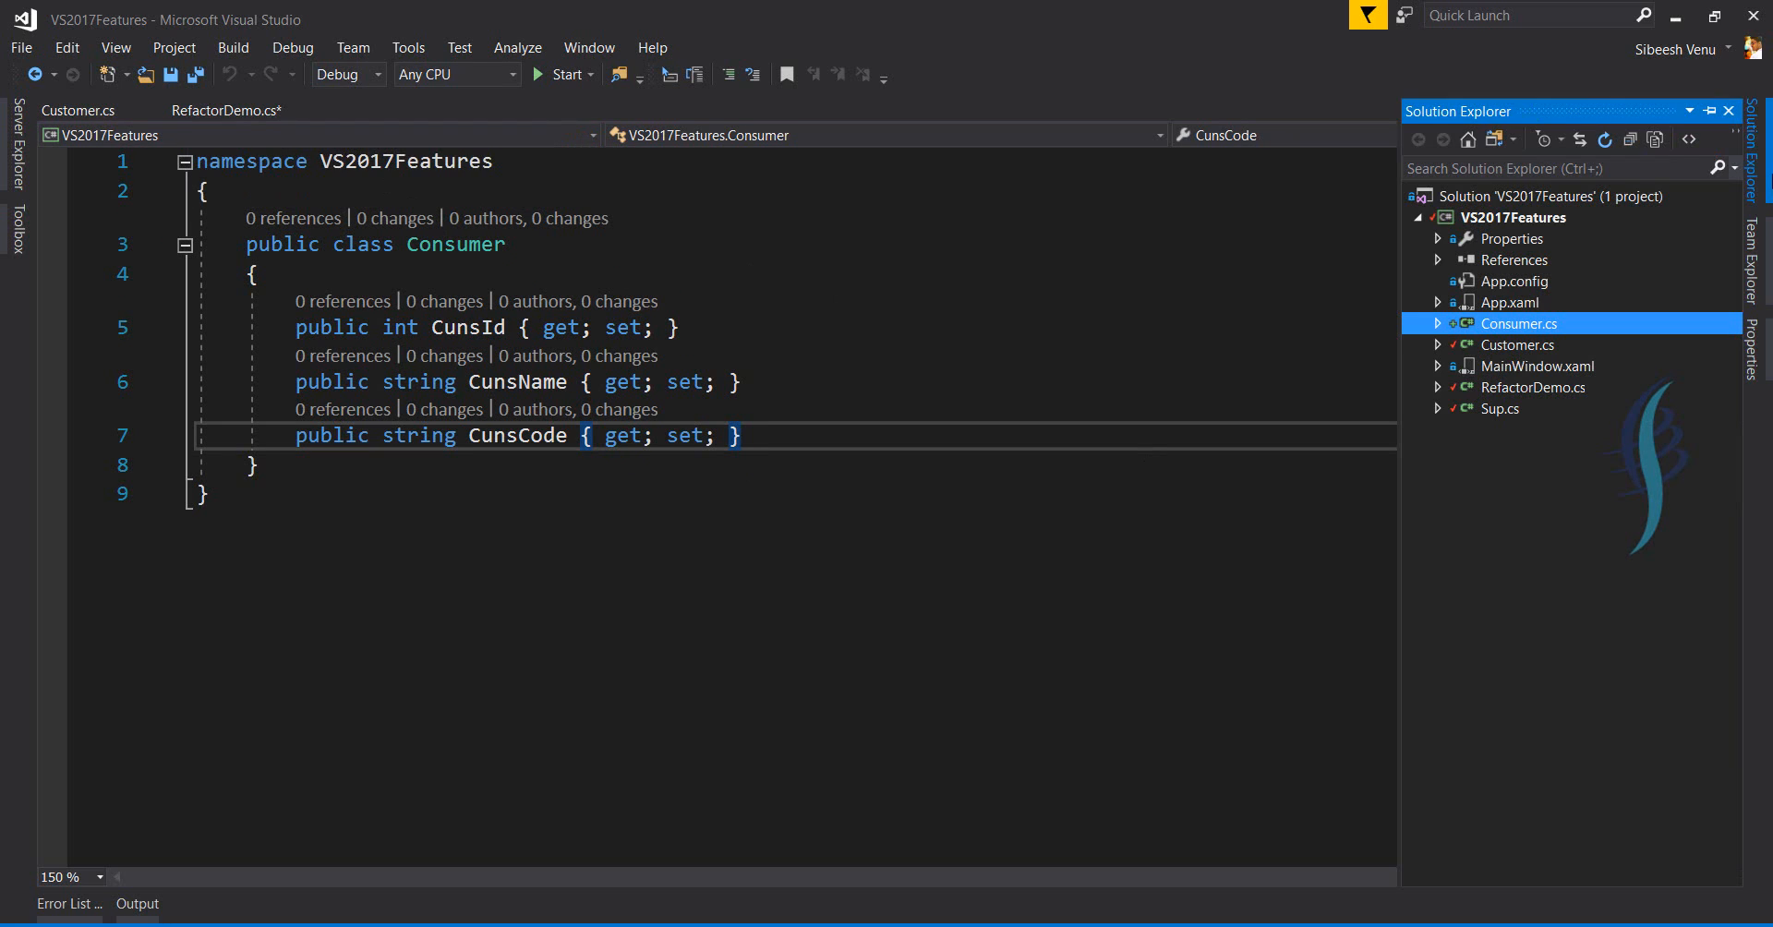
{"action": "left_click", "coordinate": [1501, 409]}
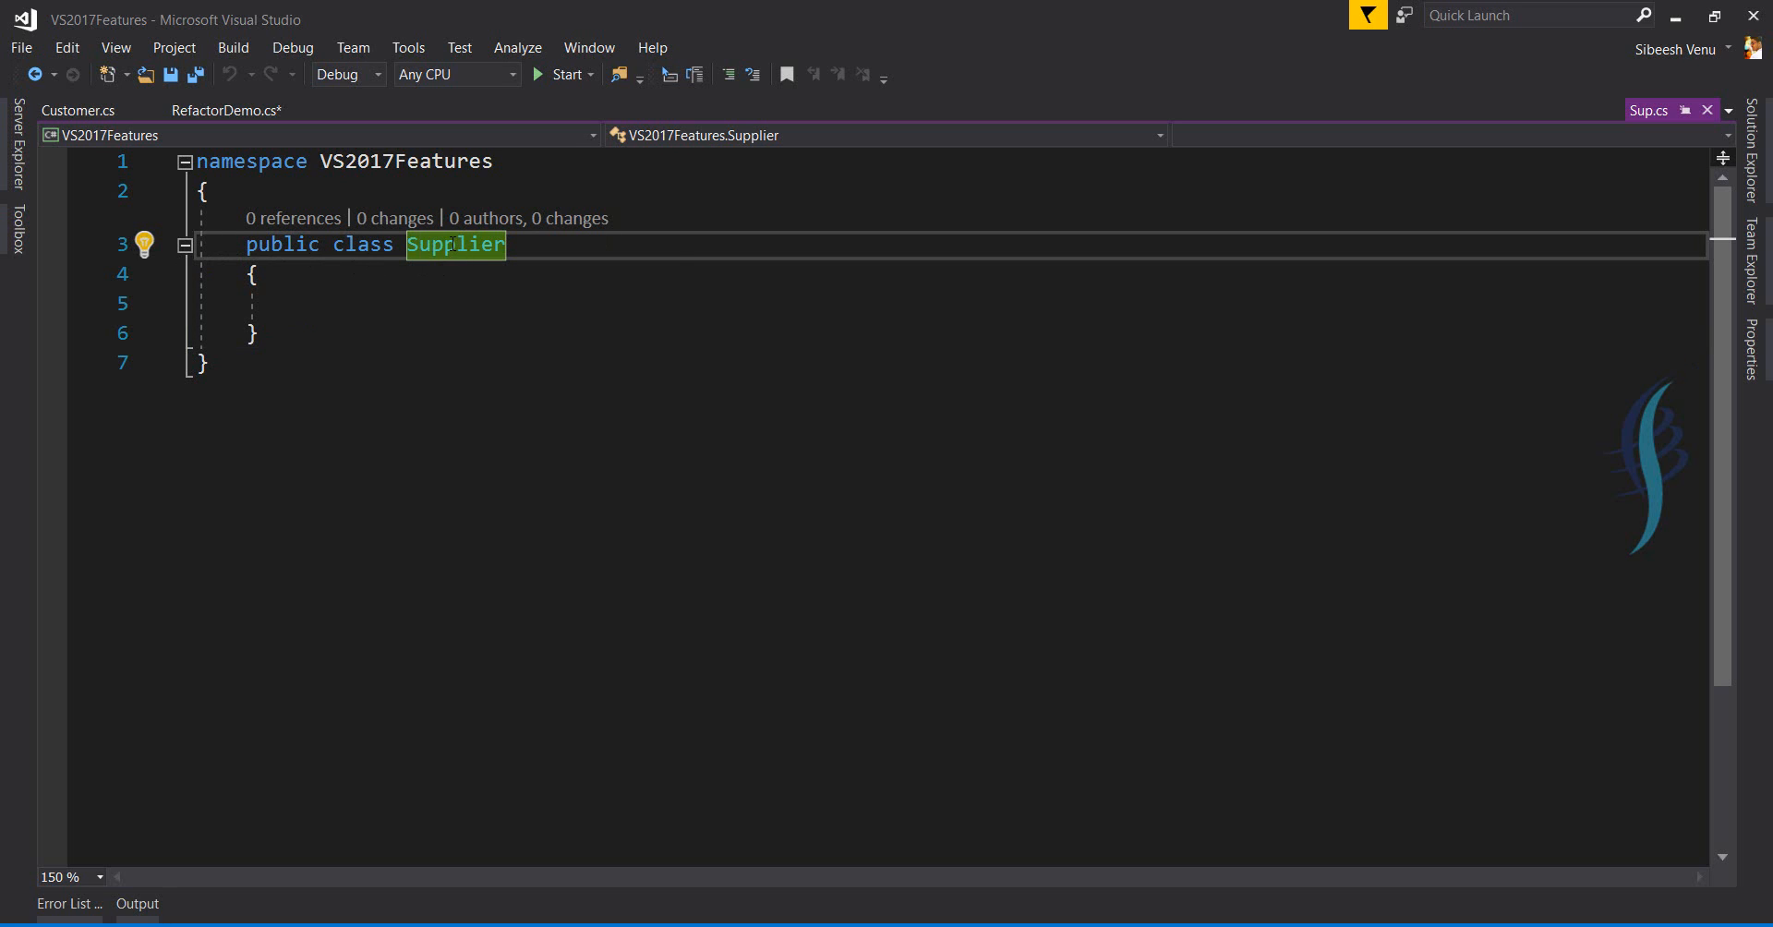
Rename Sup.cs to Supplier.cs via Quick Actions and locate it in Solution Explorer.
{"action": "left_click", "coordinate": [144, 246]}
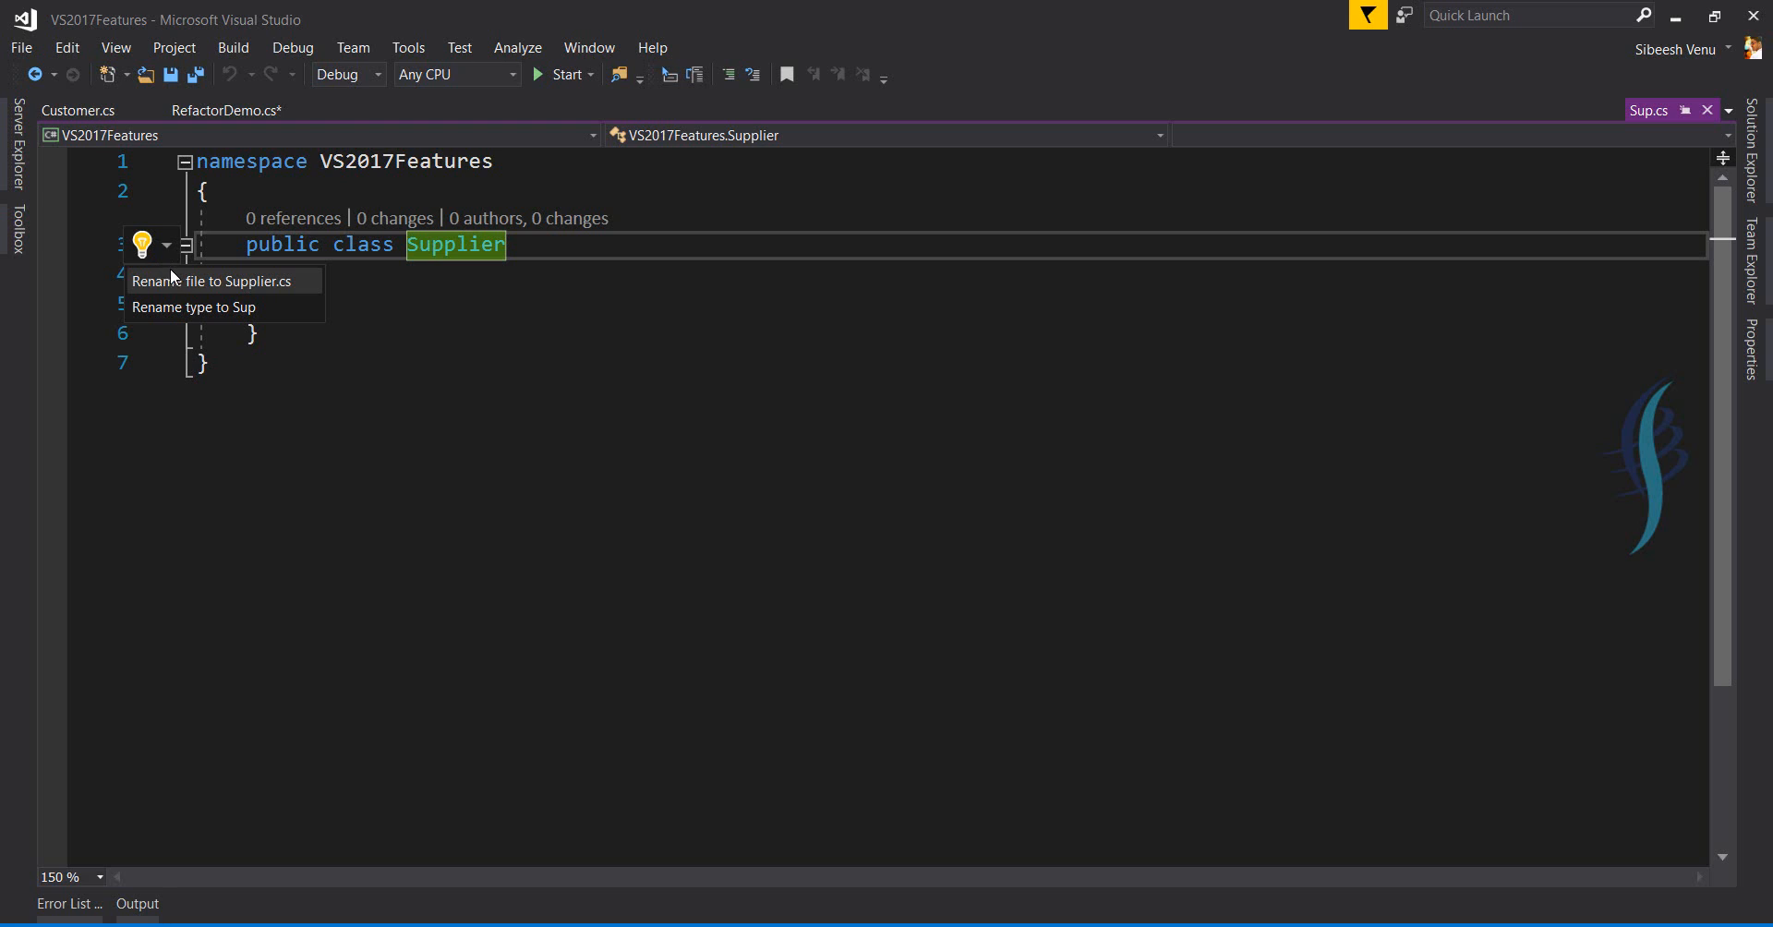
{"action": "mouse_move", "coordinate": [201, 282]}
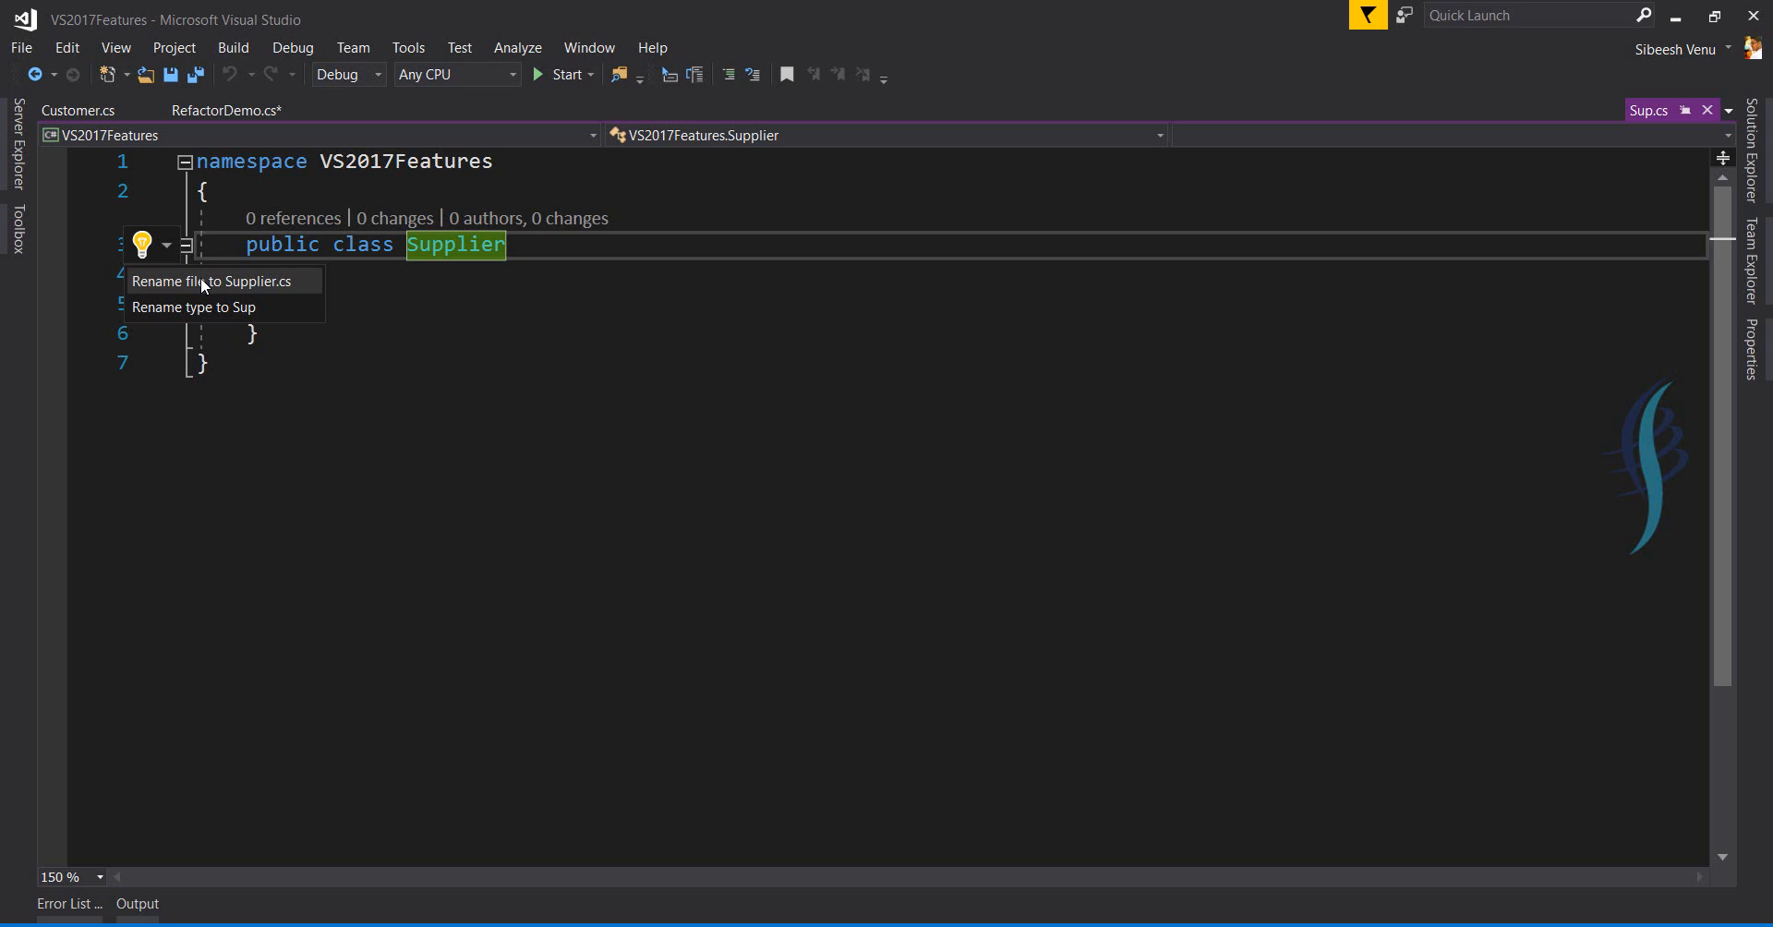
{"action": "mouse_move", "coordinate": [223, 292]}
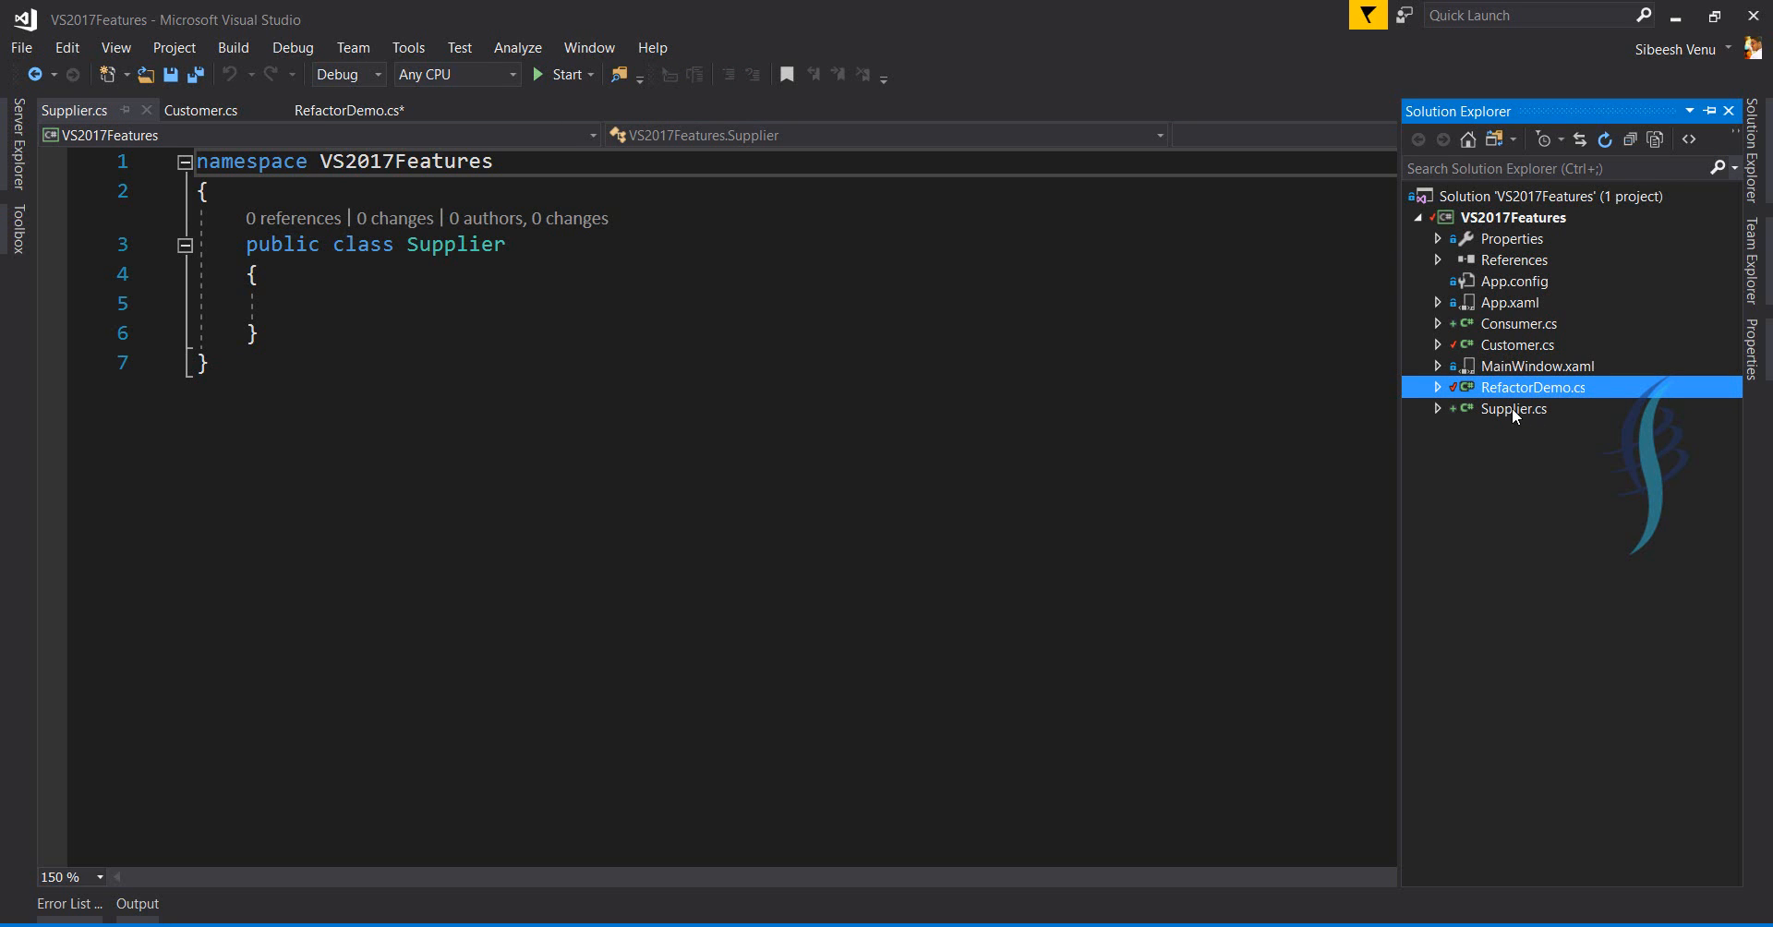
{"action": "left_click", "coordinate": [1512, 409]}
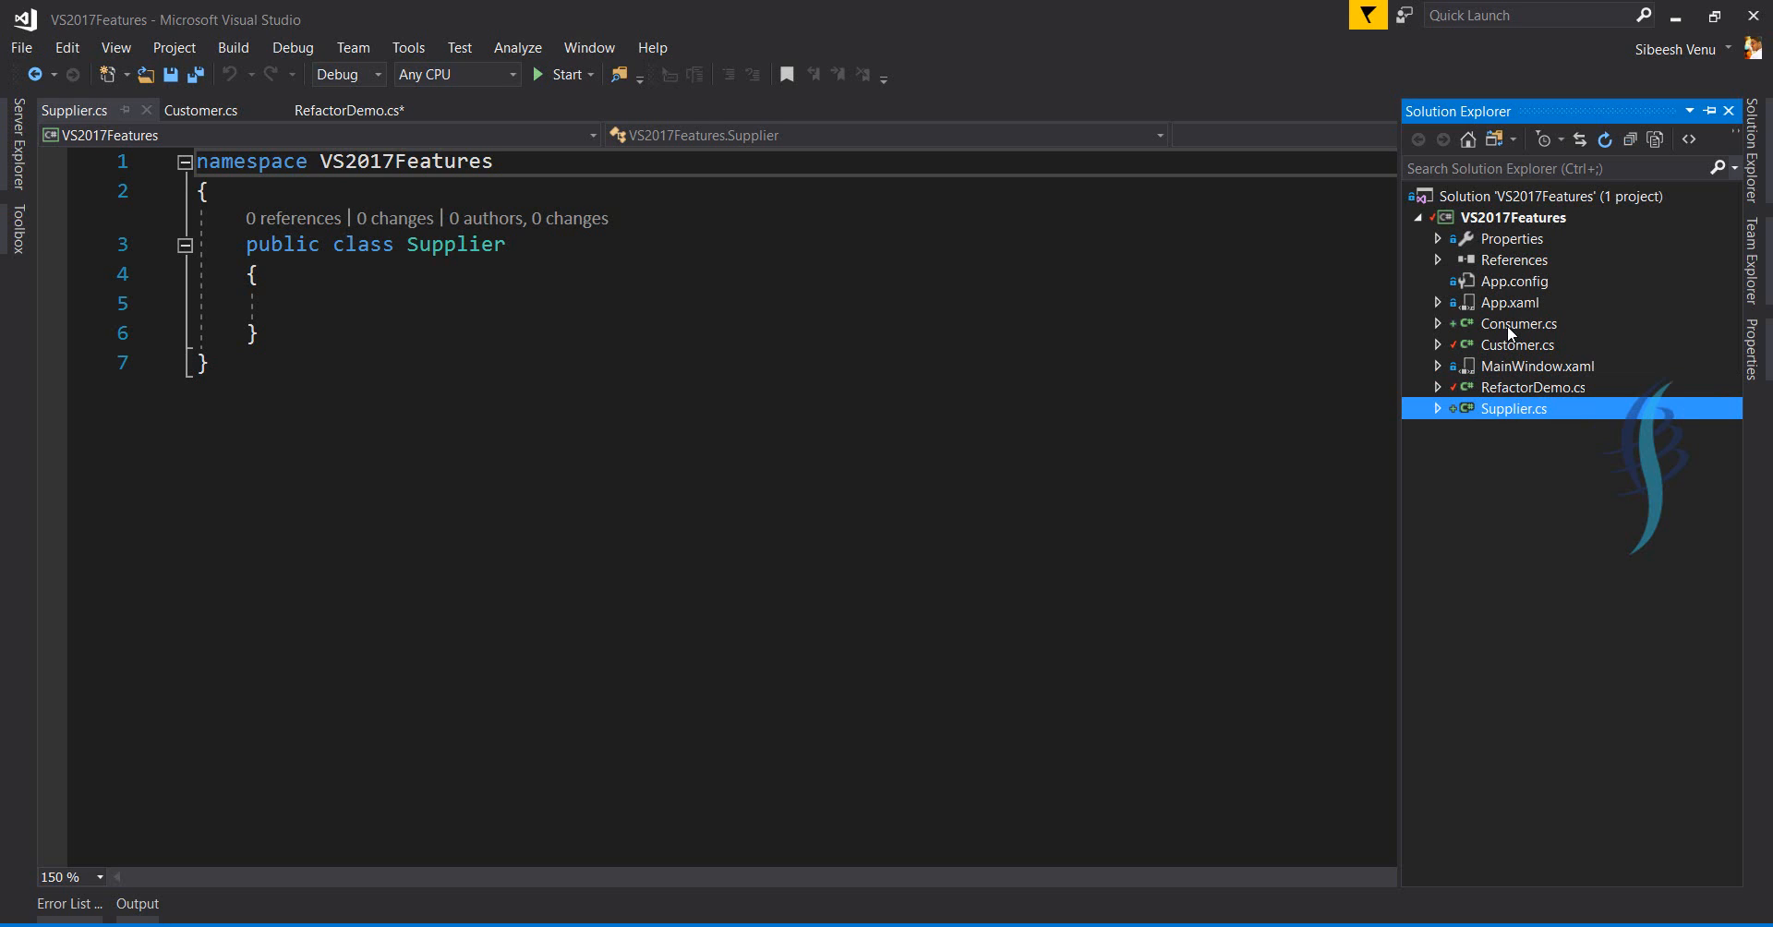
{"action": "mouse_move", "coordinate": [1513, 344]}
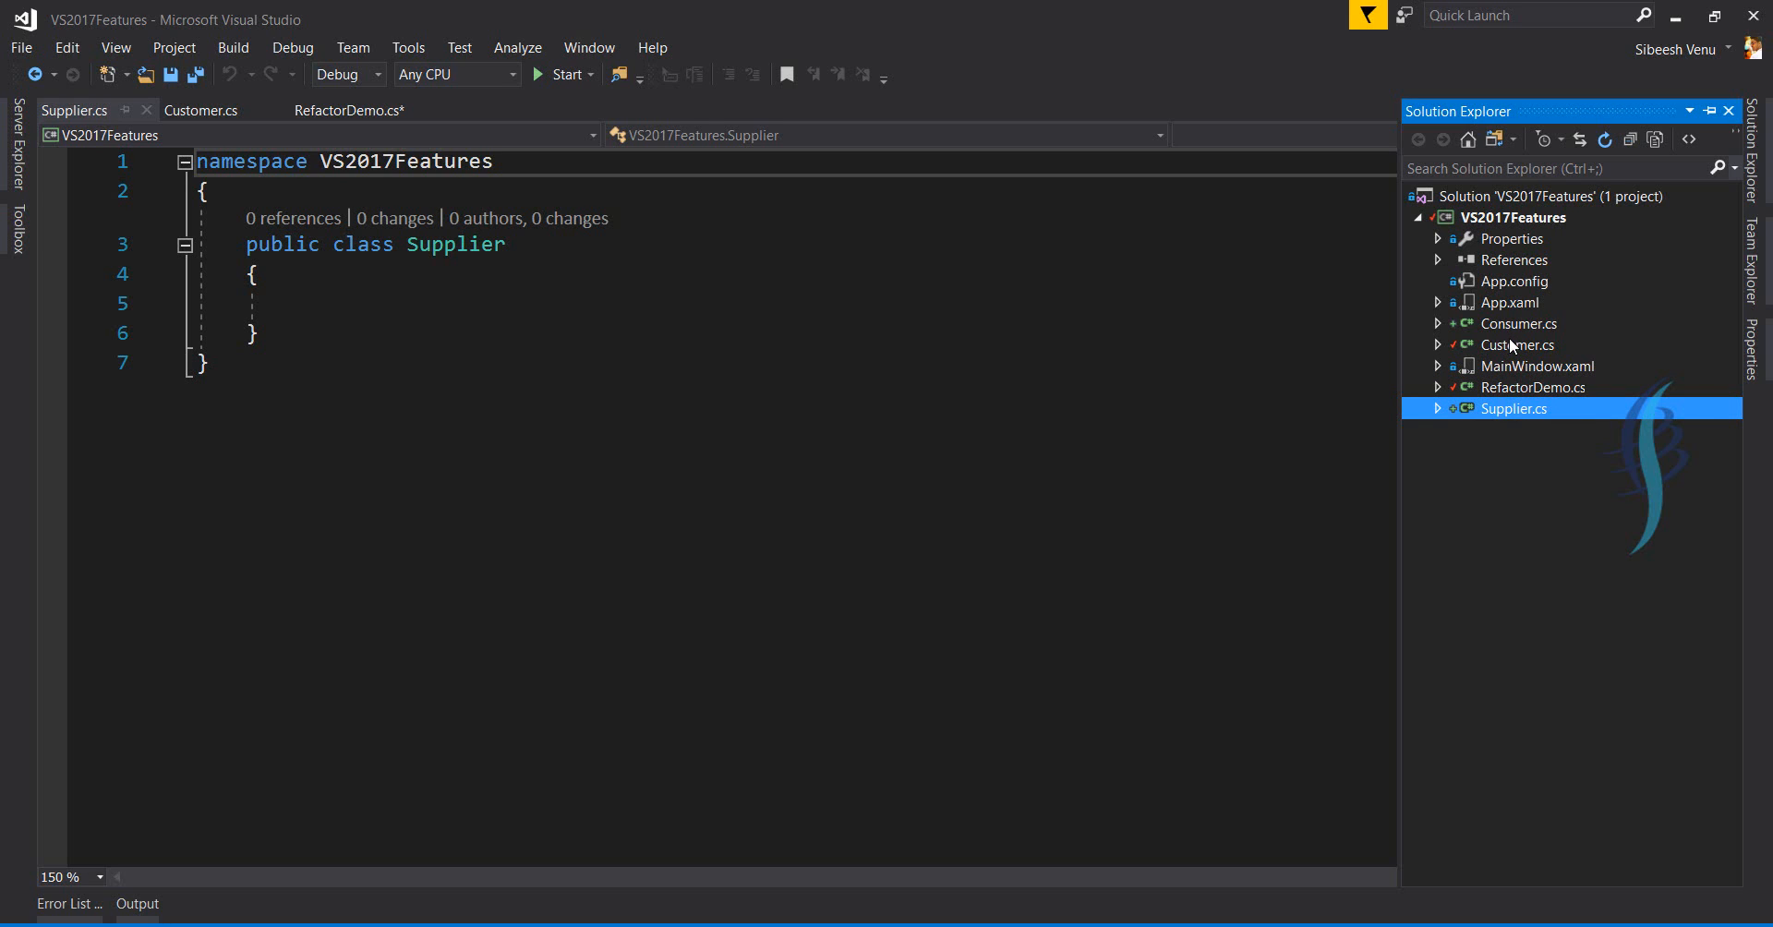
Open RefactorDemo.cs and type 'var ob = new Customer();' with IntelliSense completion.
{"action": "left_click", "coordinate": [1534, 387]}
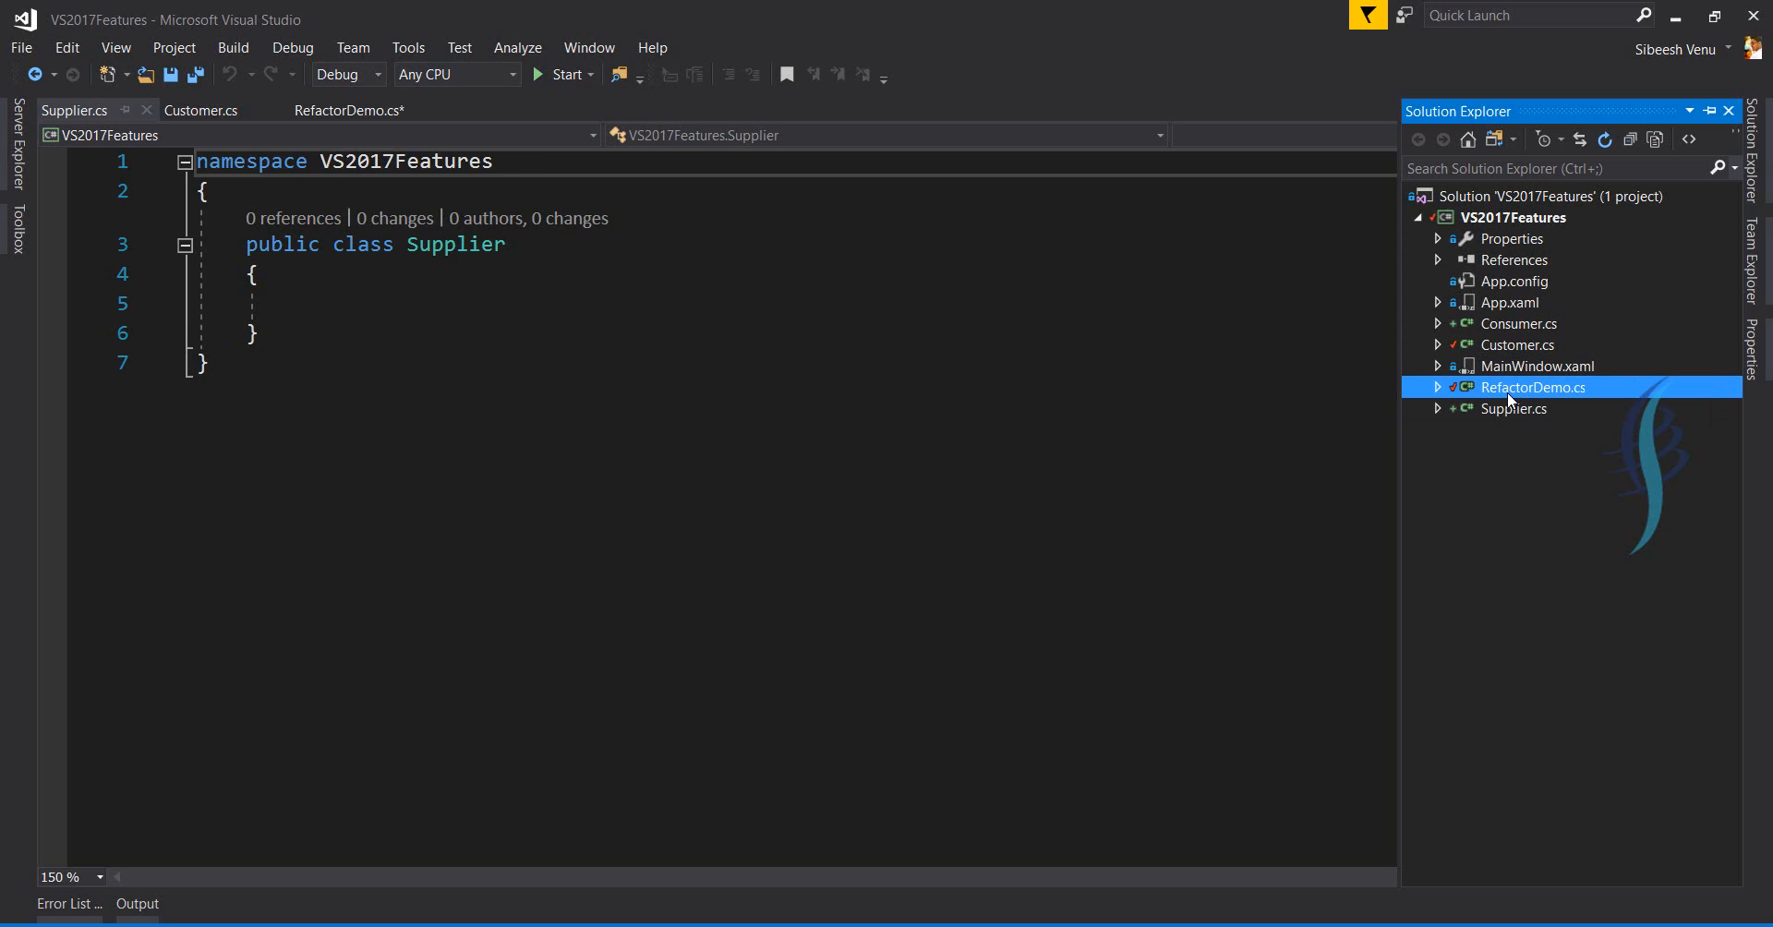
{"action": "left_click", "coordinate": [348, 110]}
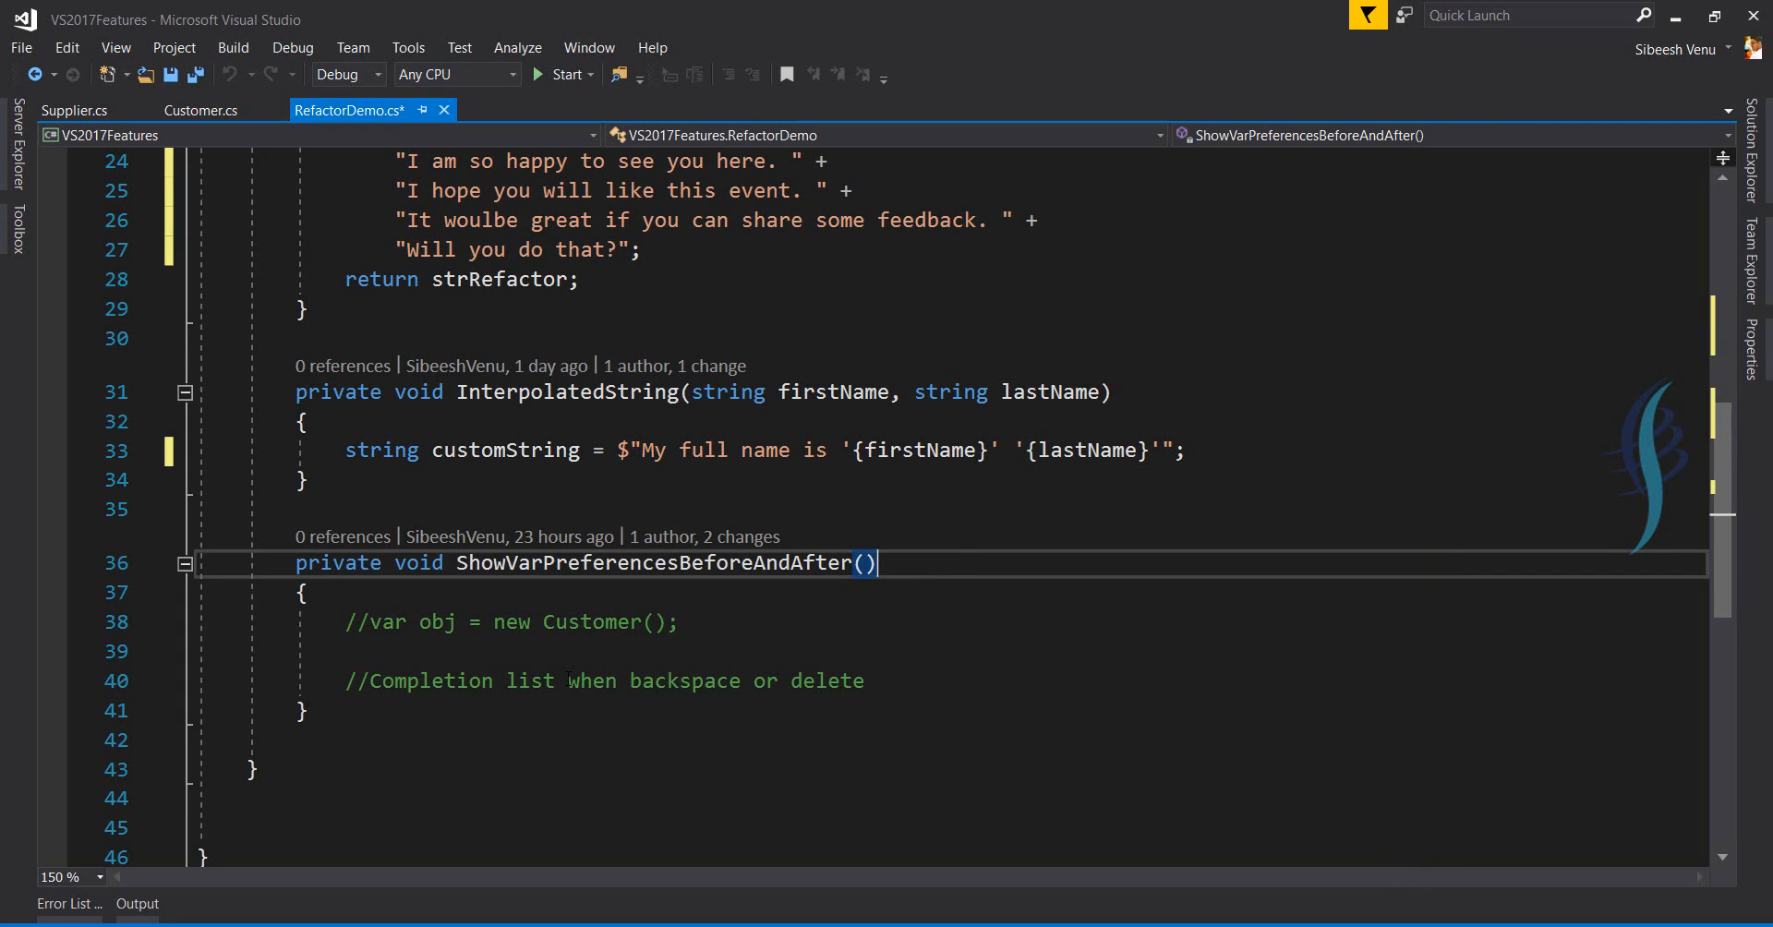
{"action": "type", "text": "var o"}
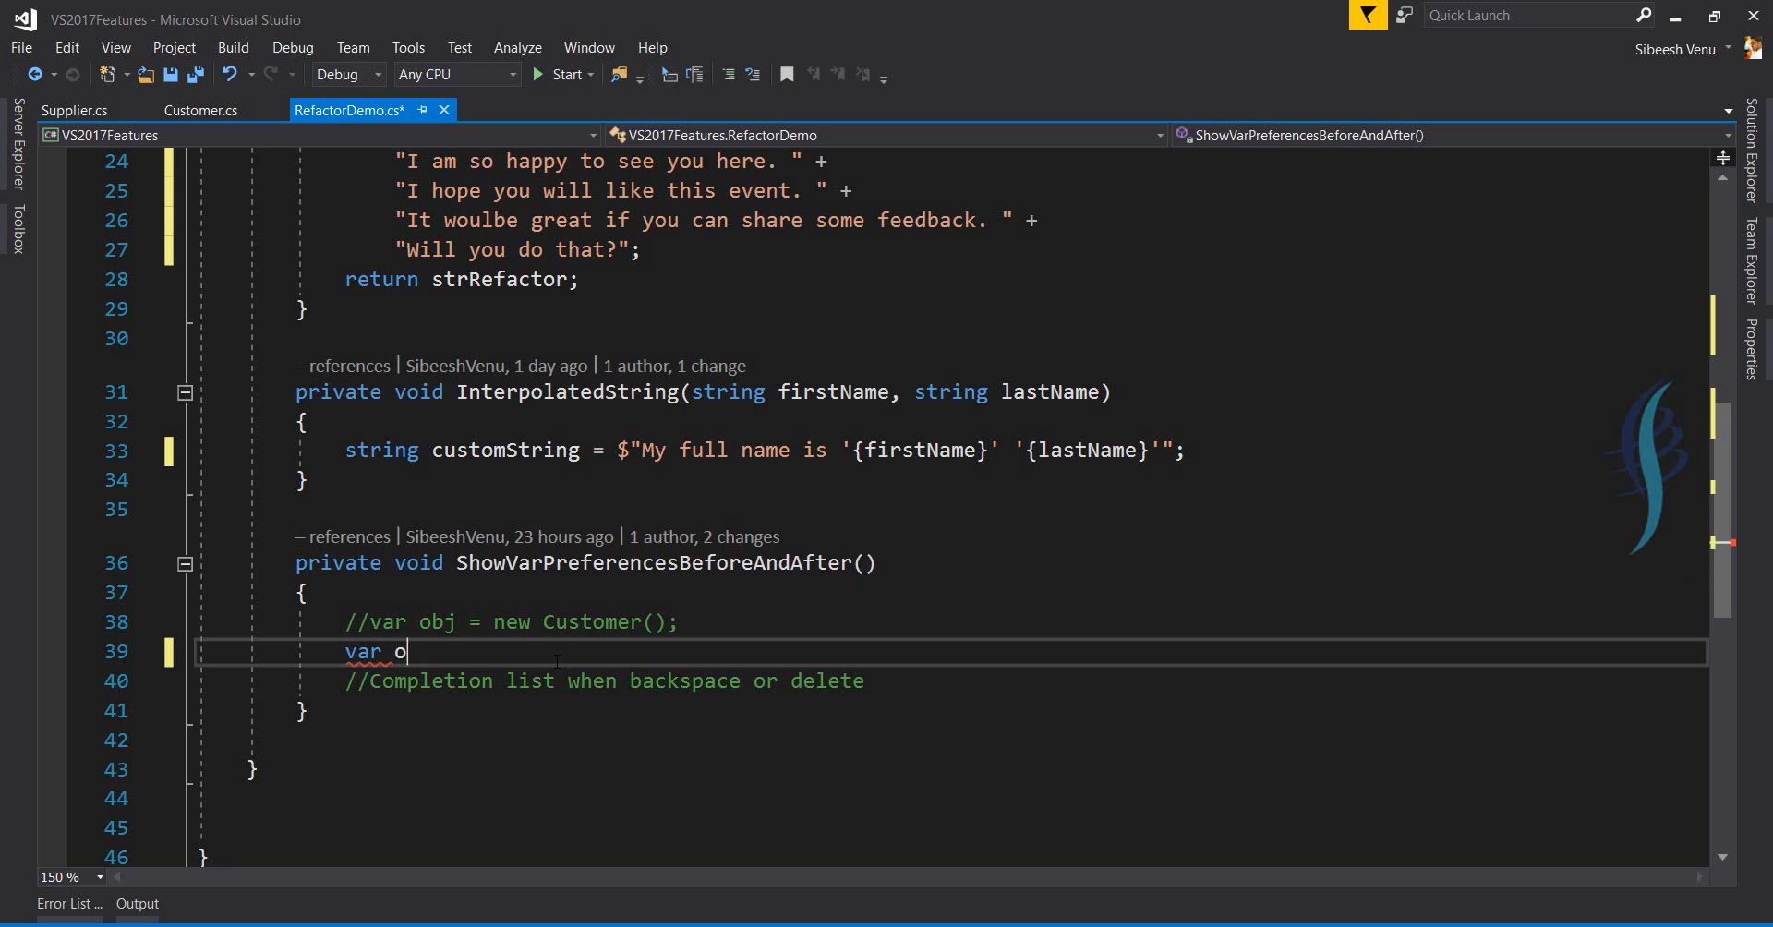
{"action": "type", "text": "b"}
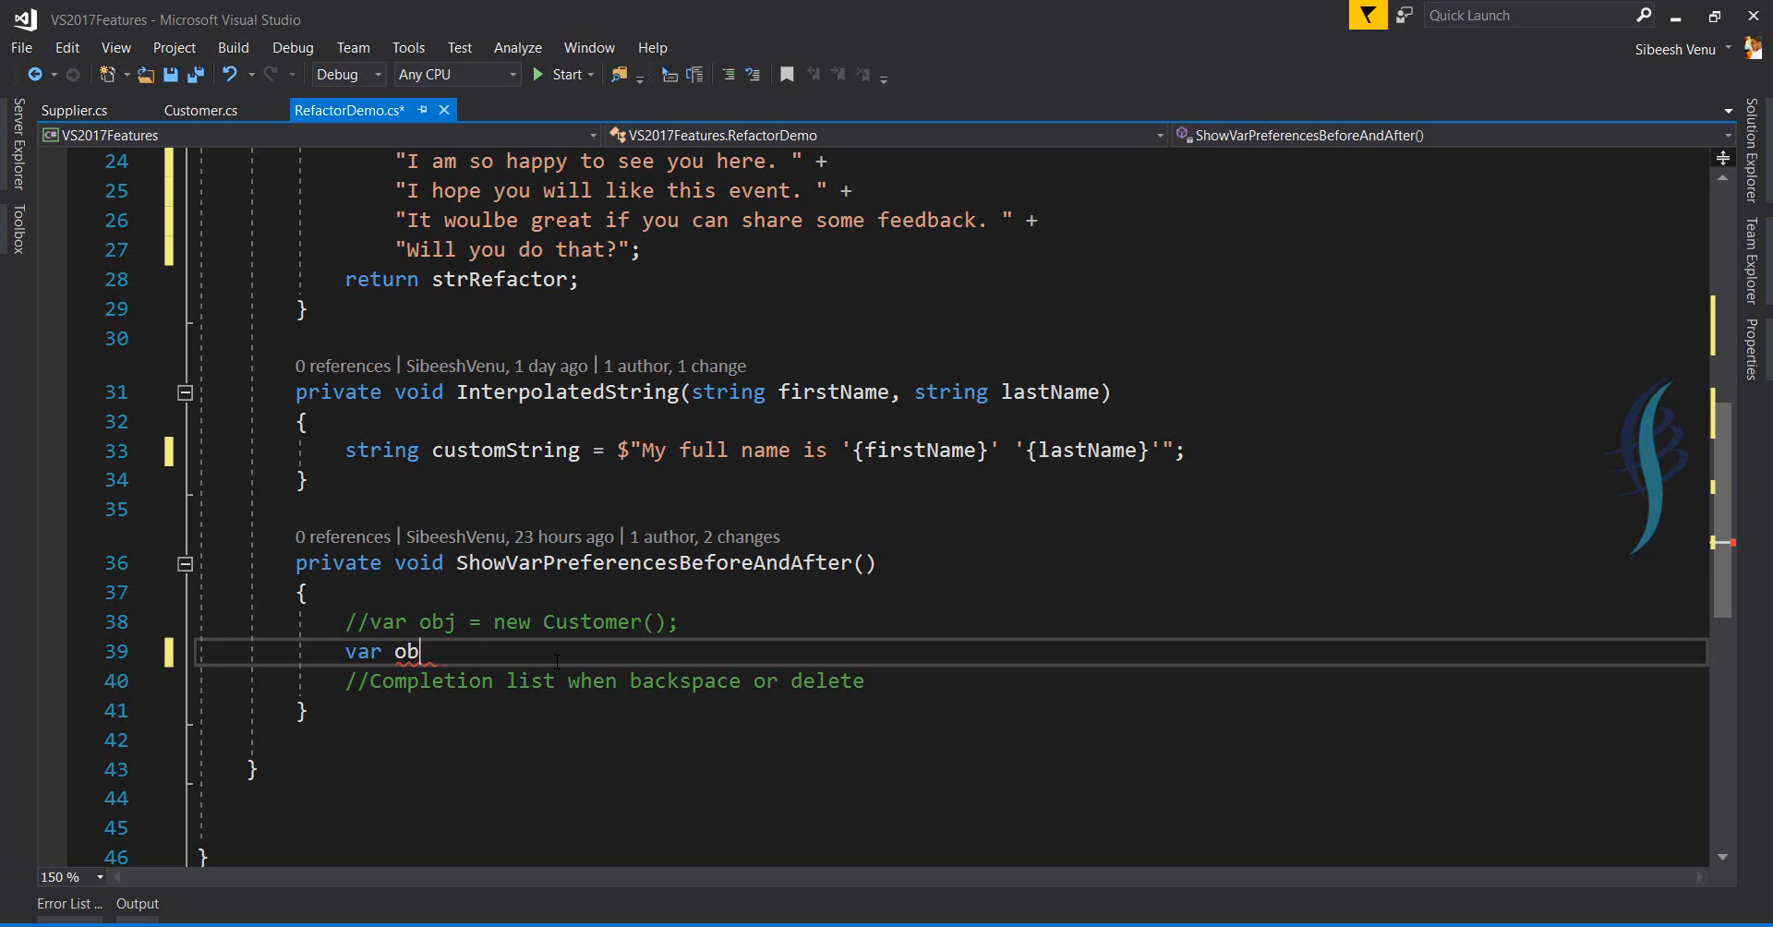
{"action": "type", "text": "= new"}
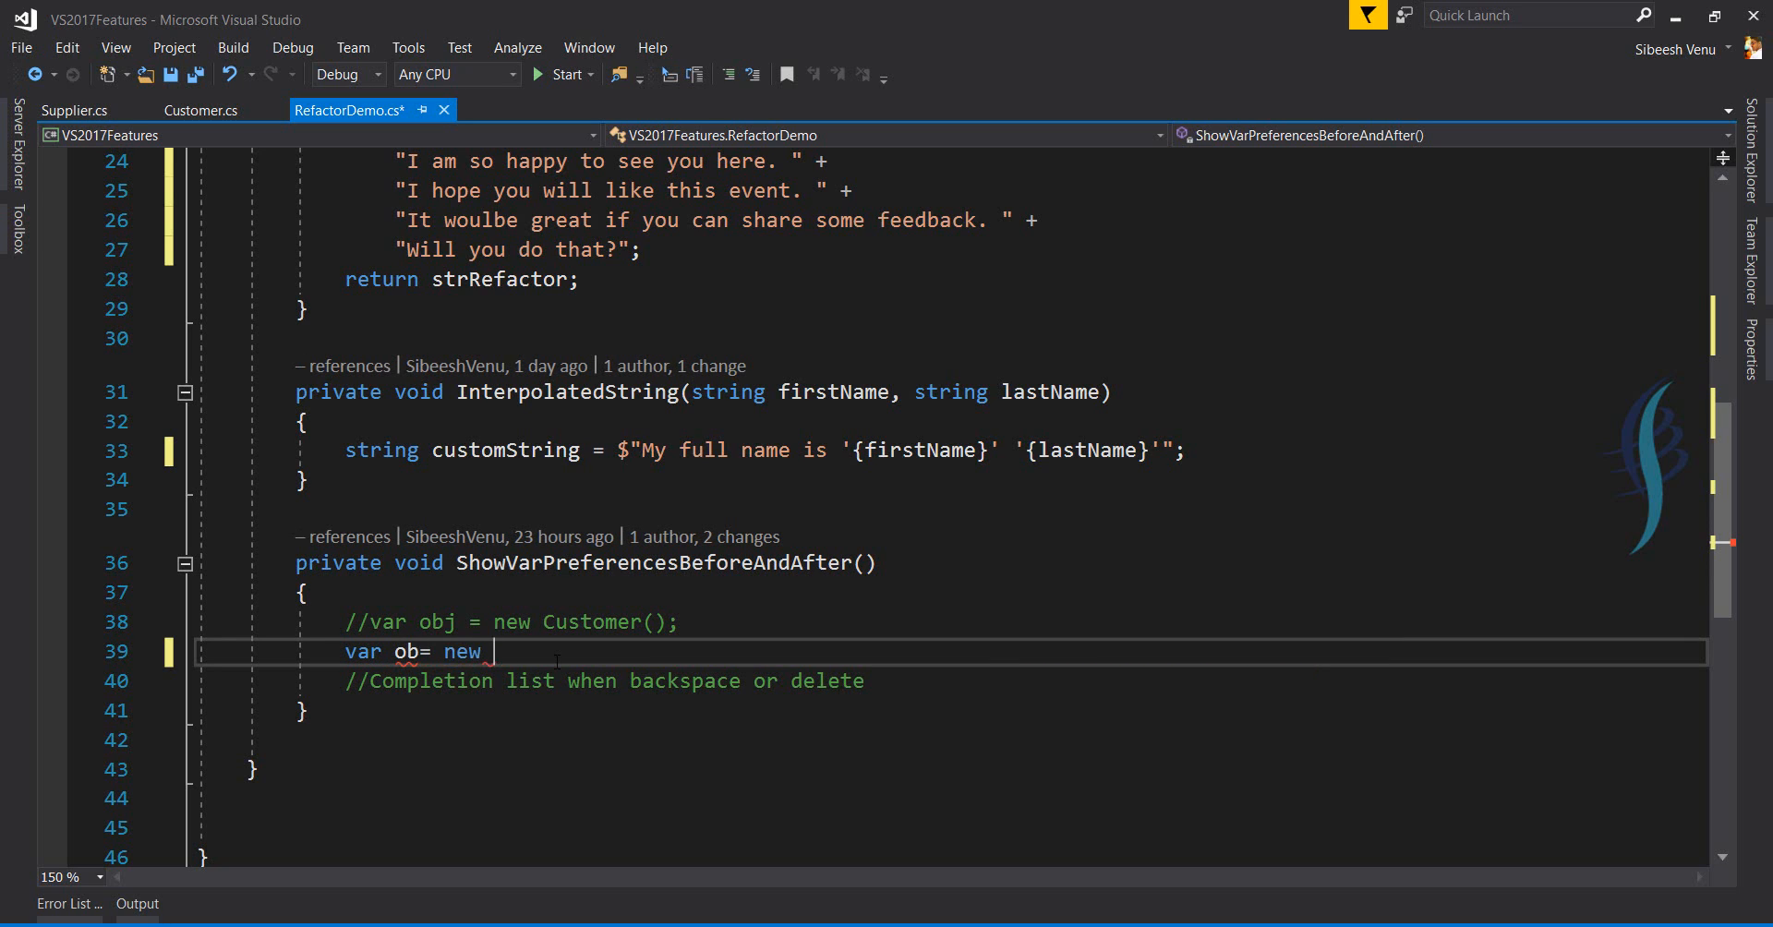
{"action": "type", "text": "cu"}
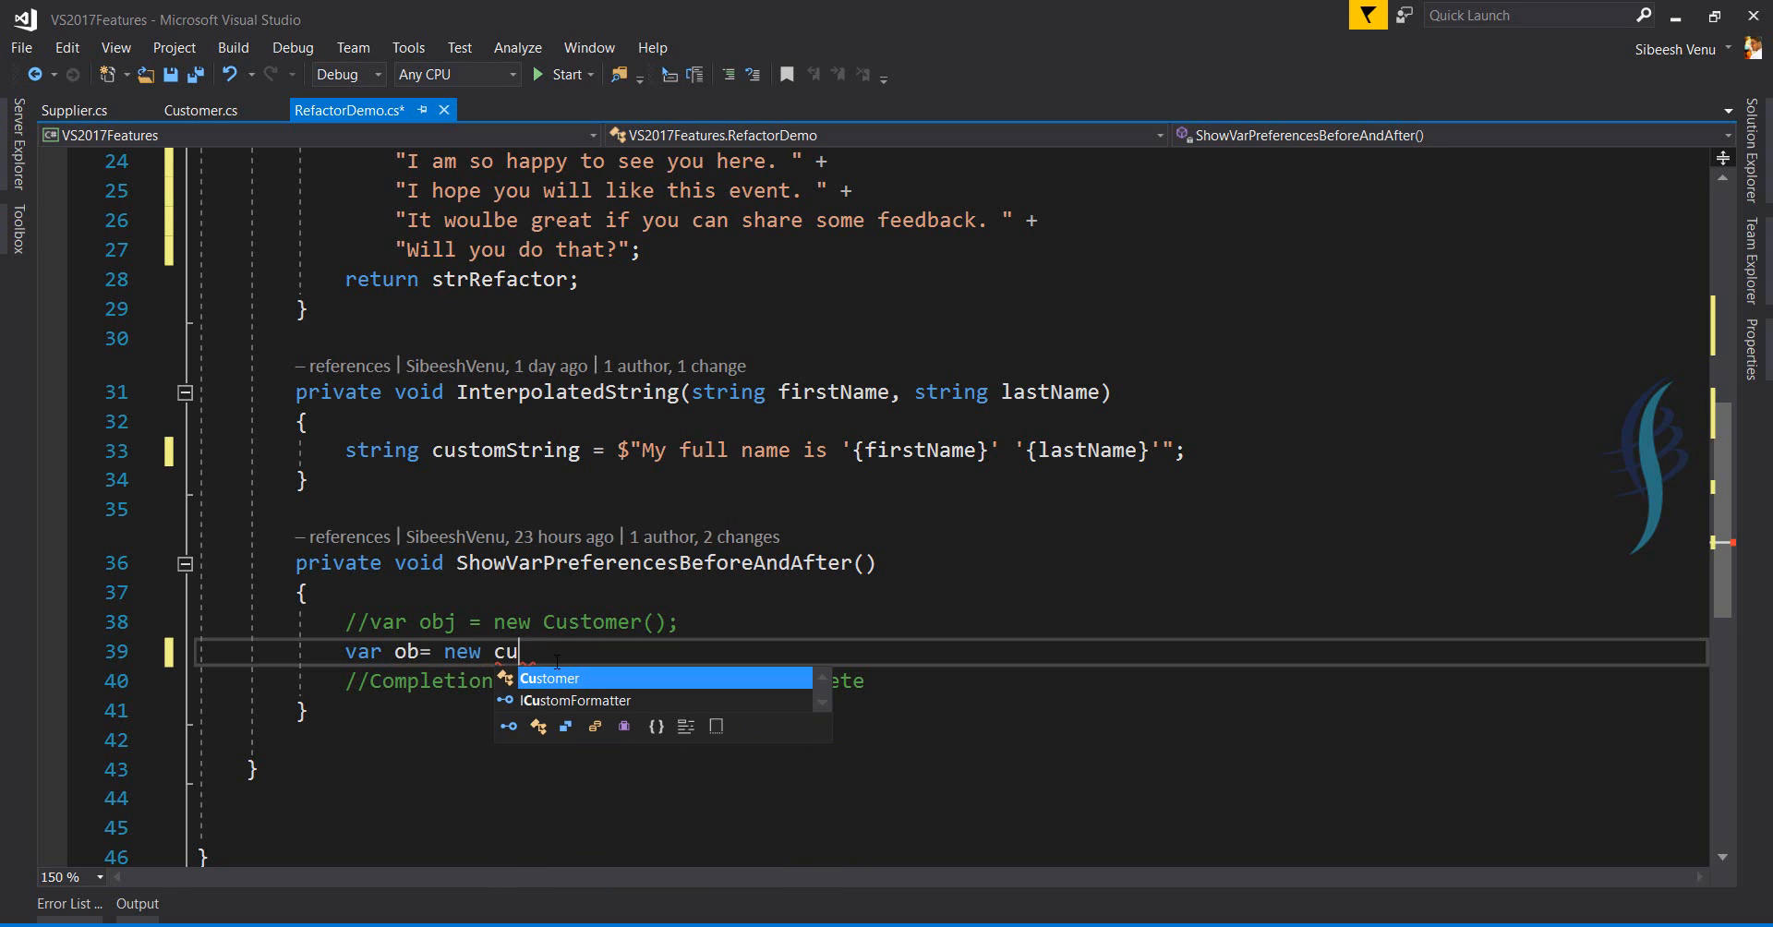
{"action": "key", "text": "BackSpace"}
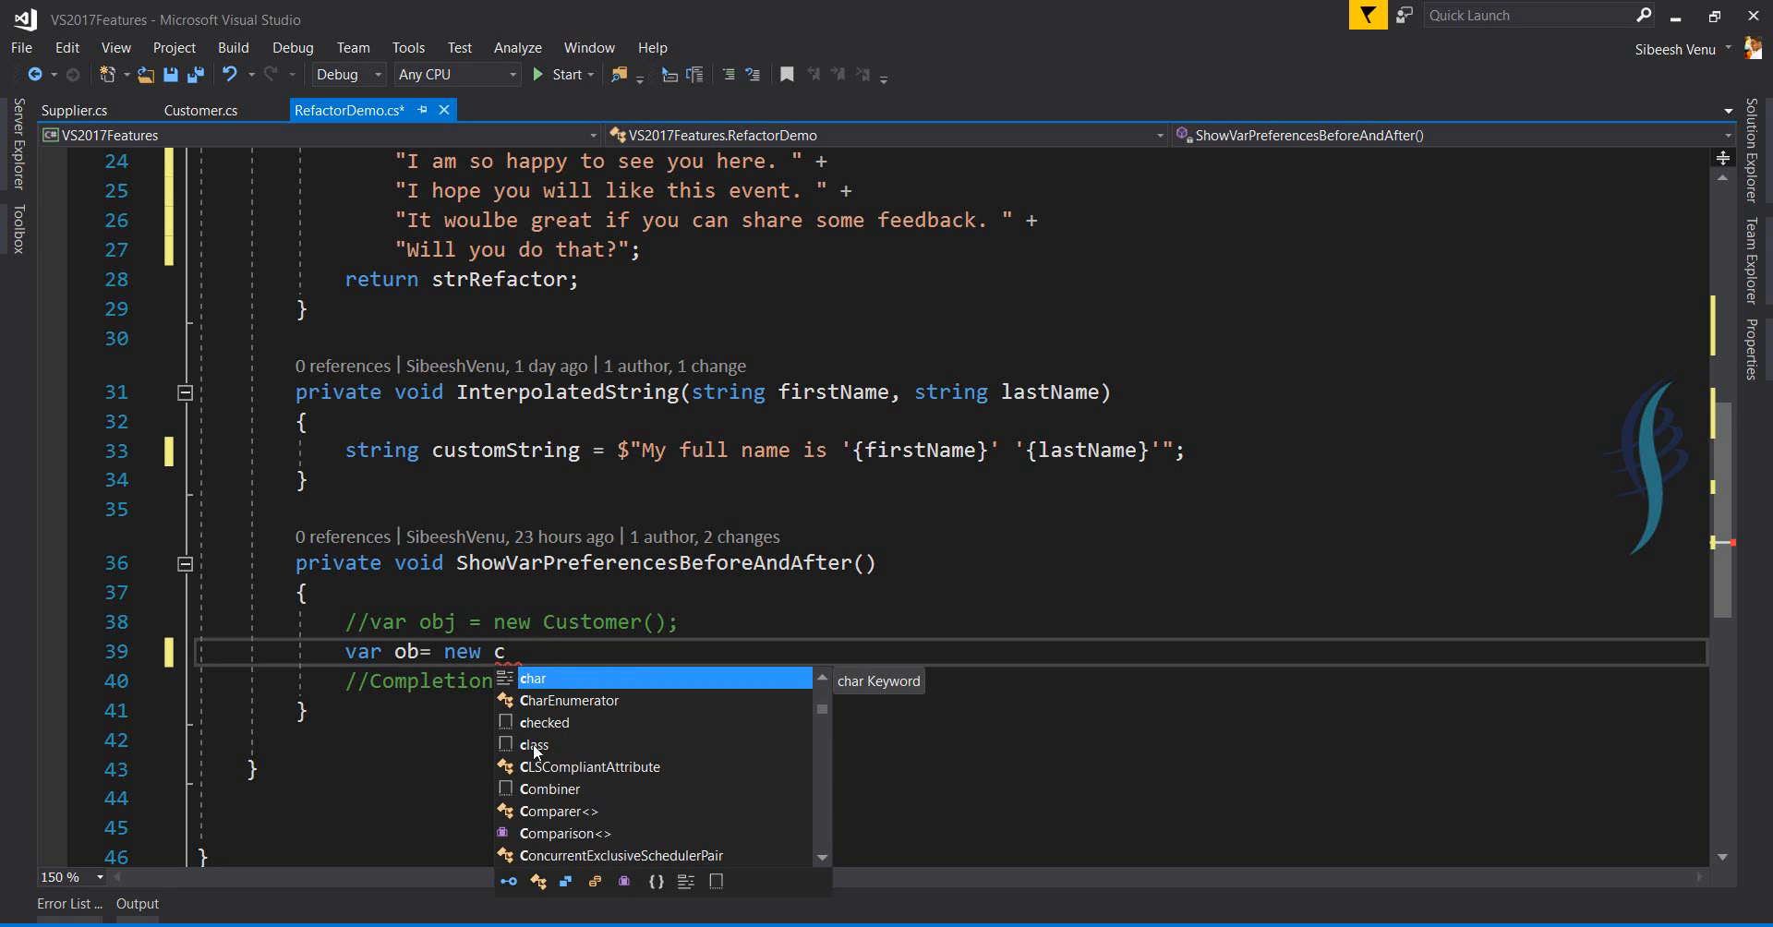
{"action": "mouse_move", "coordinate": [673, 750]}
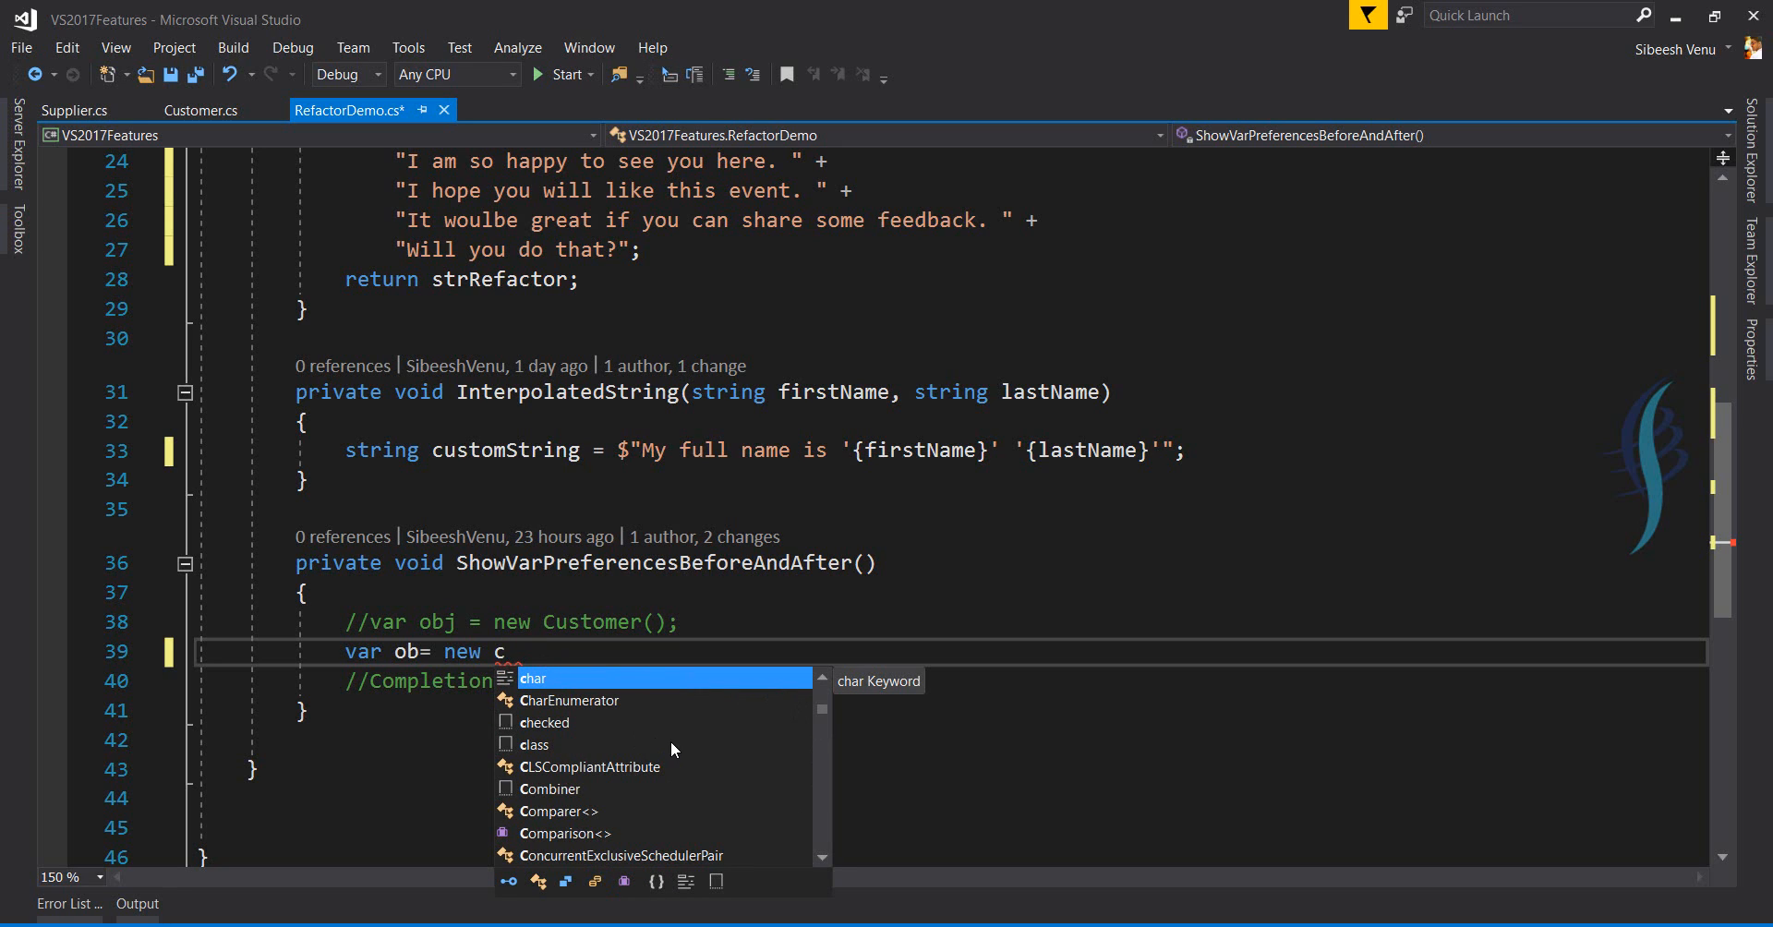
{"action": "mouse_move", "coordinate": [603, 747]}
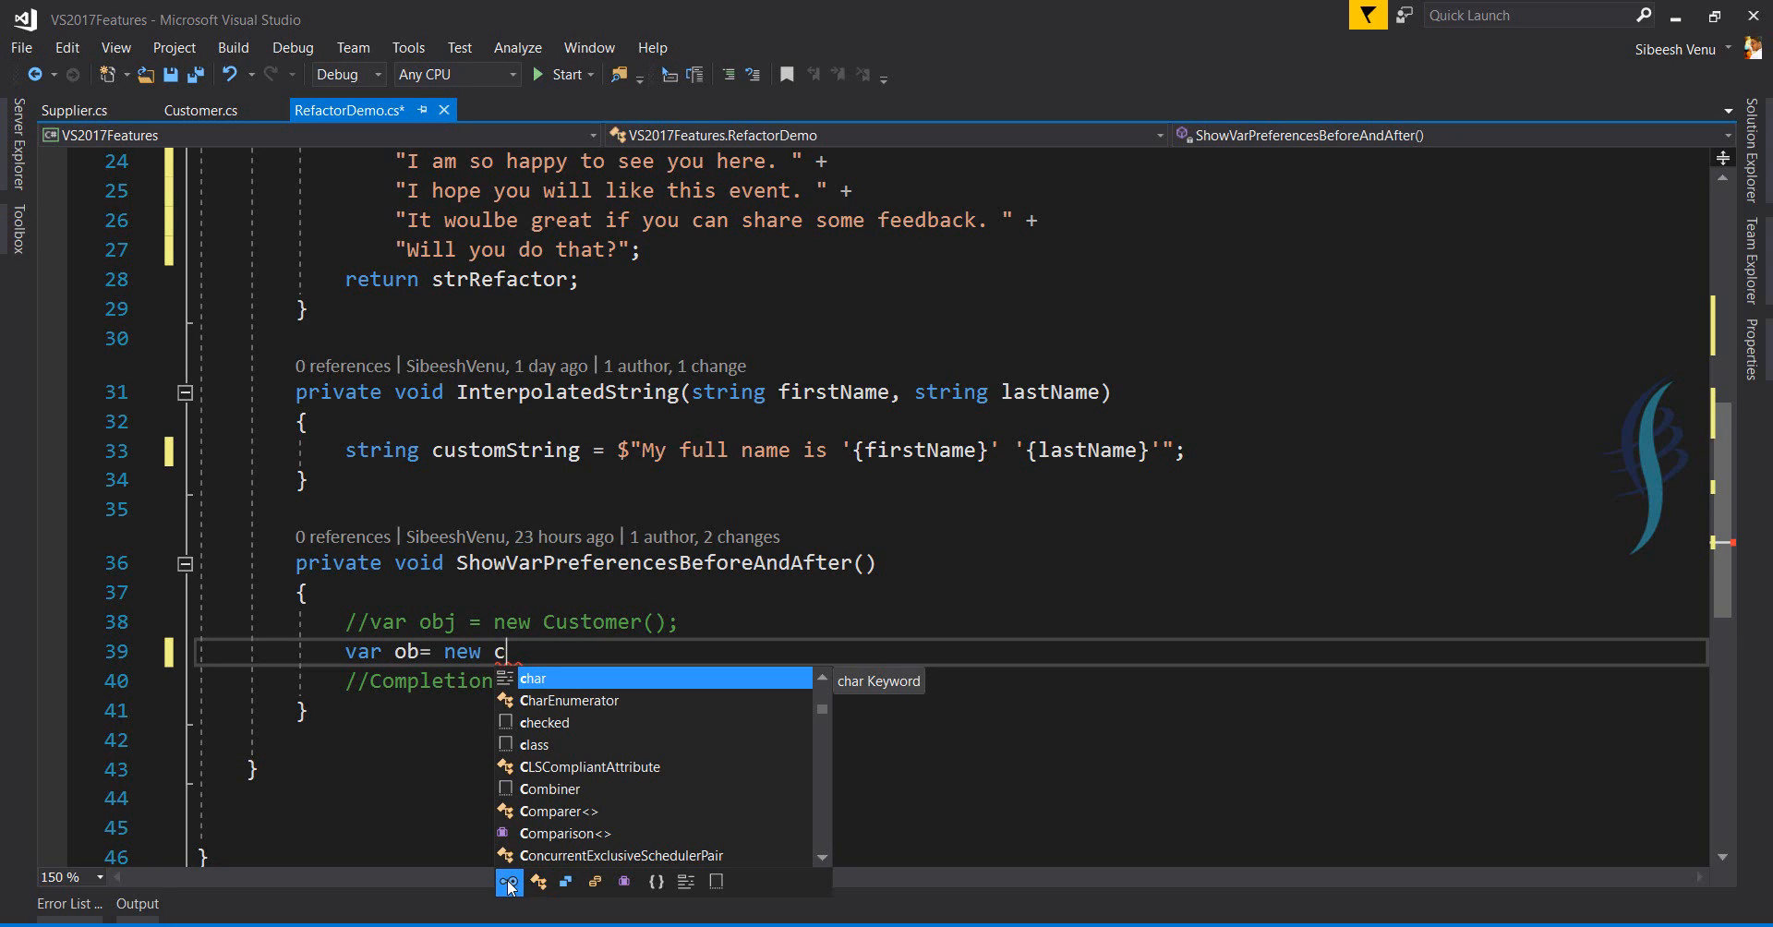
{"action": "mouse_move", "coordinate": [508, 882]}
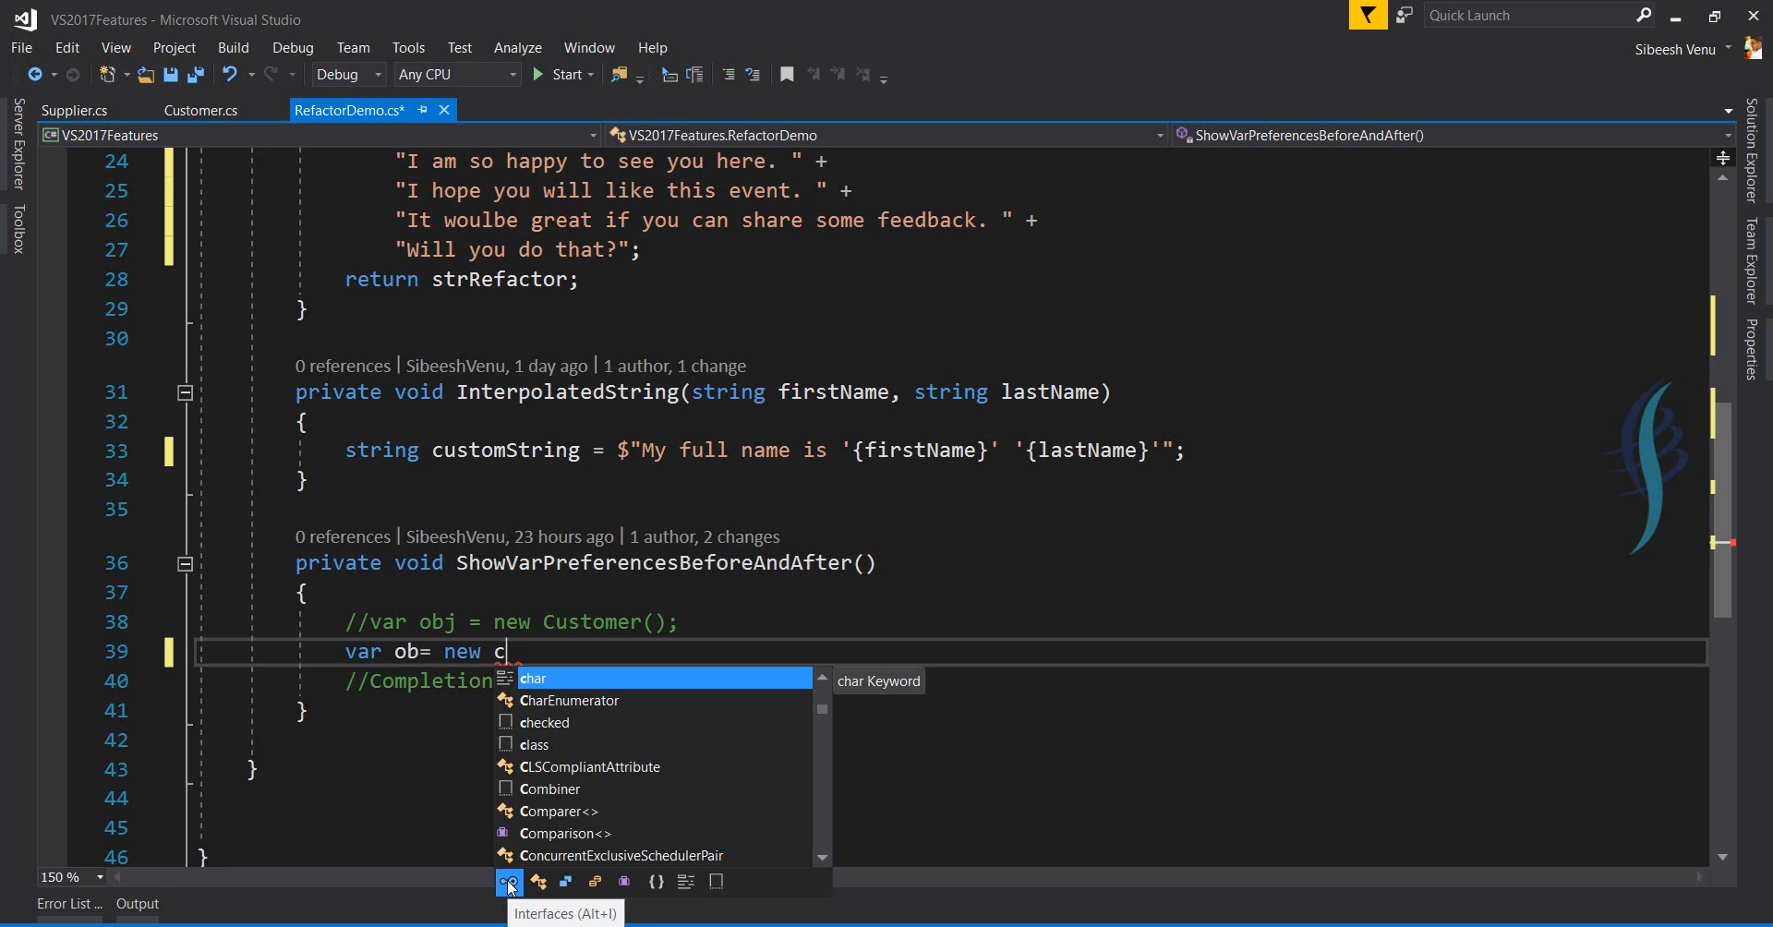
{"action": "mouse_move", "coordinate": [513, 898]}
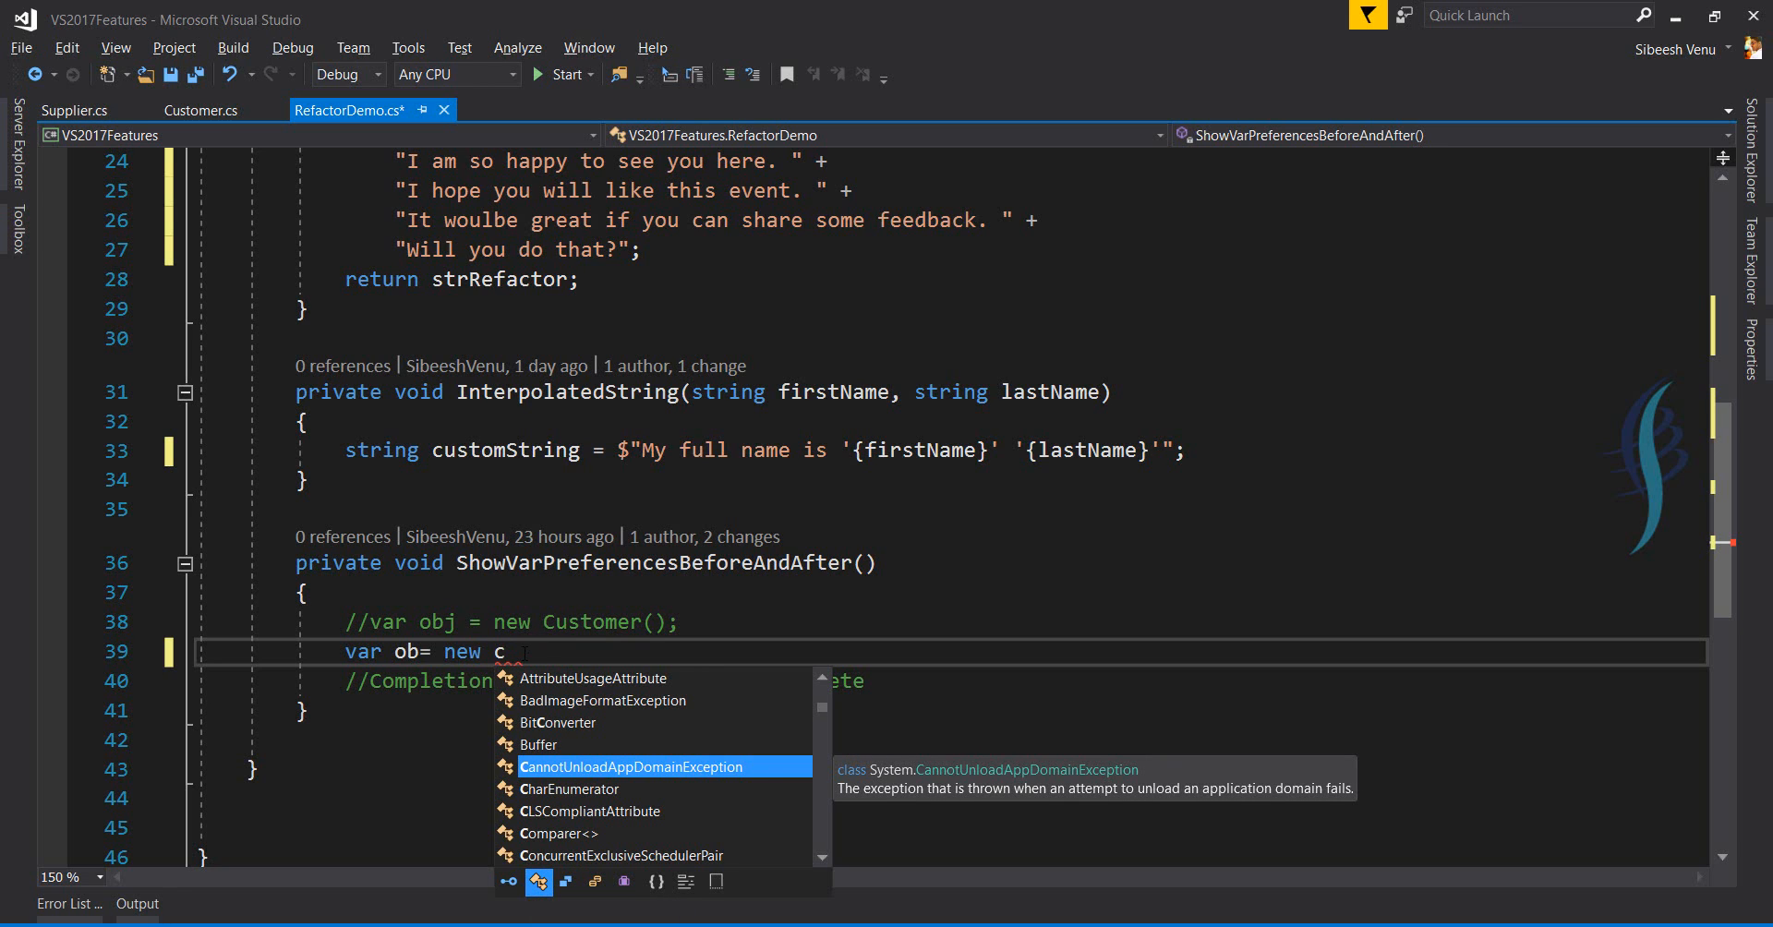
{"action": "type", "text": "ustomer();"}
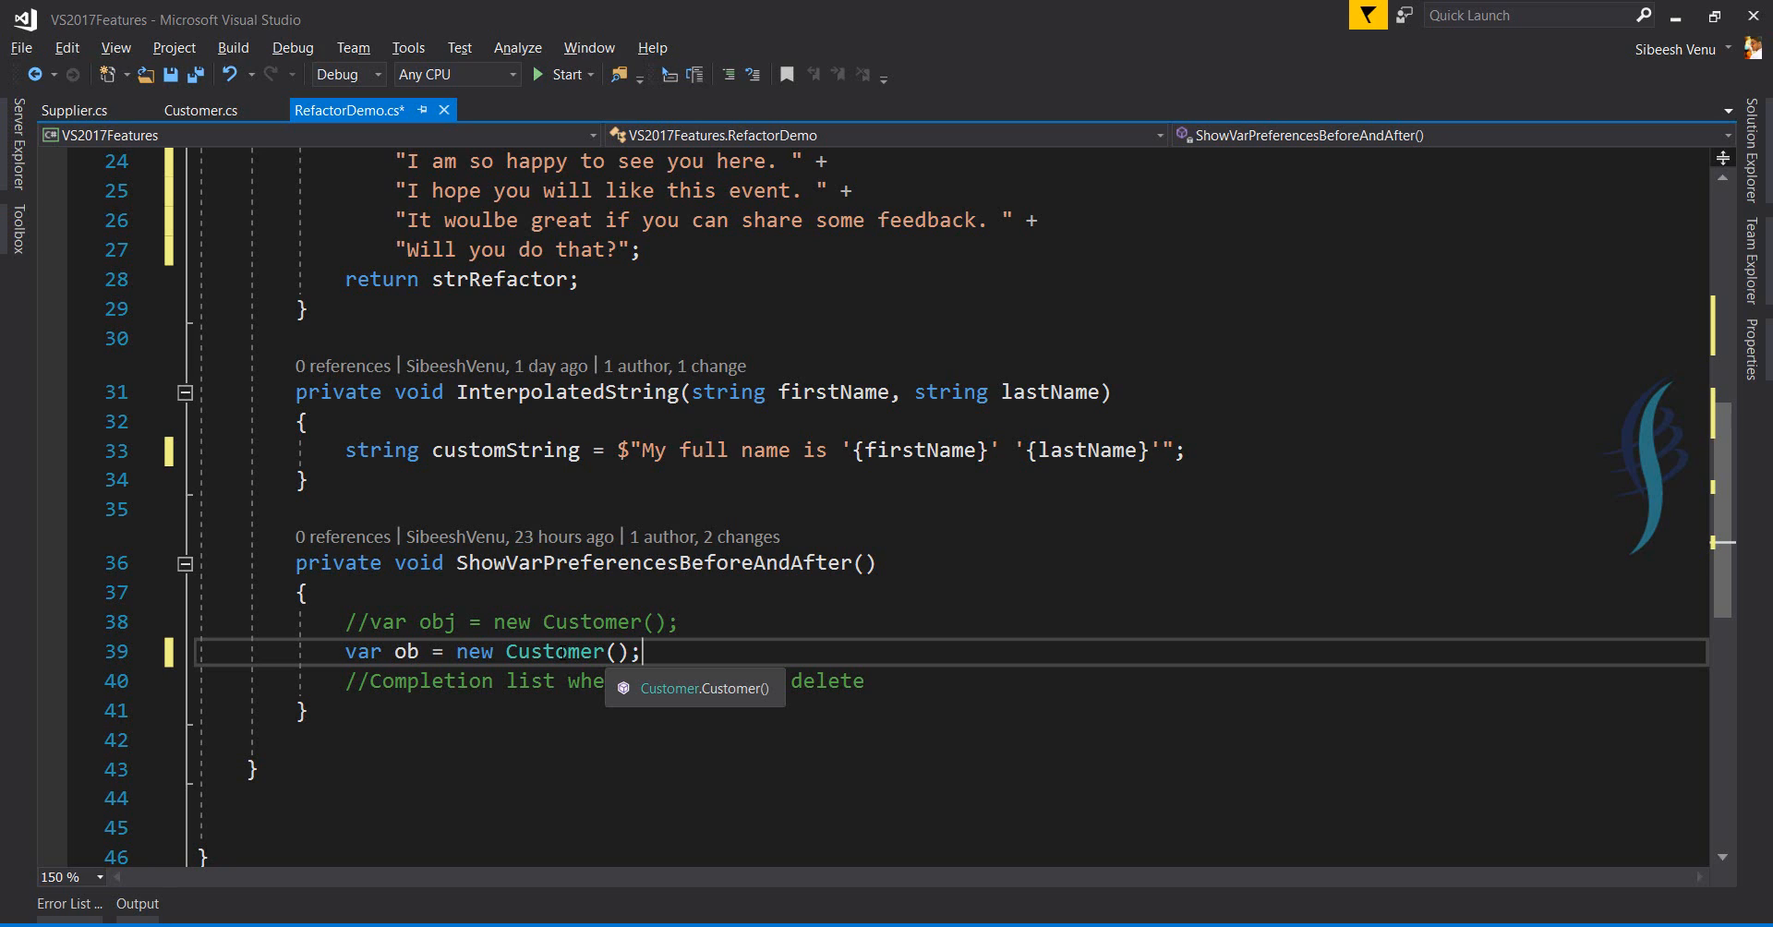
{"action": "double_click", "coordinate": [553, 650]}
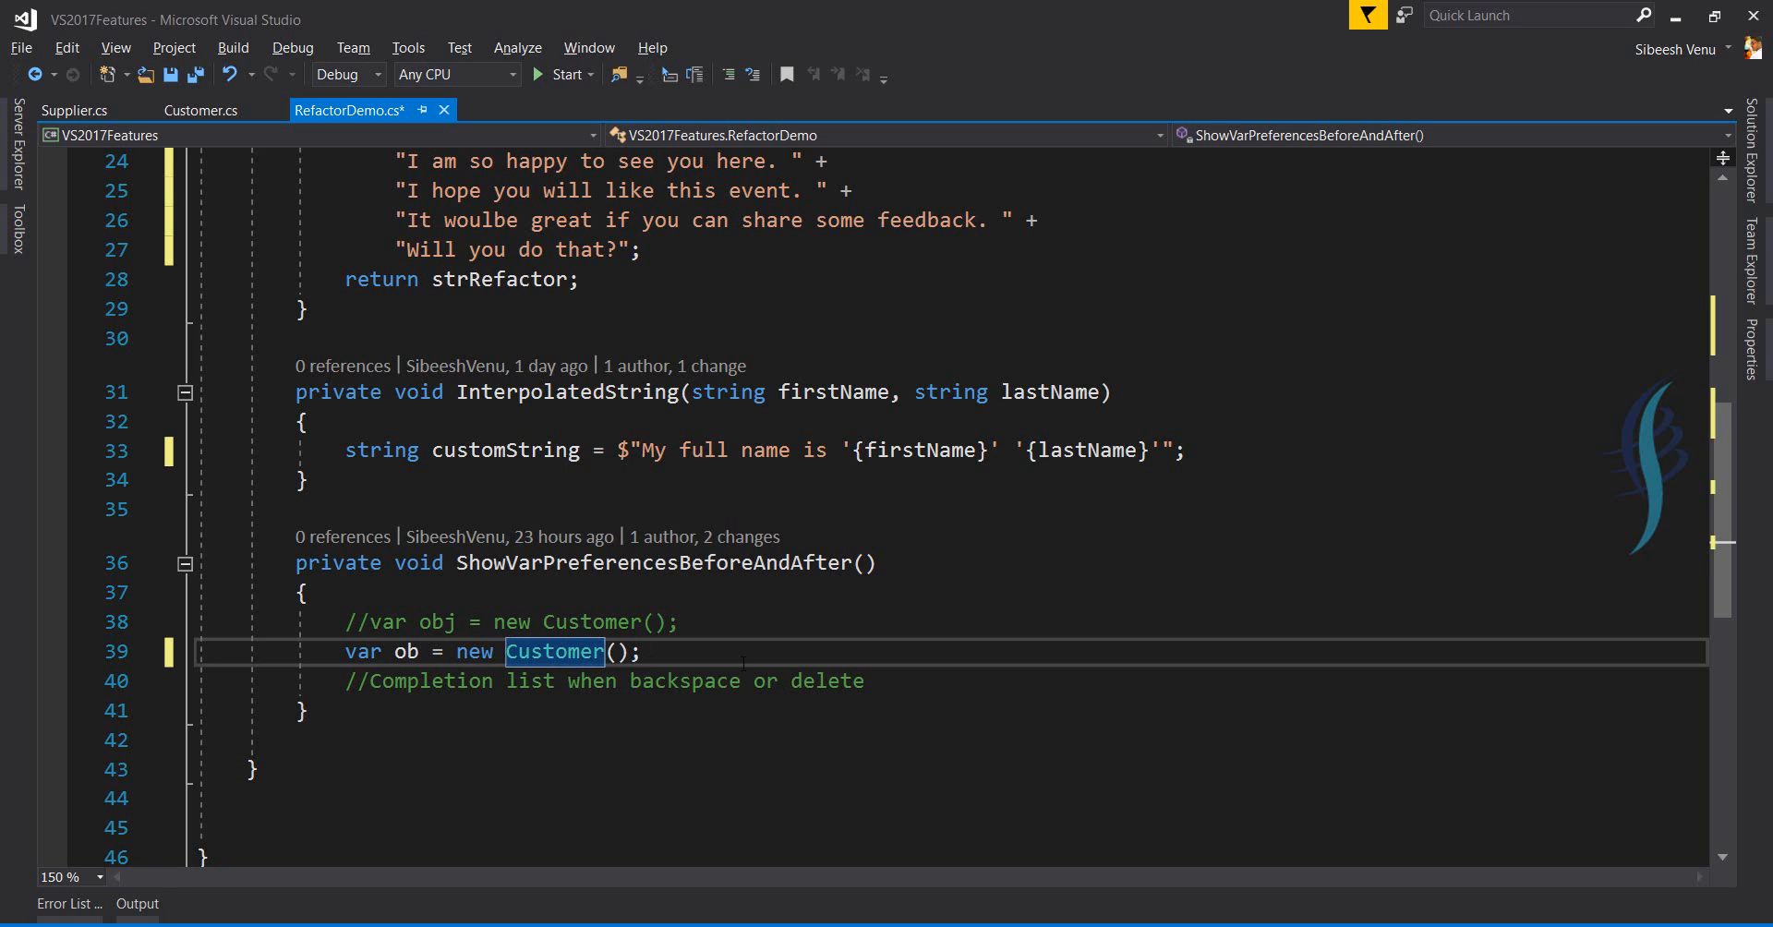
Type the partial declaration 'var ob=new v' on line 40 below the Customer line.
{"action": "type", "text": "va"}
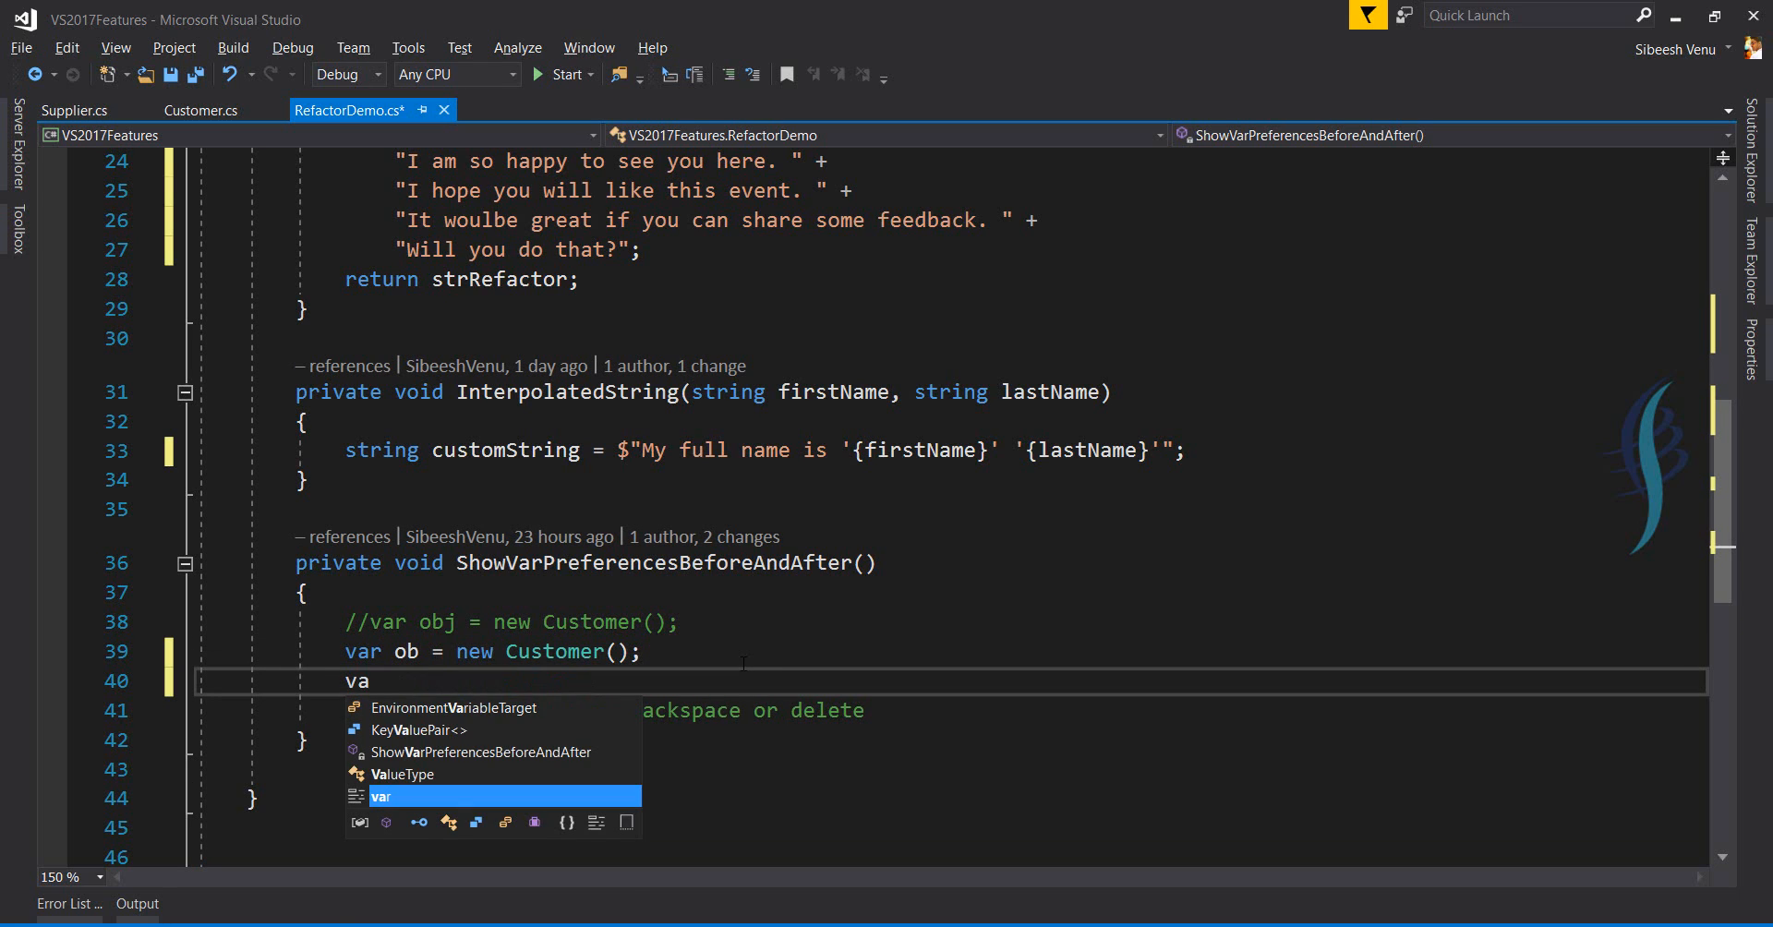
{"action": "key", "text": "backspace"}
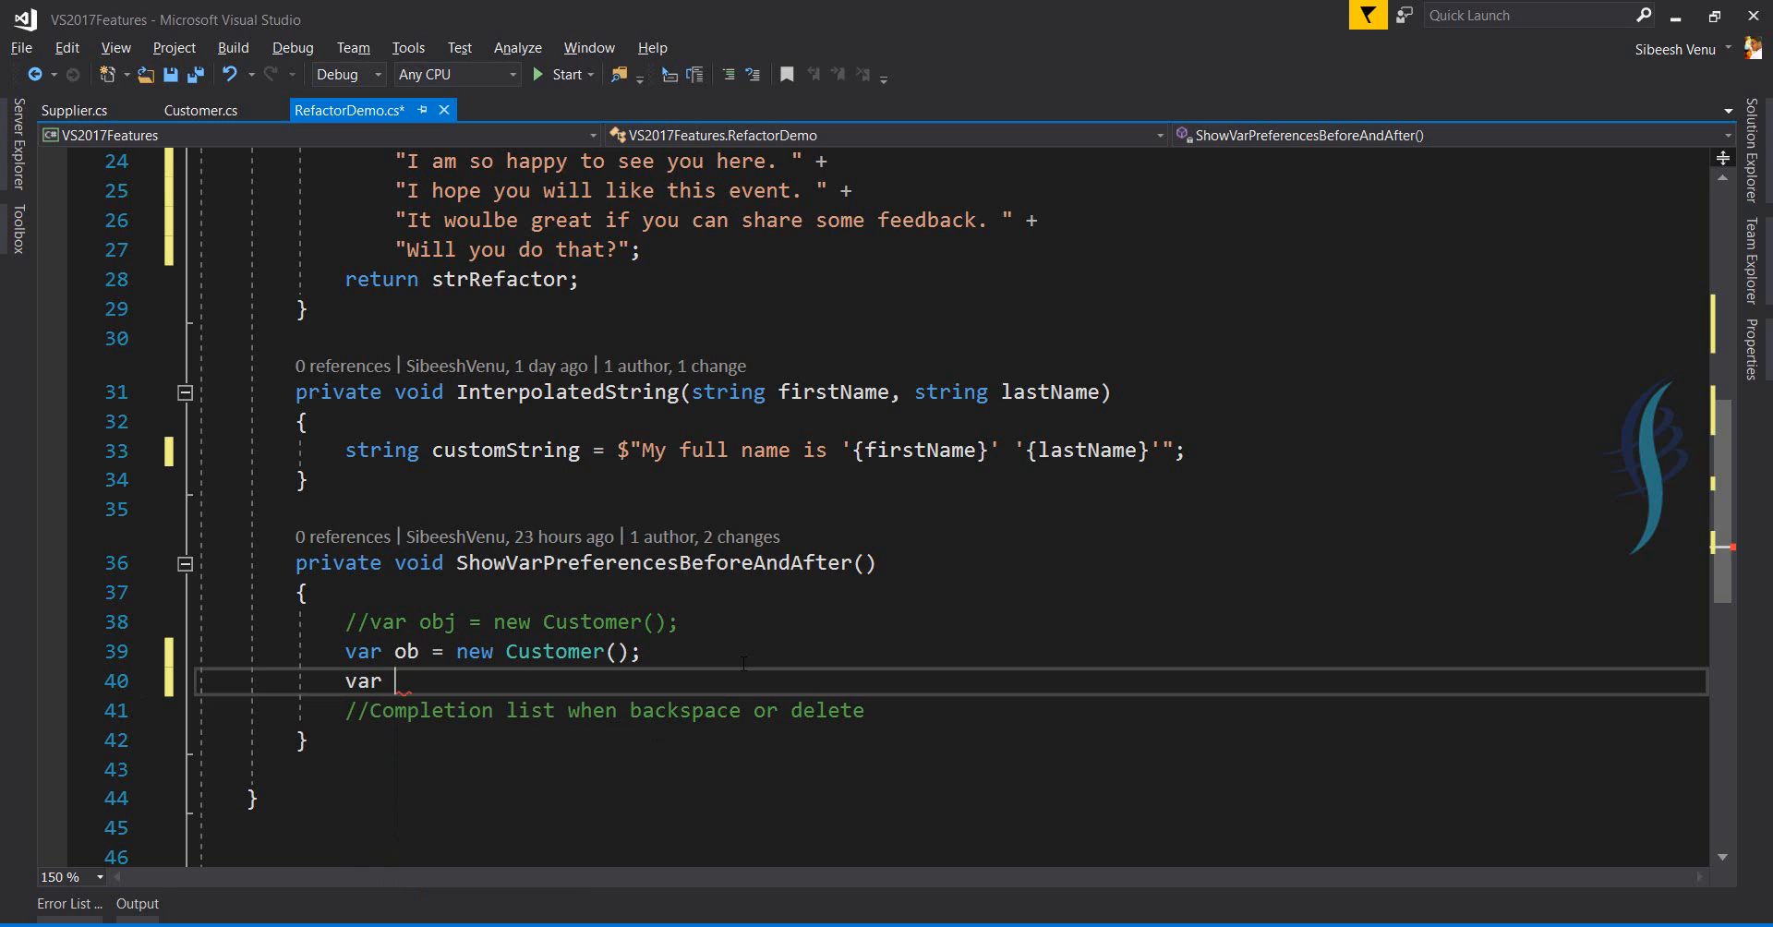
{"action": "type", "text": "ob"}
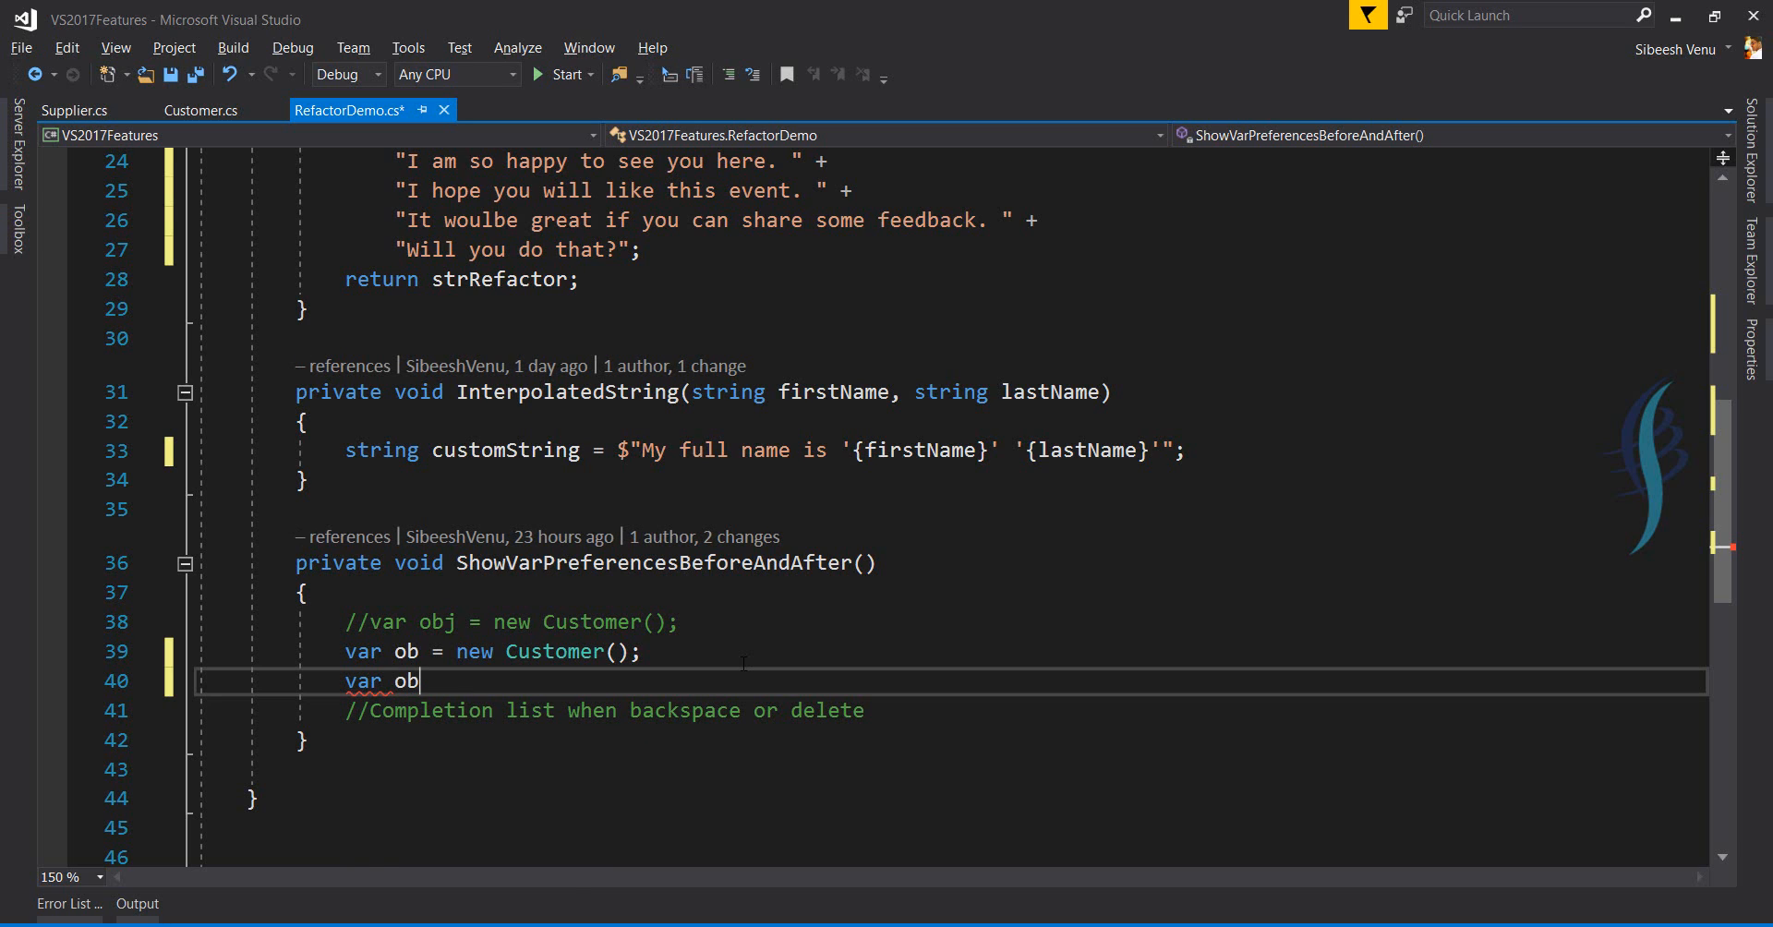
{"action": "type", "text": "=new"}
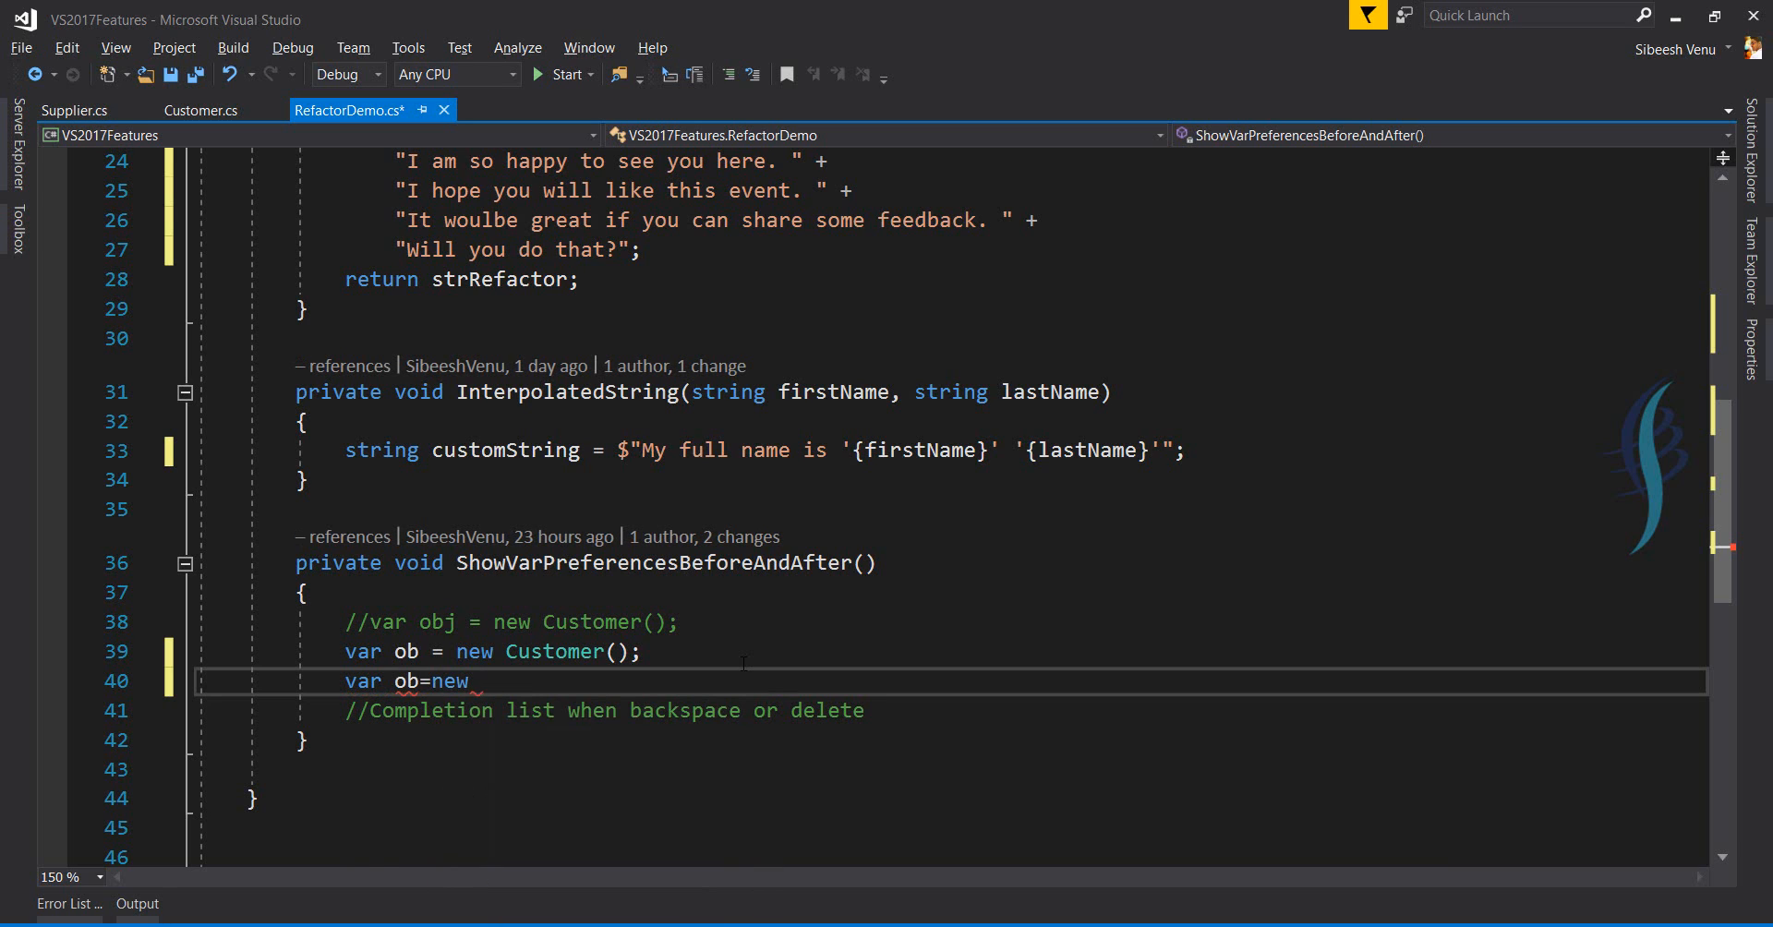
{"action": "type", "text": "v"}
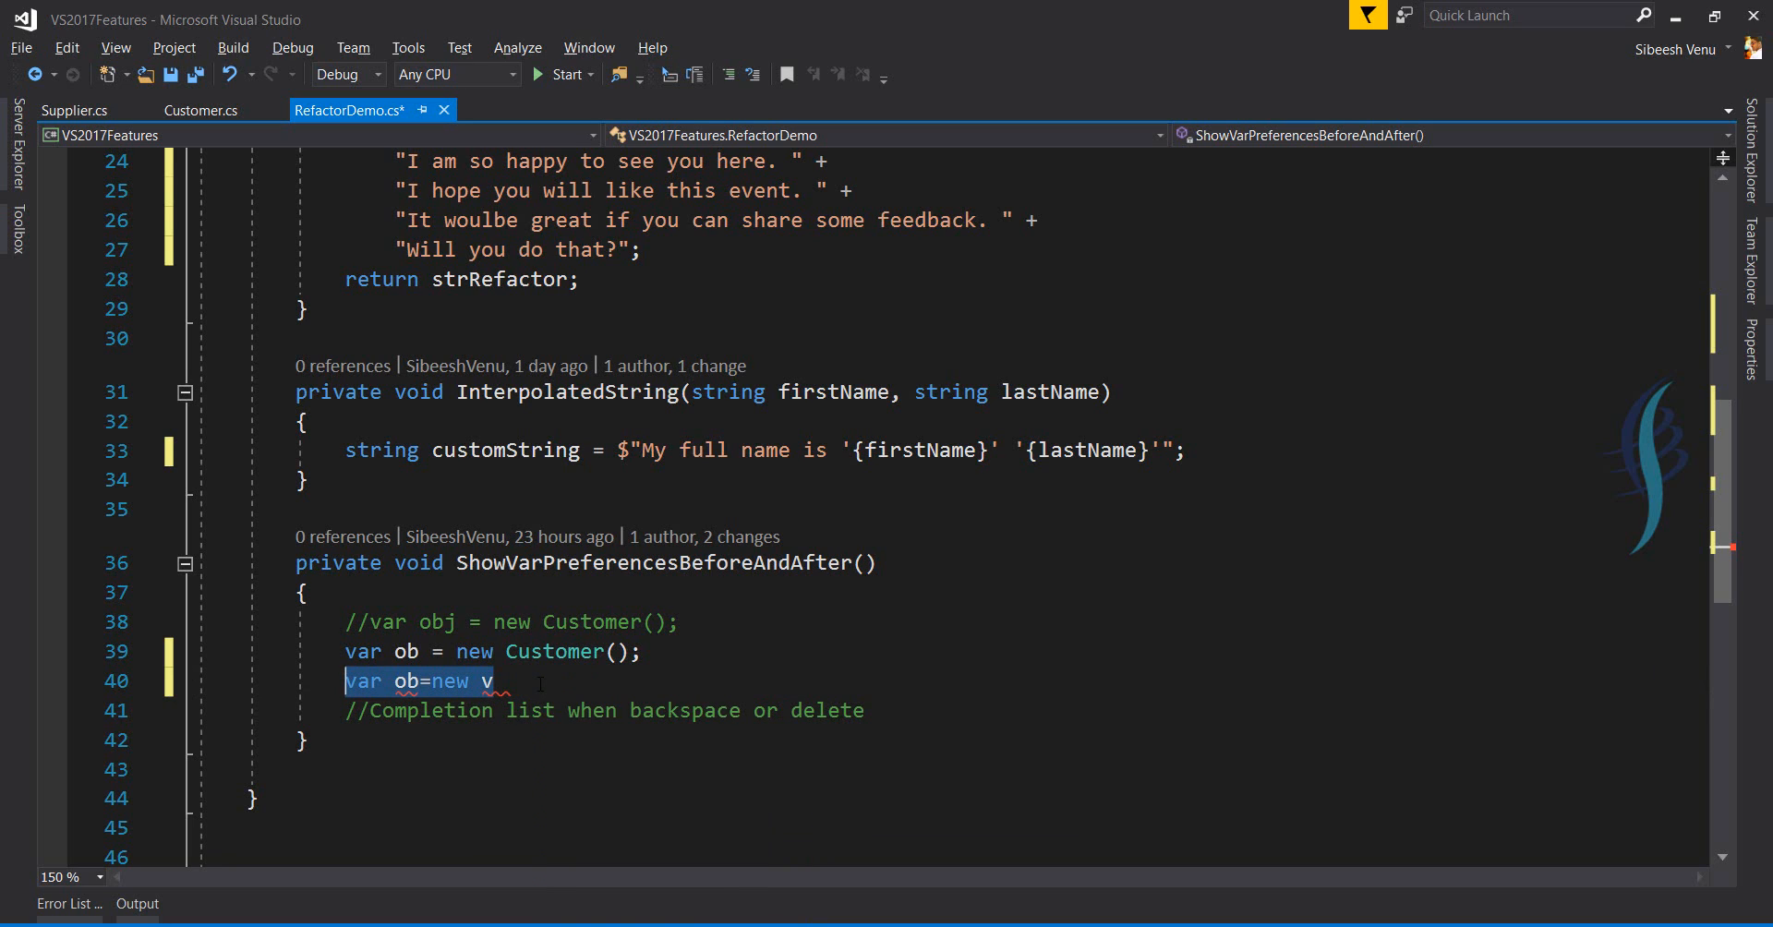
Replace line 40 with 'var ob2=new cus'.
{"action": "key", "text": "Delete"}
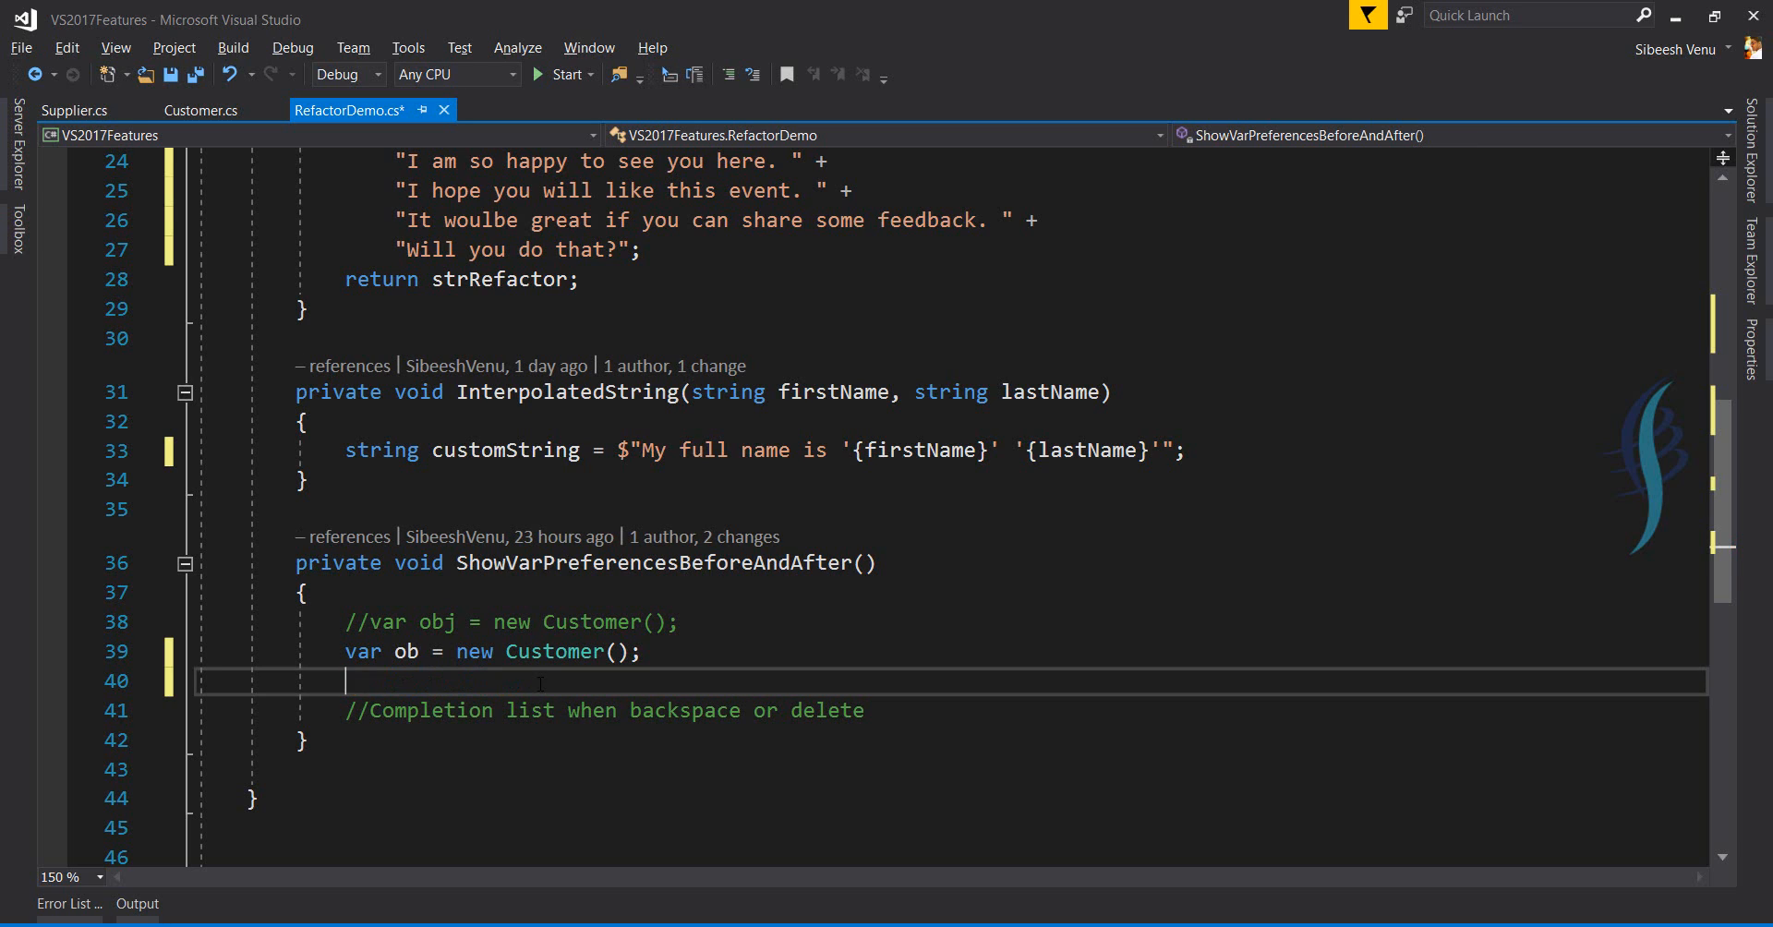
{"action": "type", "text": "var"}
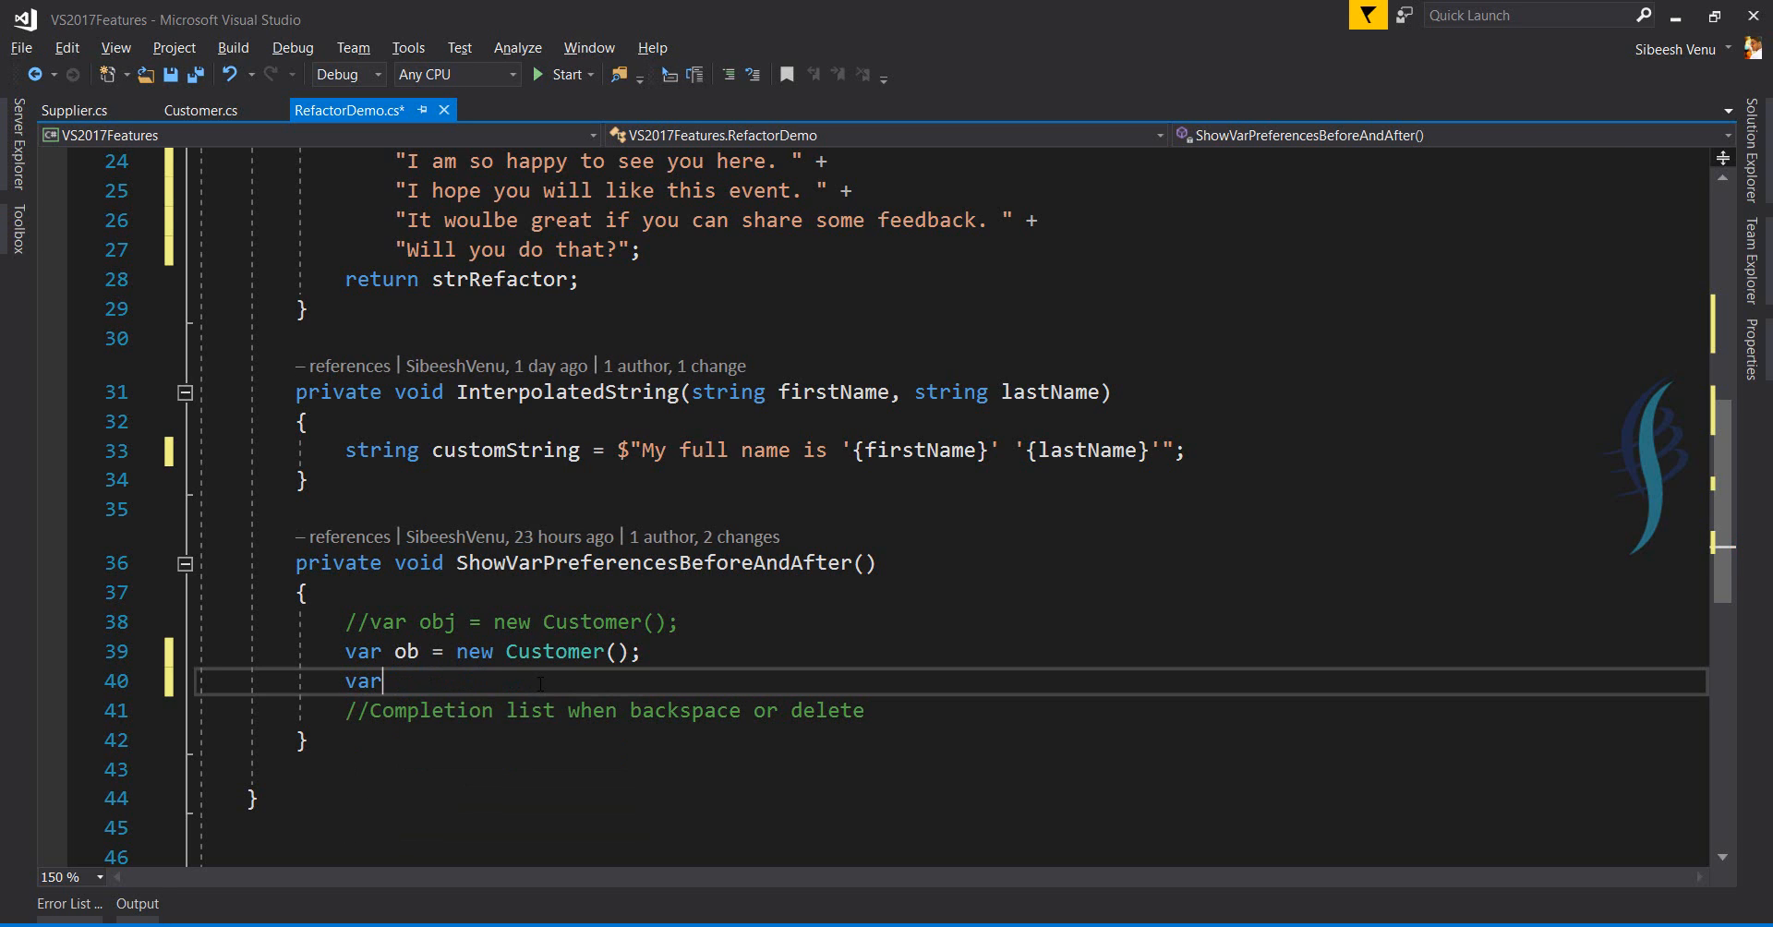
{"action": "type", "text": "ob3"}
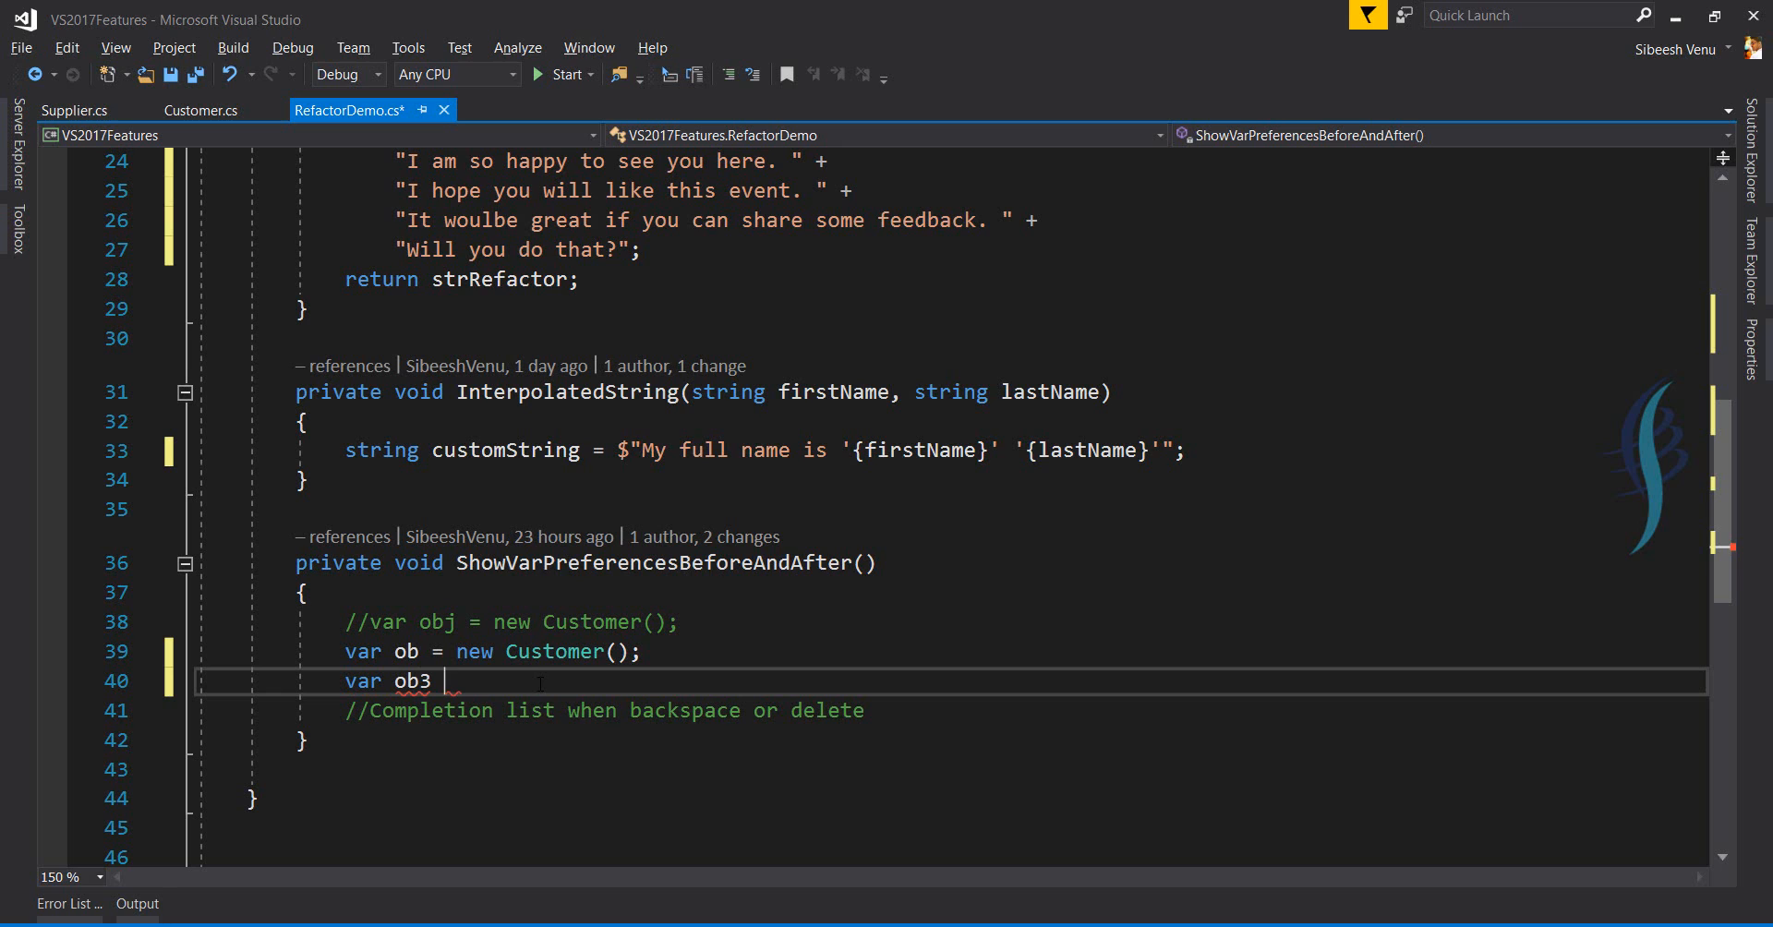
{"action": "key", "text": "backspace"}
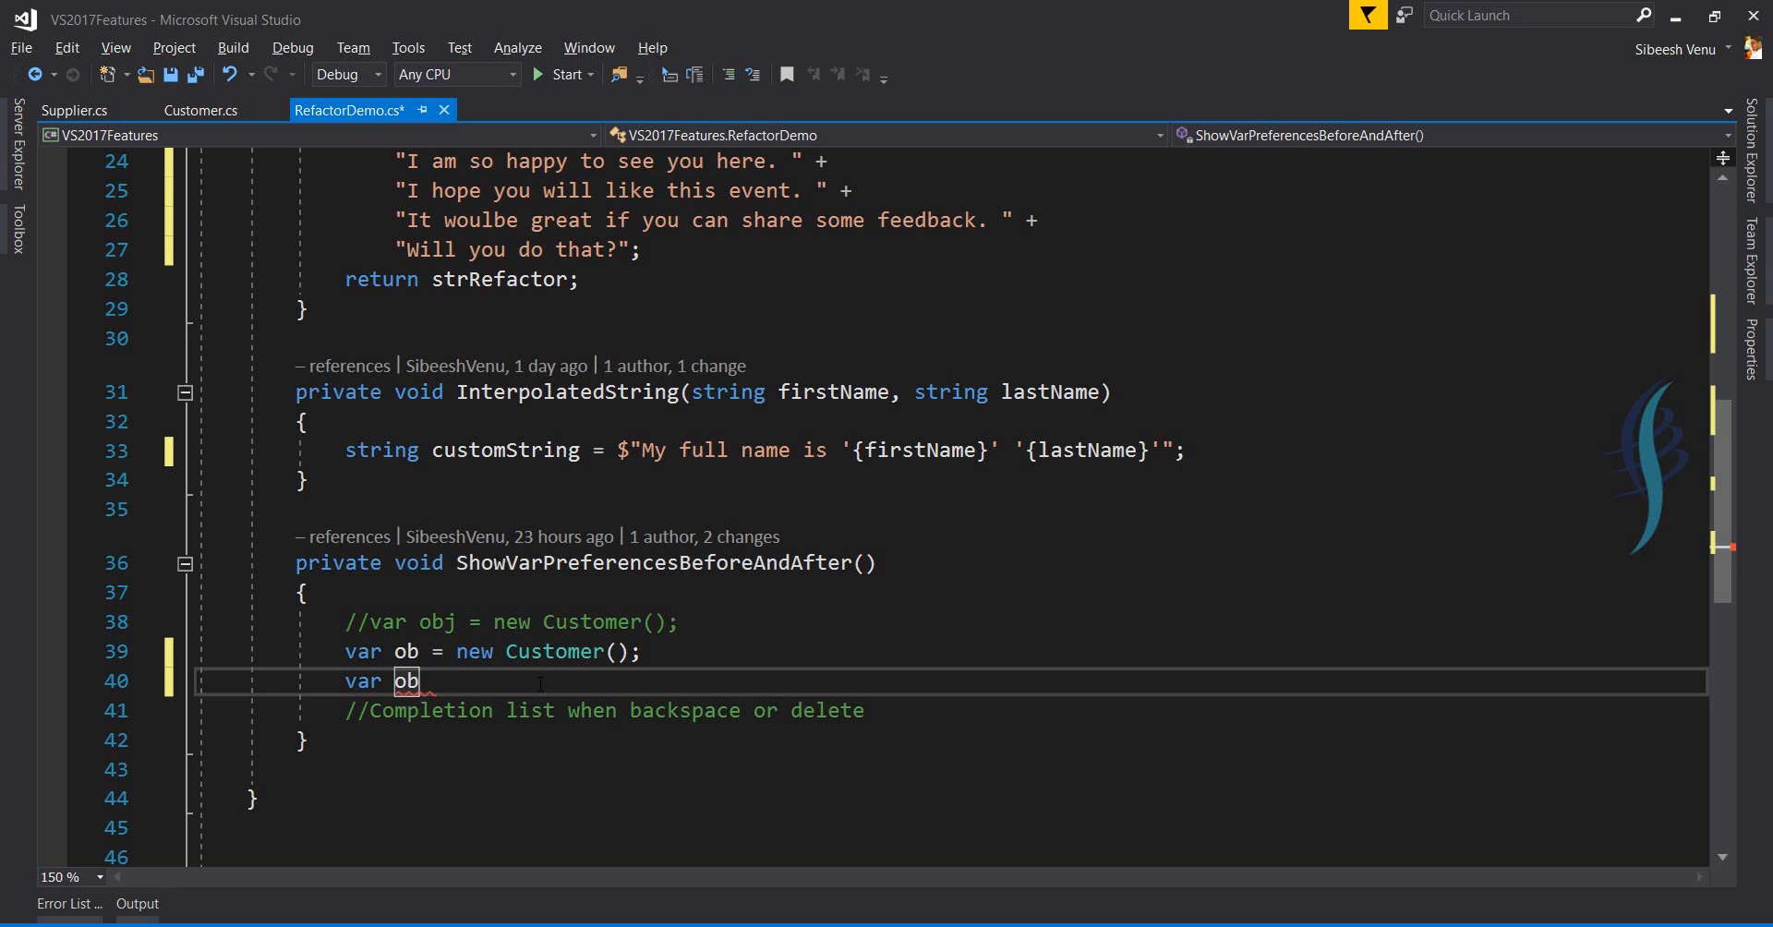
{"action": "type", "text": "2=n"}
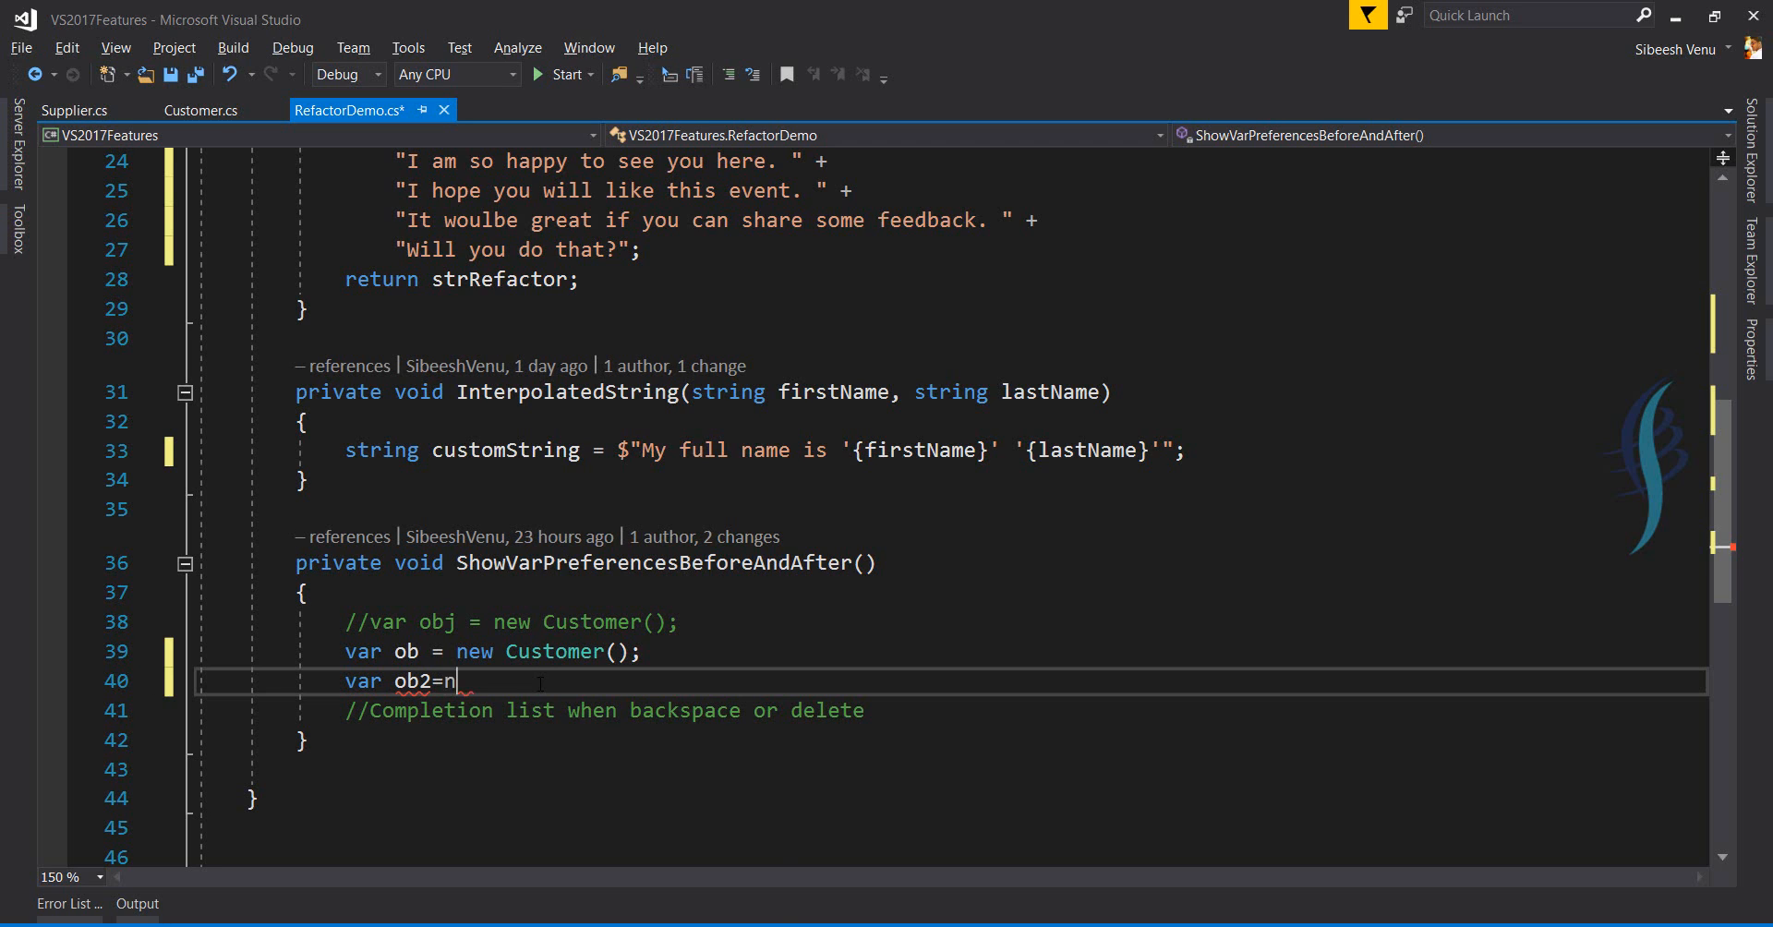
{"action": "type", "text": "ew"}
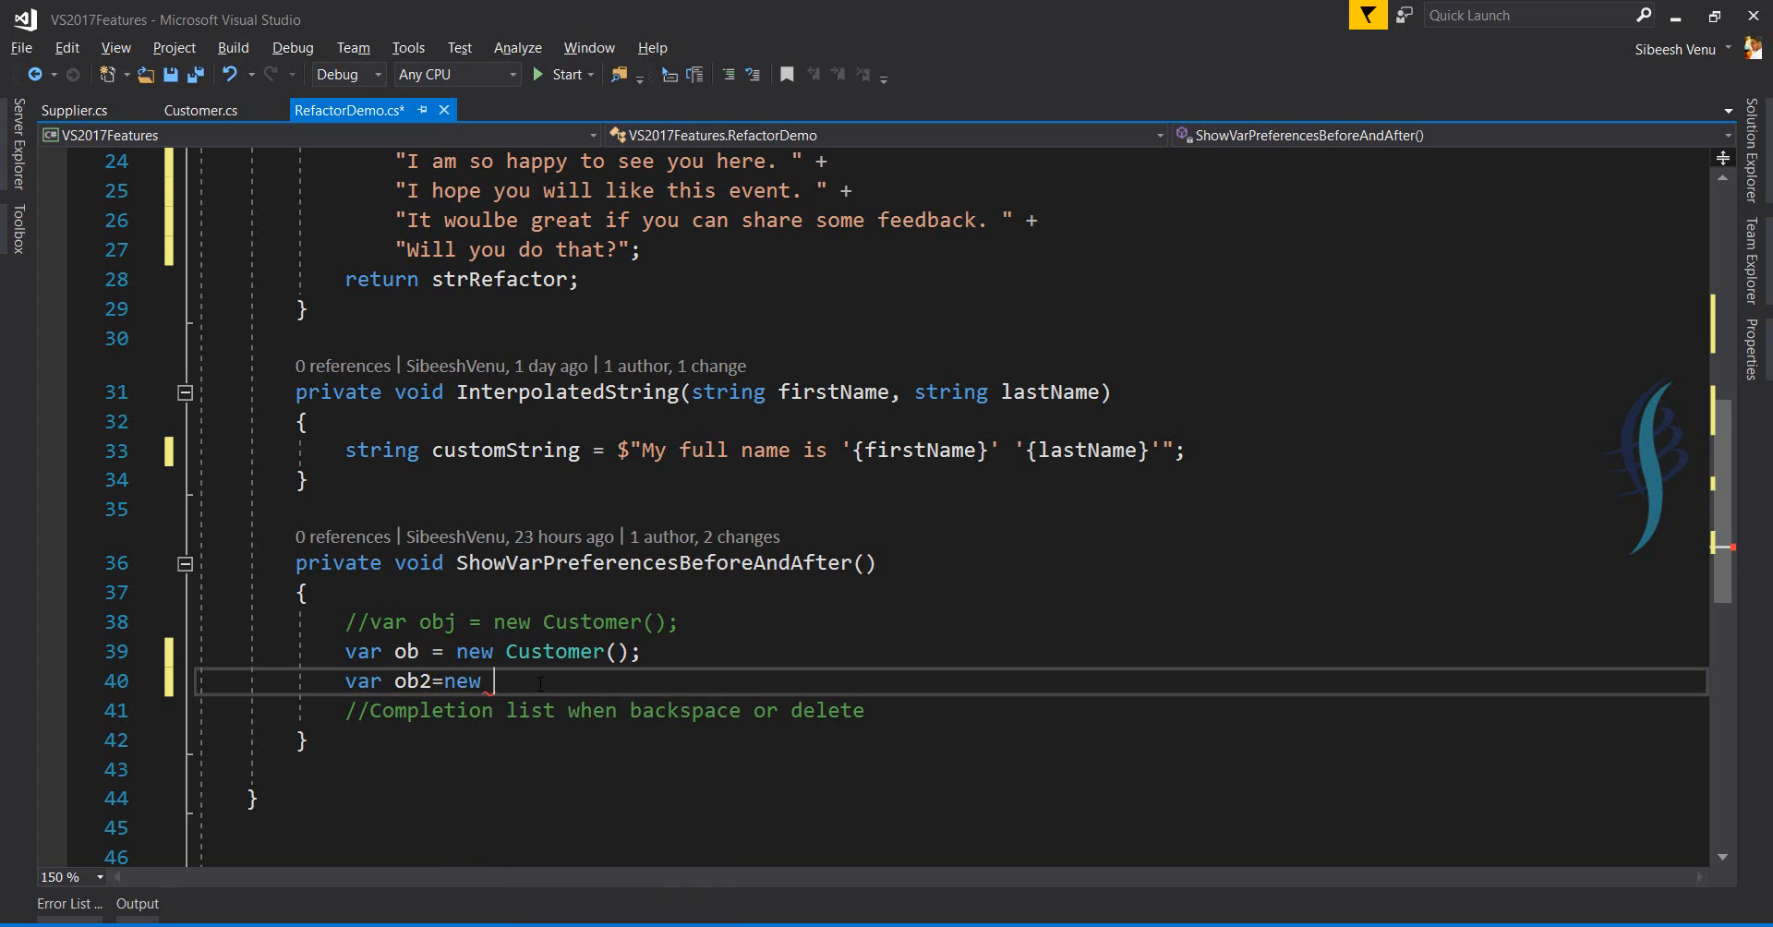
{"action": "type", "text": "cus"}
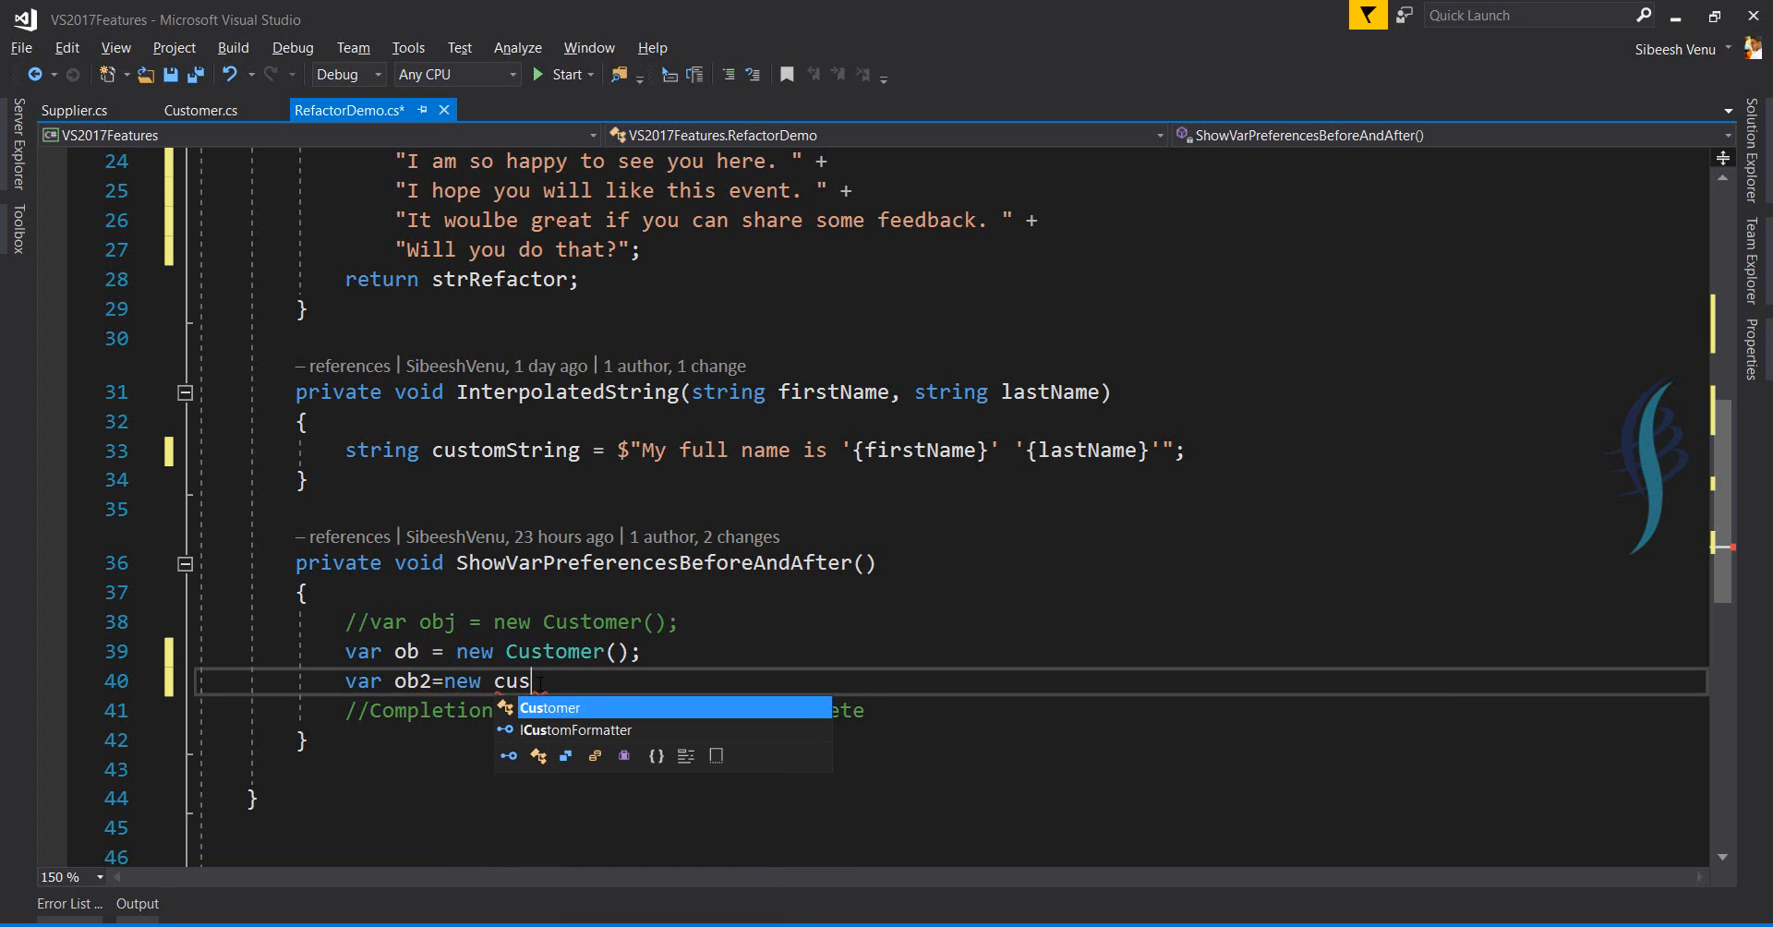
Delete 'cus' letter by letter to test Customer suggestions, leaving 'var ob2=new'.
{"action": "key", "text": "backspace"}
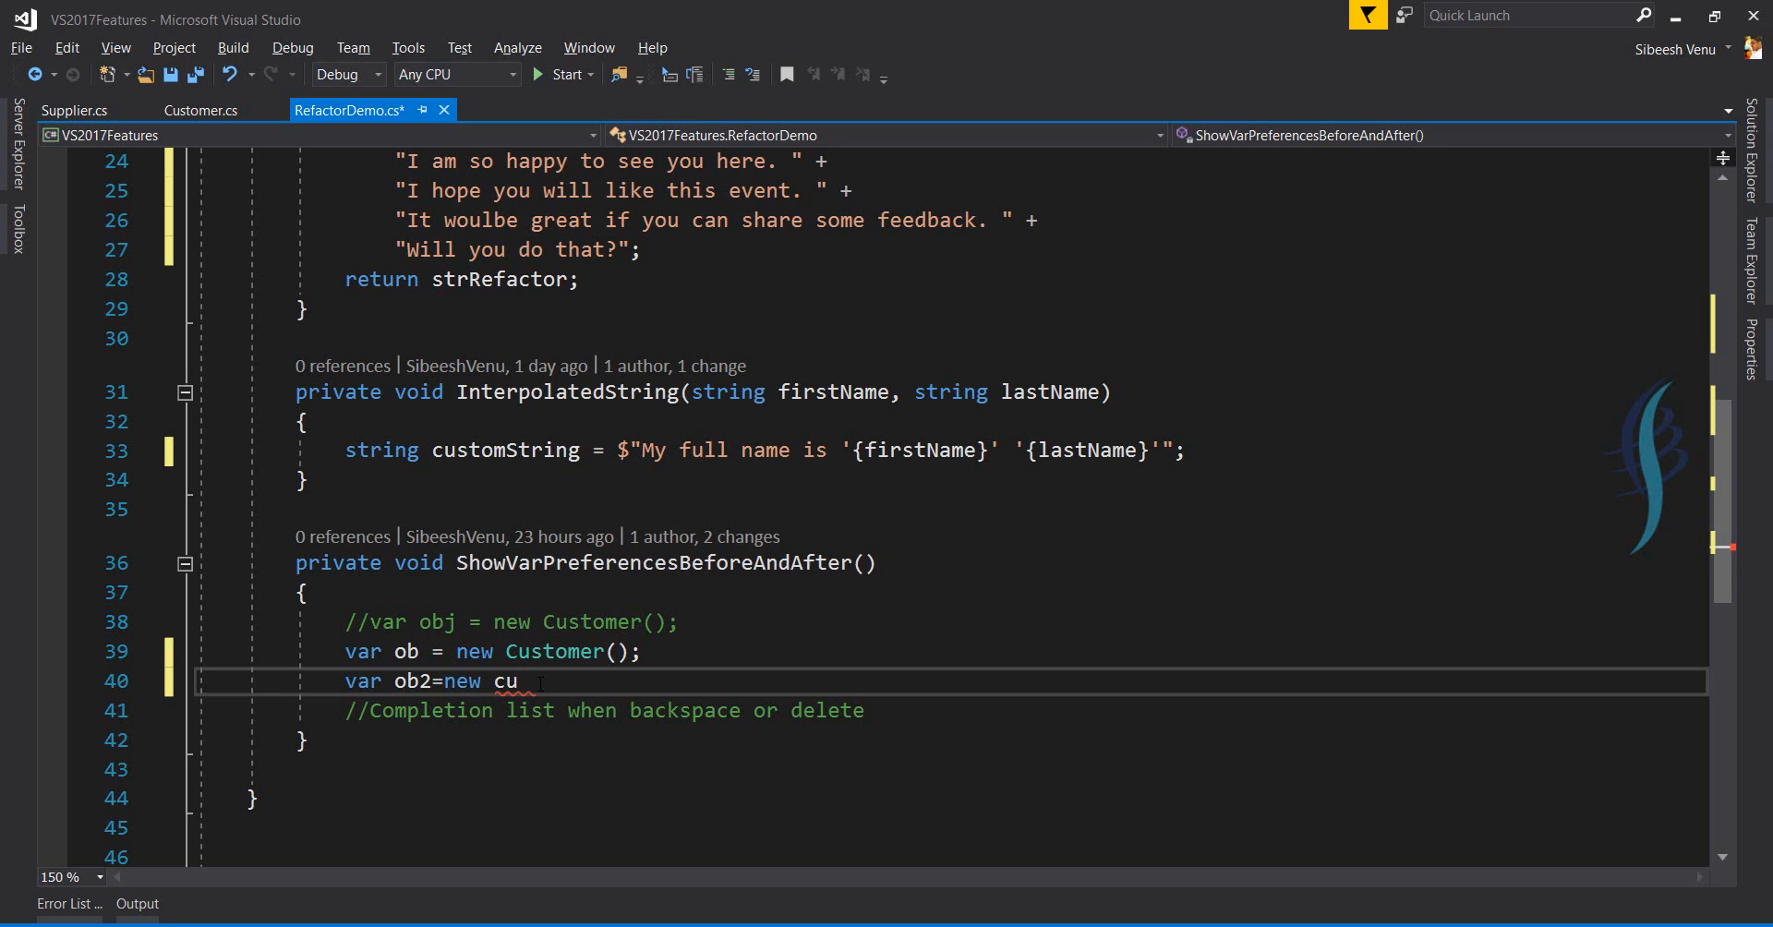
{"action": "key", "text": "backspace"}
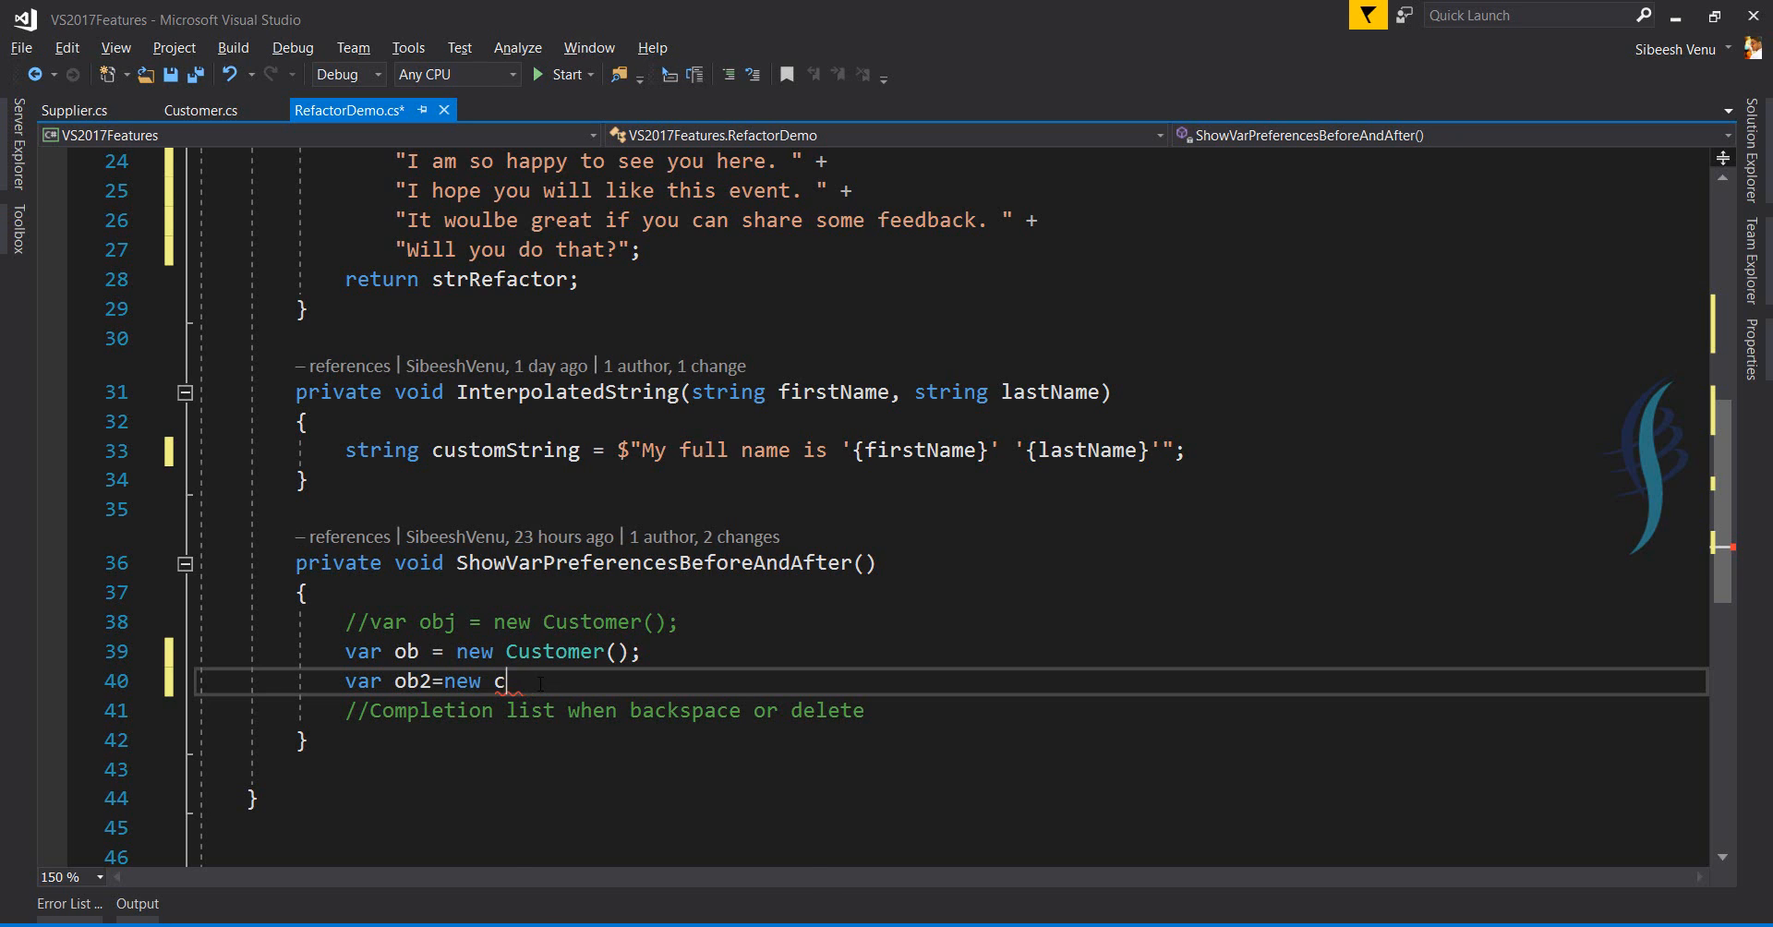
{"action": "key", "text": "backspace"}
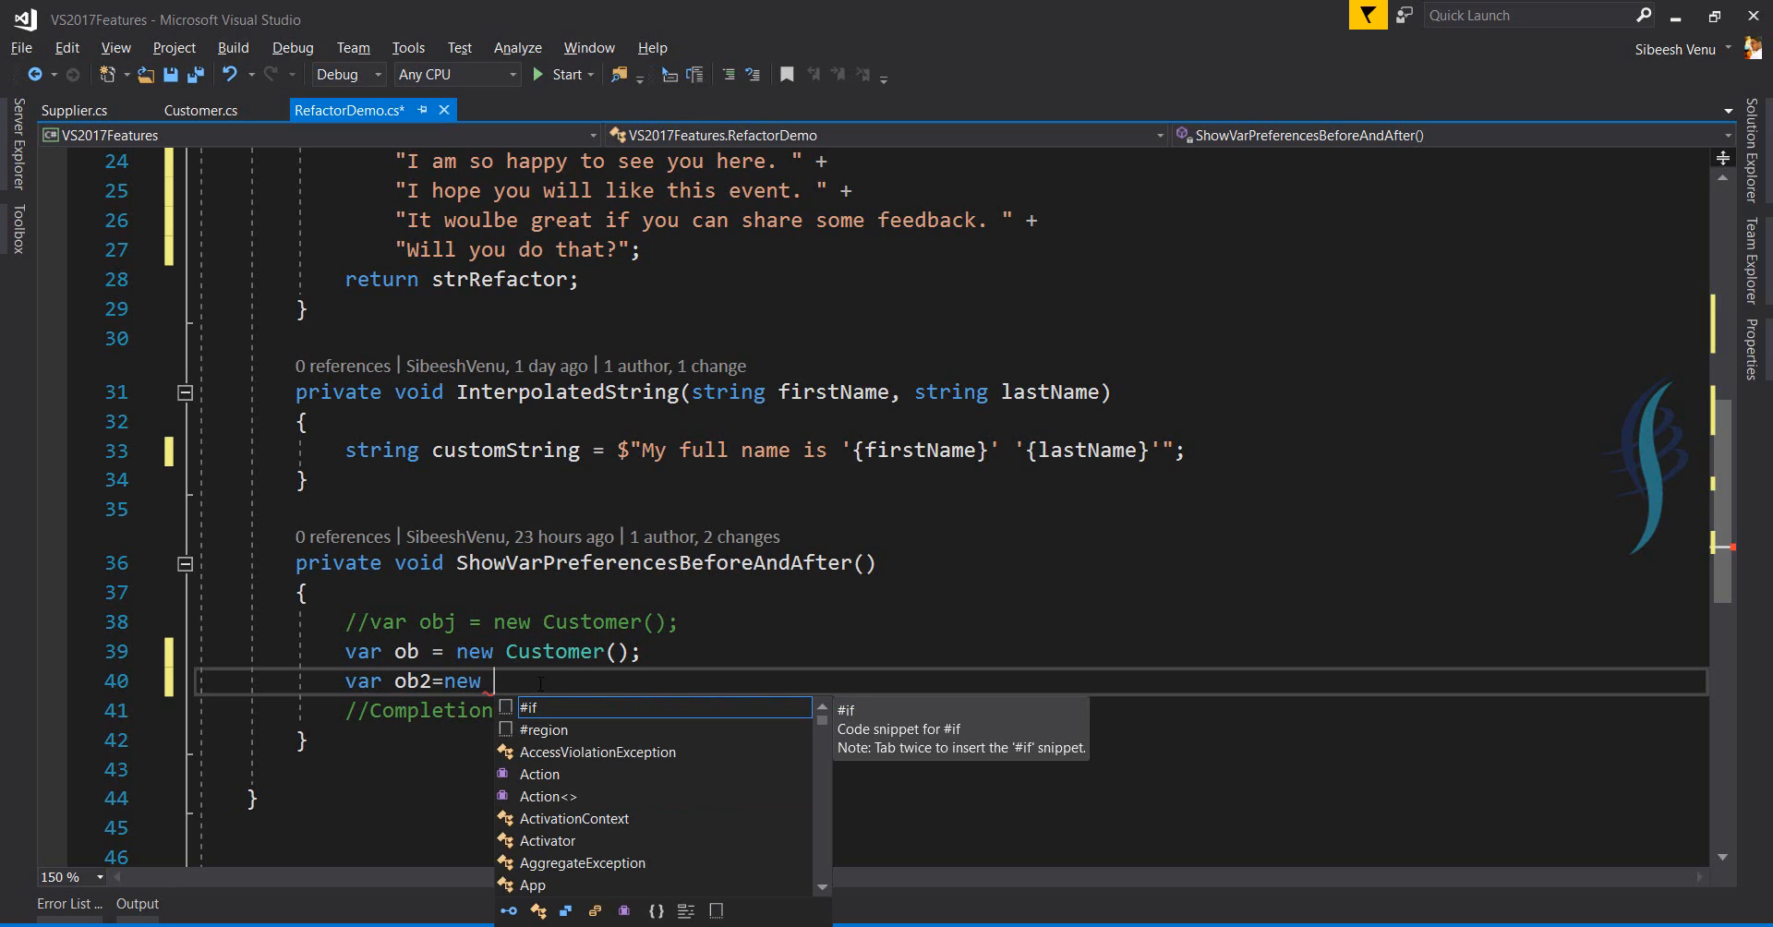
{"action": "key", "text": "Escape"}
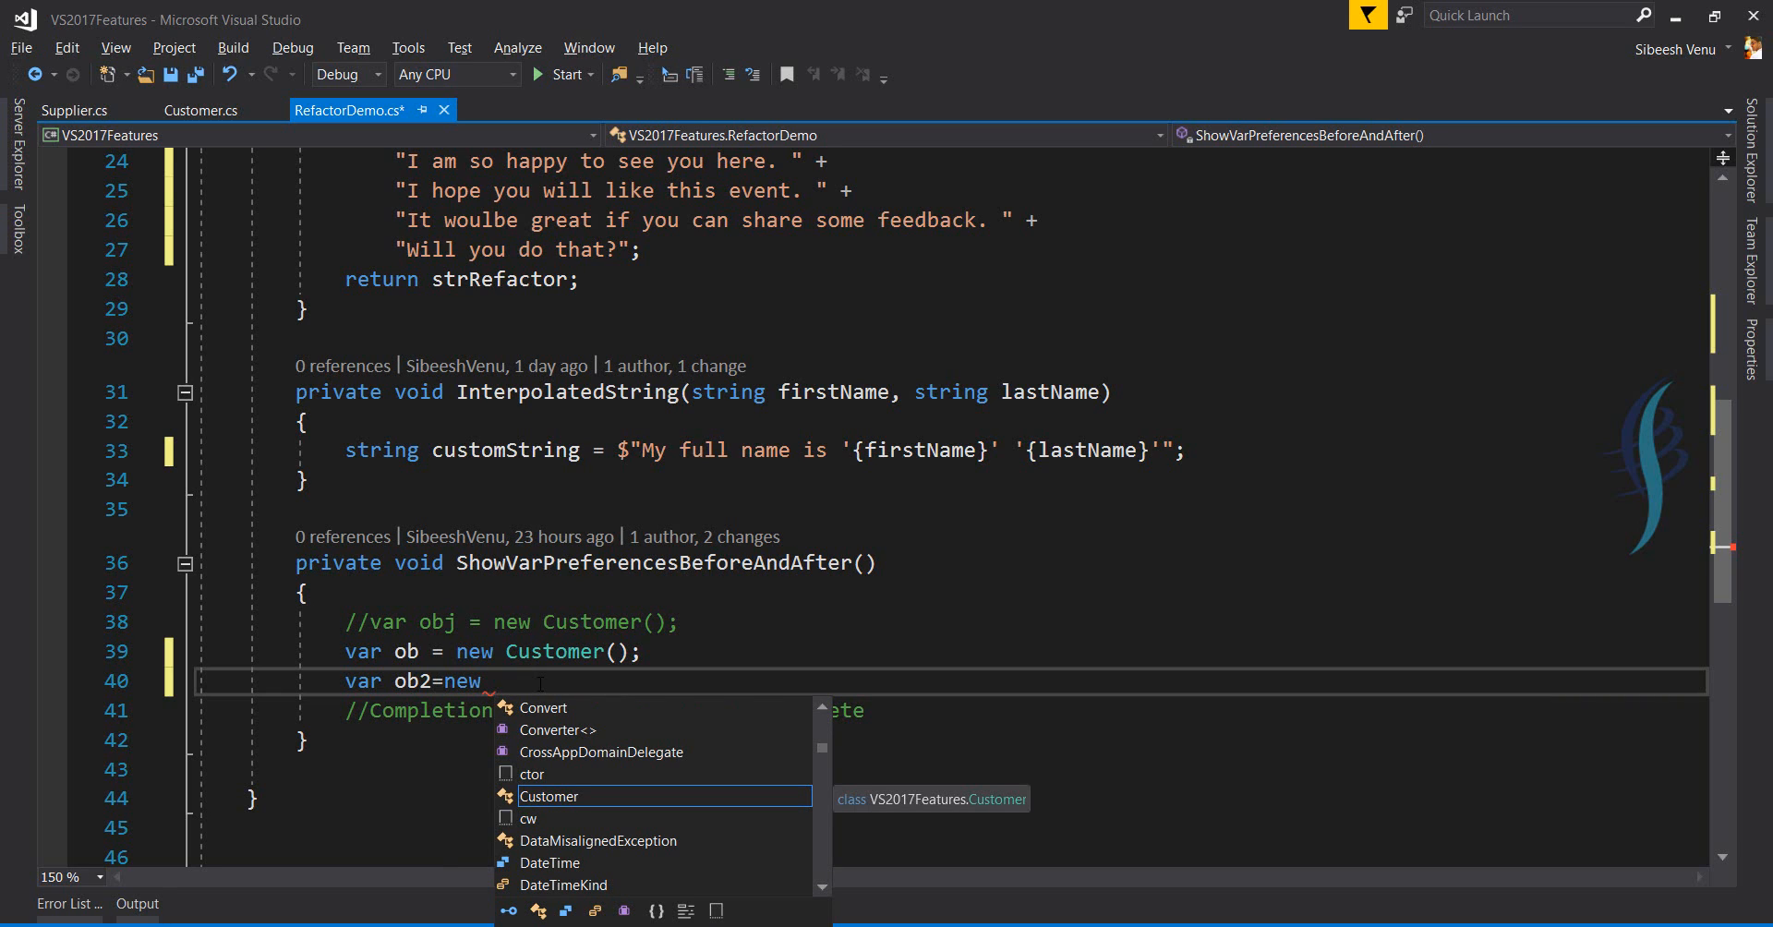
{"action": "key", "text": "escape"}
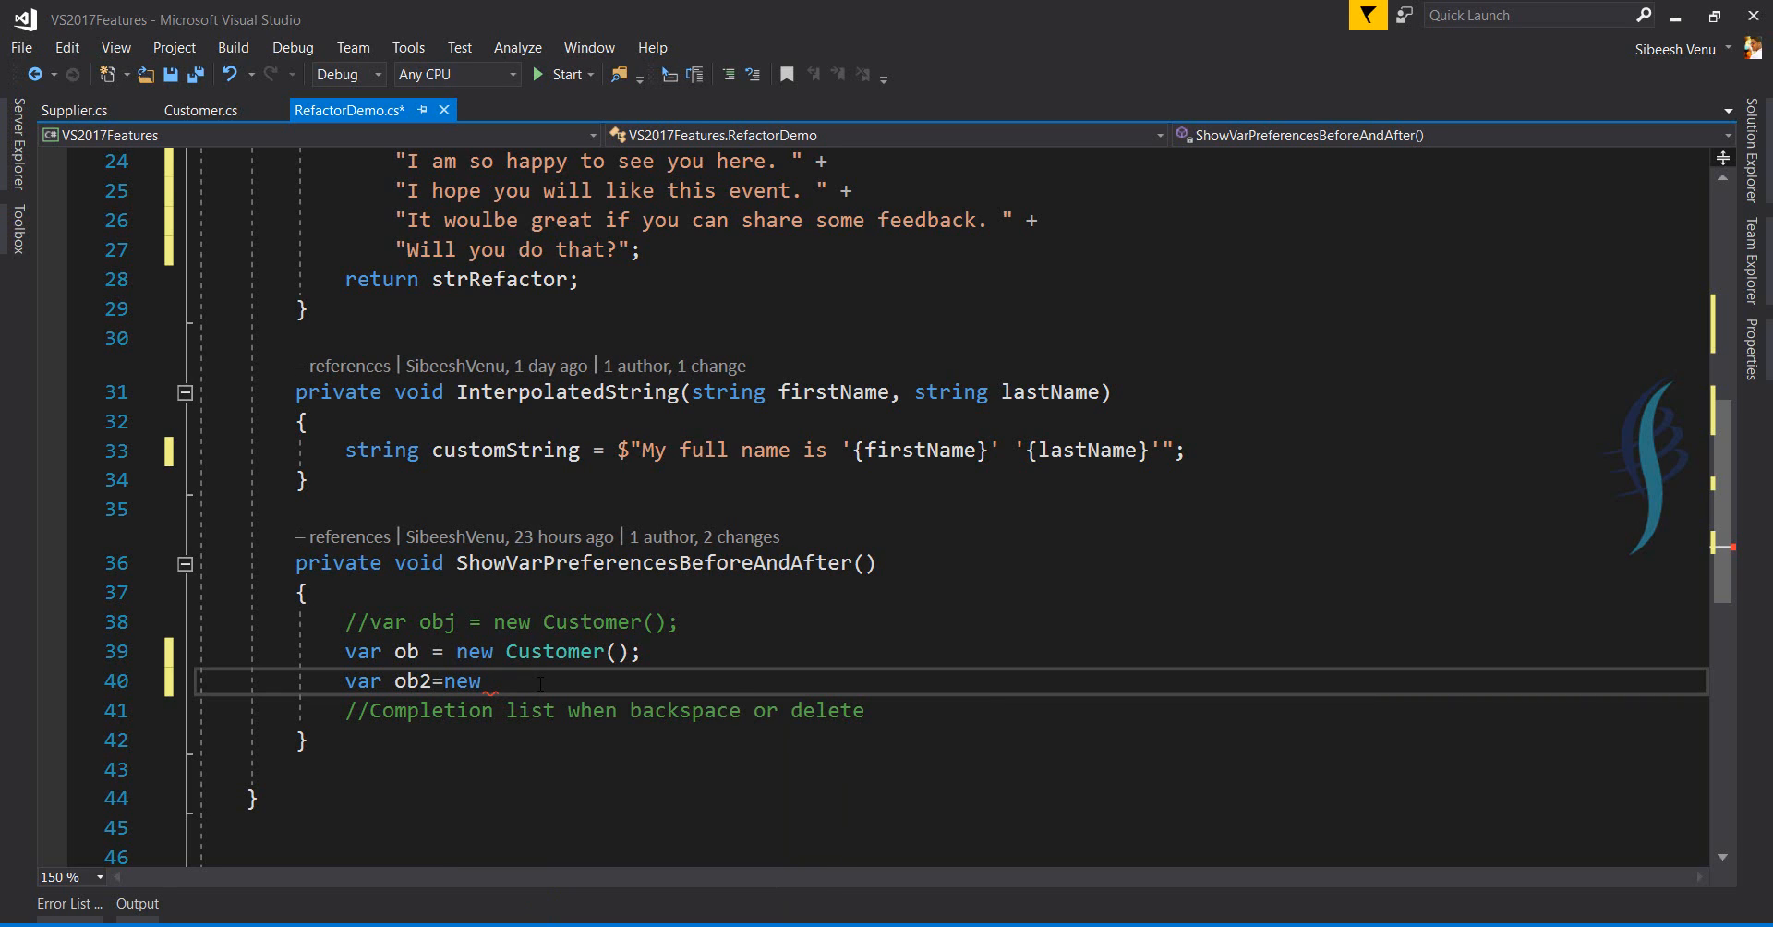
{"action": "type", "text": "cus"}
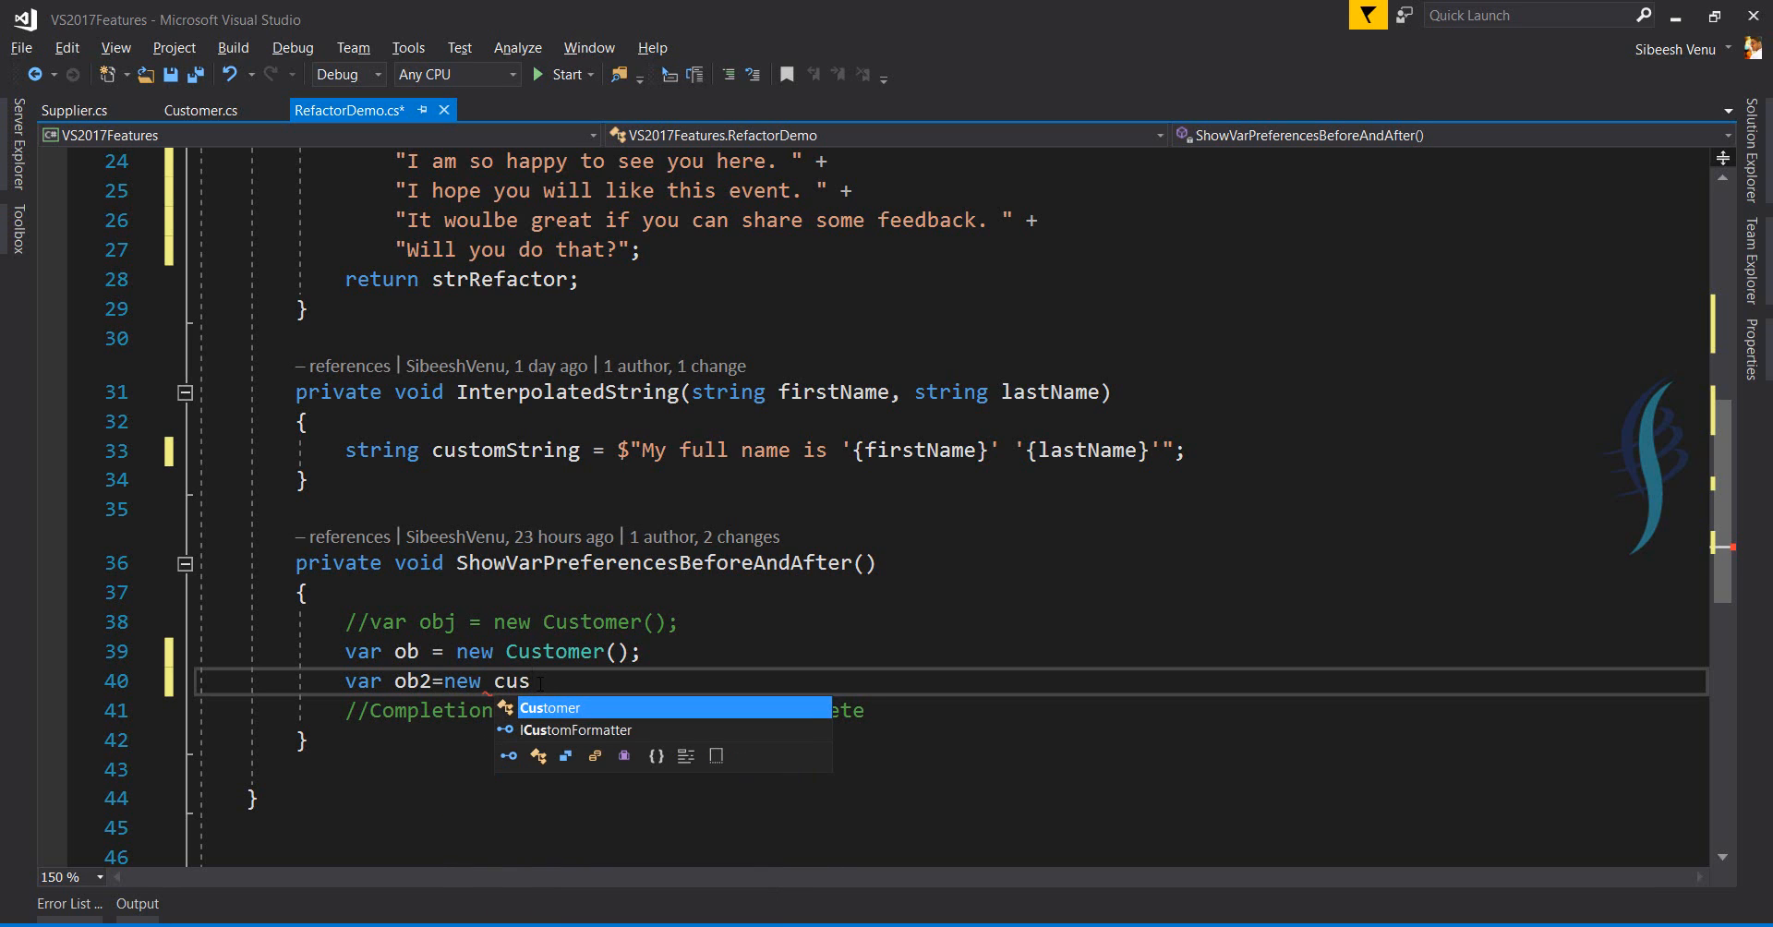
{"action": "key", "text": "Backspace"}
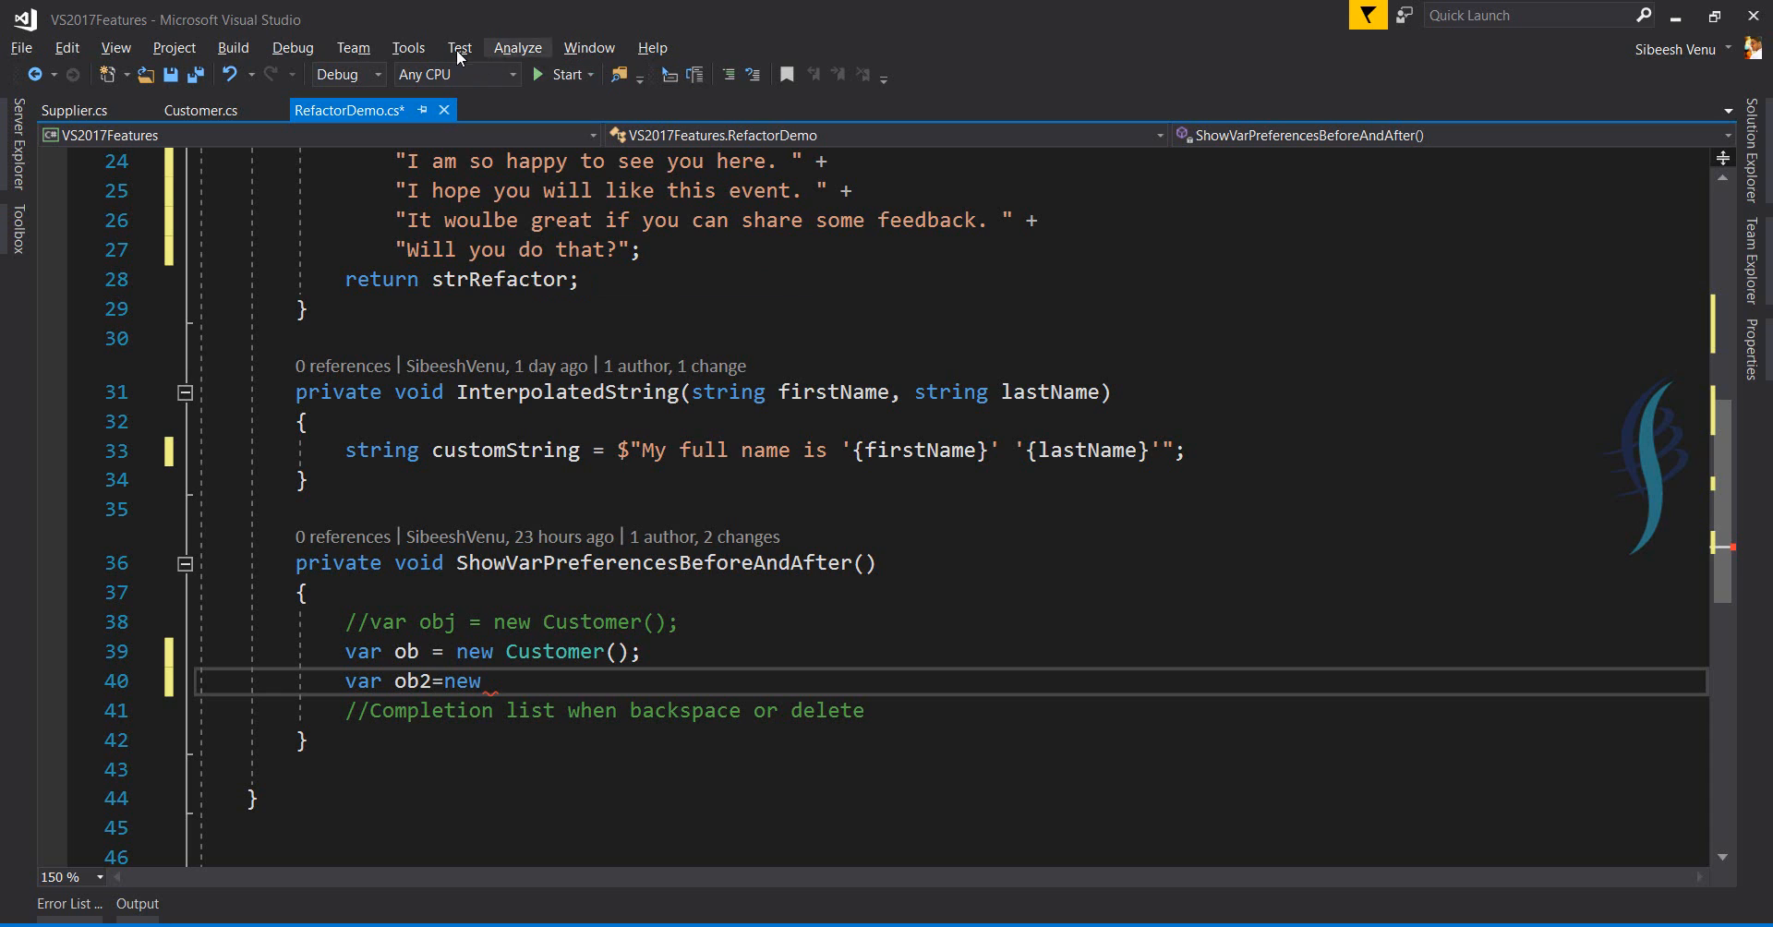
Open the Text Editor > C# > IntelliSense page in Tools > Options.
{"action": "left_click", "coordinate": [407, 47]}
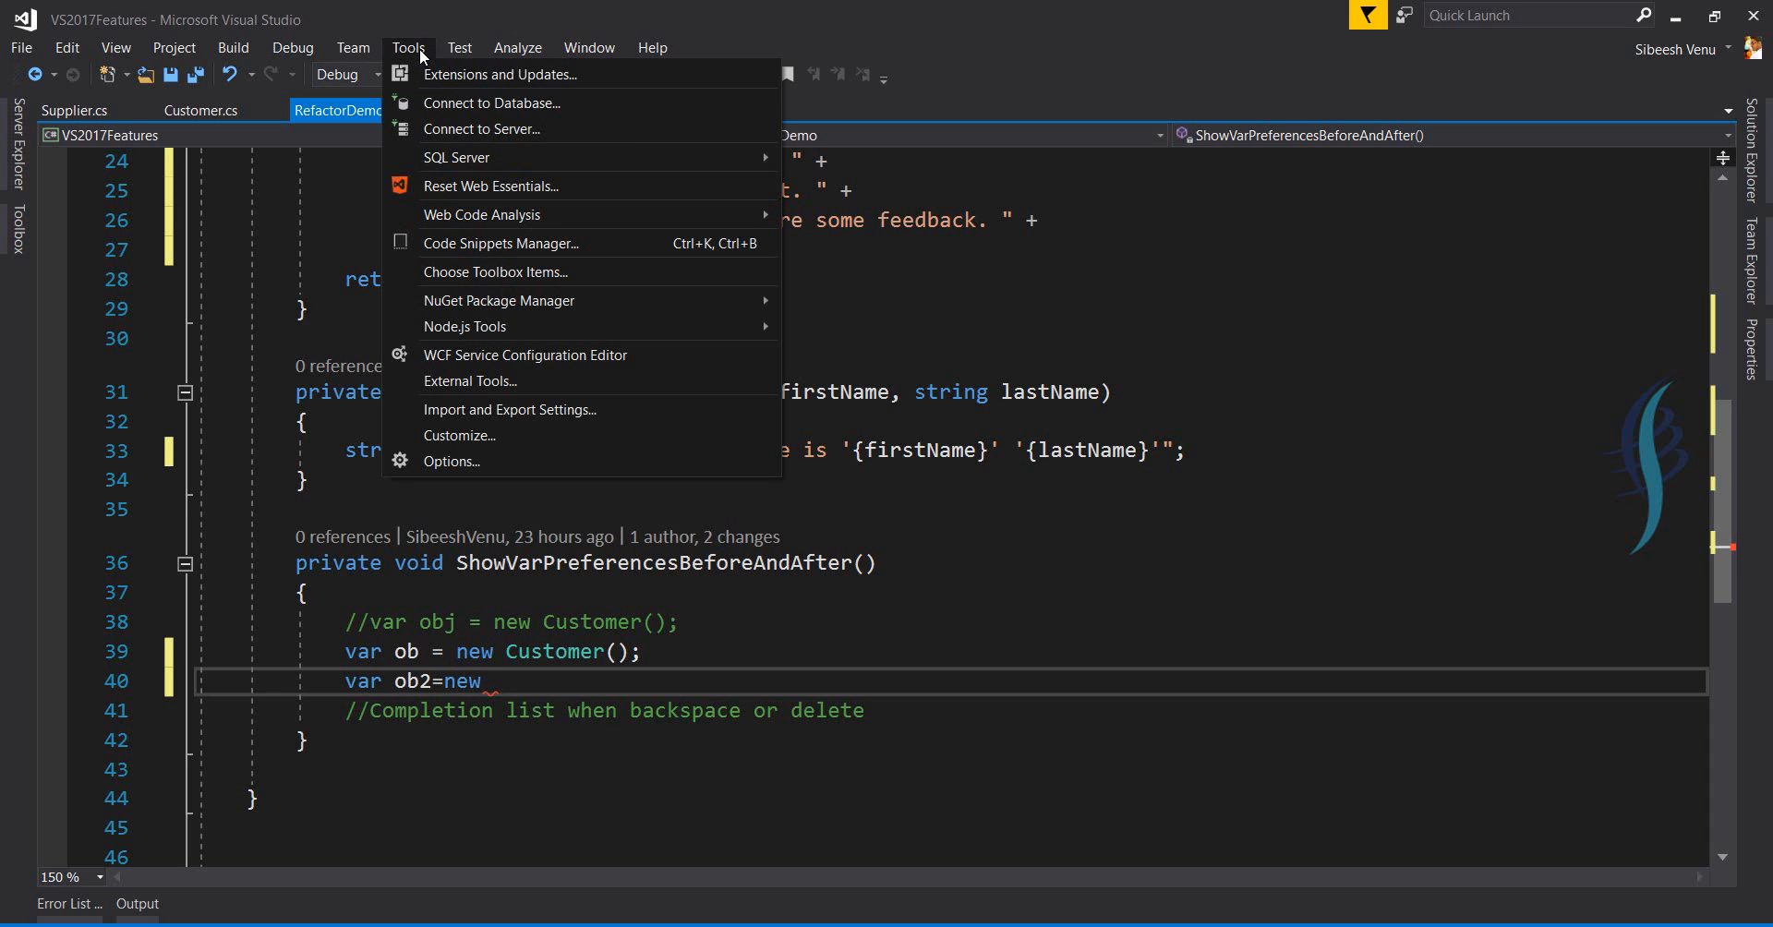
{"action": "mouse_move", "coordinate": [470, 435]}
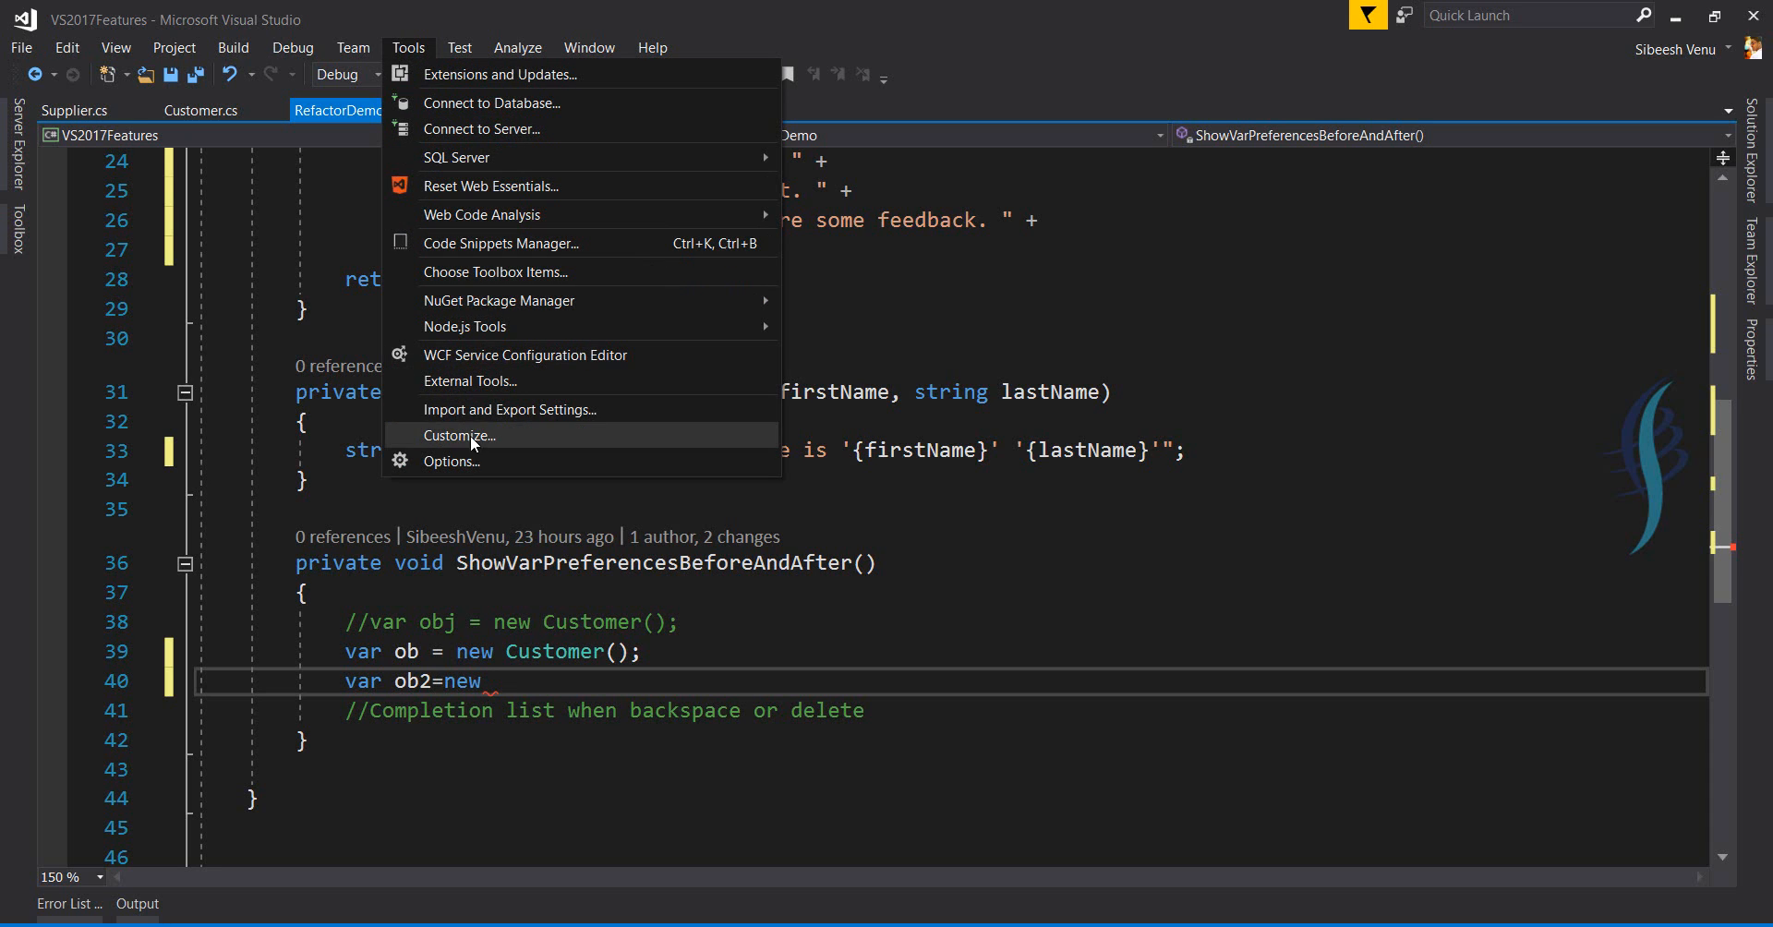
{"action": "left_click", "coordinate": [451, 462]}
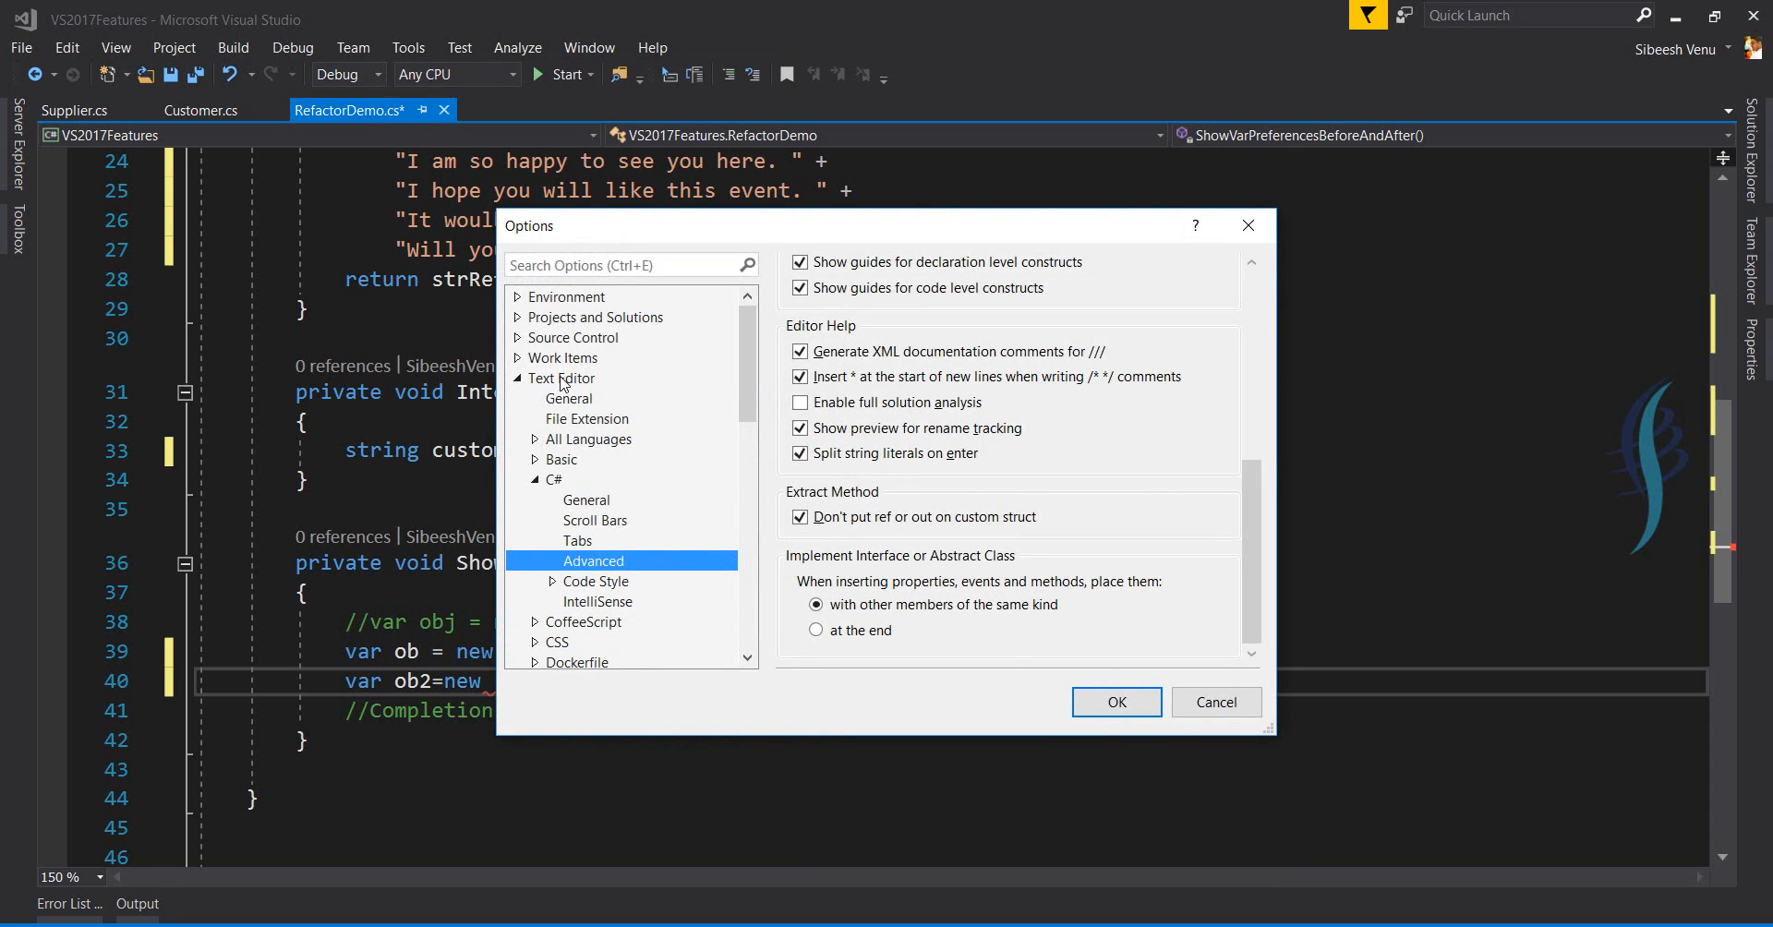
{"action": "left_click", "coordinate": [586, 500]}
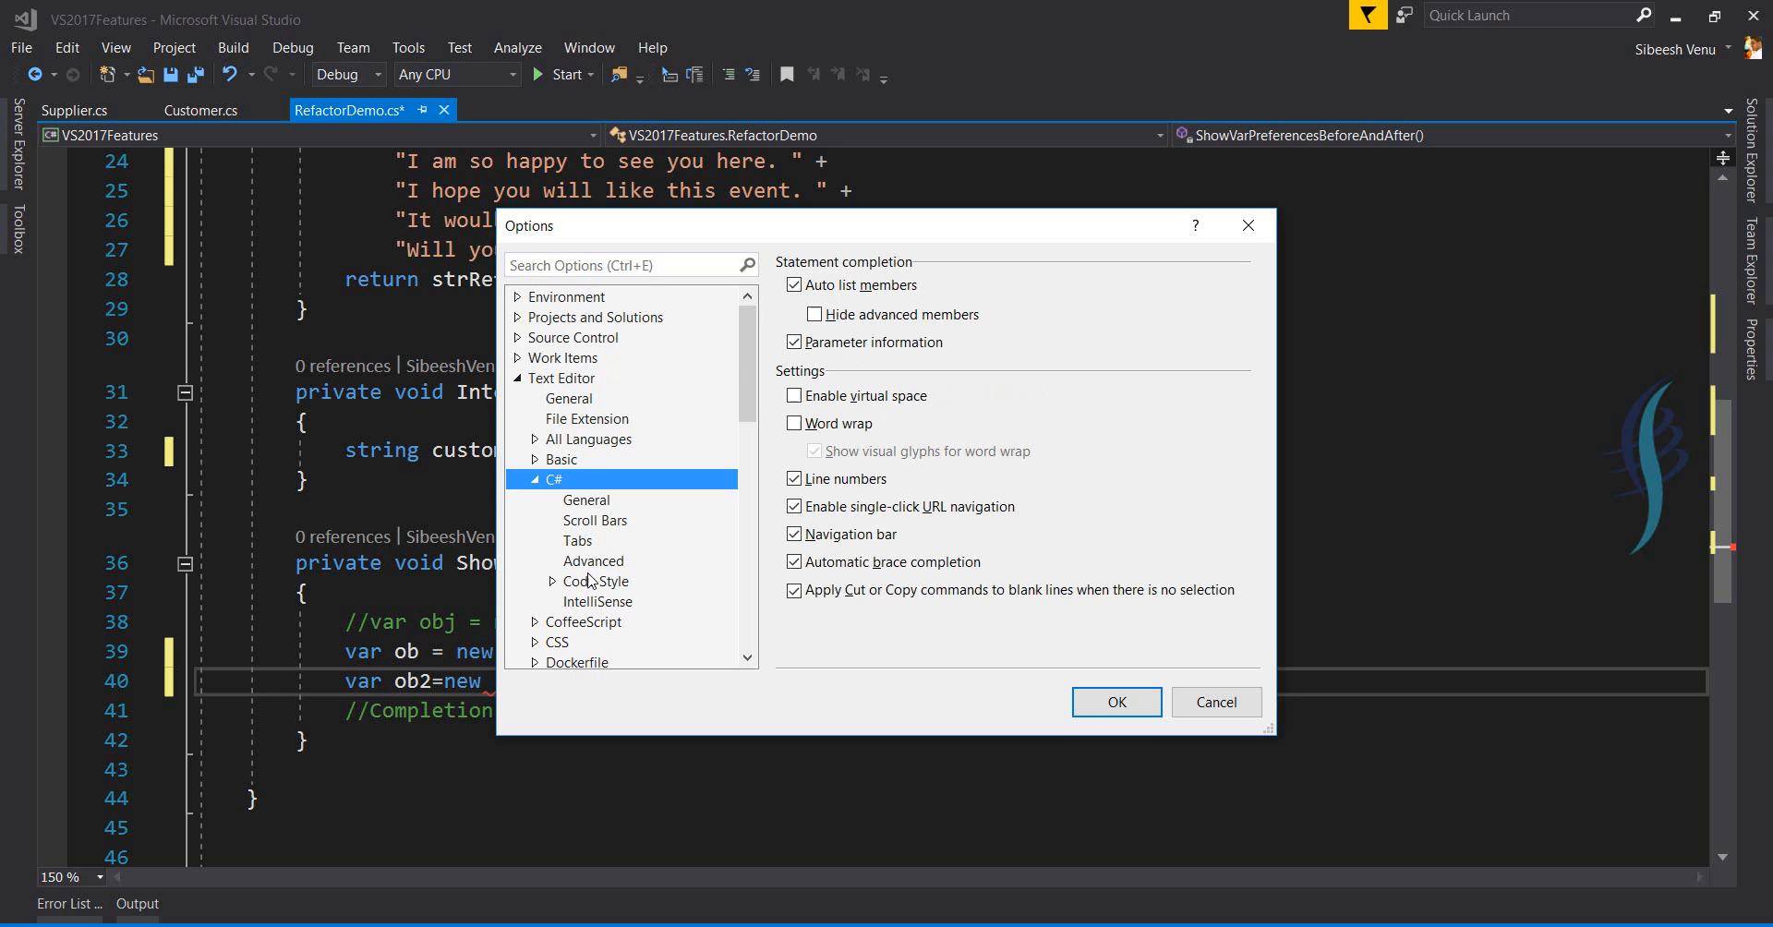
{"action": "left_click", "coordinate": [598, 600]}
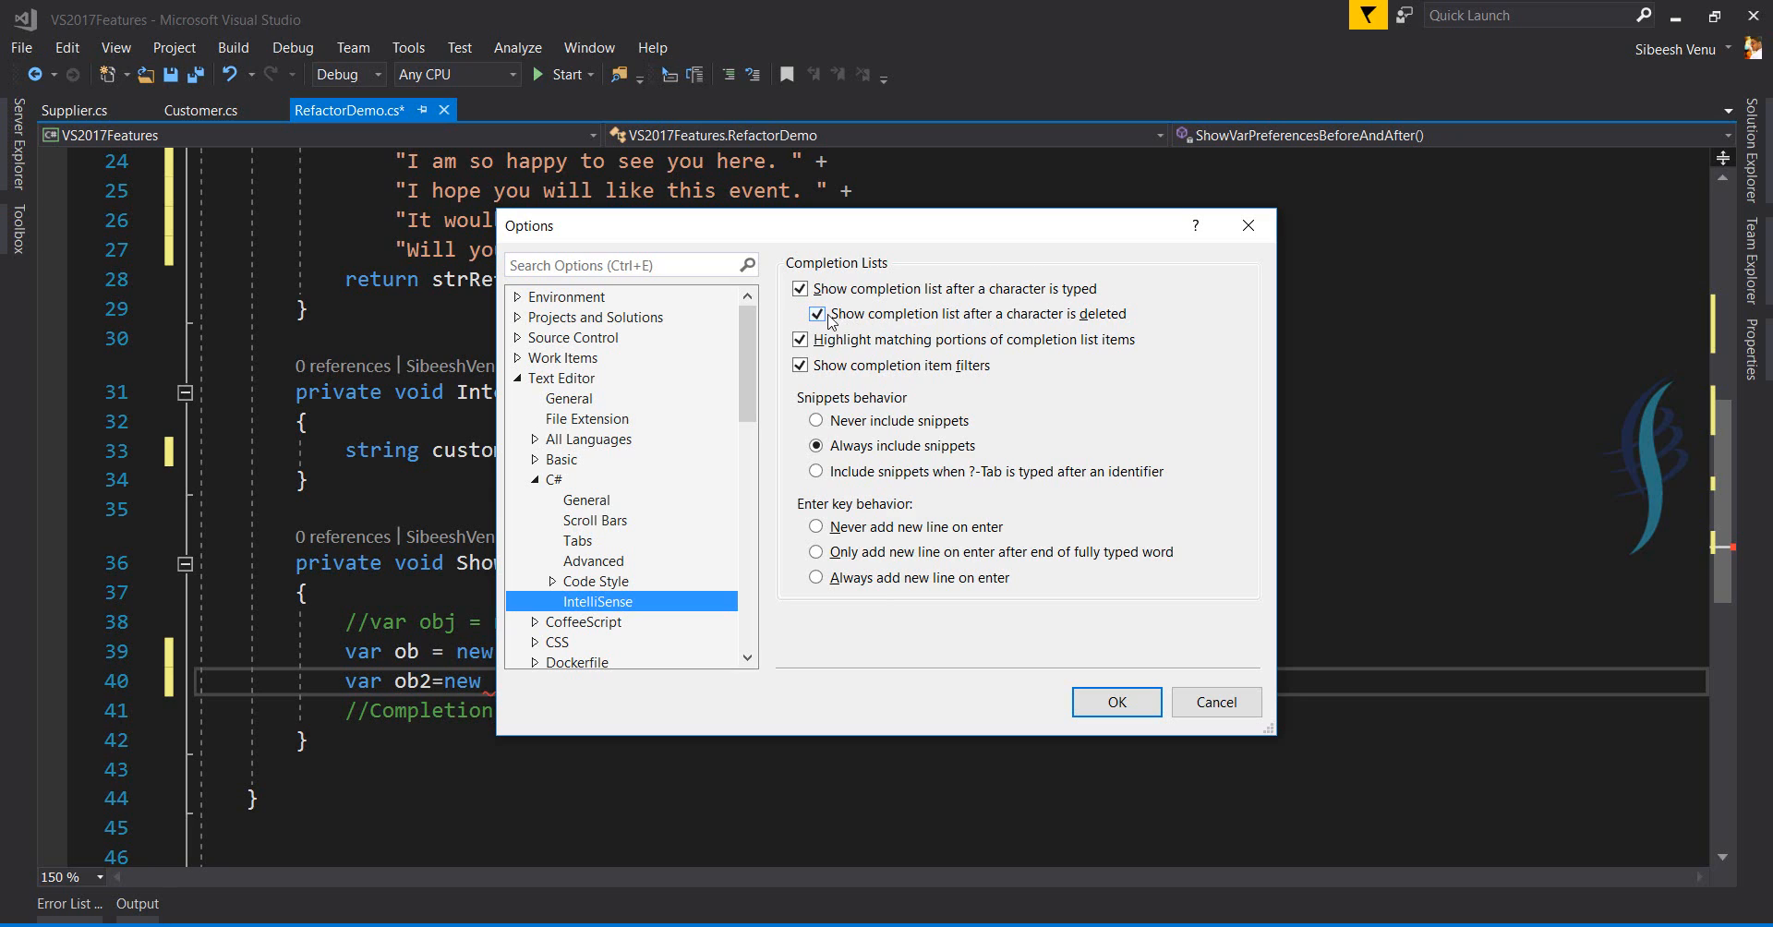
{"action": "mouse_move", "coordinate": [852, 322]}
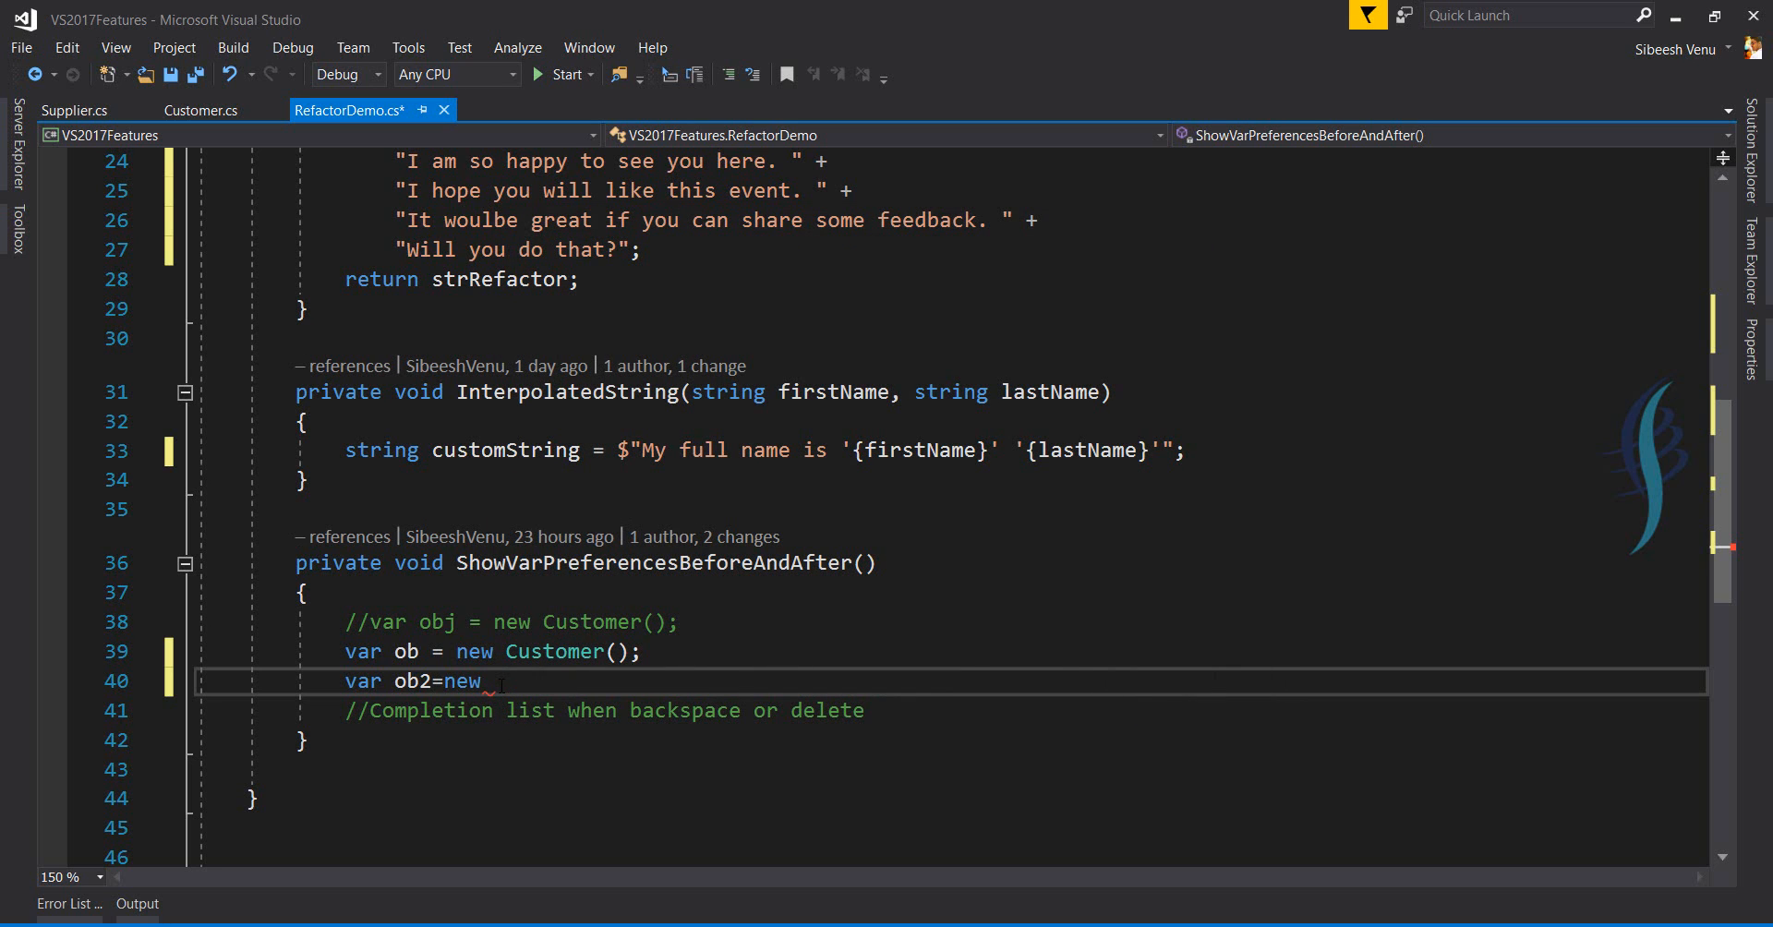
Extend line 40 to 'var ob2=new cust', dismiss the suggestions, then delete a character.
{"action": "type", "text": "c"}
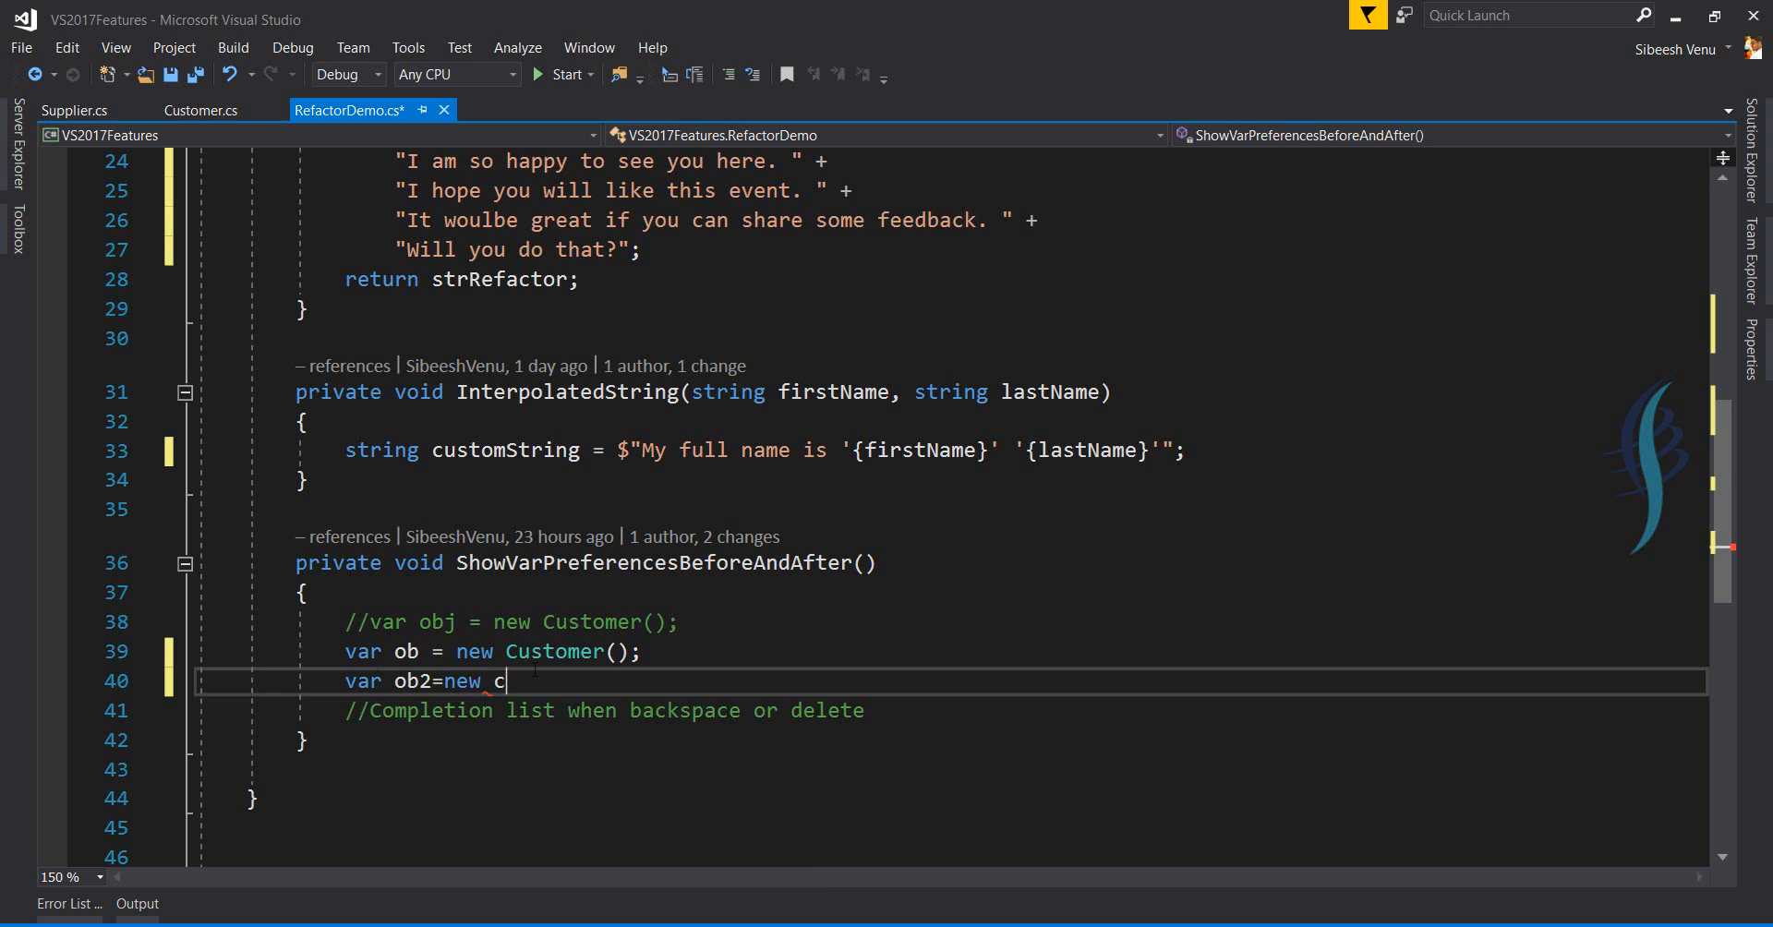
{"action": "type", "text": "ust"}
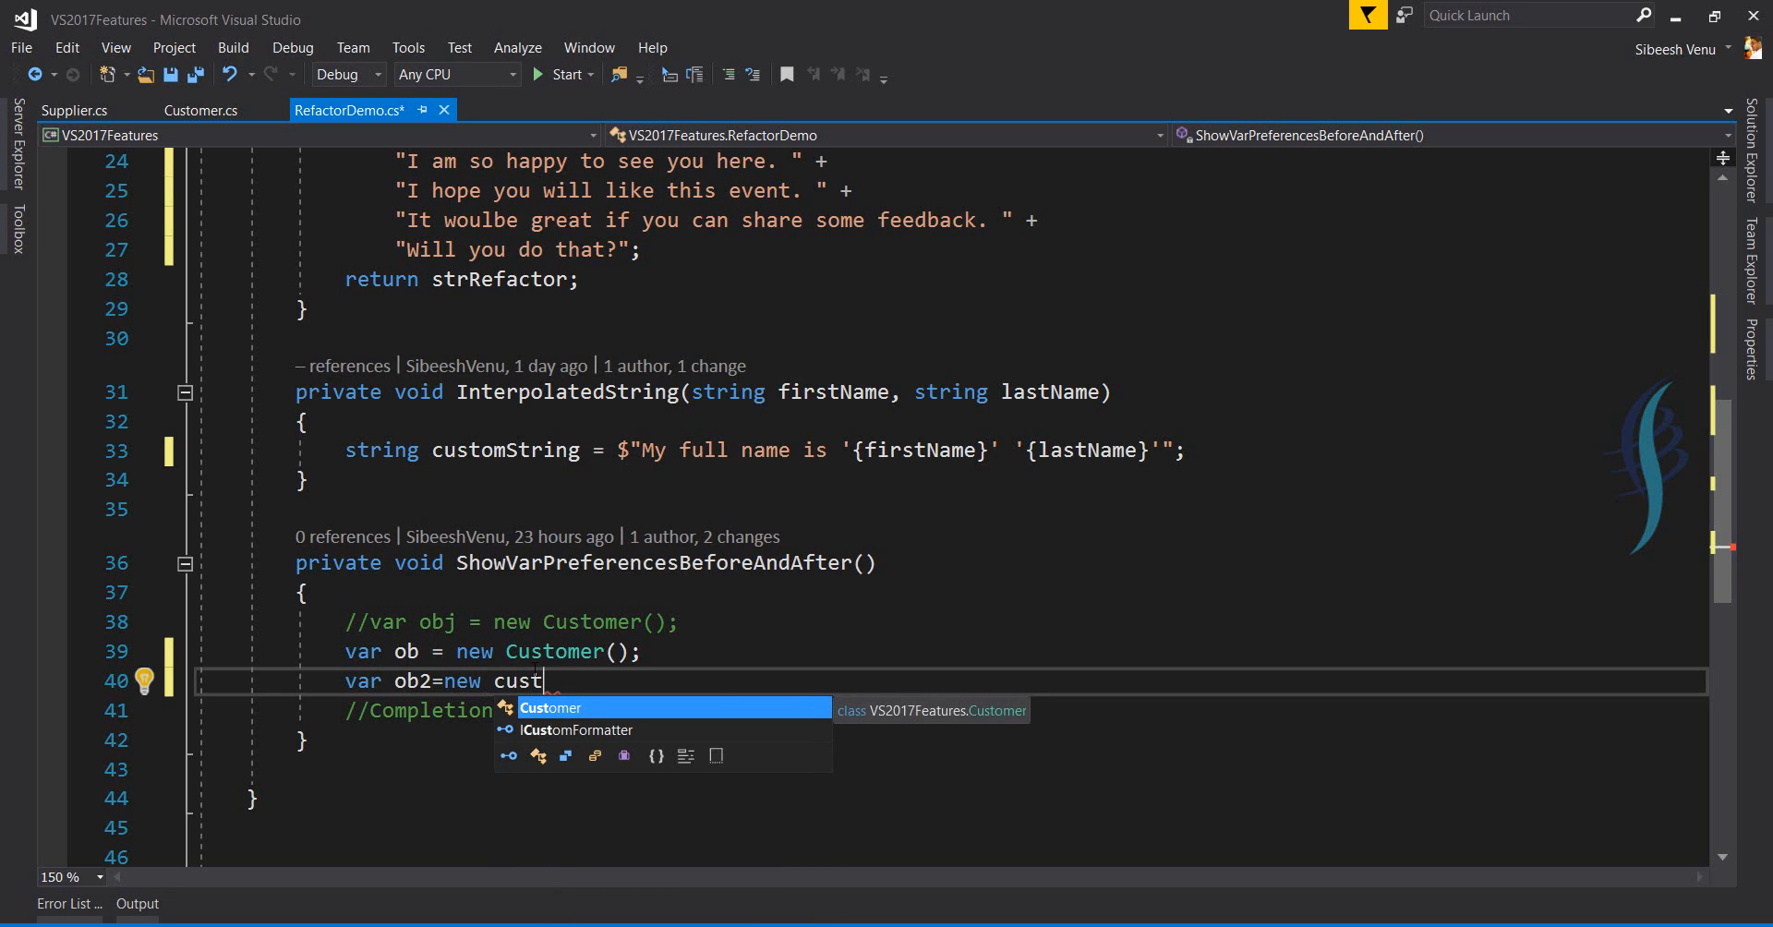
{"action": "key", "text": "Escape"}
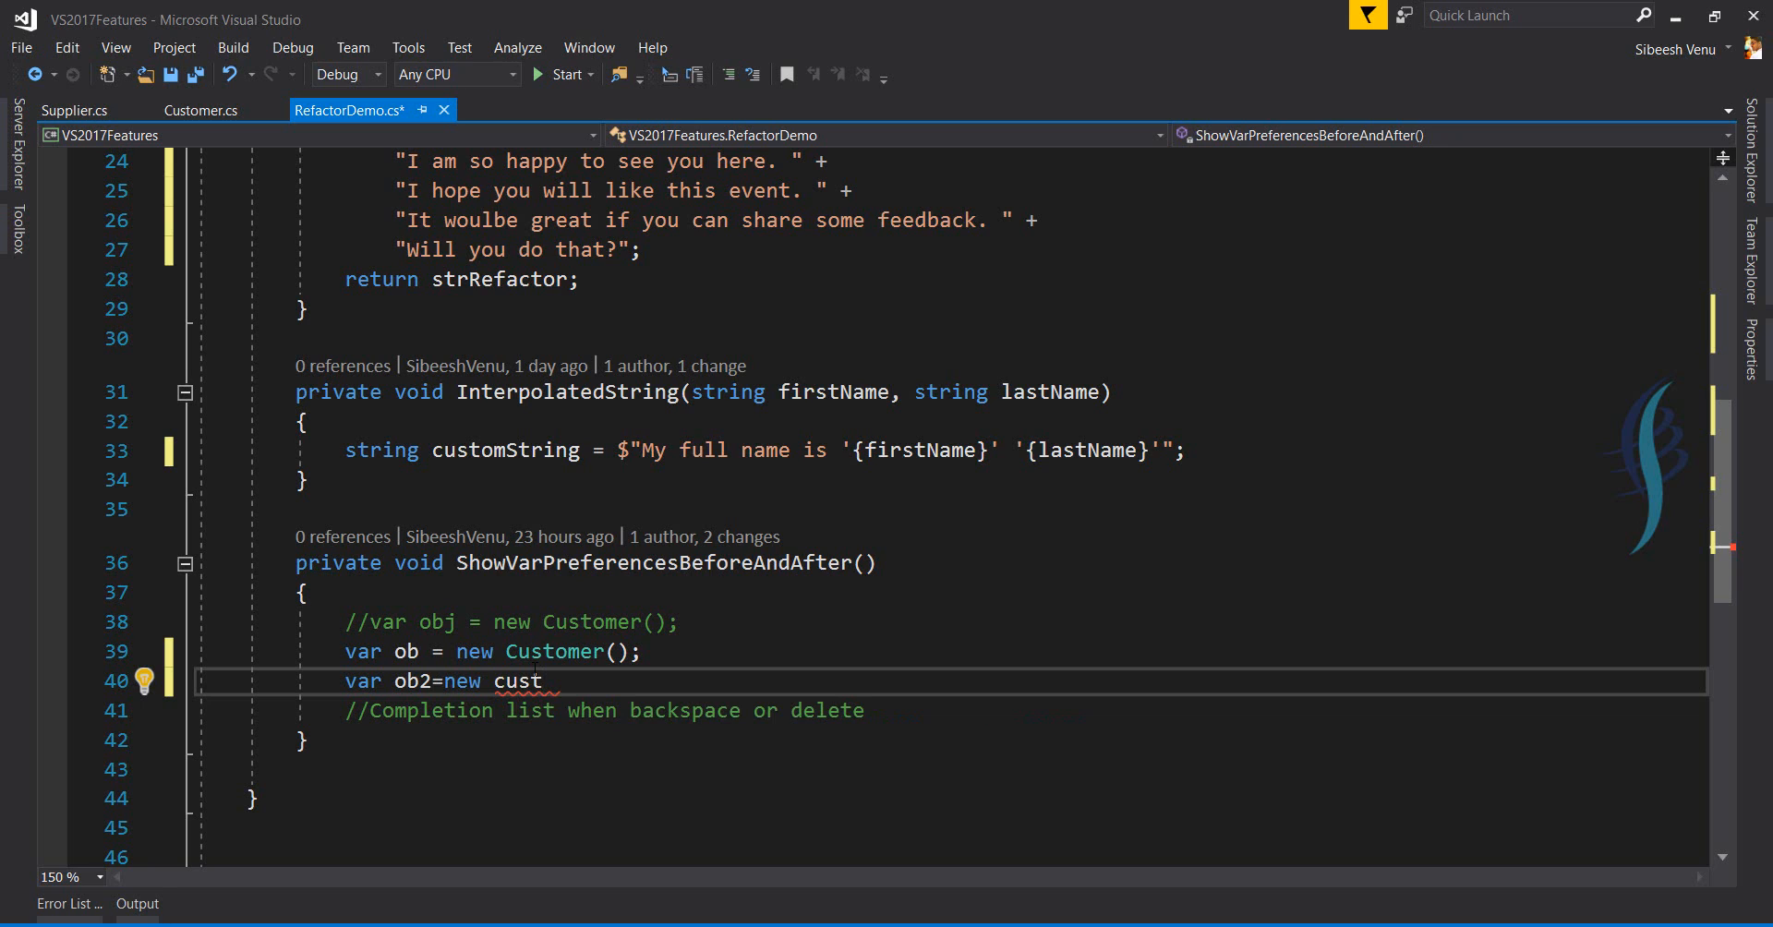
{"action": "key", "text": "backspace"}
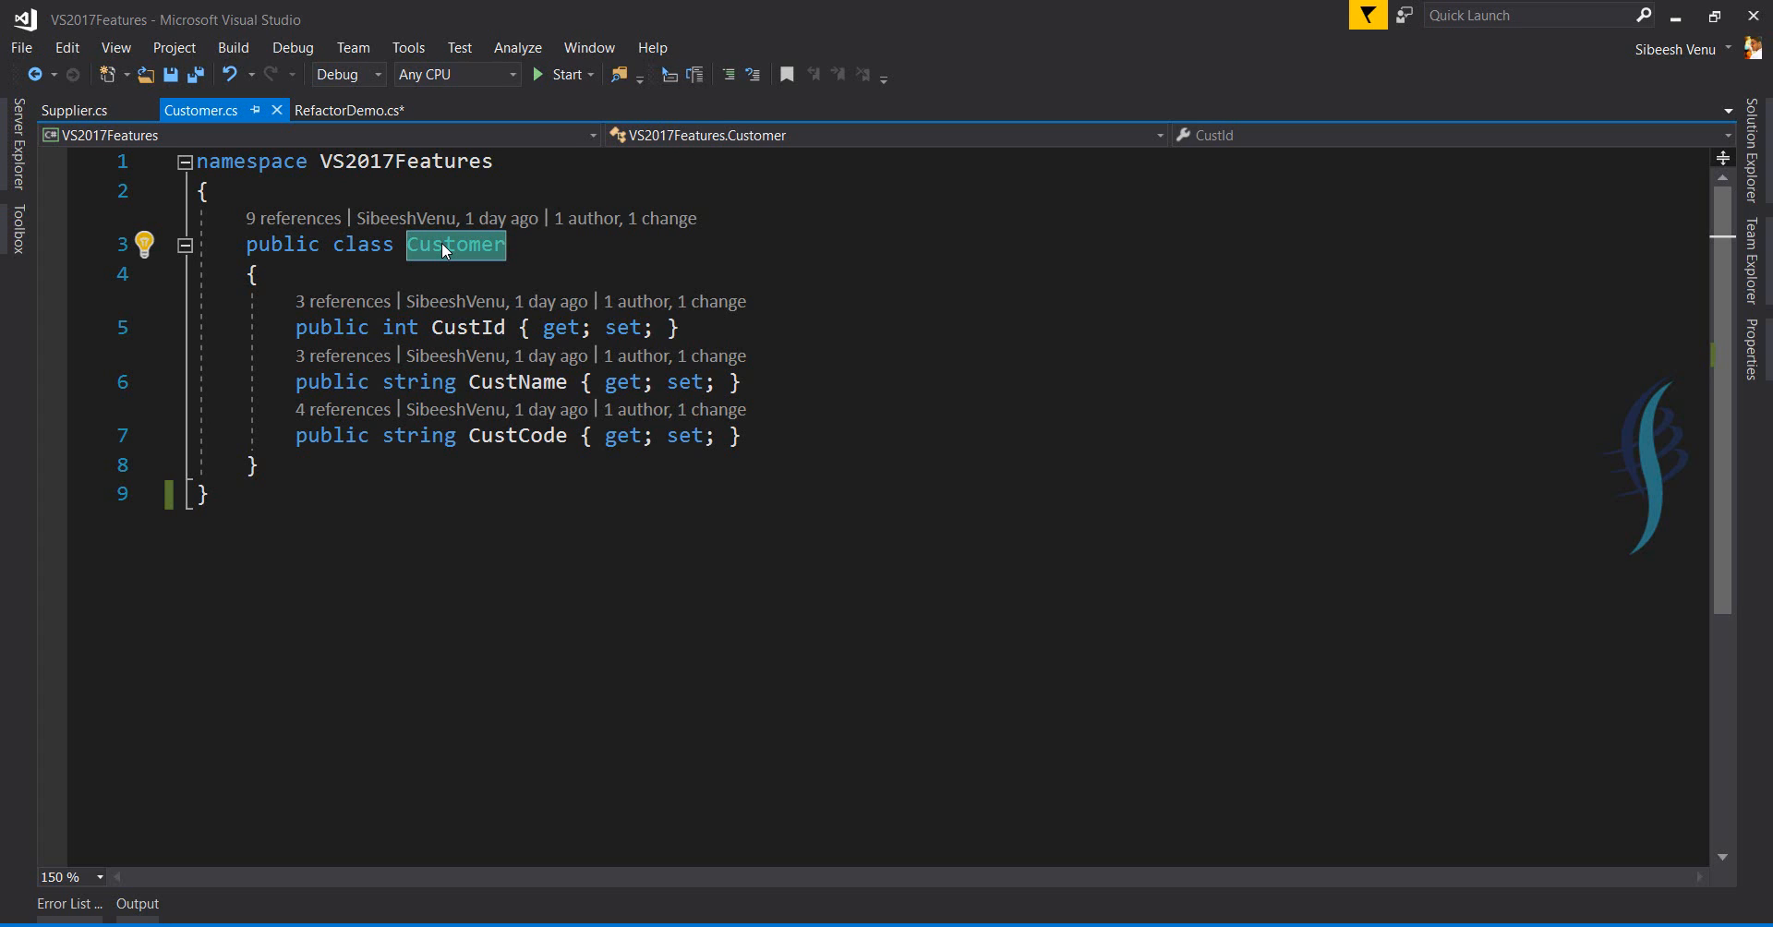
{"action": "mouse_move", "coordinate": [458, 262]}
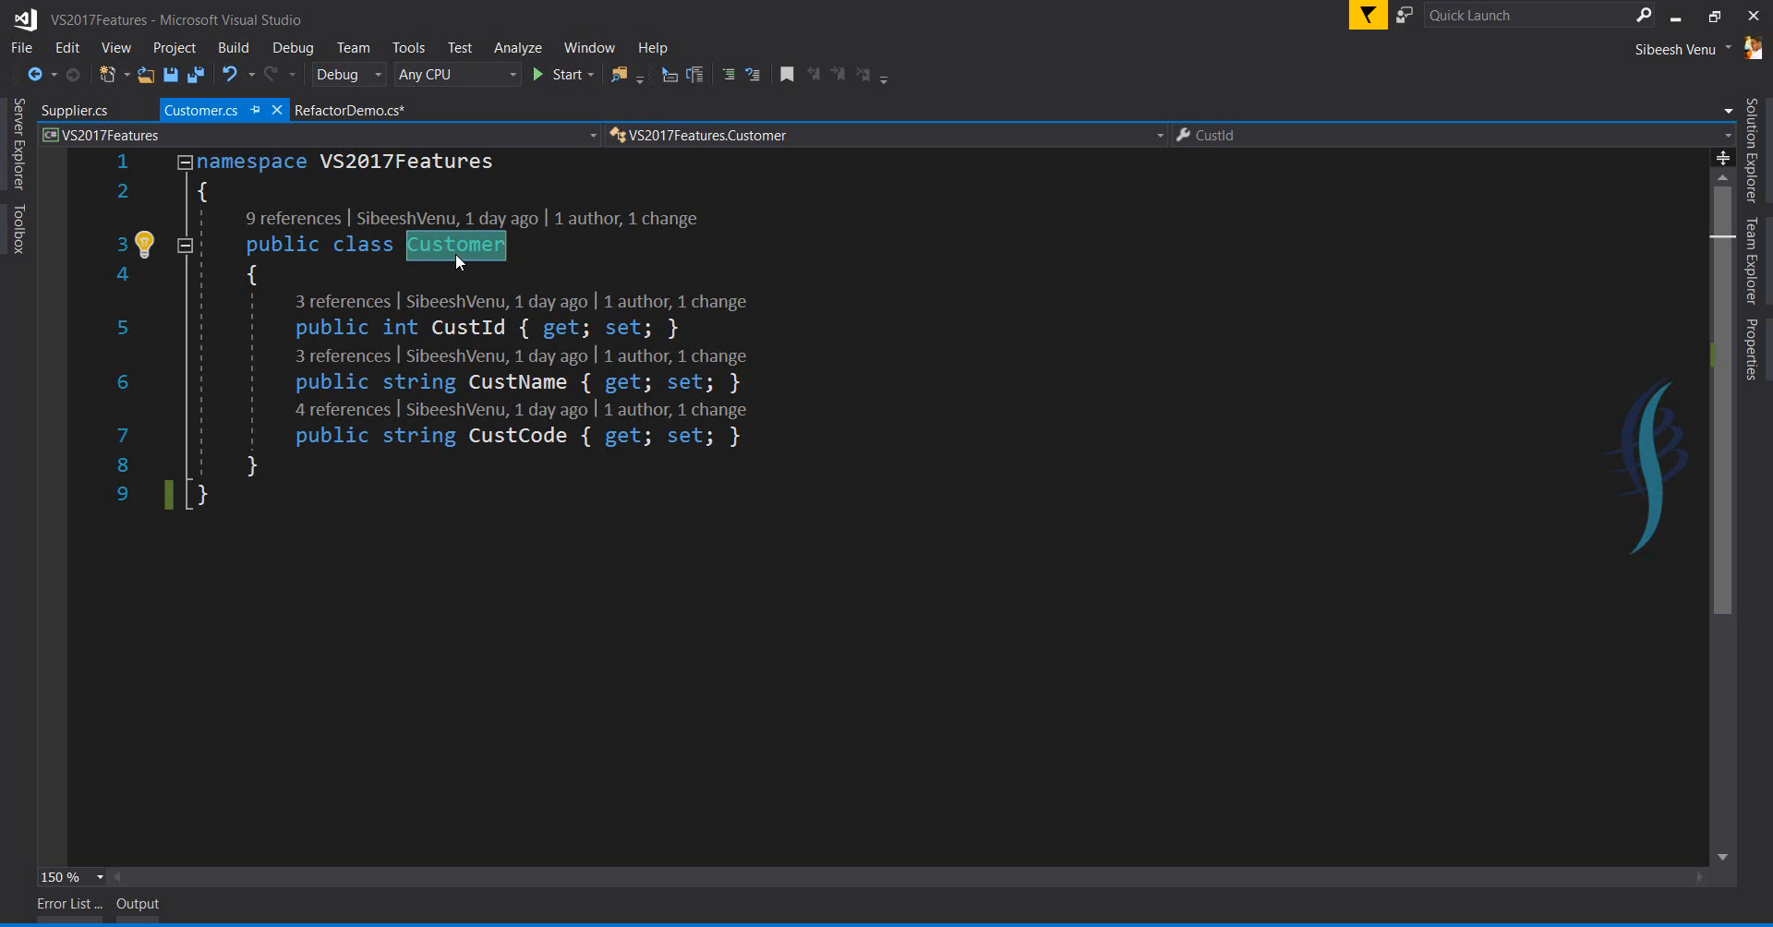
Run Find All References on the Customer class name.
{"action": "right_click", "coordinate": [455, 243]}
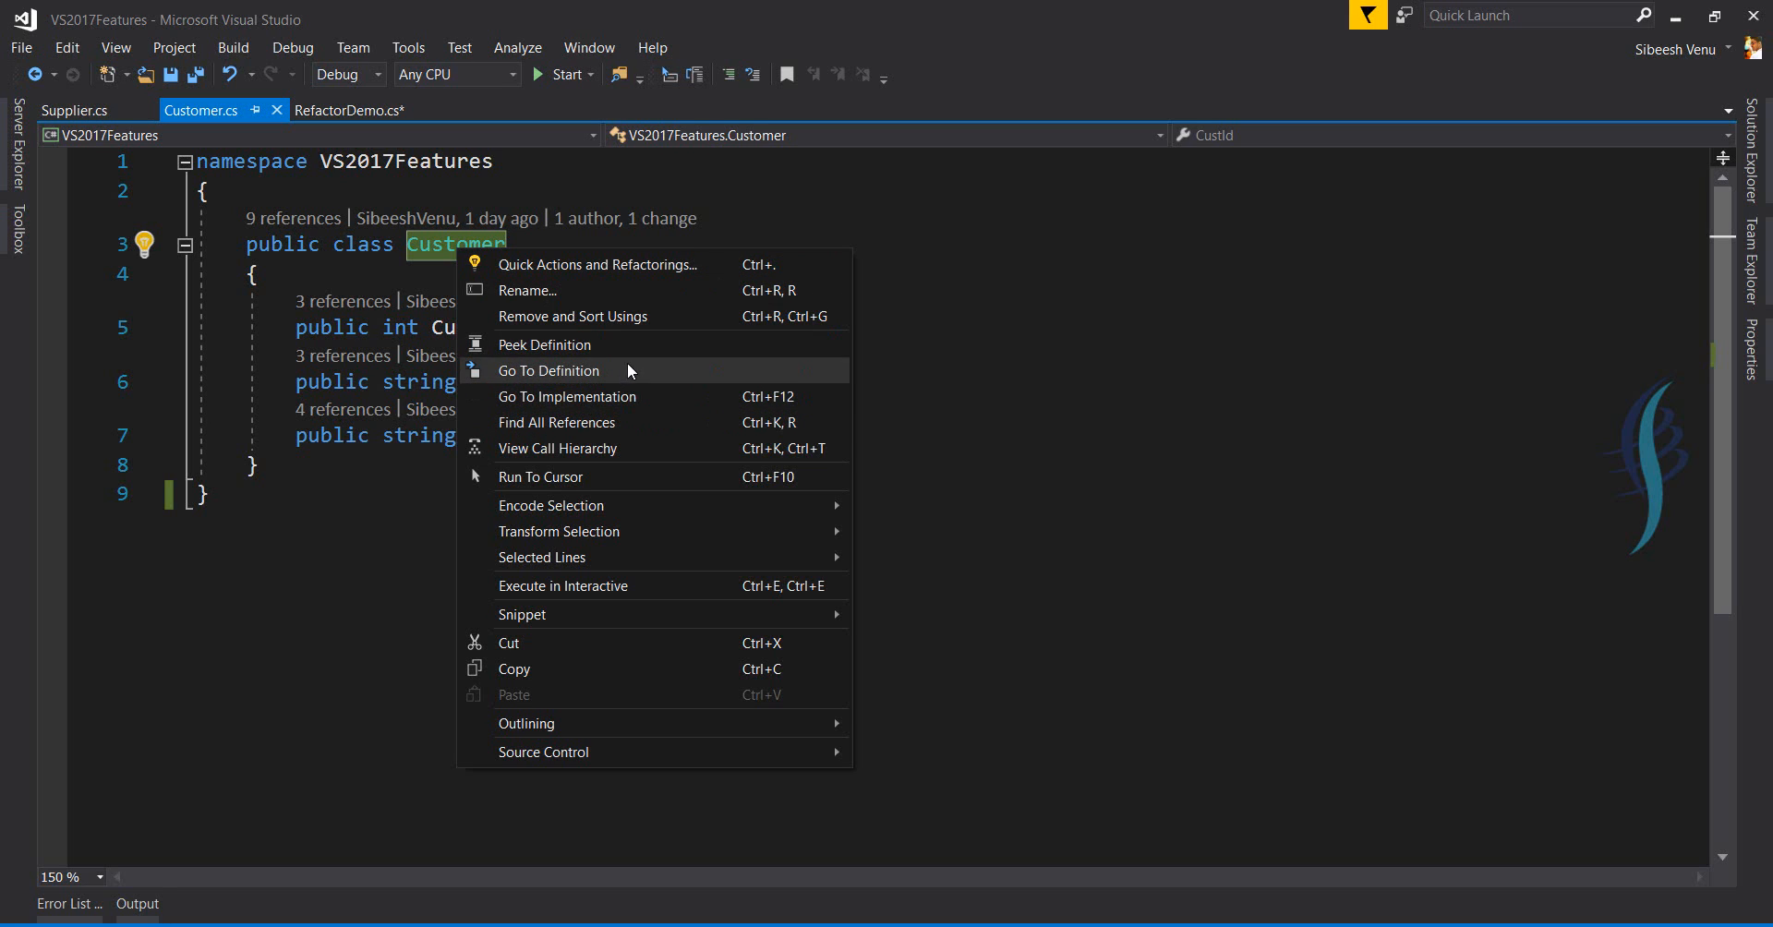
{"action": "mouse_move", "coordinate": [603, 448]}
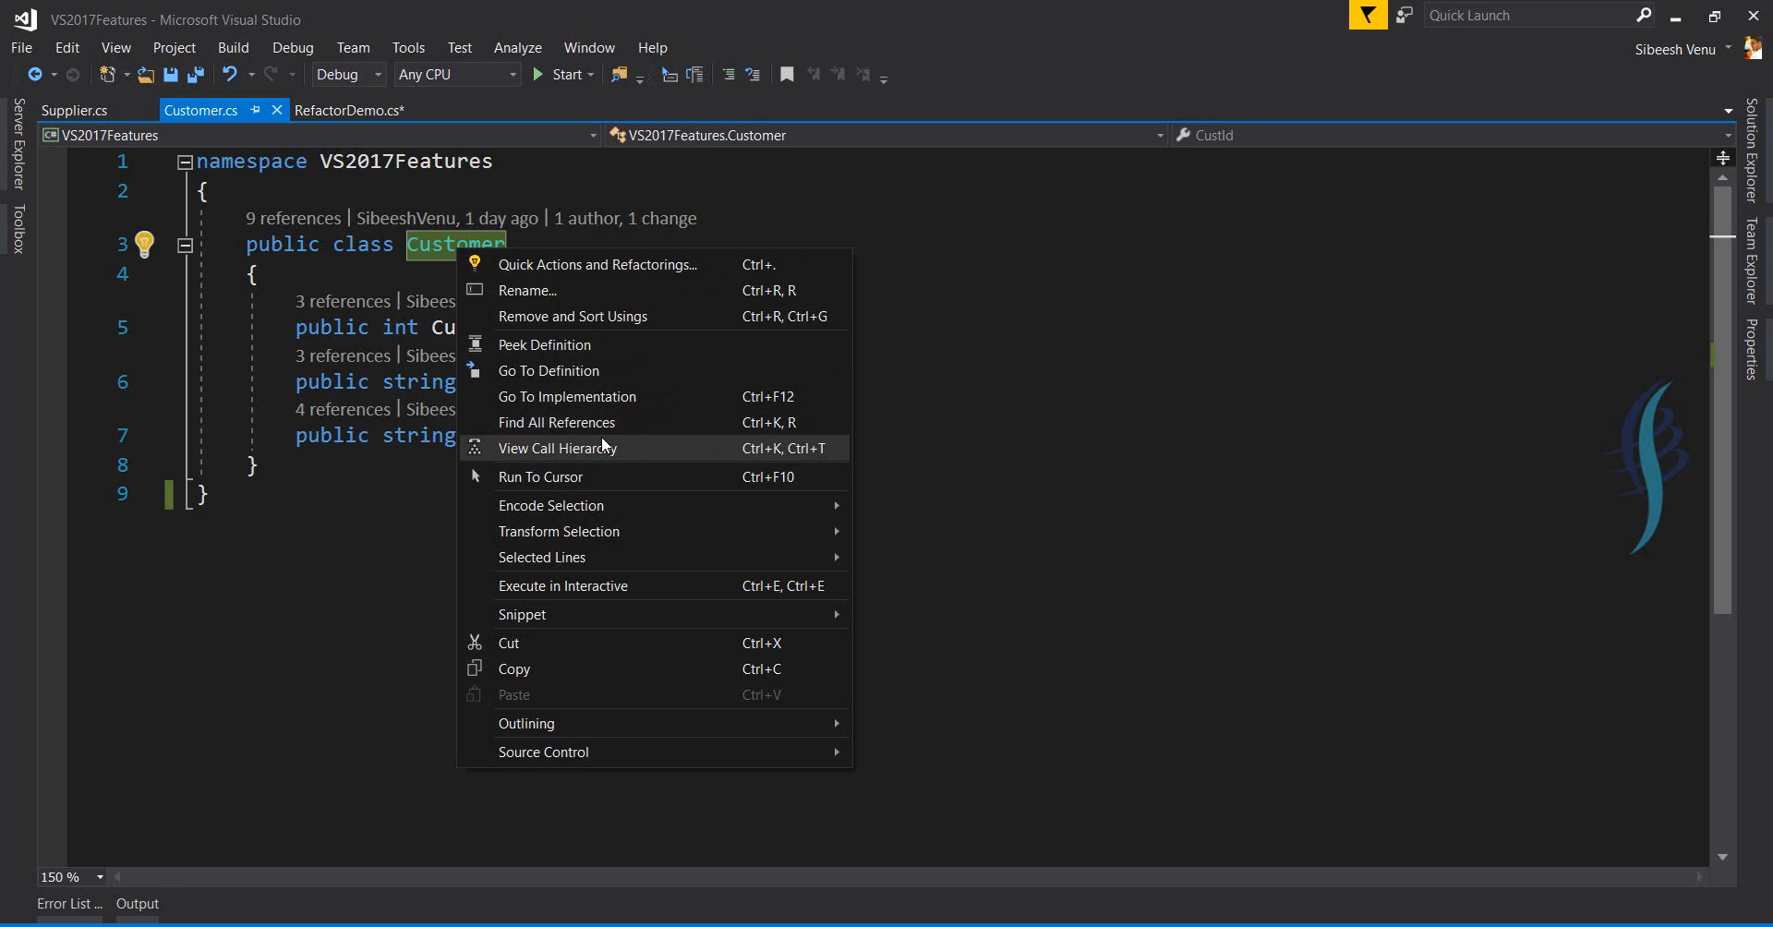
{"action": "left_click", "coordinate": [555, 422]}
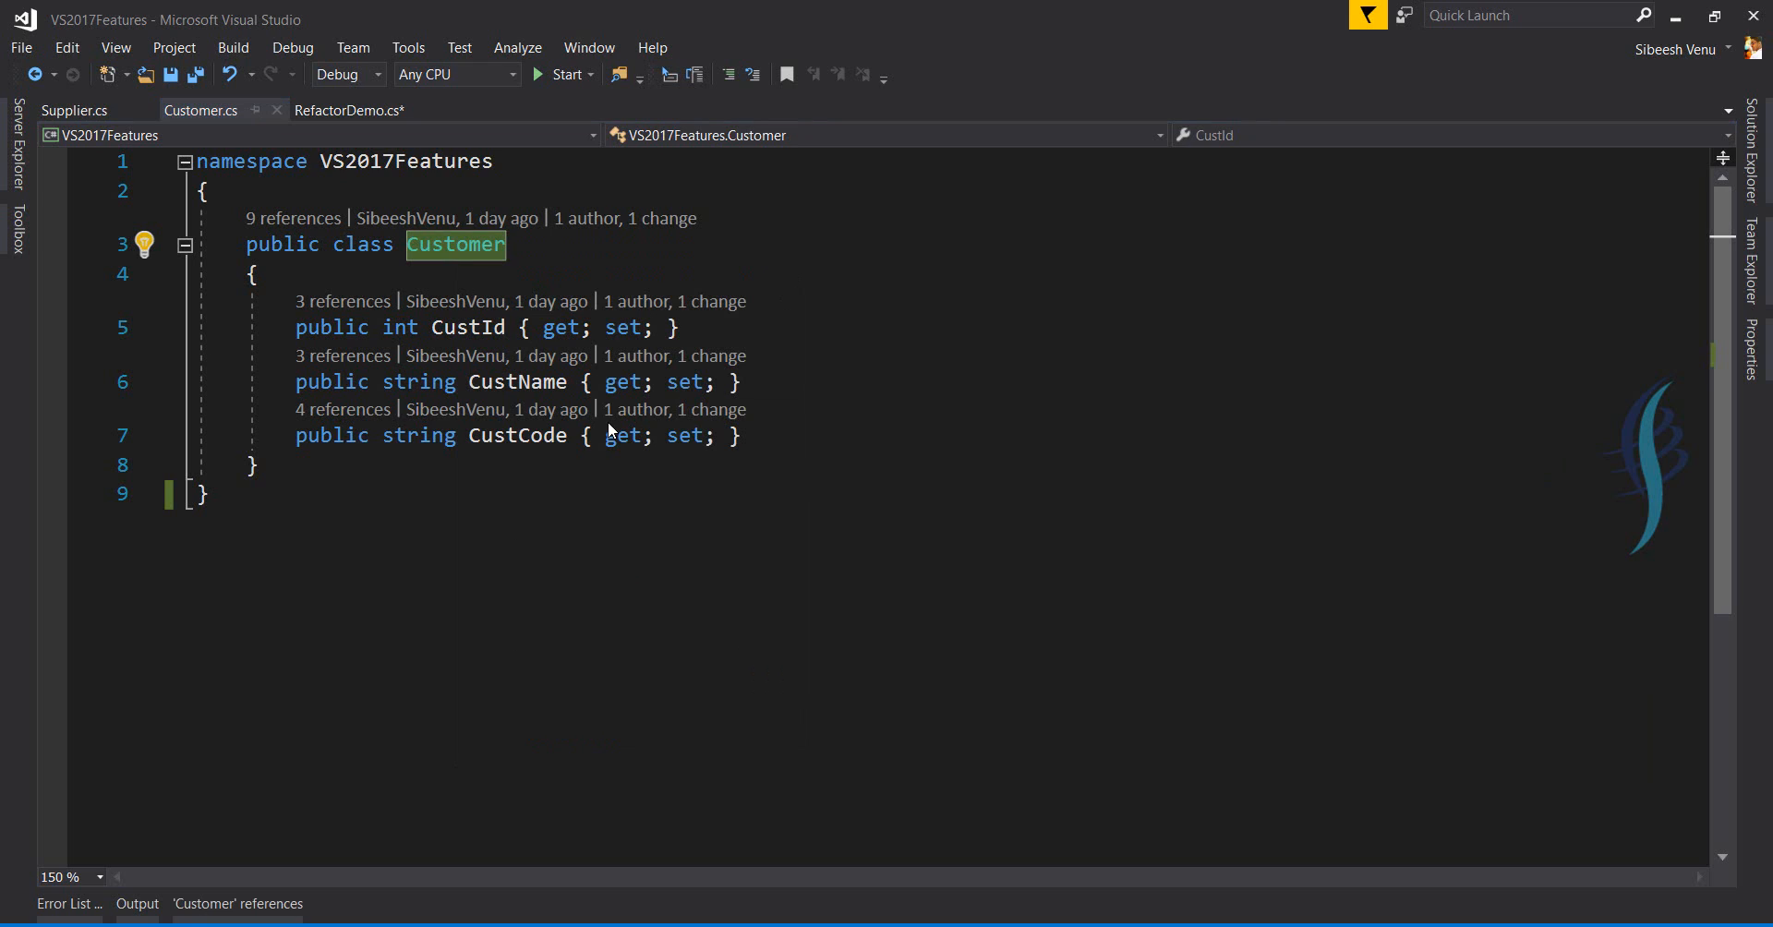
{"action": "mouse_move", "coordinate": [277, 891]}
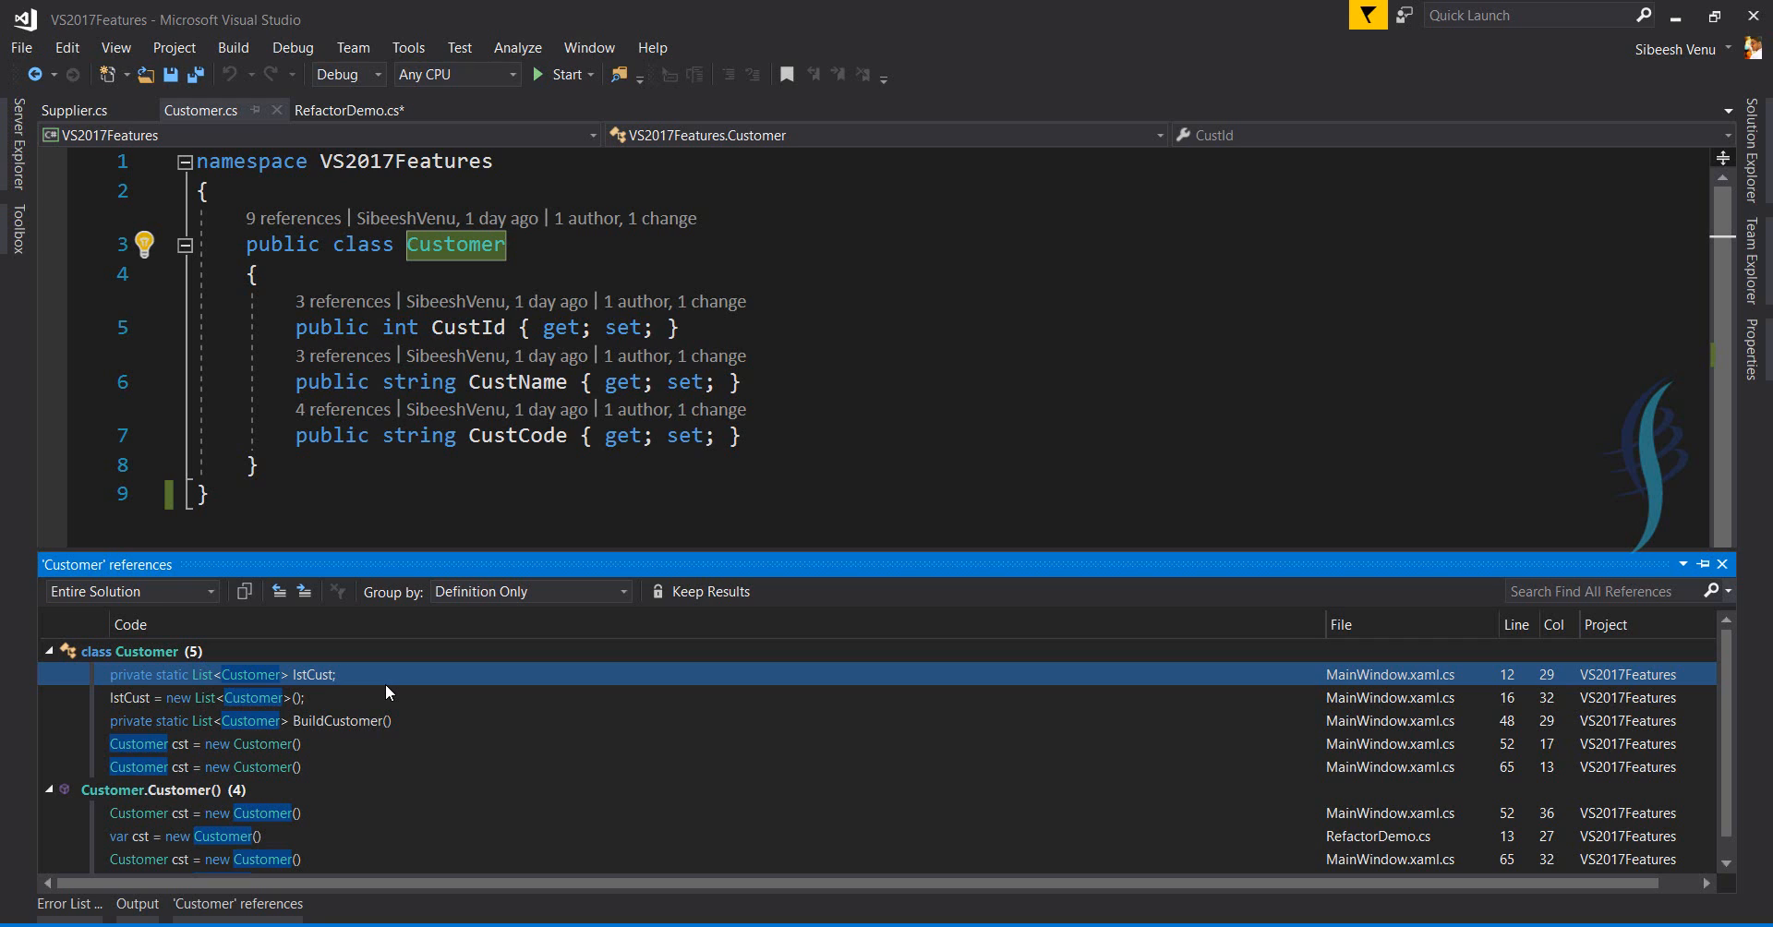
{"action": "mouse_move", "coordinate": [136, 709]}
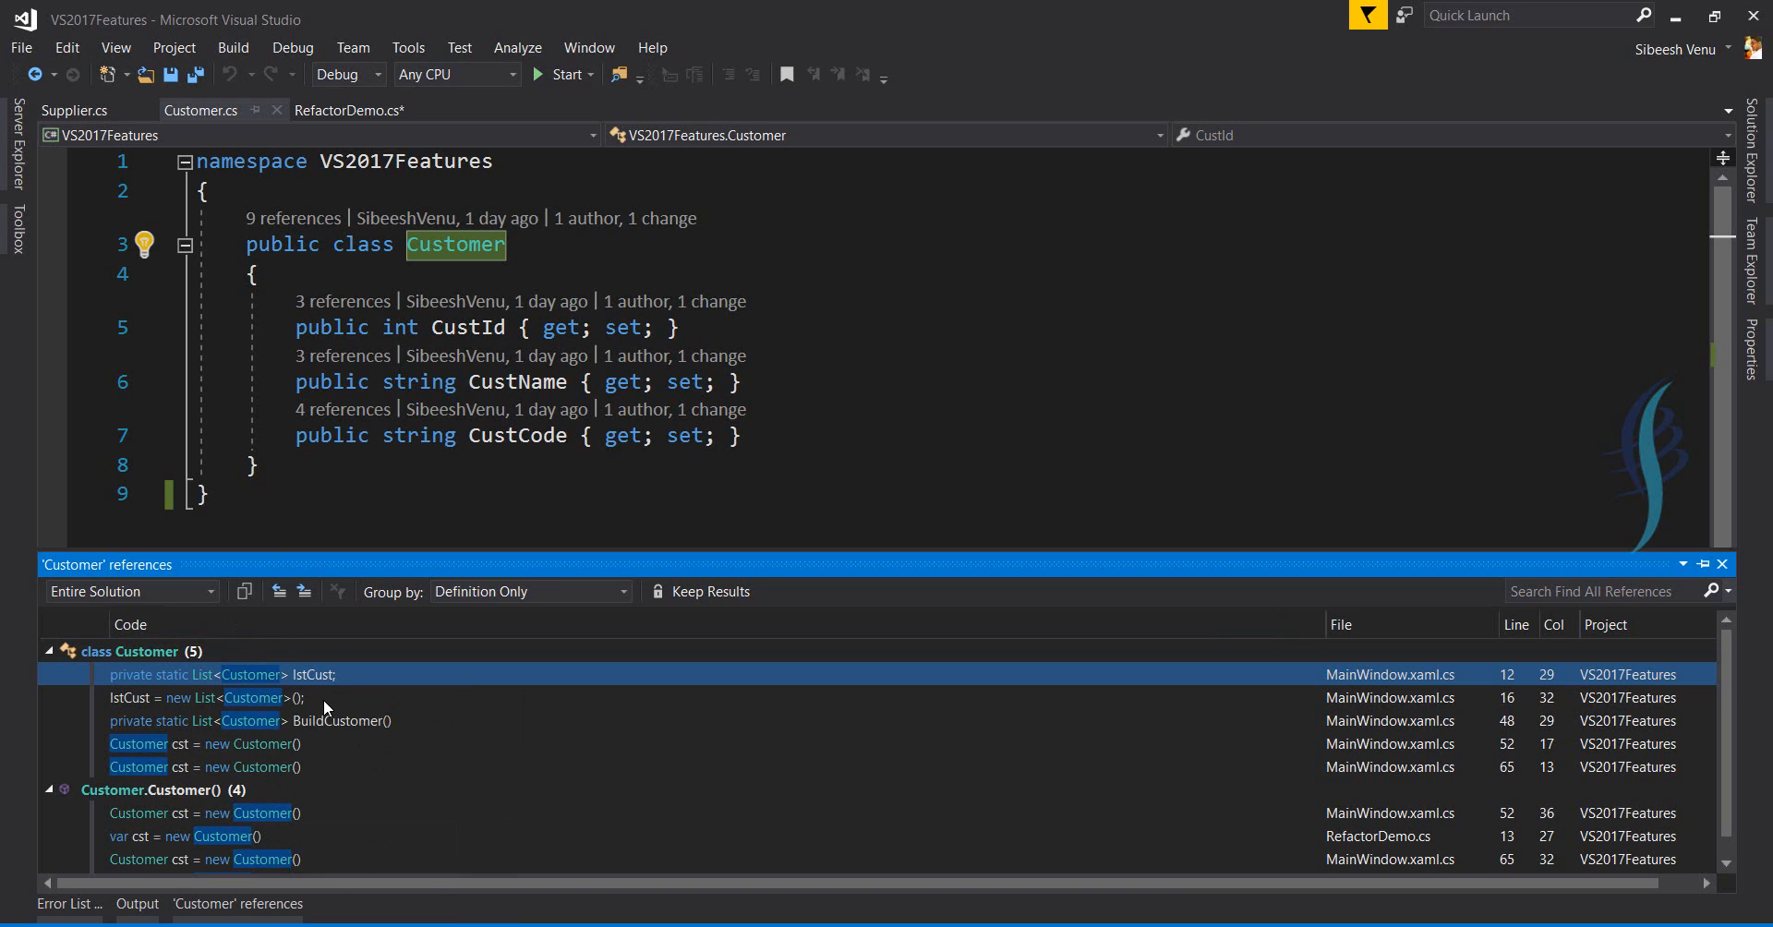
{"action": "mouse_move", "coordinate": [198, 675]}
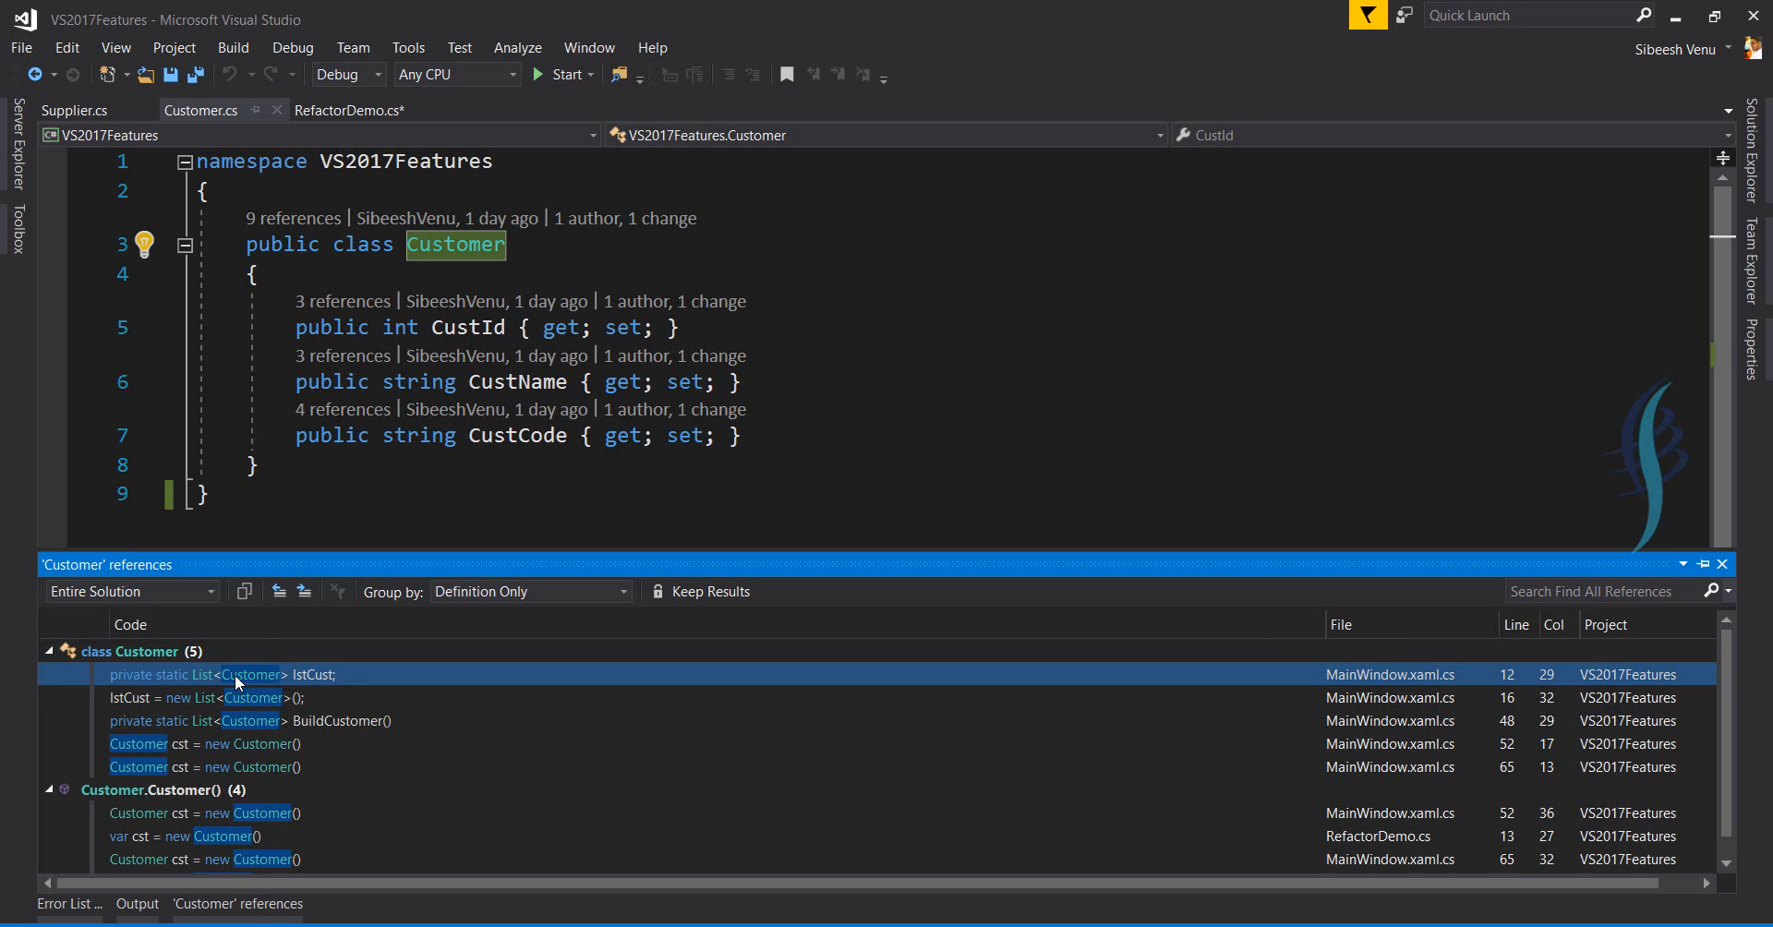
Jump to the lstCust declaration in MainWindow.xaml.cs and view the search scope options.
{"action": "double_click", "coordinate": [222, 674]}
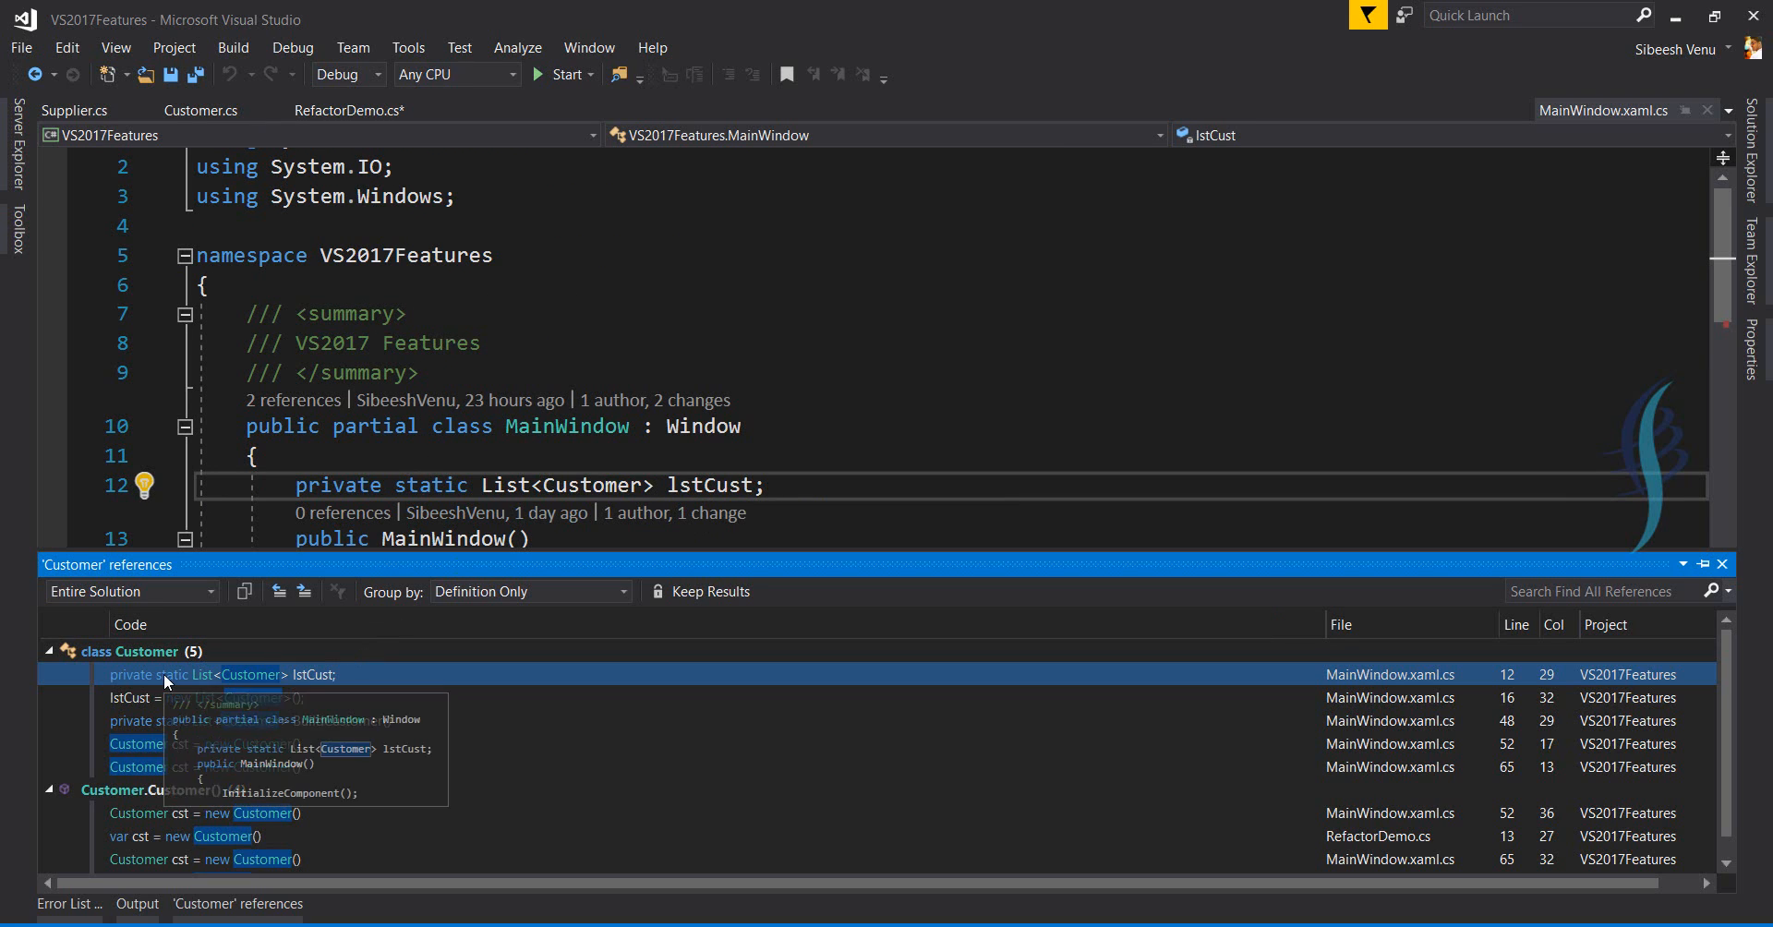
{"action": "left_click", "coordinate": [161, 674]}
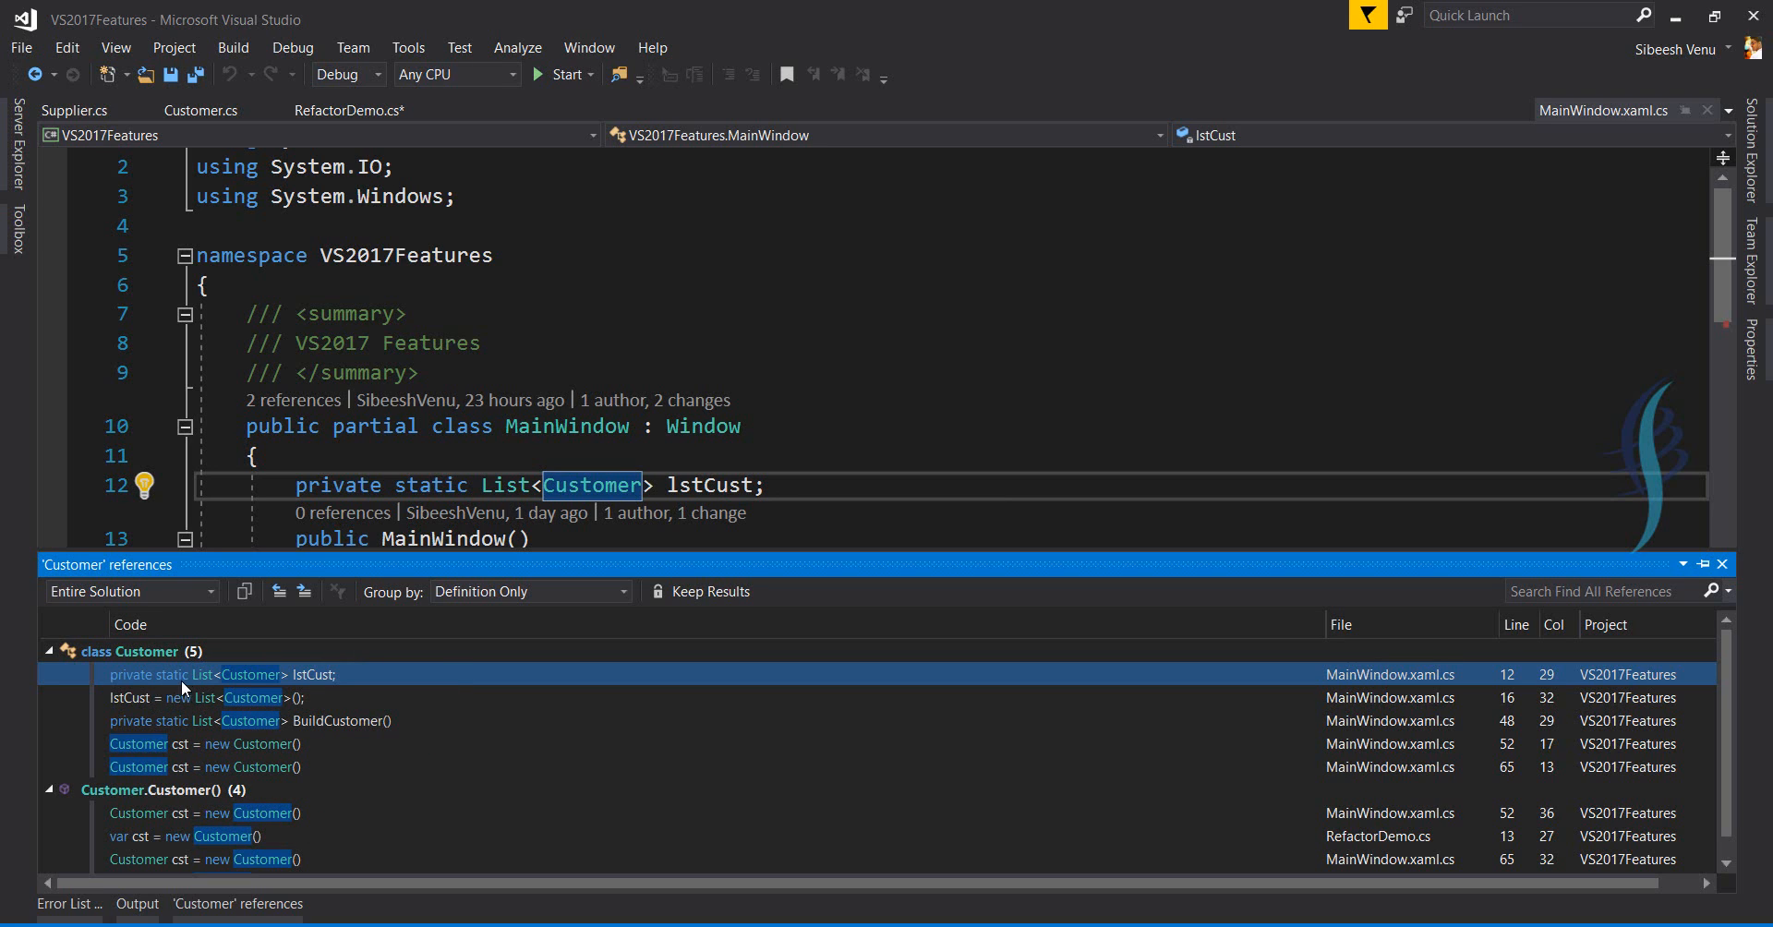
{"action": "mouse_move", "coordinate": [204, 679]}
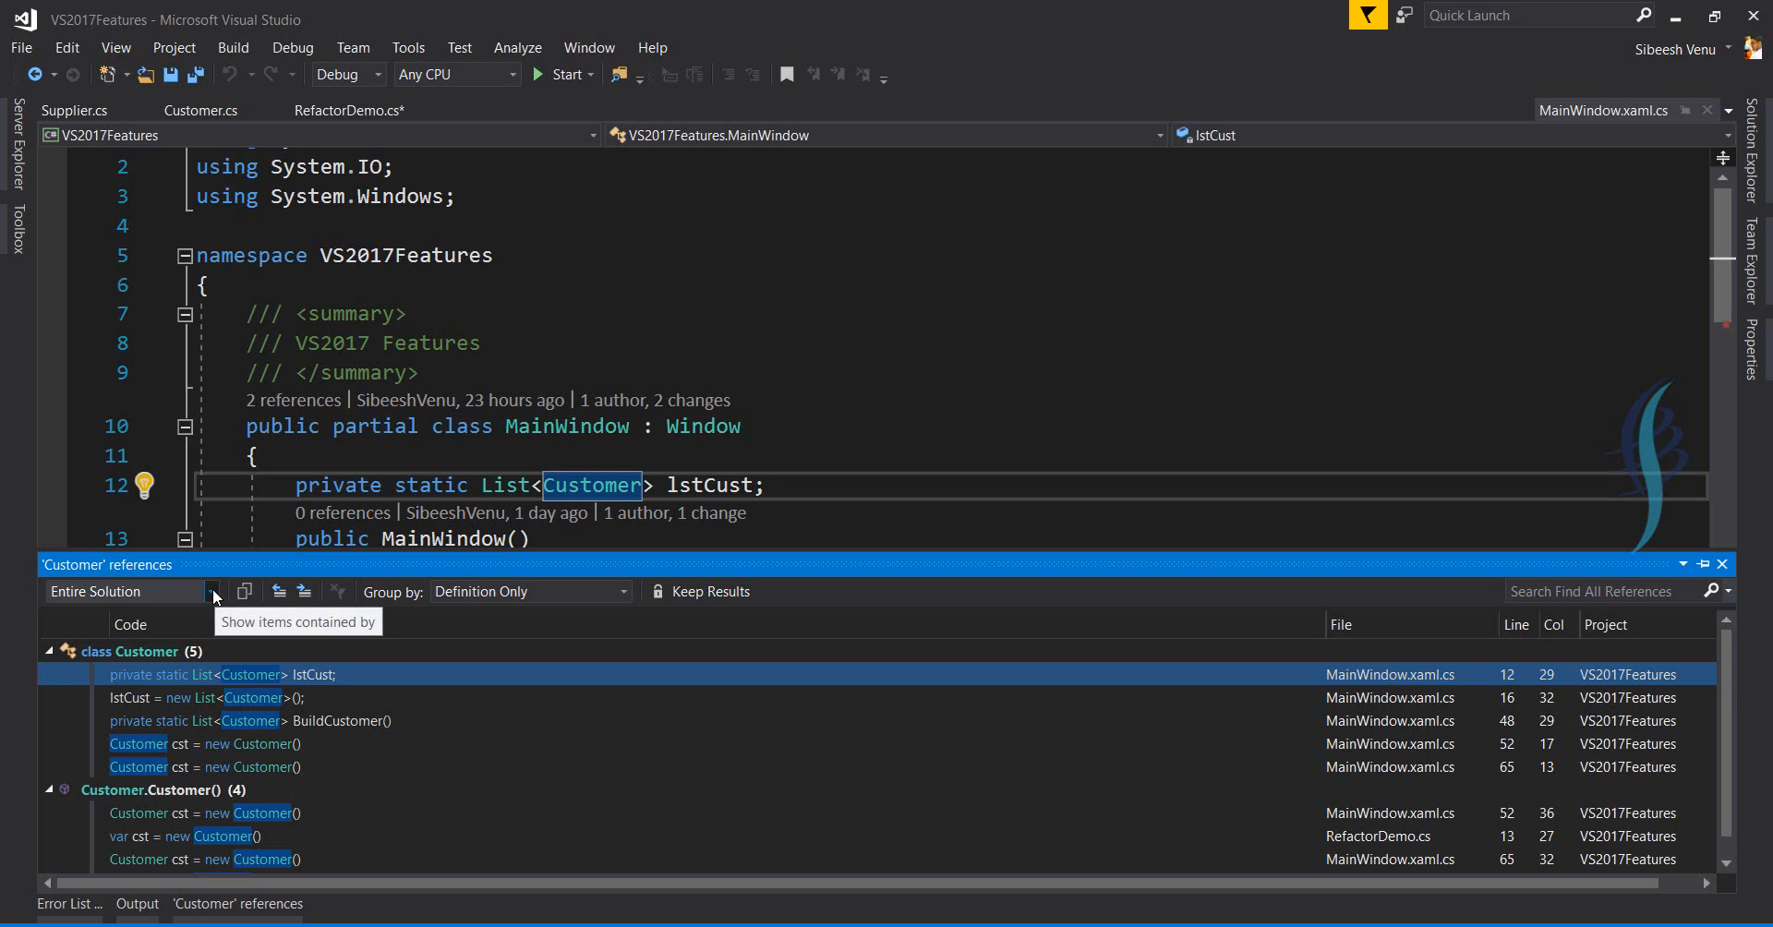
{"action": "left_click", "coordinate": [213, 590]}
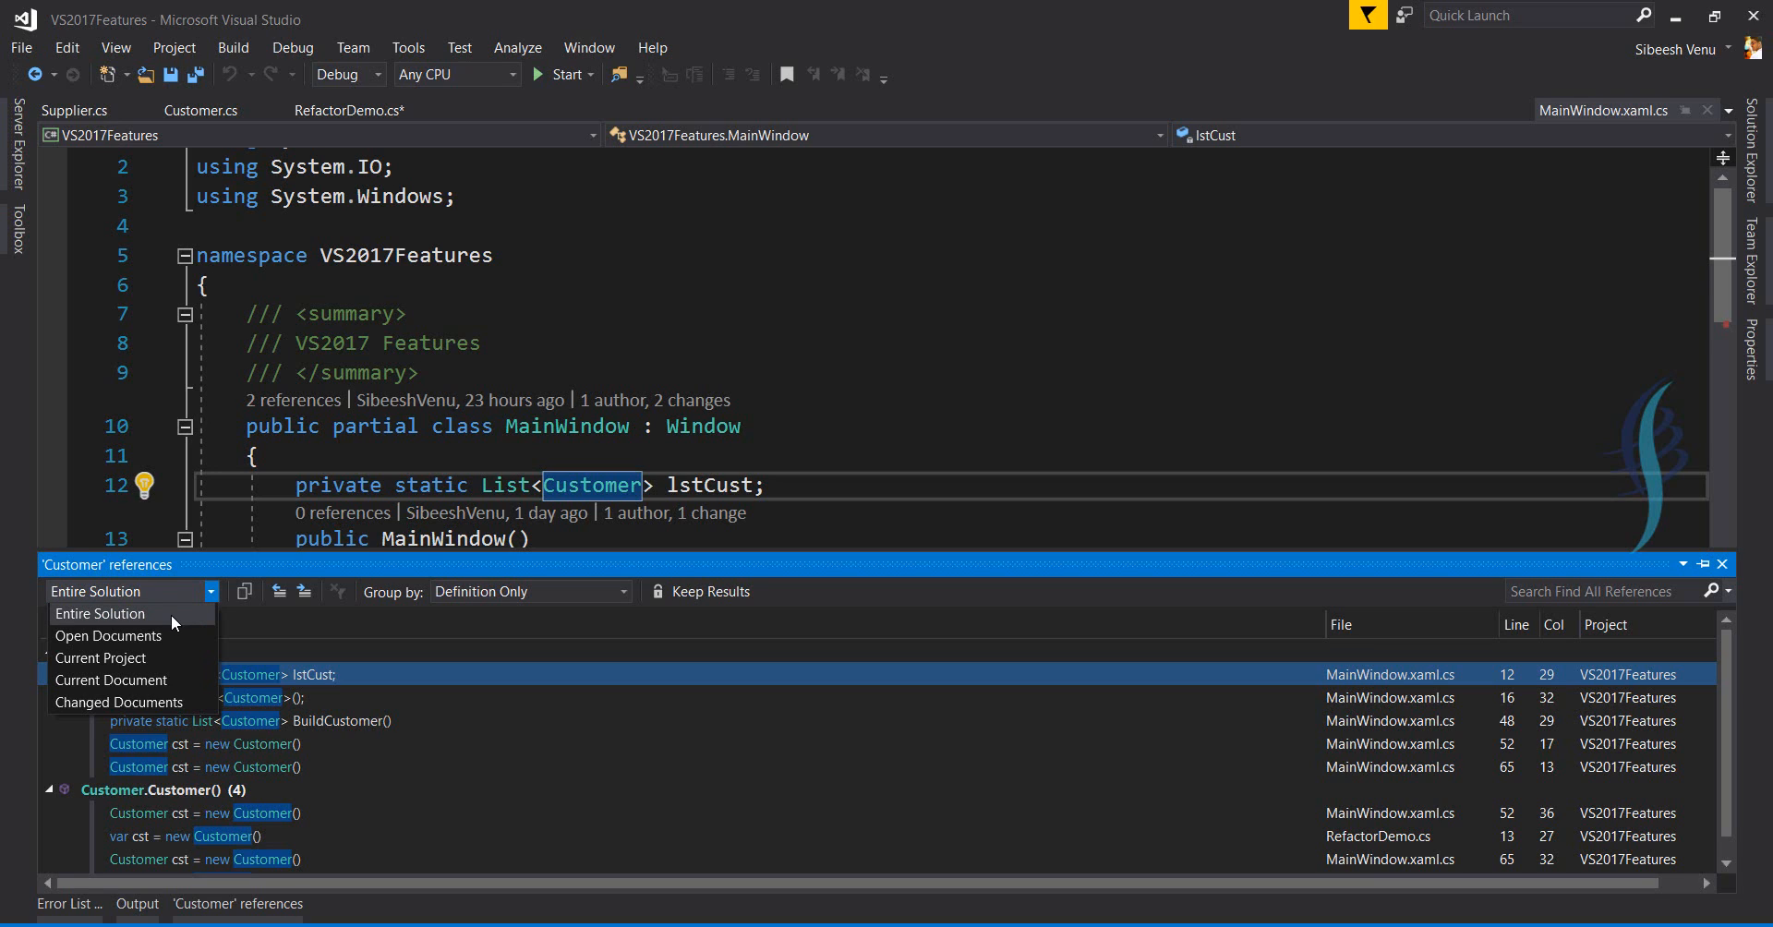
{"action": "mouse_move", "coordinate": [156, 663]}
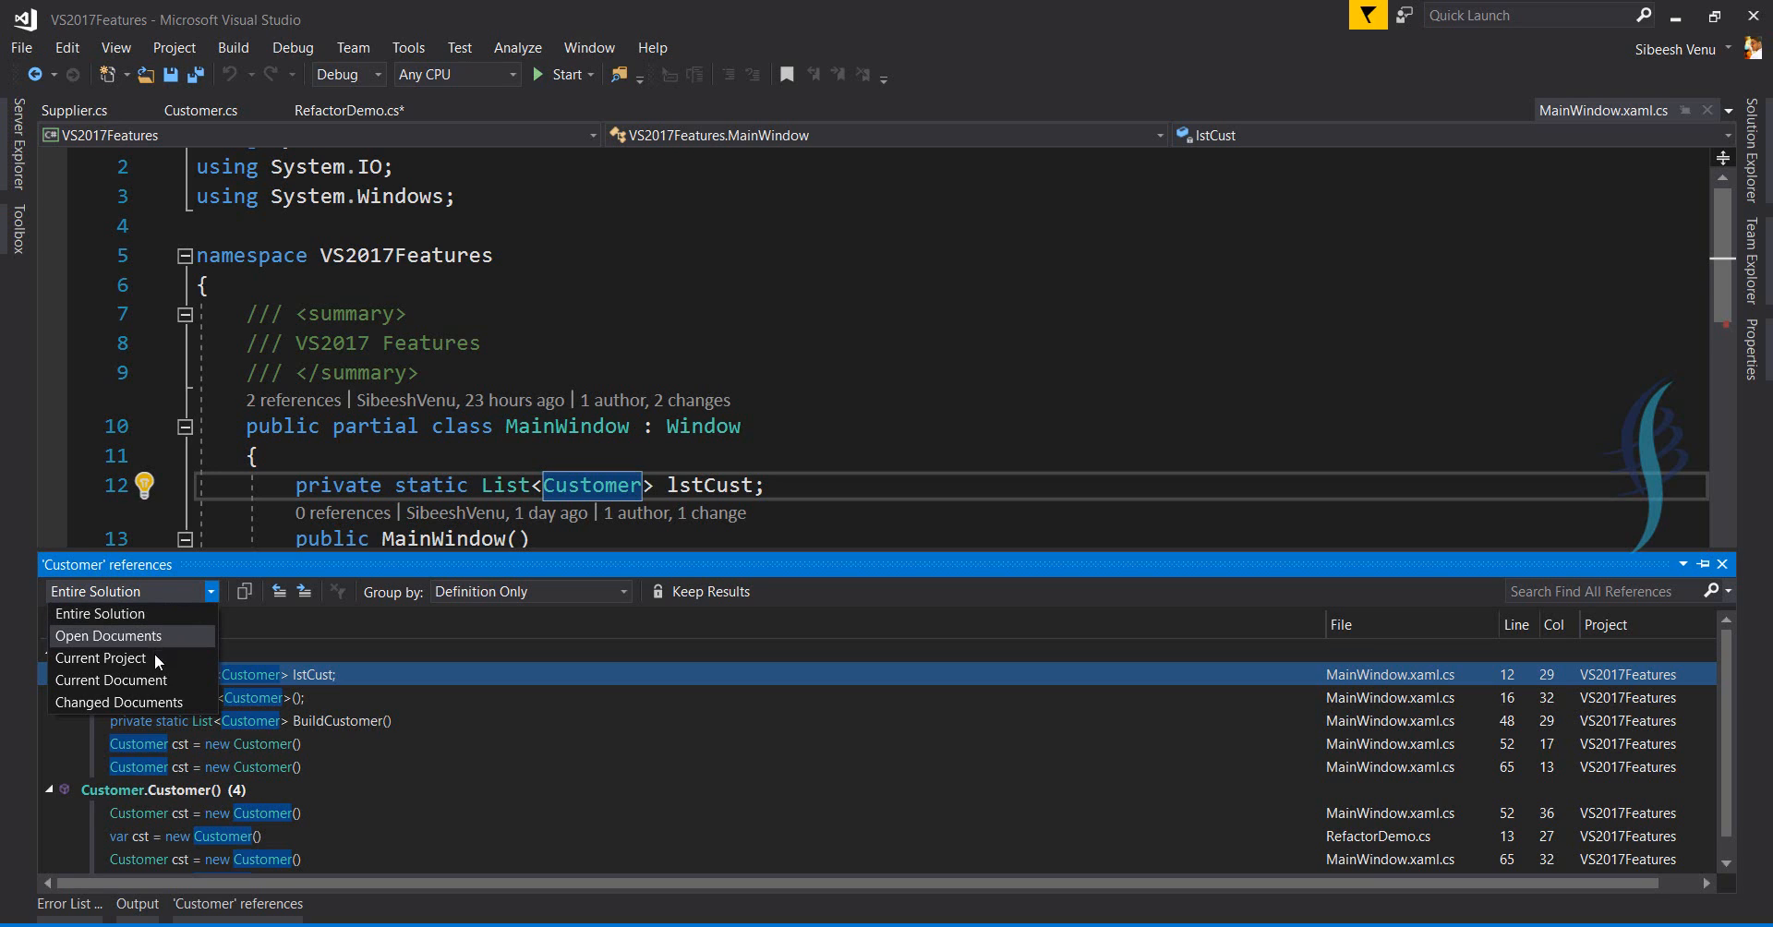
{"action": "mouse_move", "coordinate": [101, 658]}
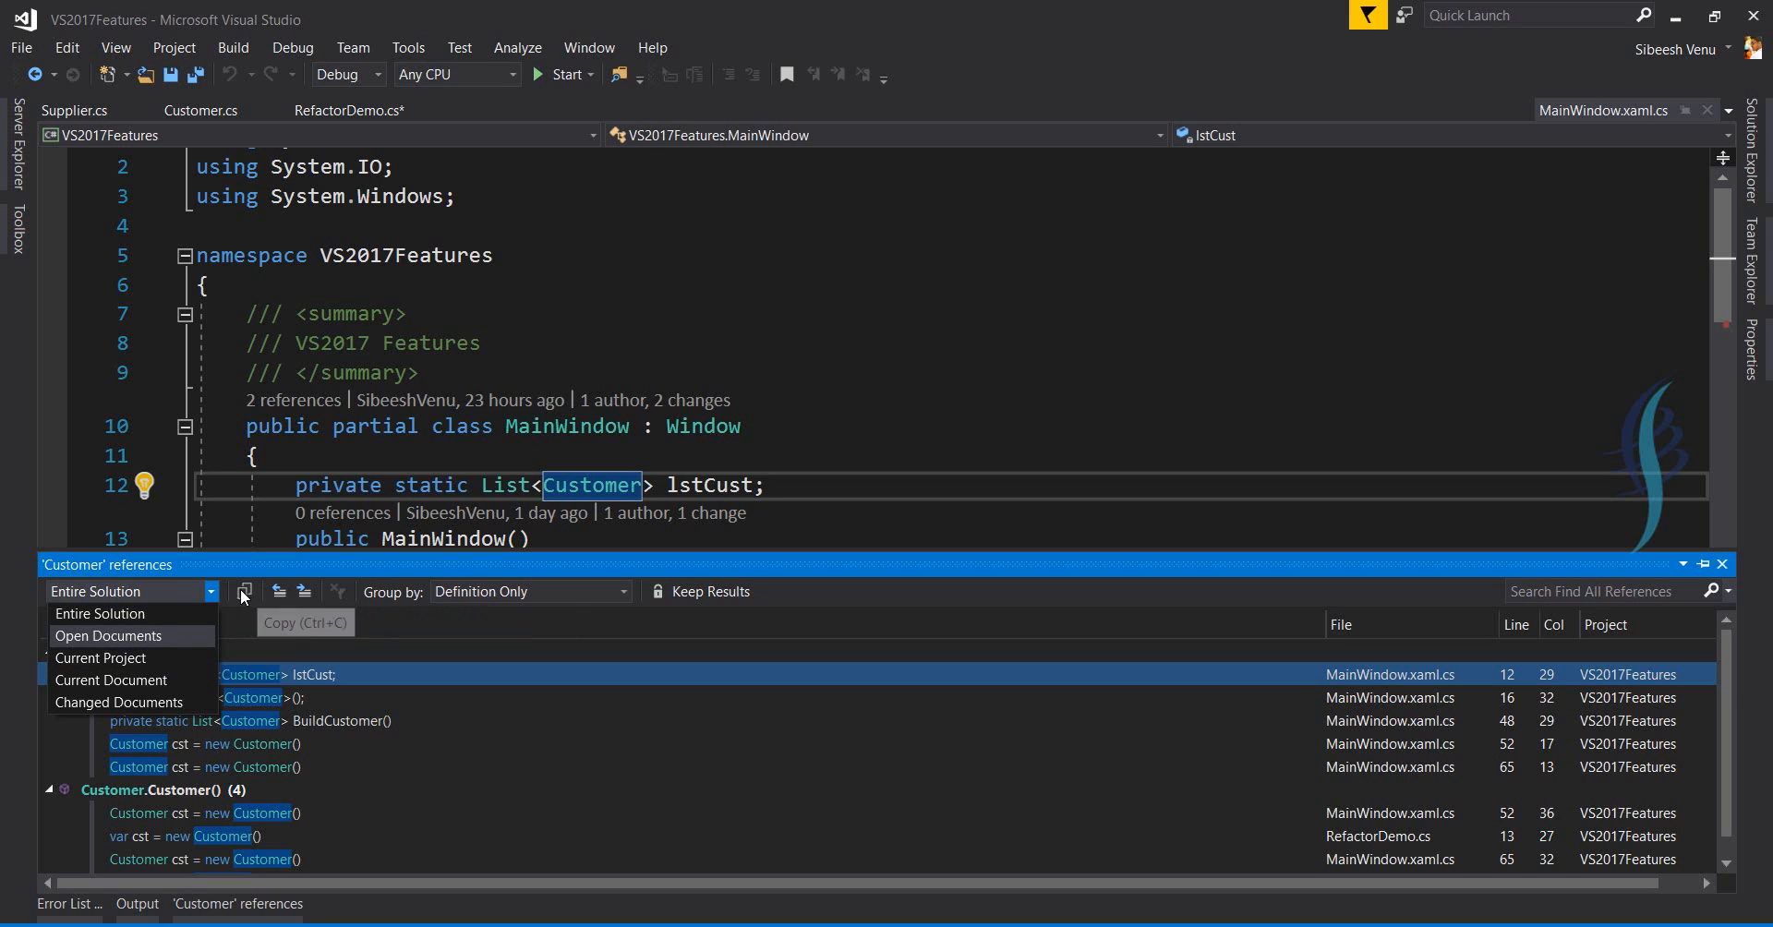
{"action": "mouse_move", "coordinate": [288, 596]}
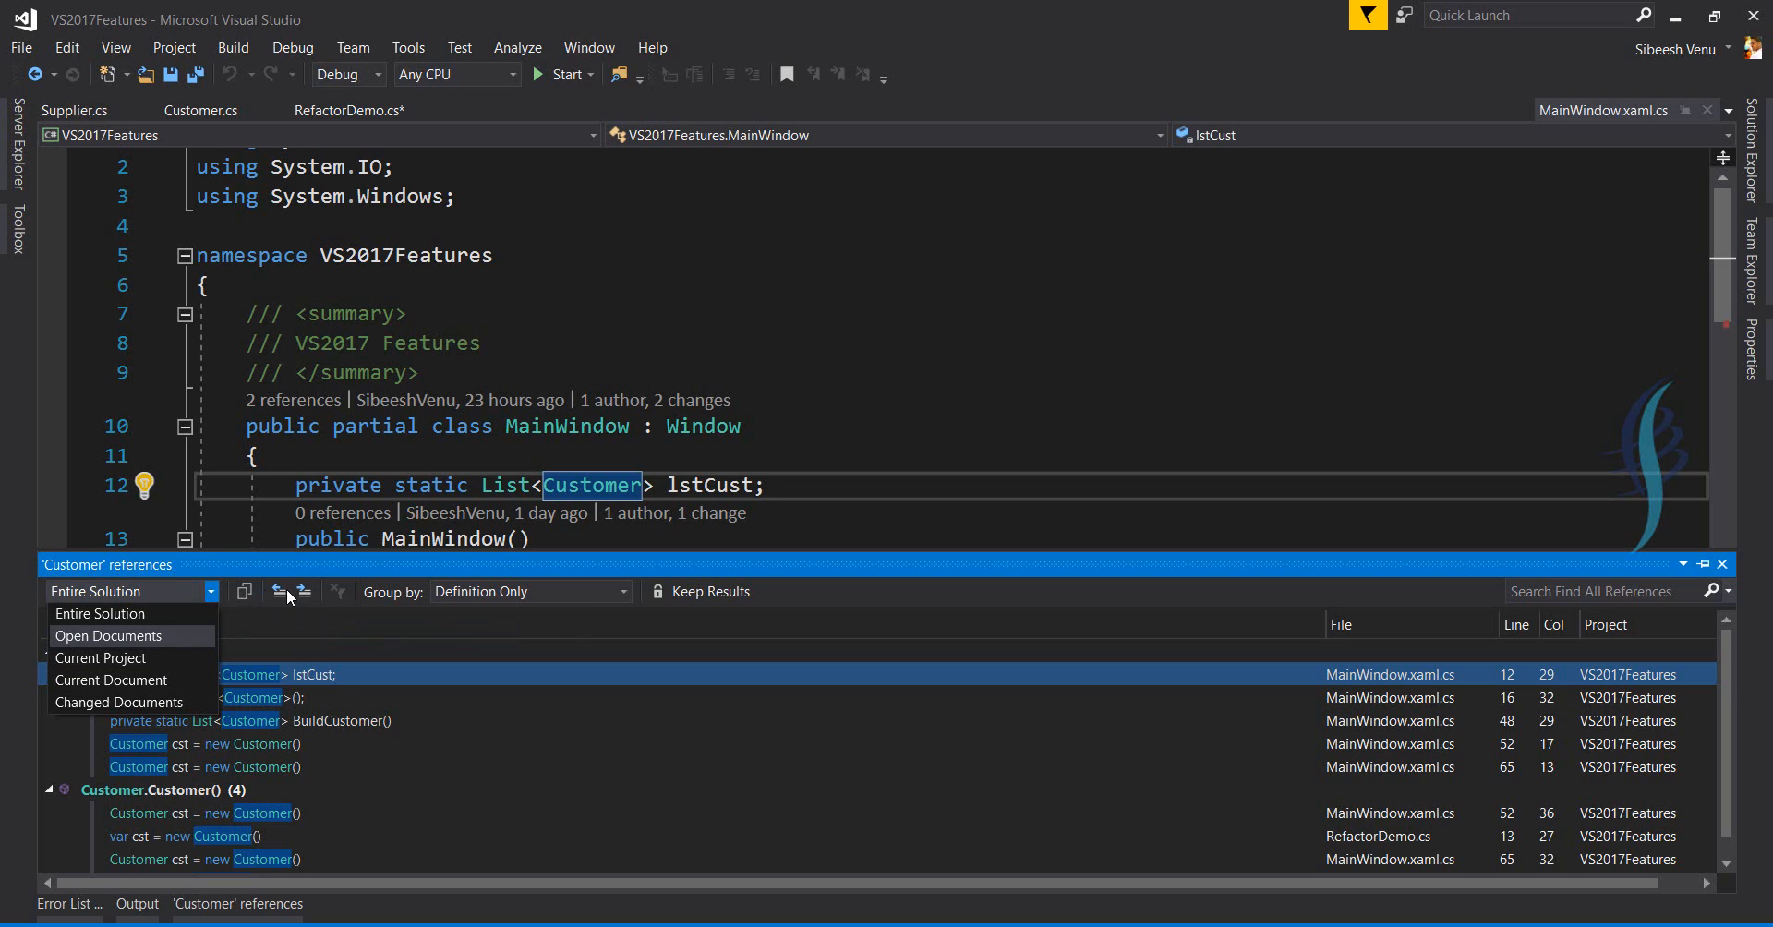
{"action": "mouse_move", "coordinate": [418, 622]}
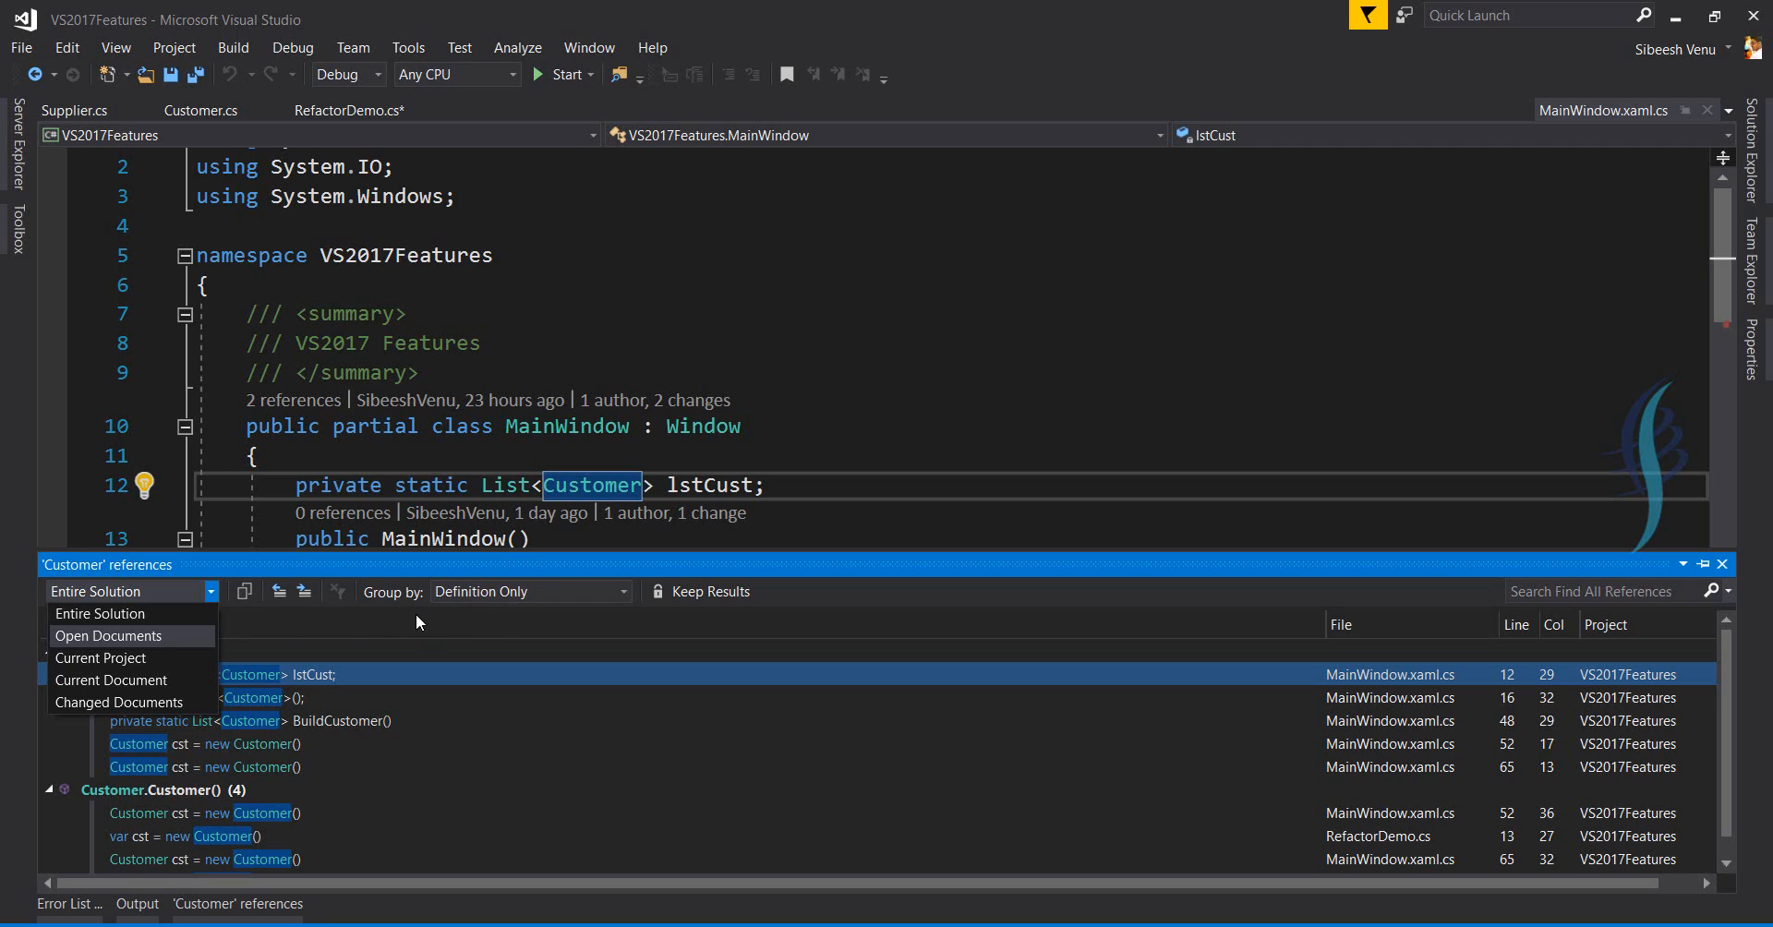
{"action": "mouse_move", "coordinate": [498, 591]}
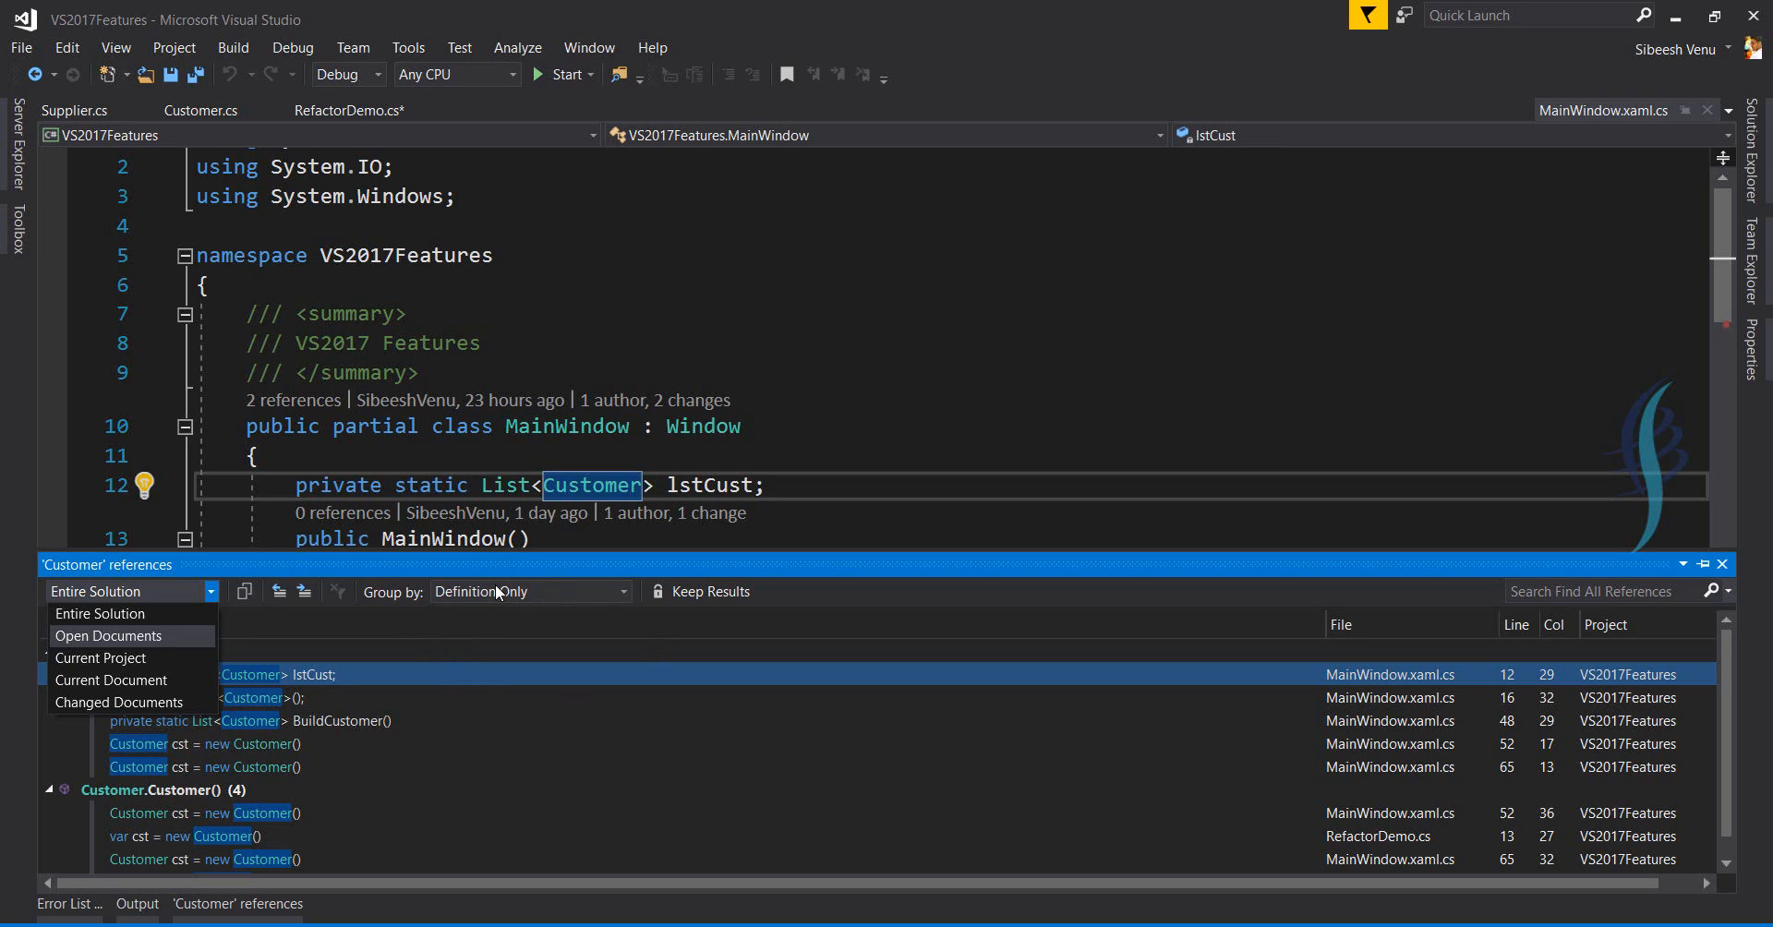
Set the references Group by option to Project then Definition.
{"action": "left_click", "coordinate": [623, 591]}
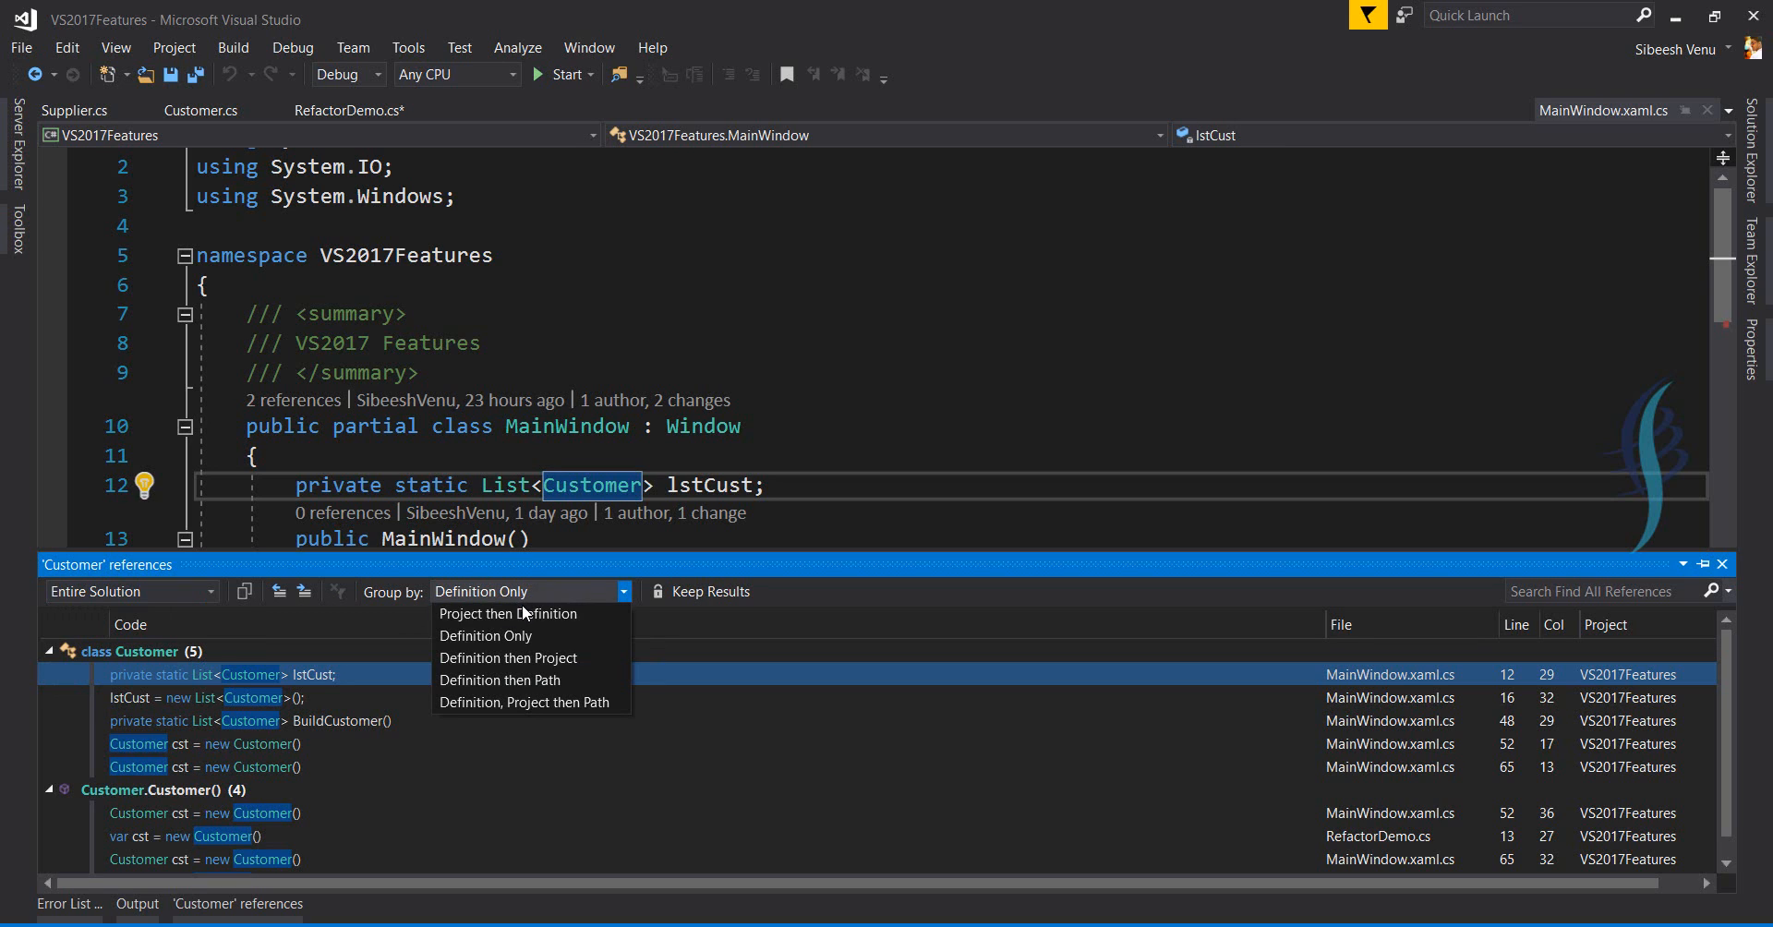
{"action": "left_click", "coordinate": [508, 613]}
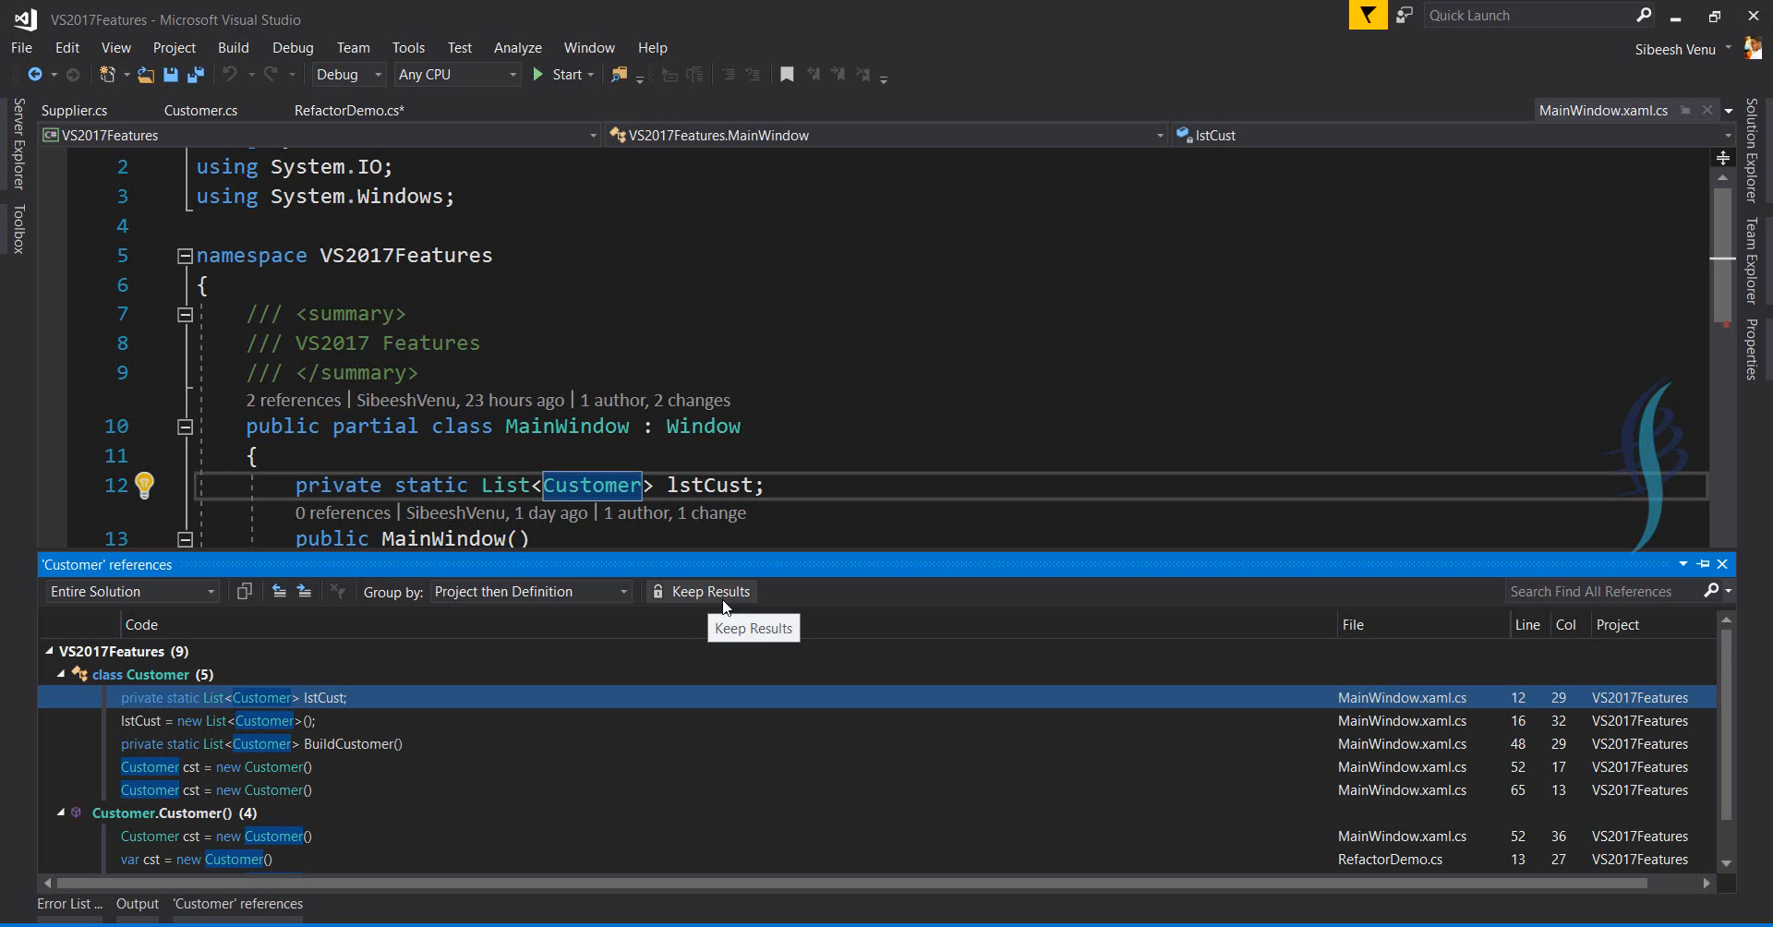
{"action": "mouse_move", "coordinate": [674, 639]}
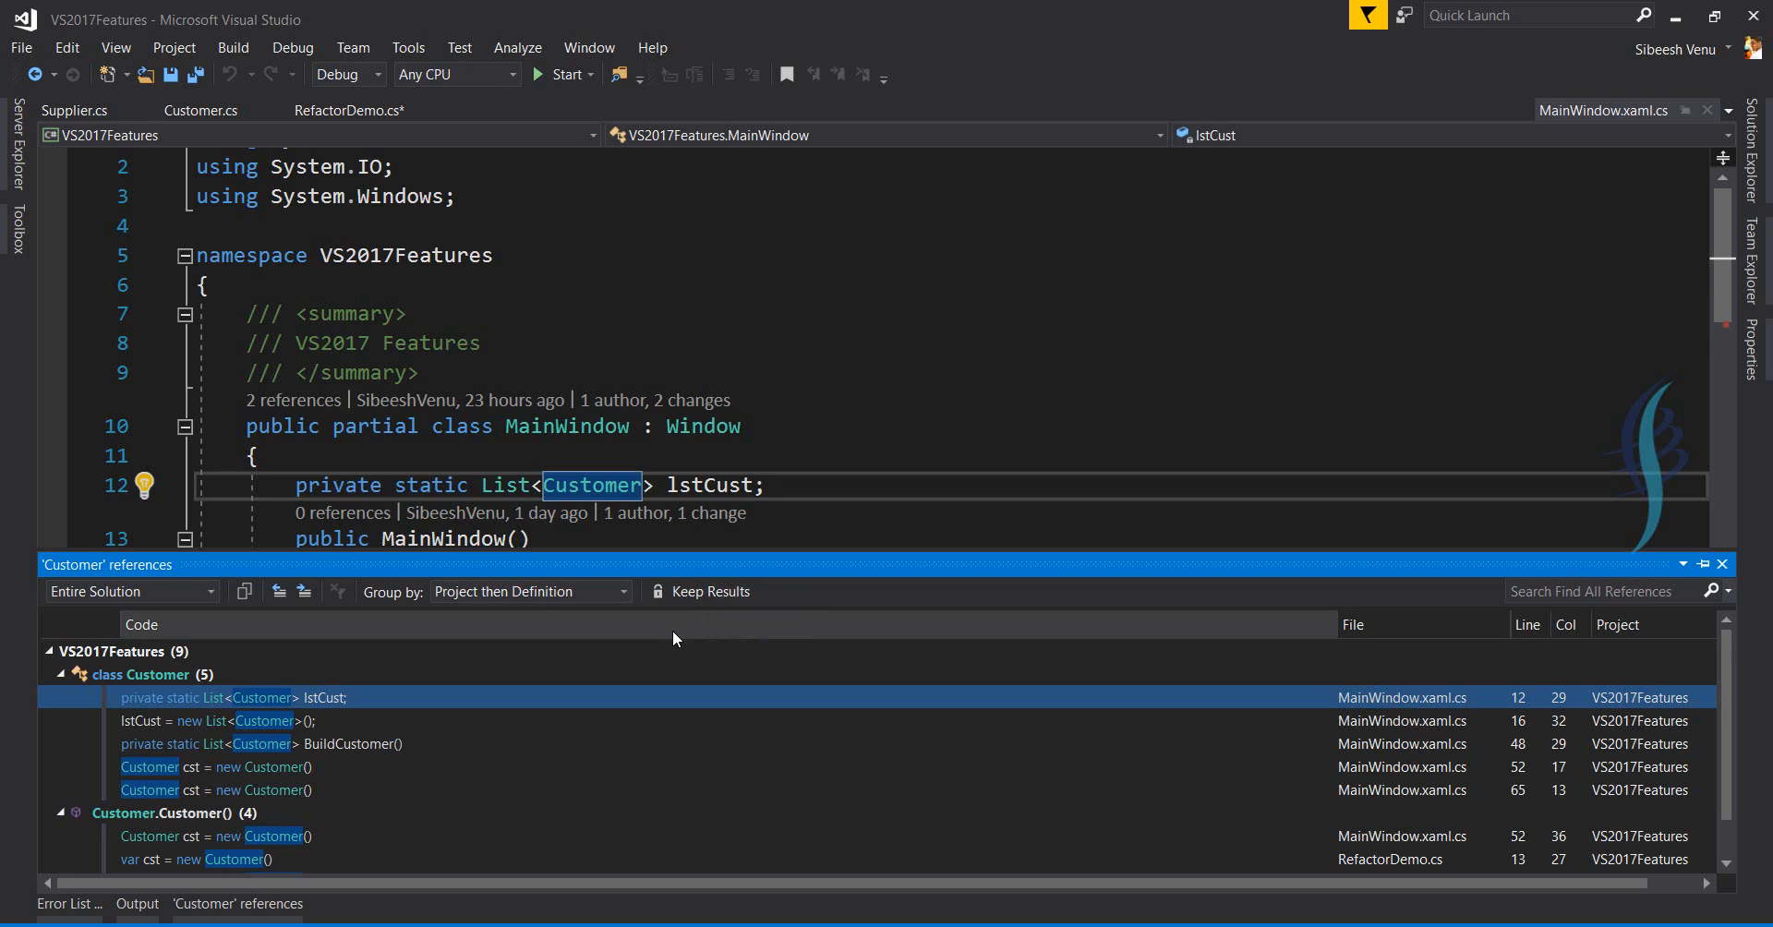
{"action": "mouse_move", "coordinate": [710, 591]}
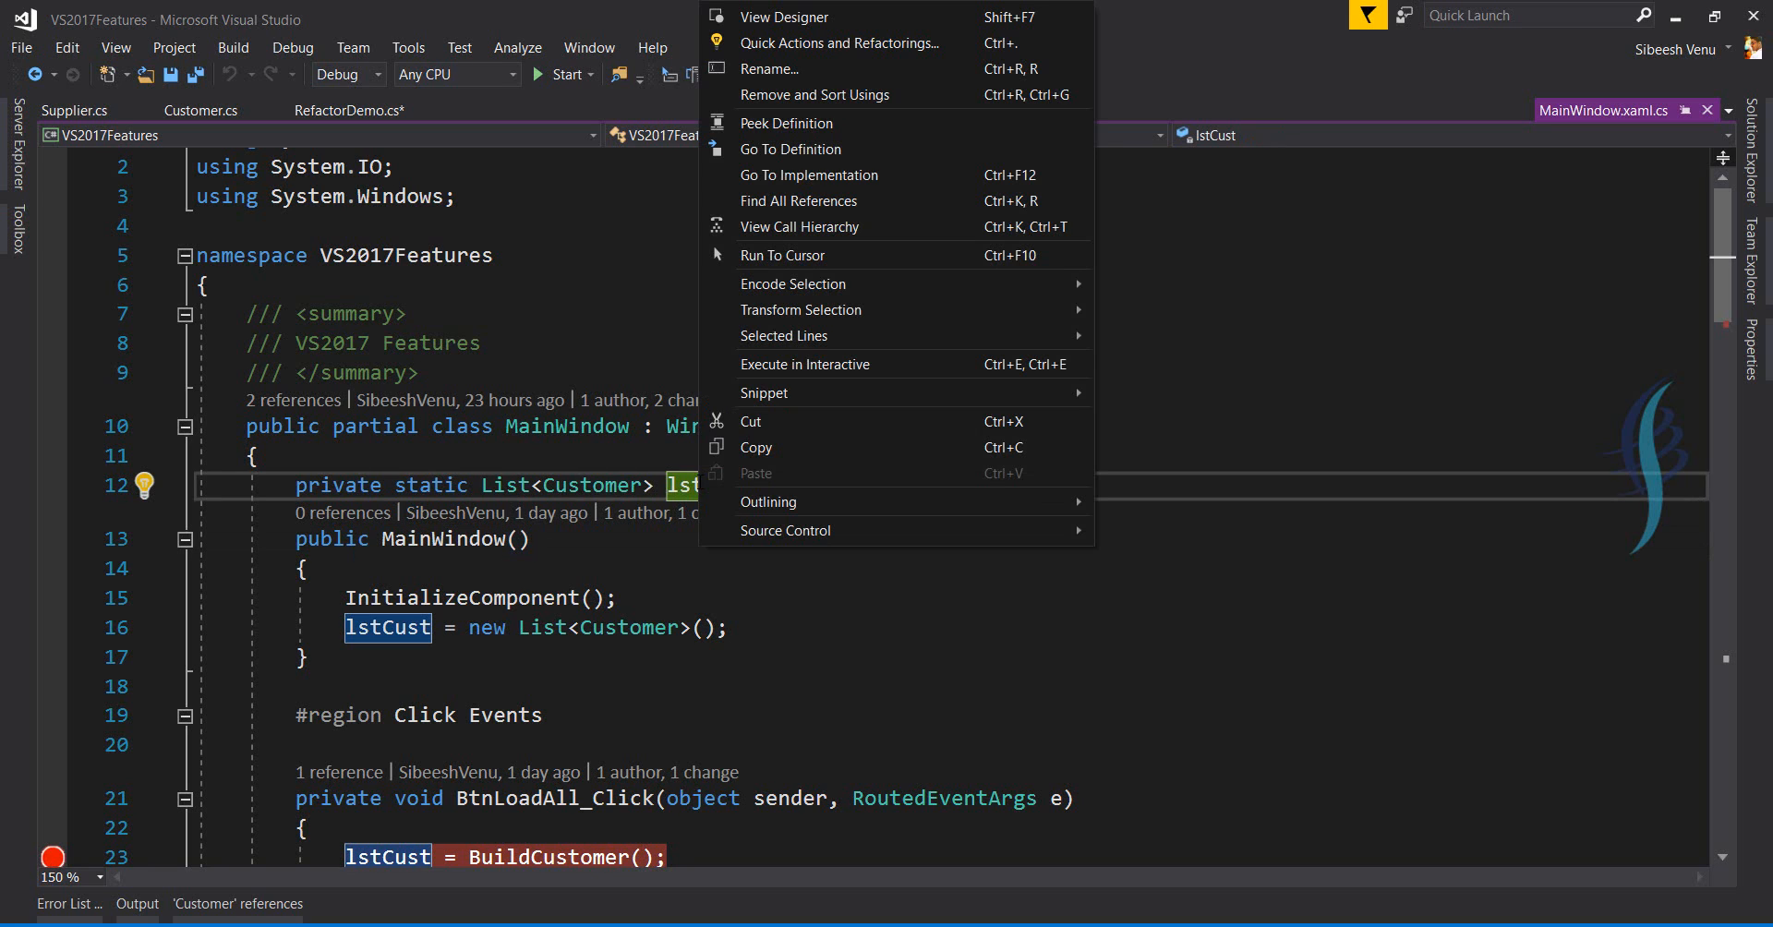
{"action": "mouse_move", "coordinate": [798, 202]}
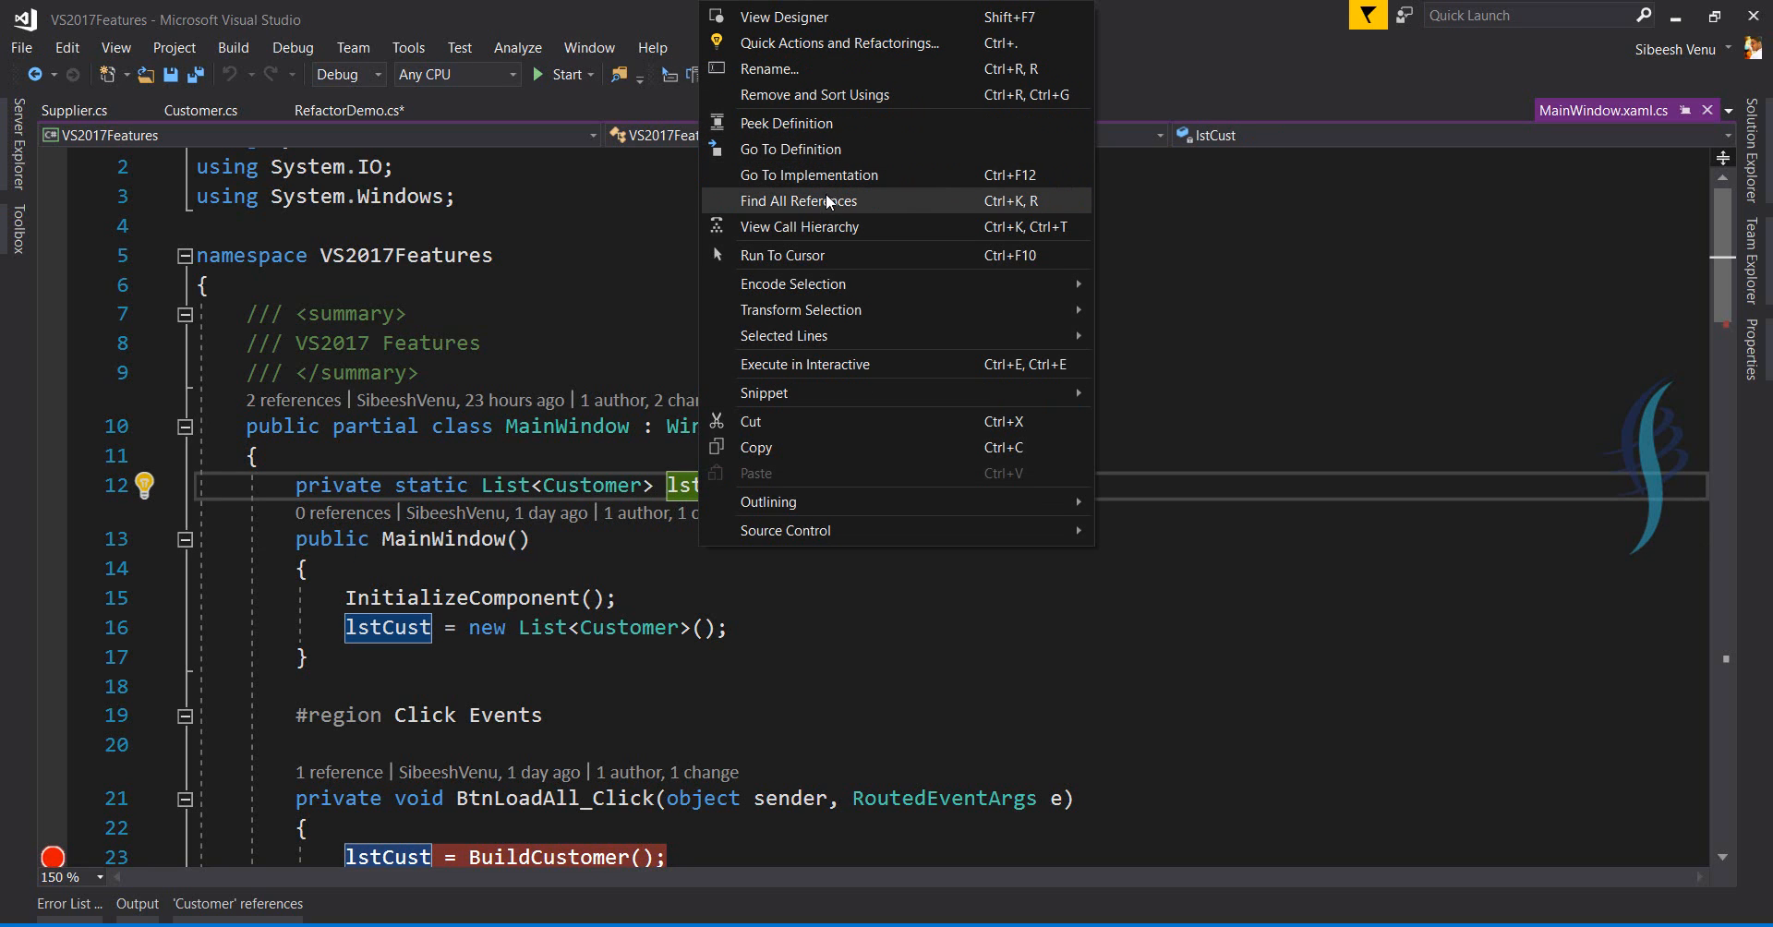
Find all references to lstCust.
{"action": "left_click", "coordinate": [798, 201]}
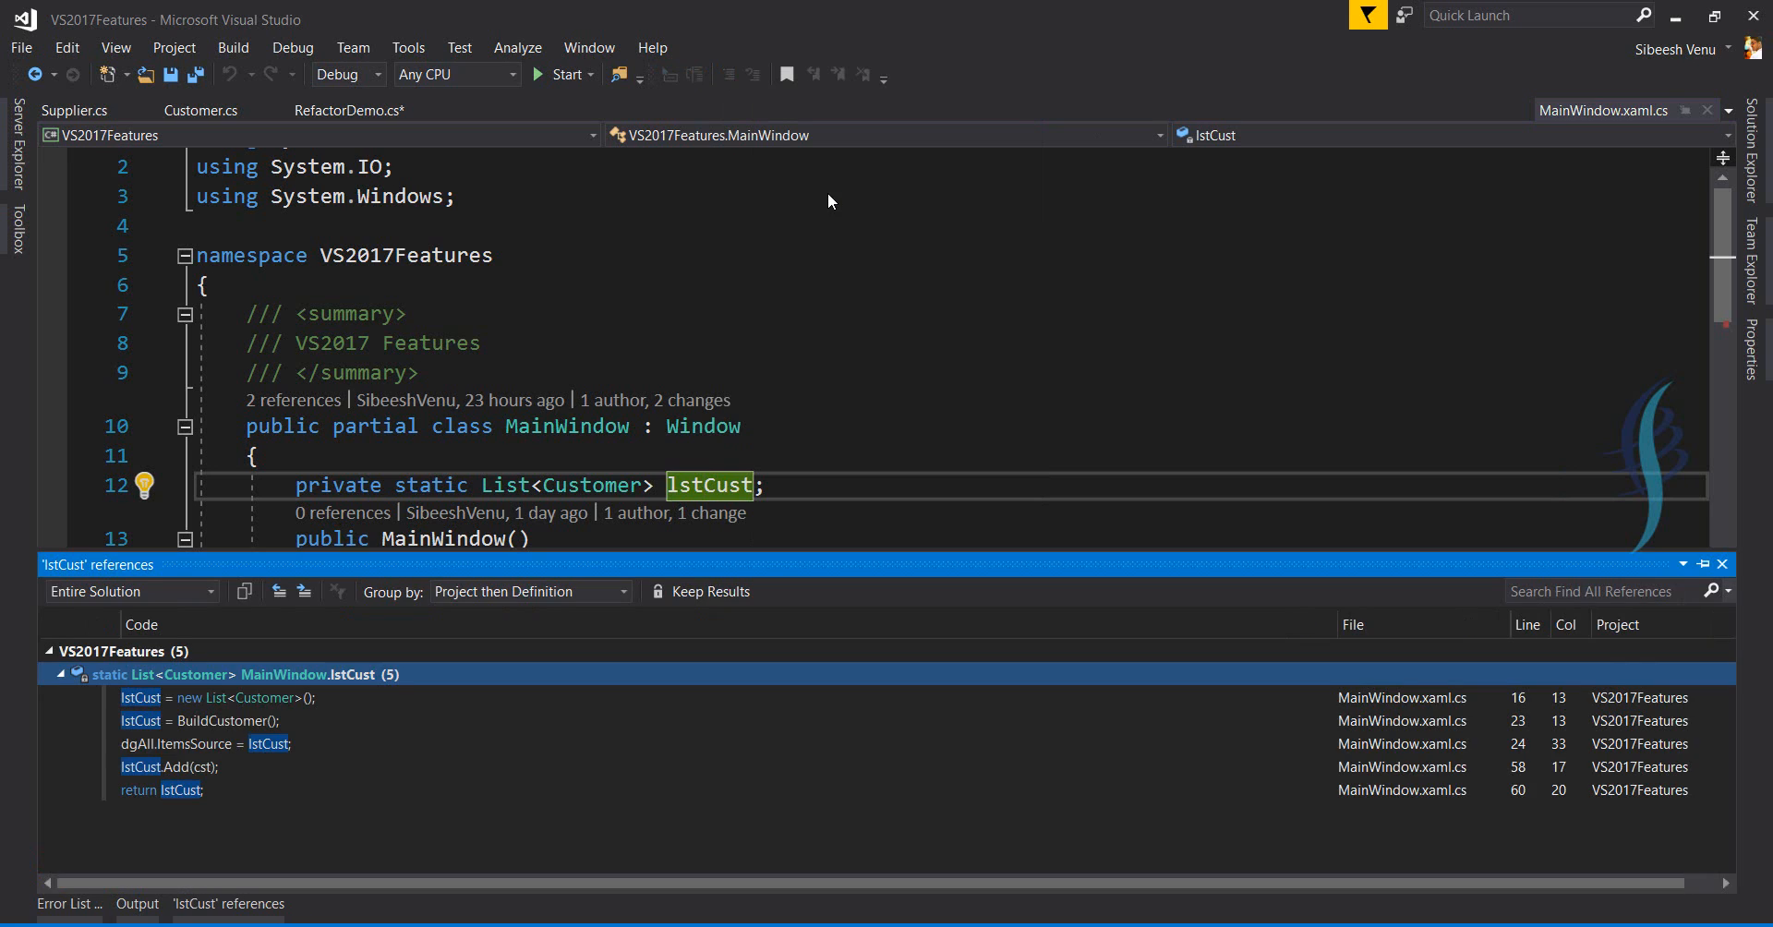
{"action": "mouse_move", "coordinate": [187, 839]}
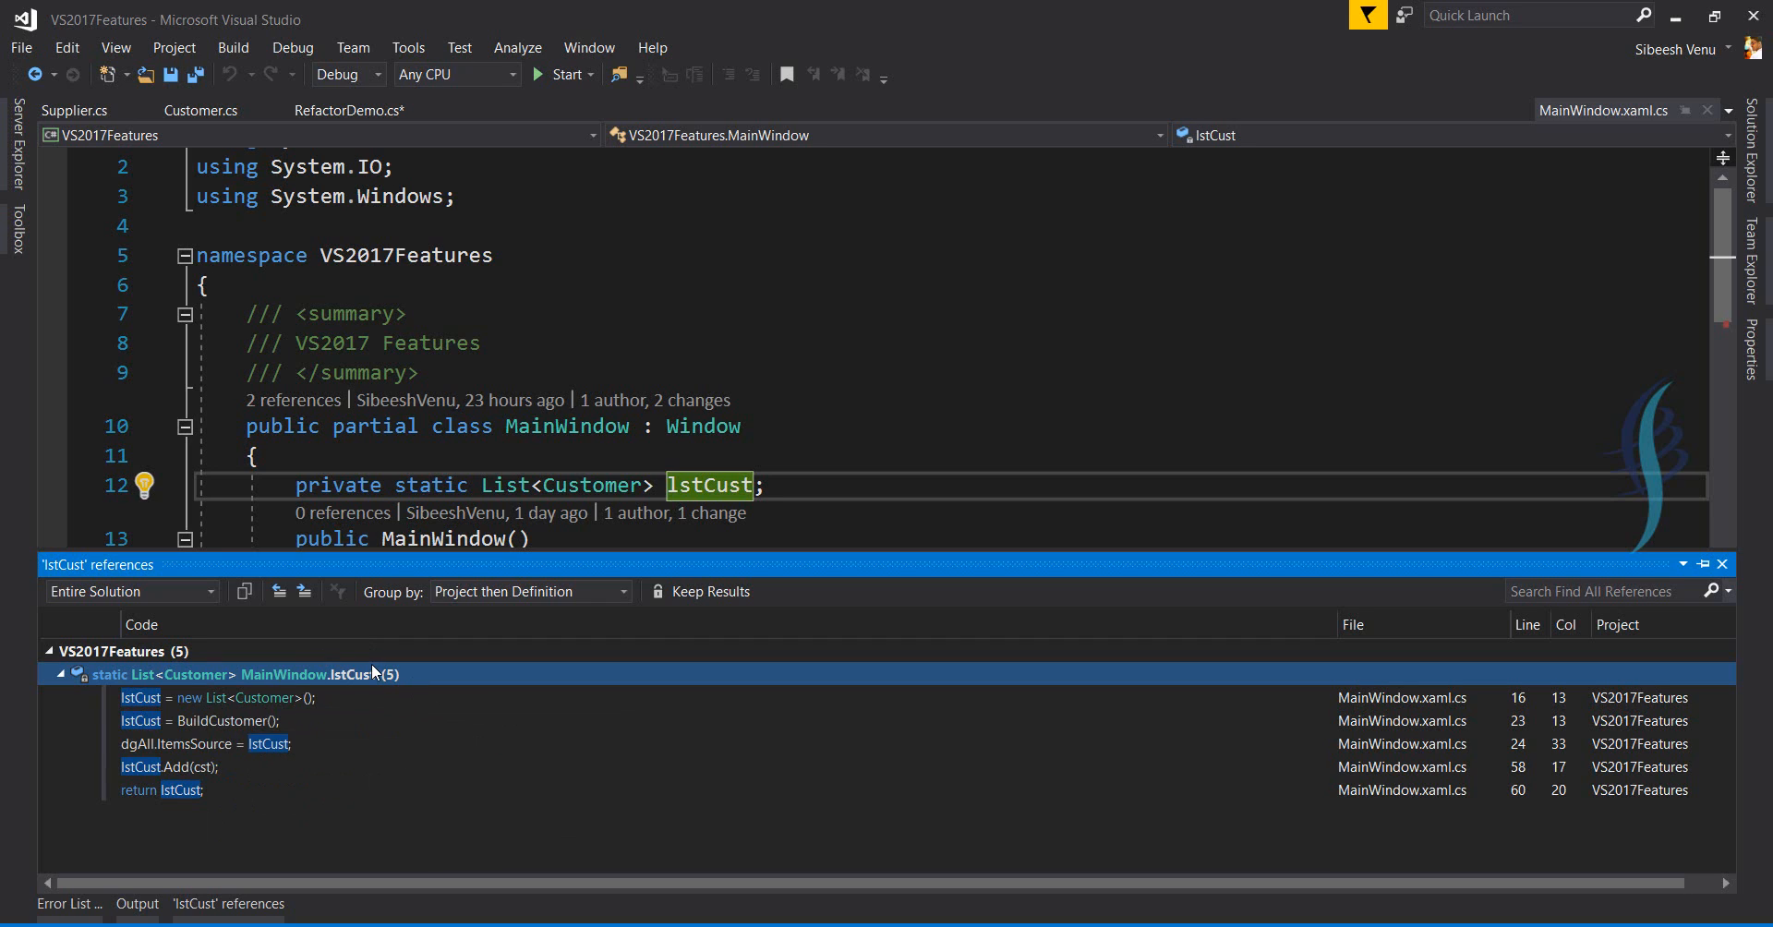
{"action": "mouse_move", "coordinate": [141, 697]}
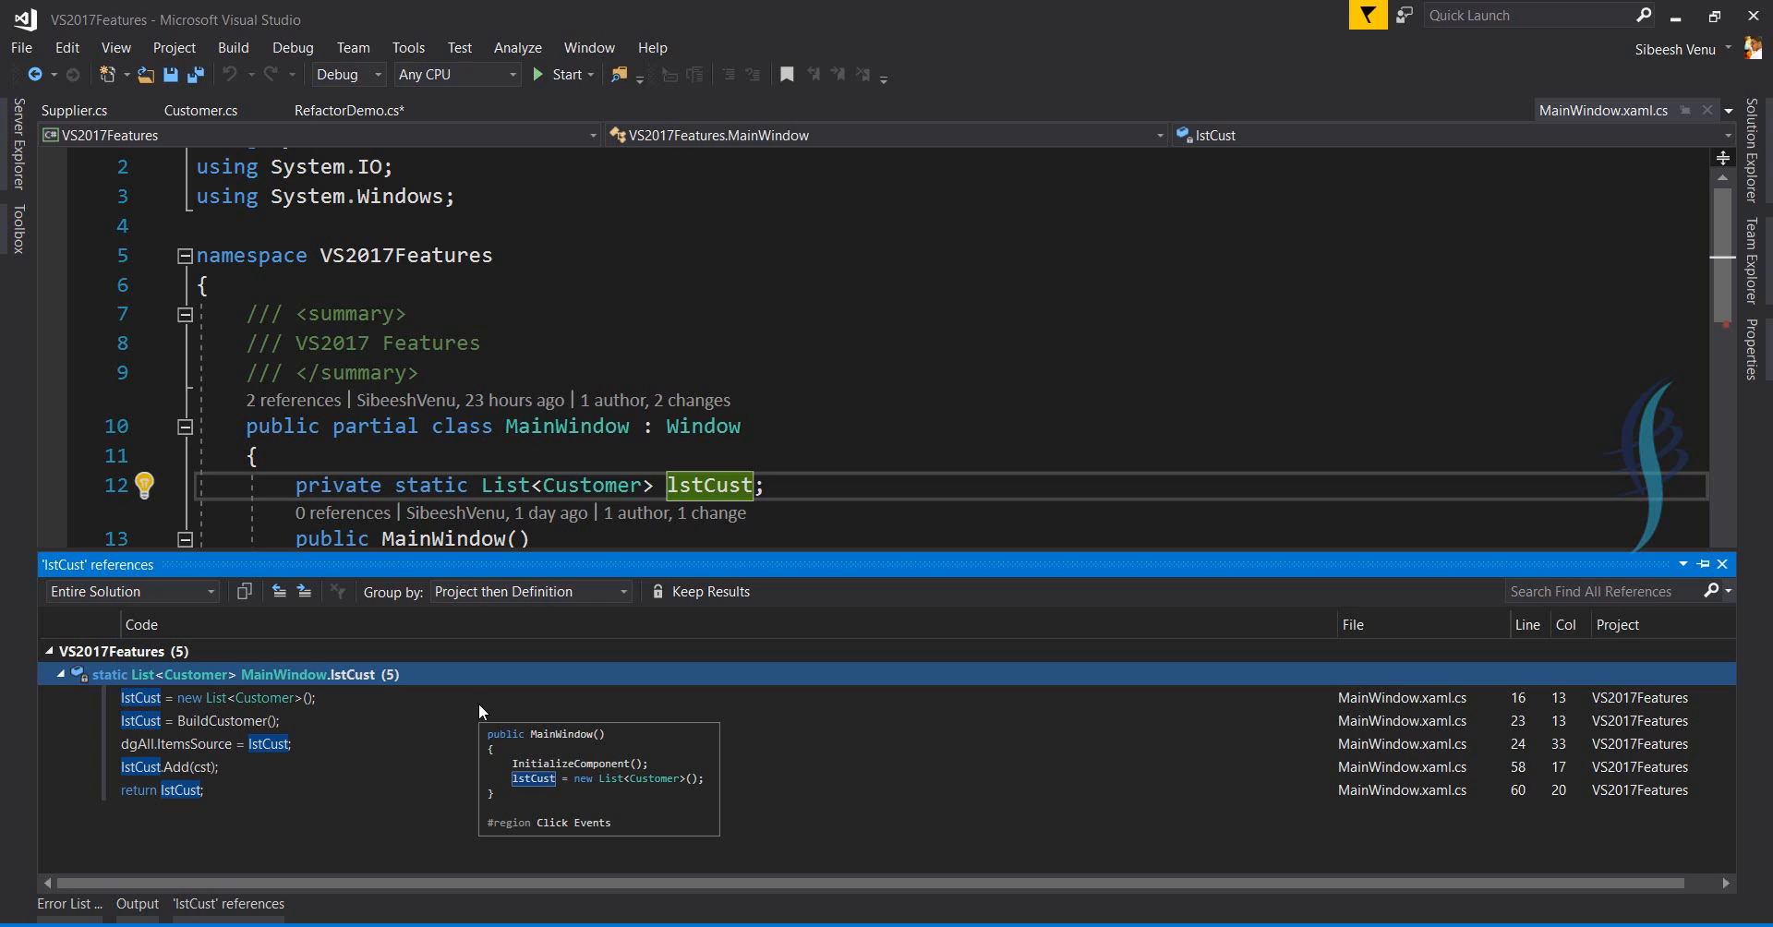
{"action": "mouse_move", "coordinate": [507, 704]}
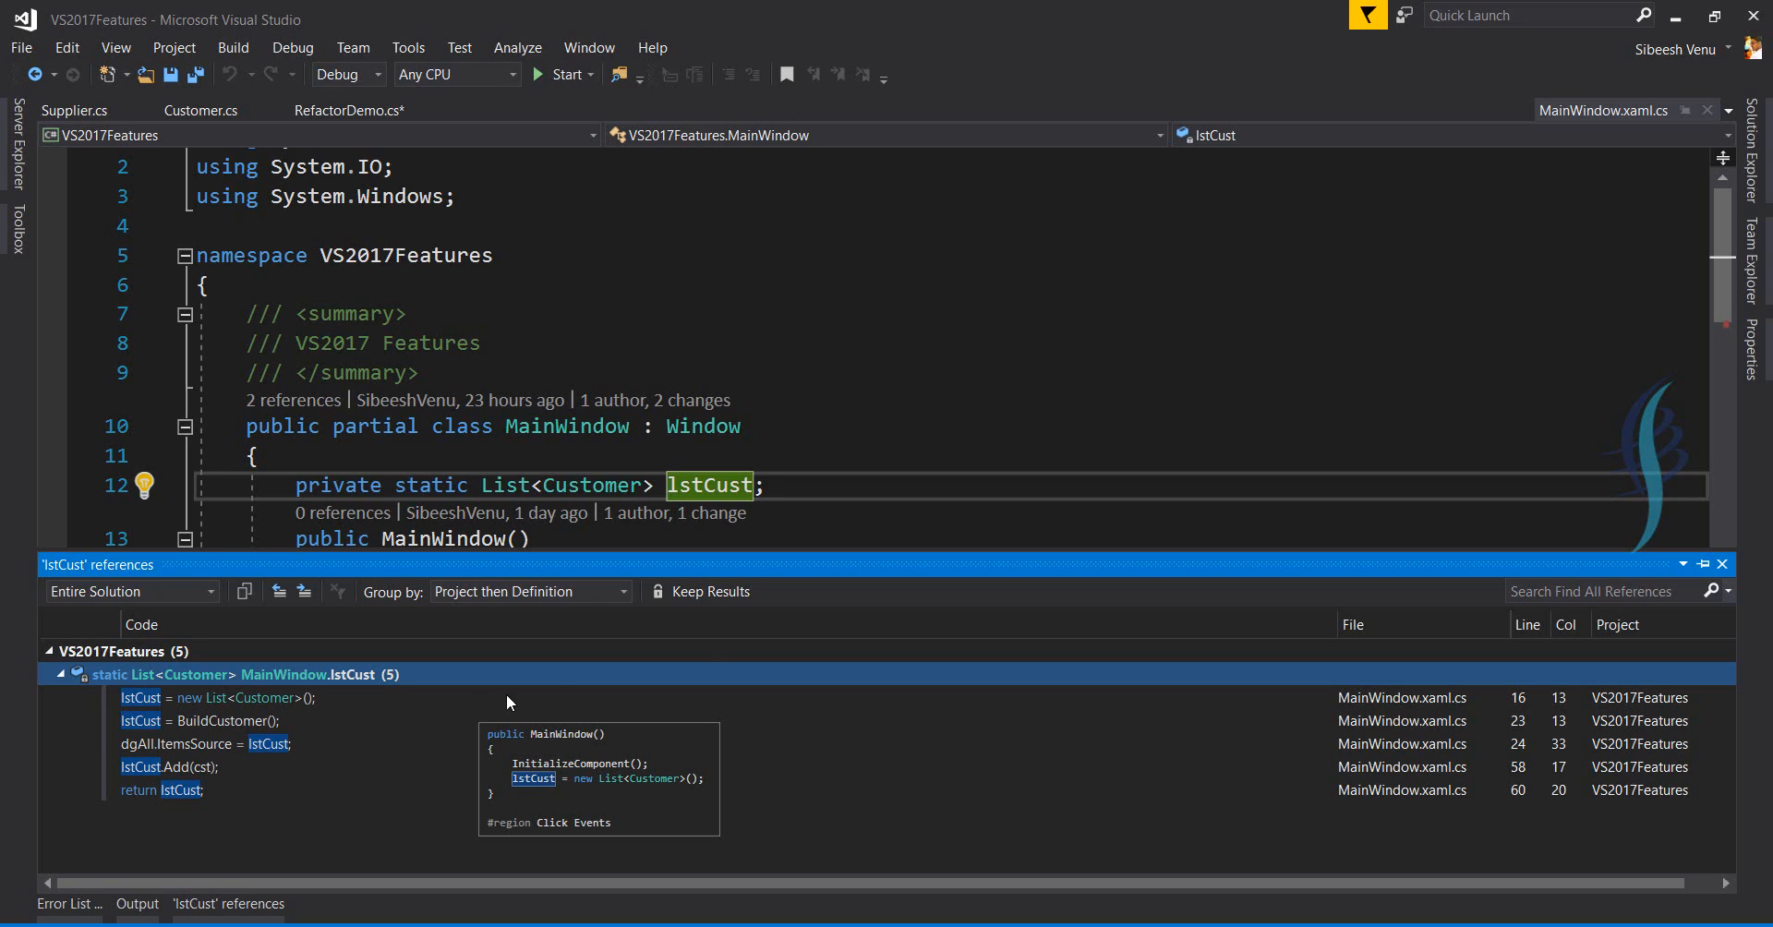
{"action": "mouse_move", "coordinate": [715, 591]}
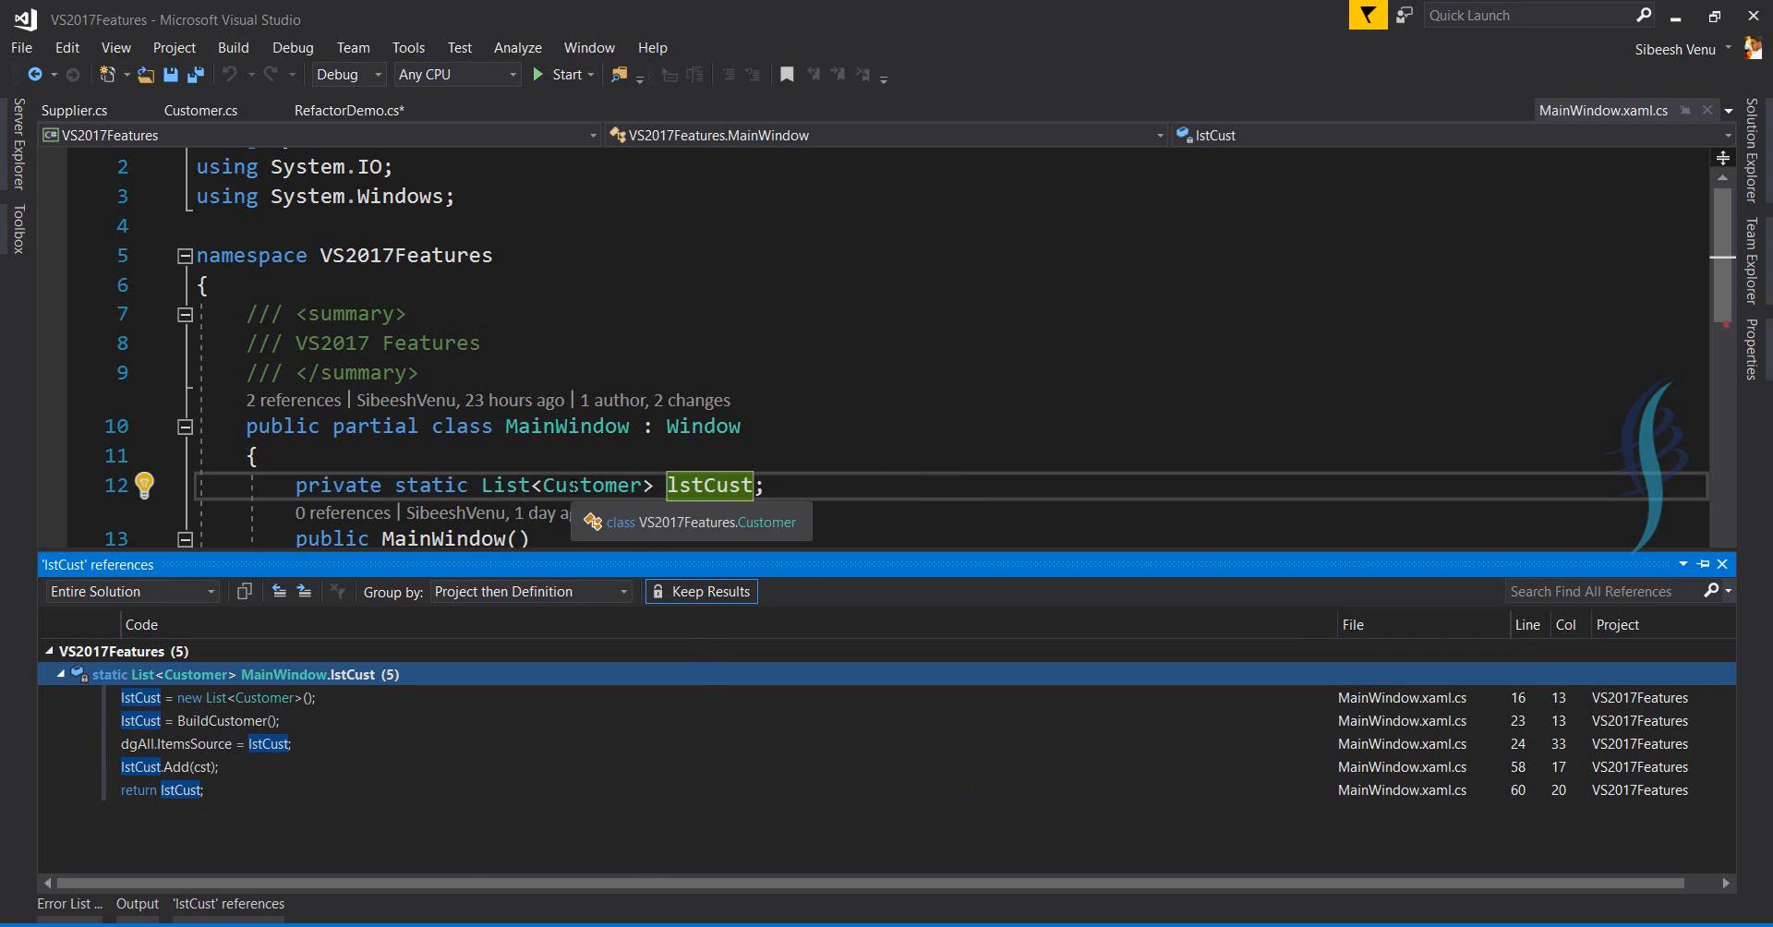
Re-run Customer references, switch between kept lstCust and Customer result tabs, then hide the panel.
{"action": "right_click", "coordinate": [630, 628]}
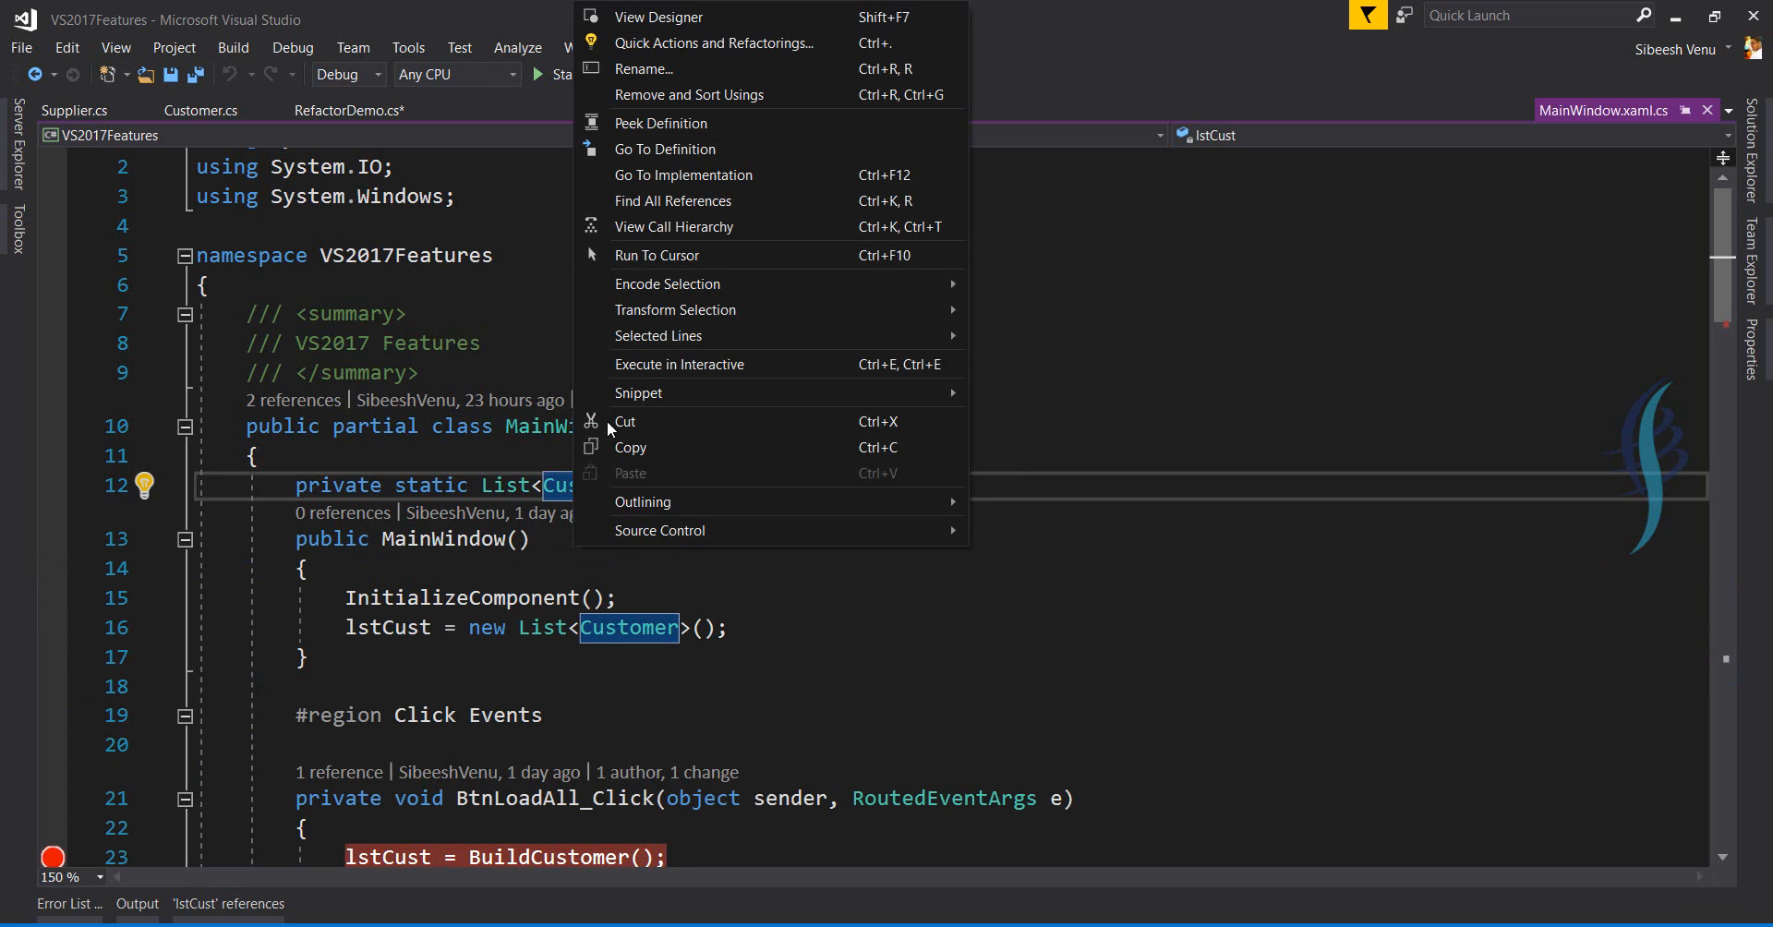
{"action": "mouse_move", "coordinate": [747, 205]}
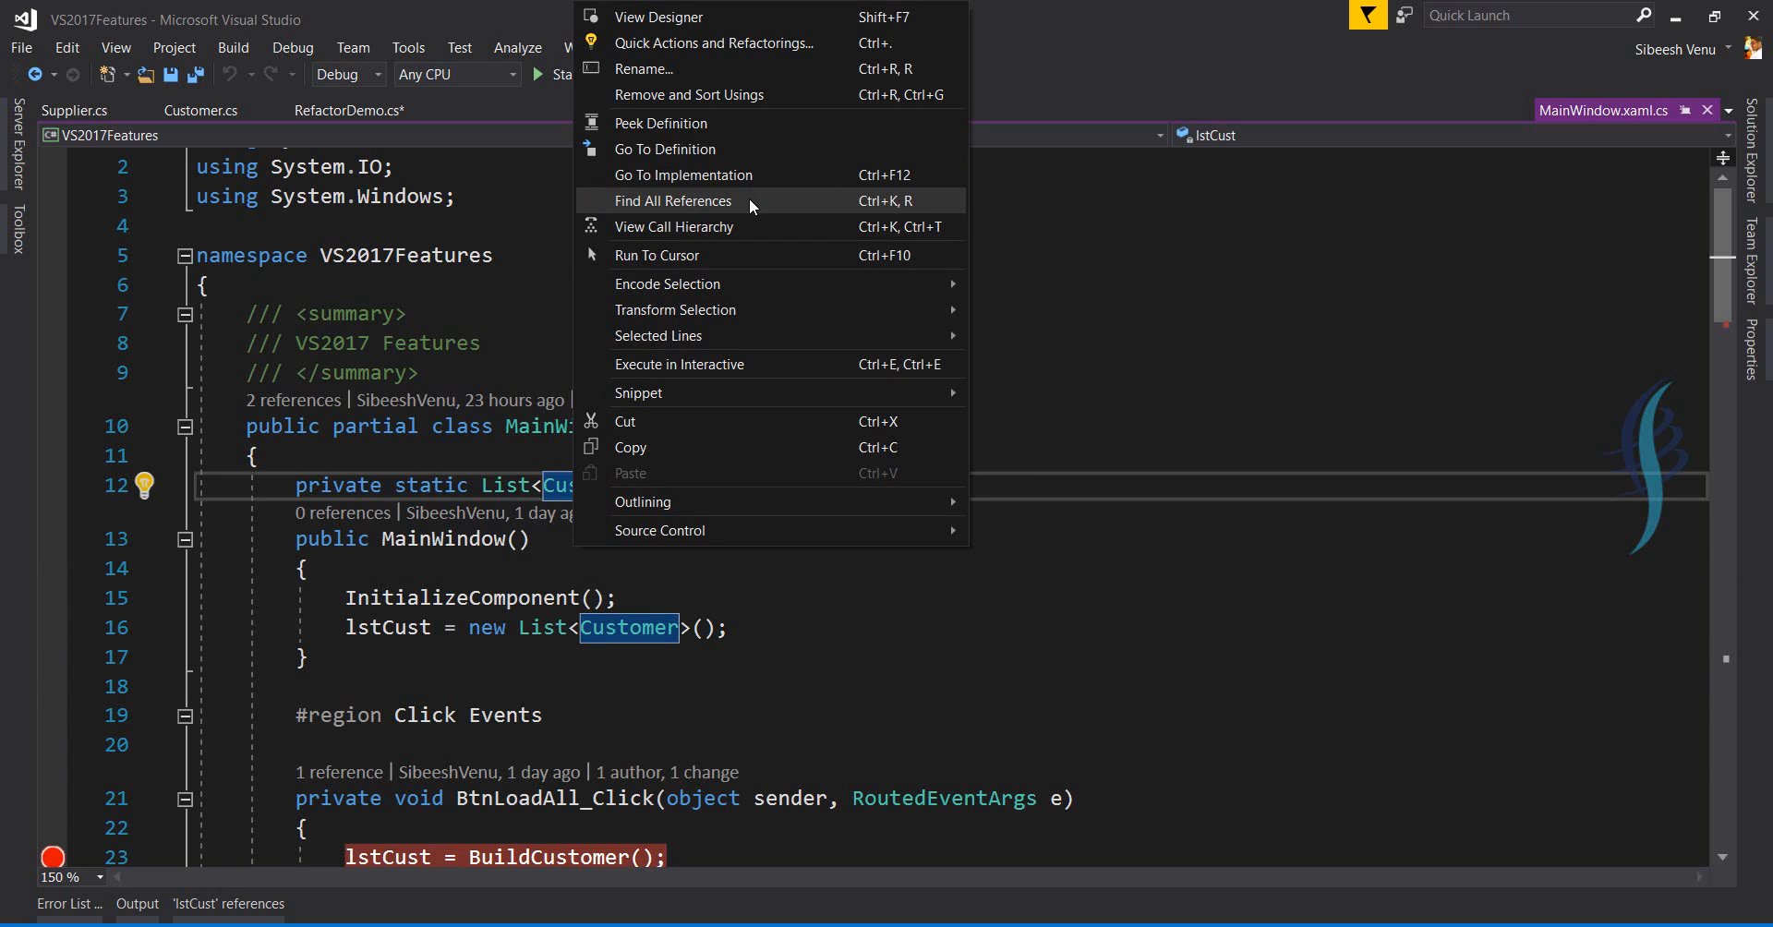
{"action": "left_click", "coordinate": [674, 200]}
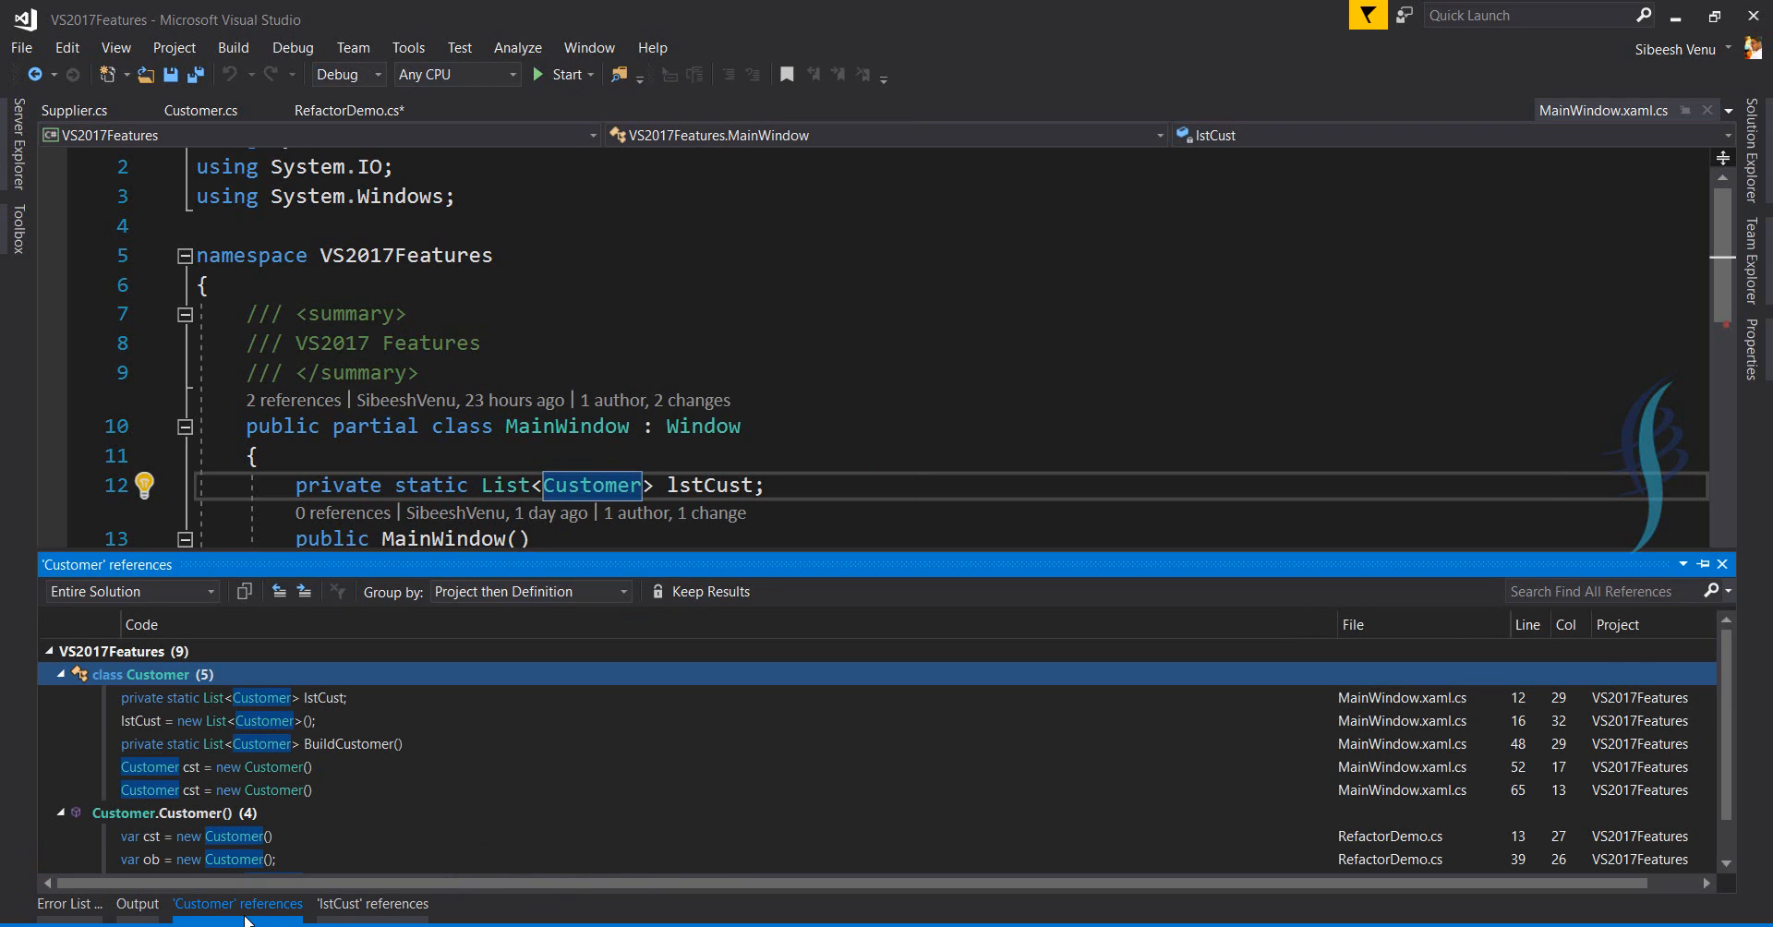
{"action": "left_click", "coordinate": [372, 903]}
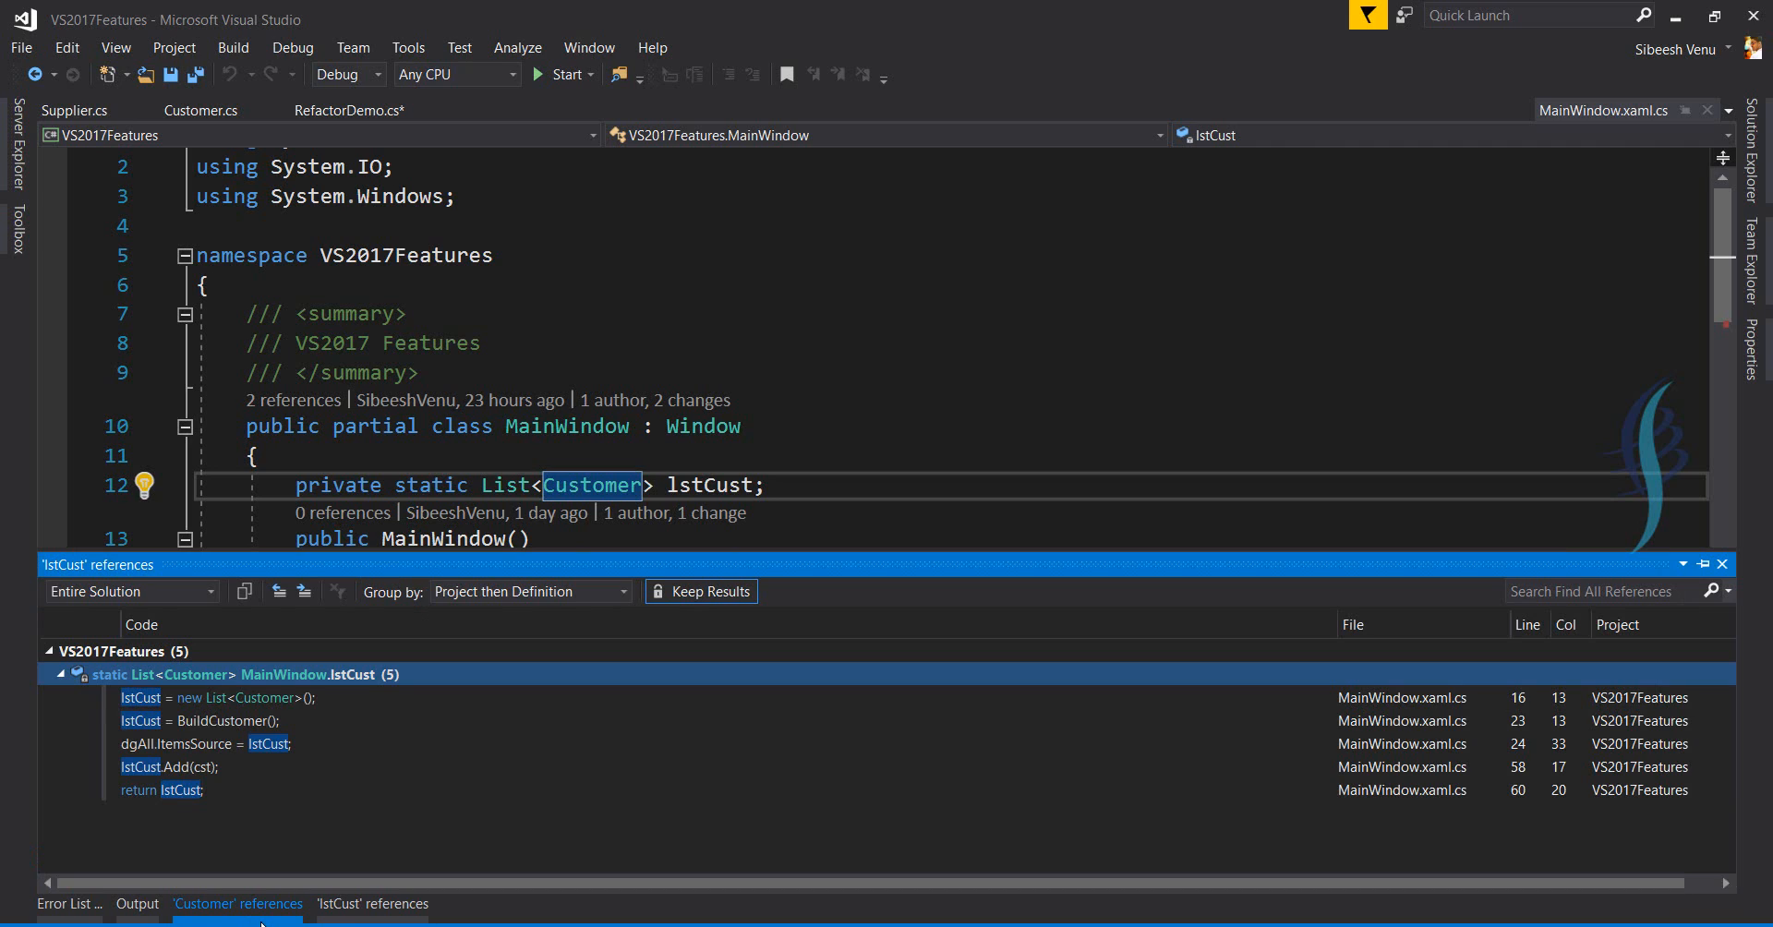
{"action": "left_click", "coordinate": [372, 903]}
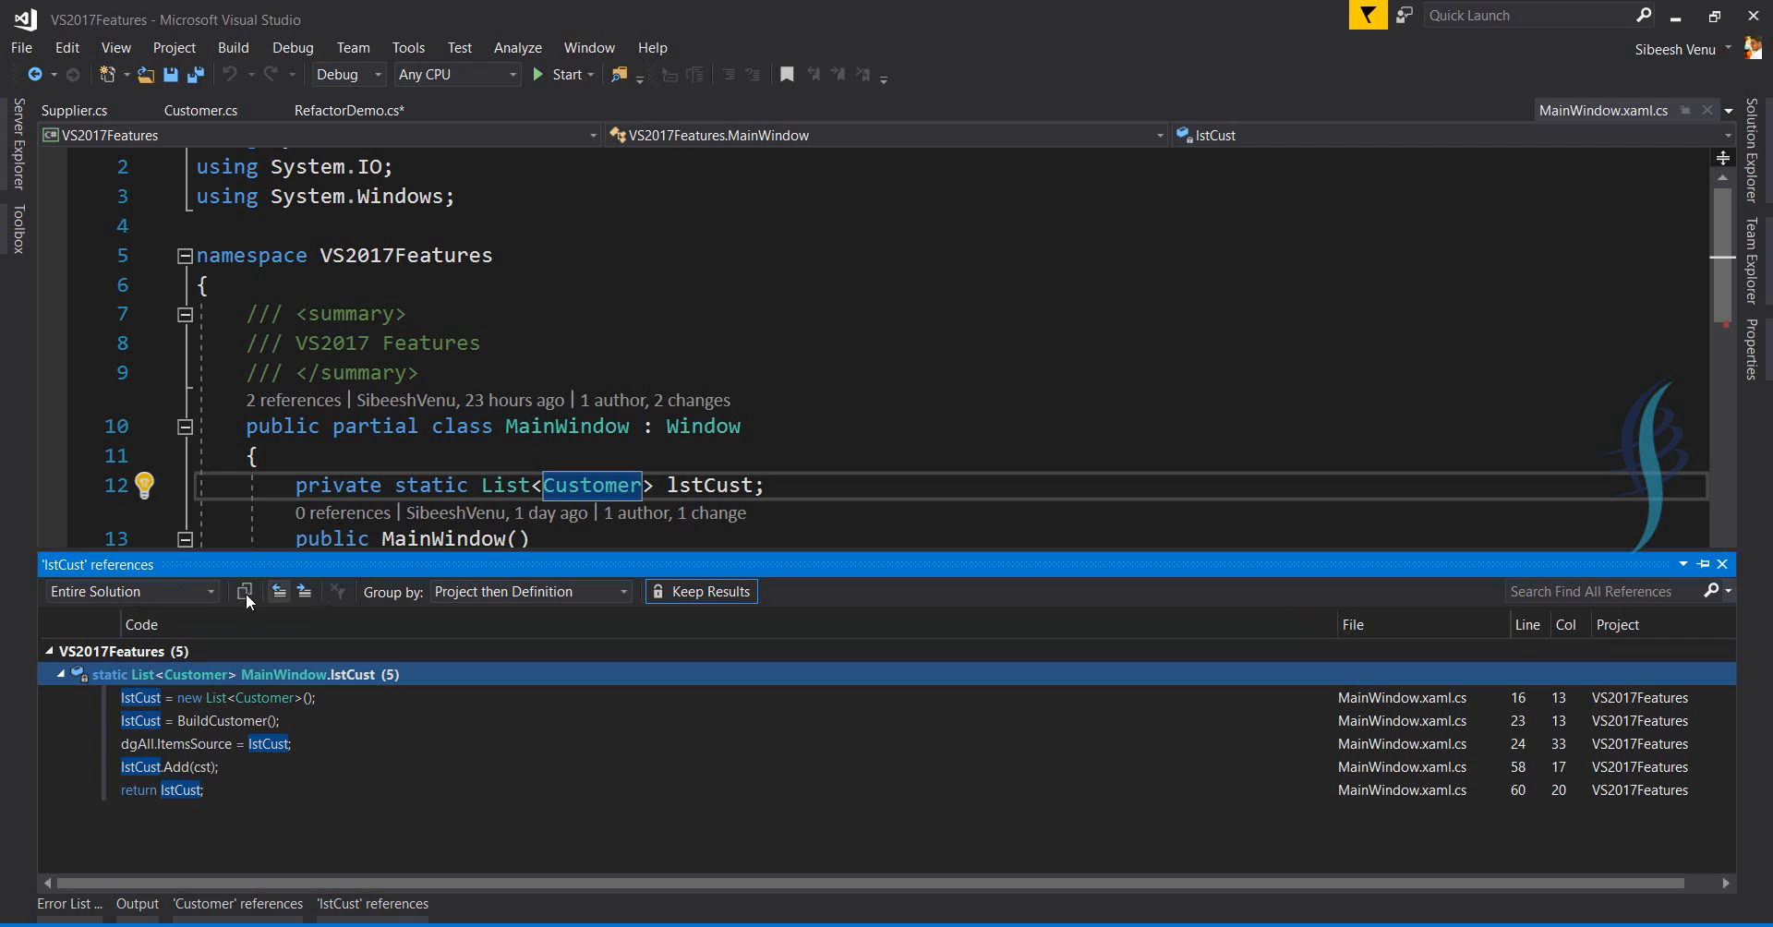
{"action": "left_click", "coordinate": [237, 903]}
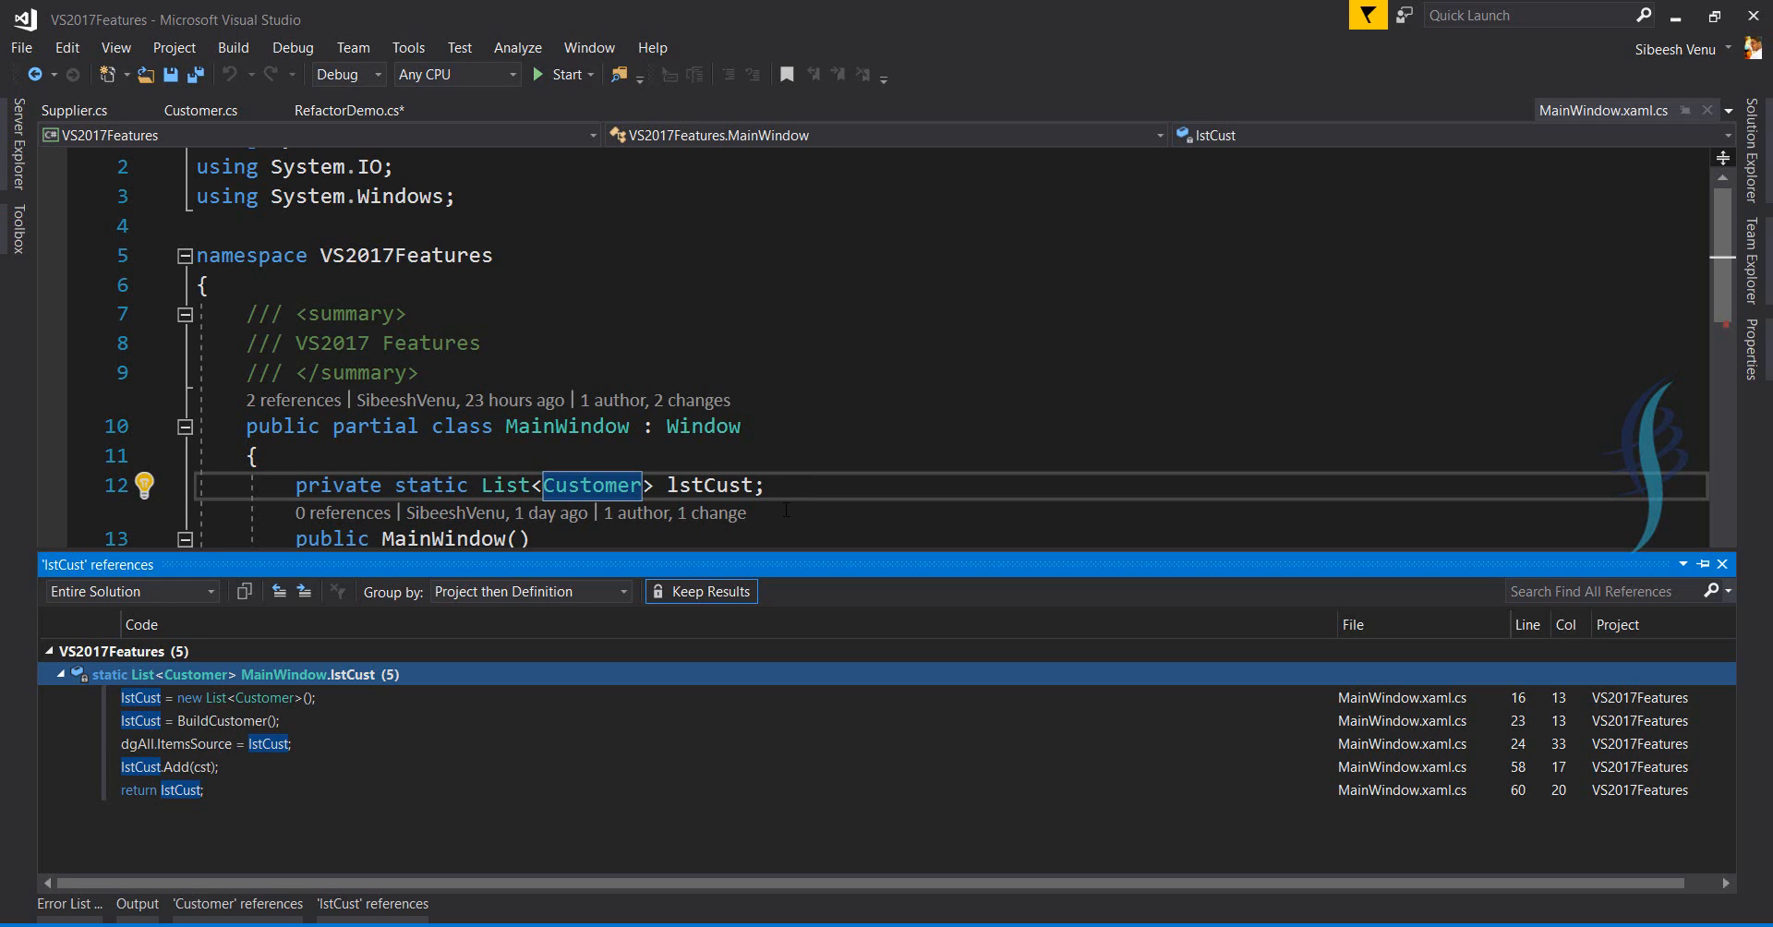
{"action": "left_click", "coordinate": [1722, 564]}
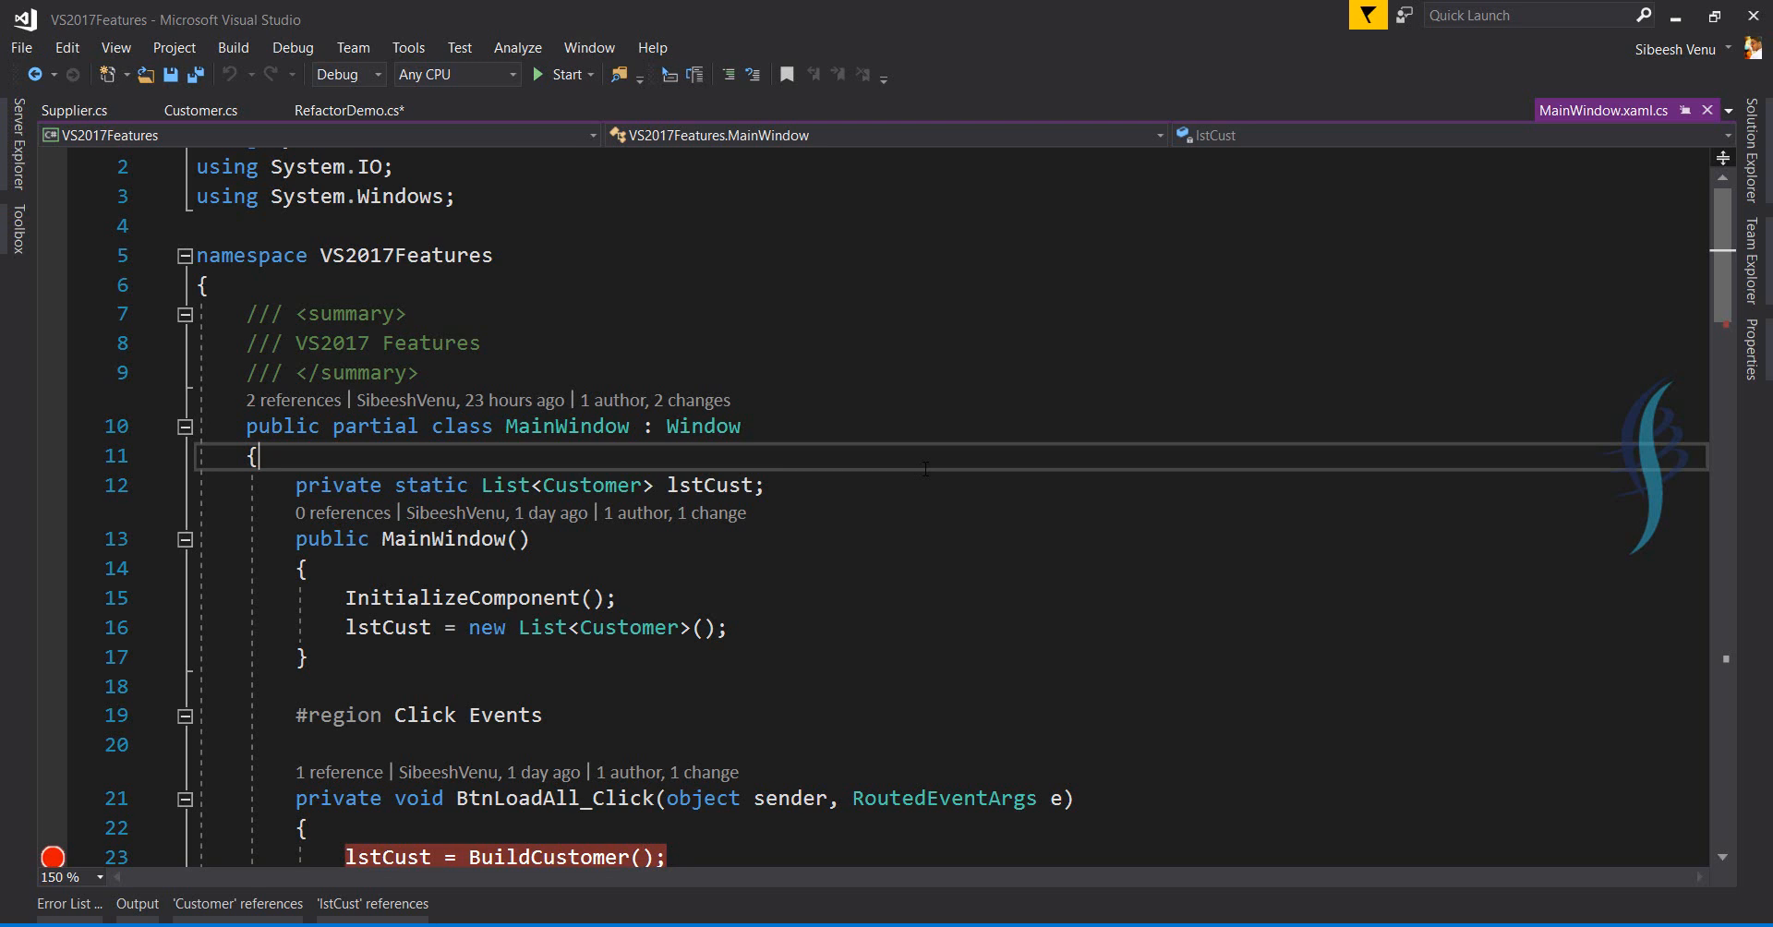
{"action": "mouse_move", "coordinate": [114, 47]}
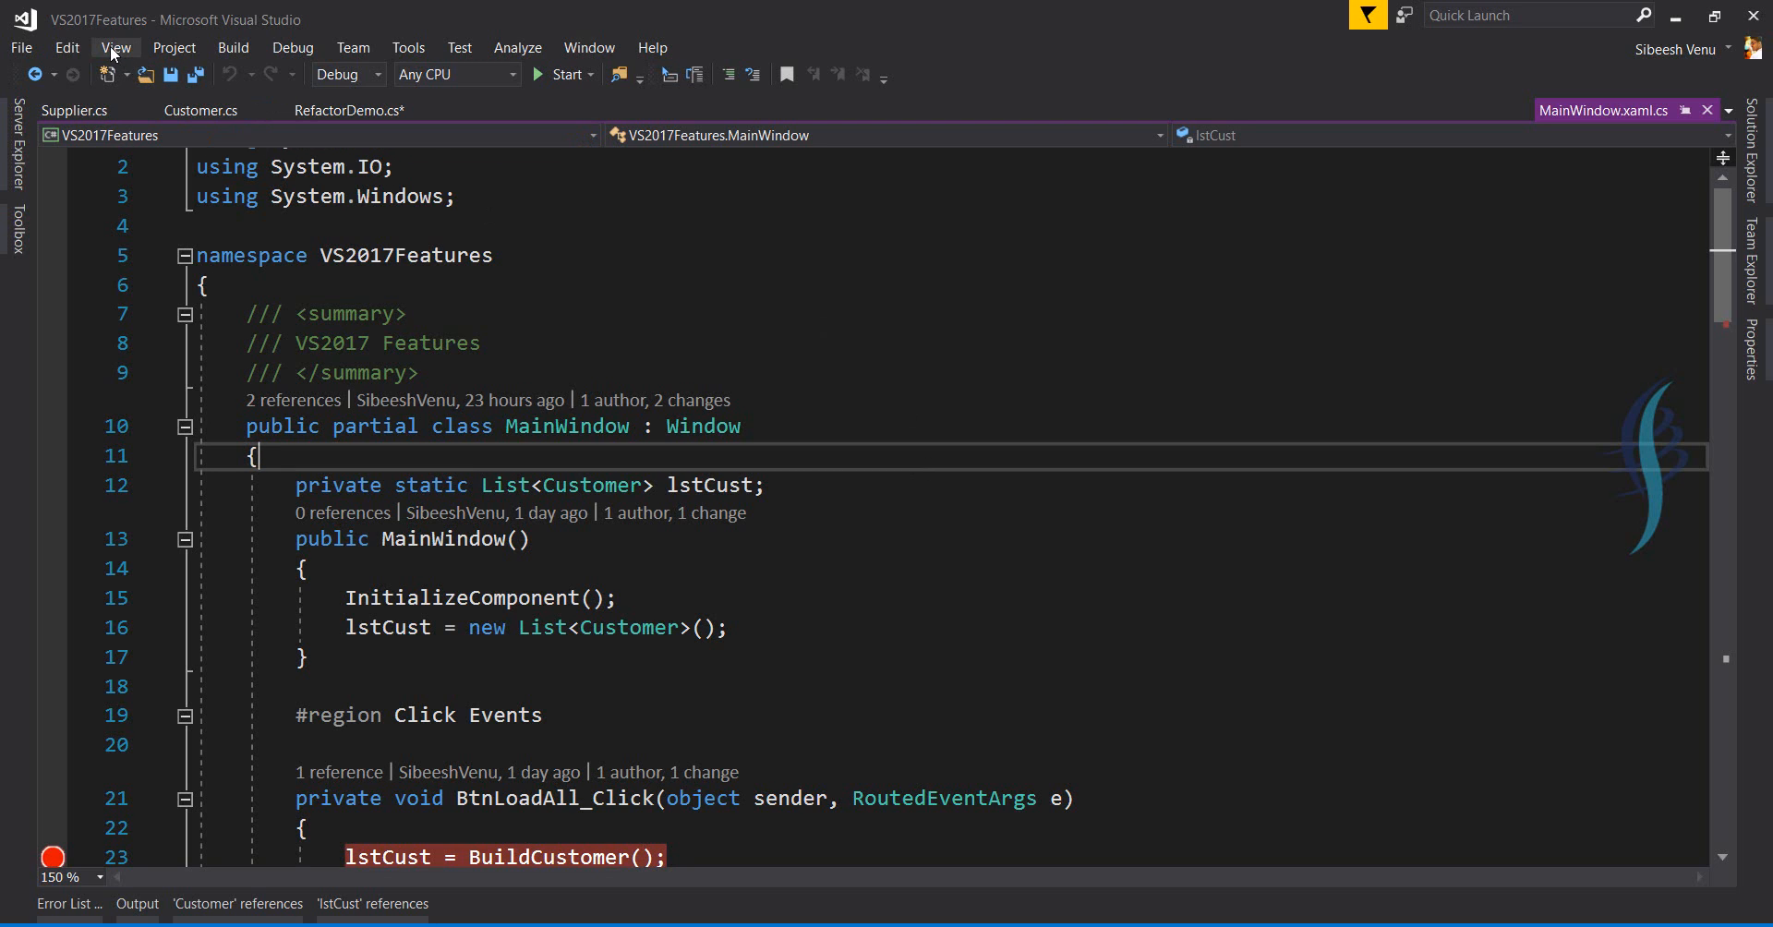
Open the Edit menu to reach the Go To commands.
{"action": "left_click", "coordinate": [66, 47]}
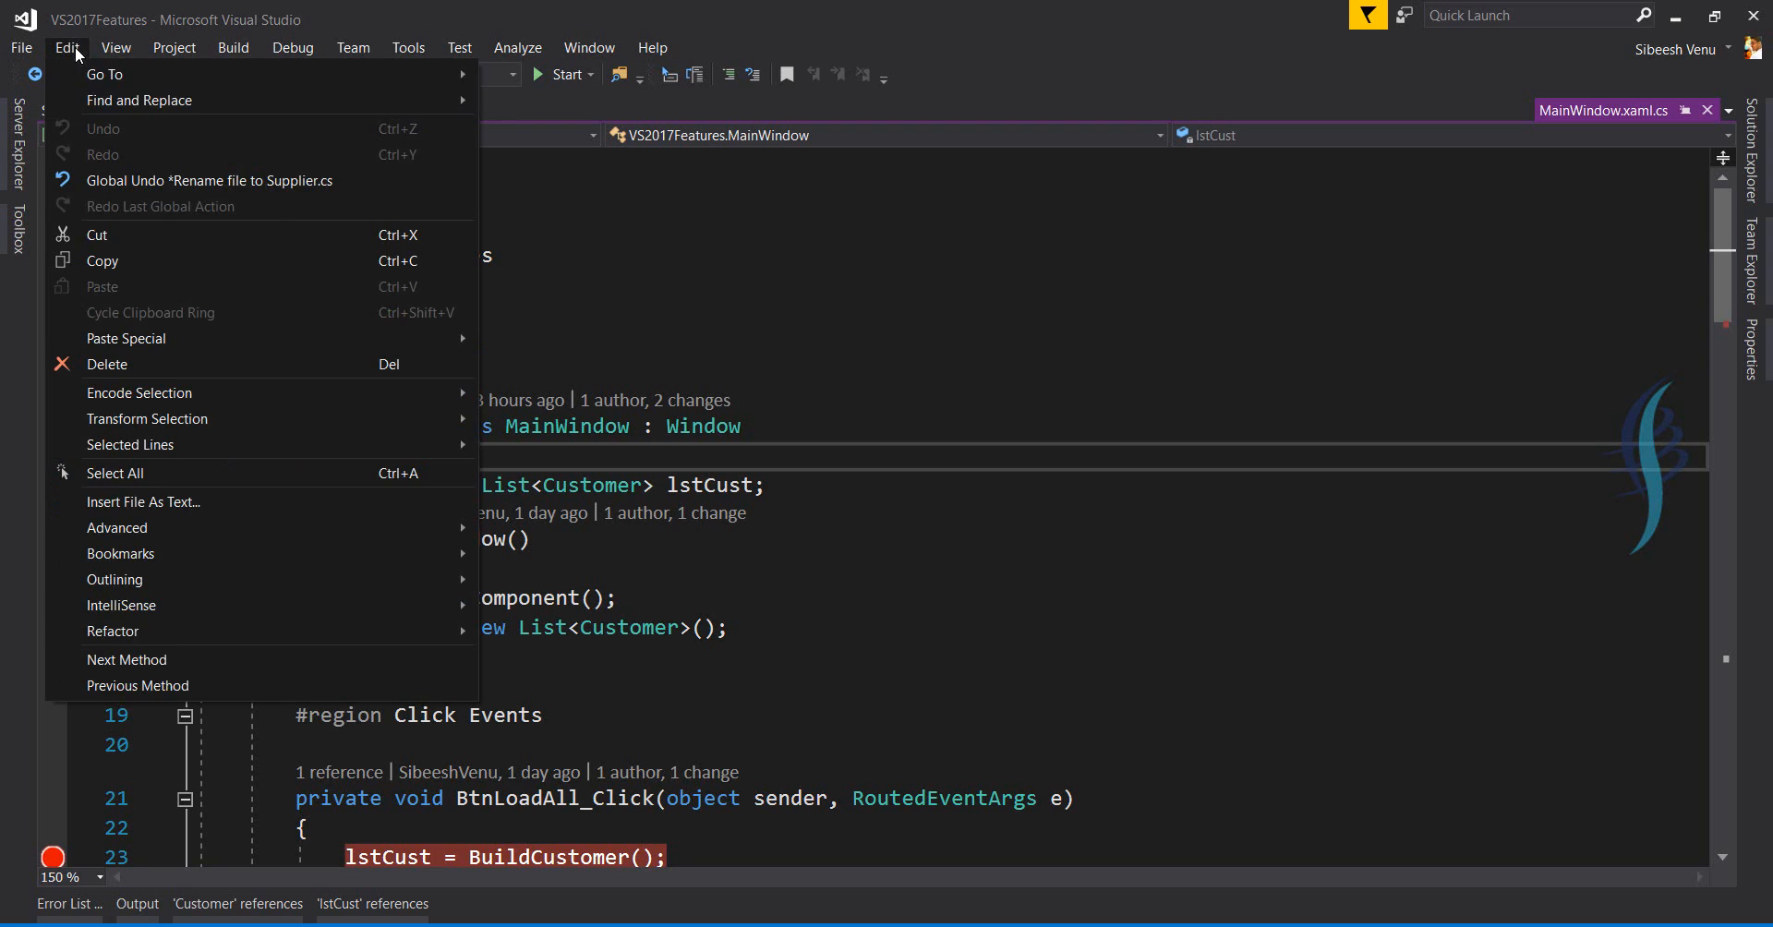
{"action": "mouse_move", "coordinate": [147, 191]}
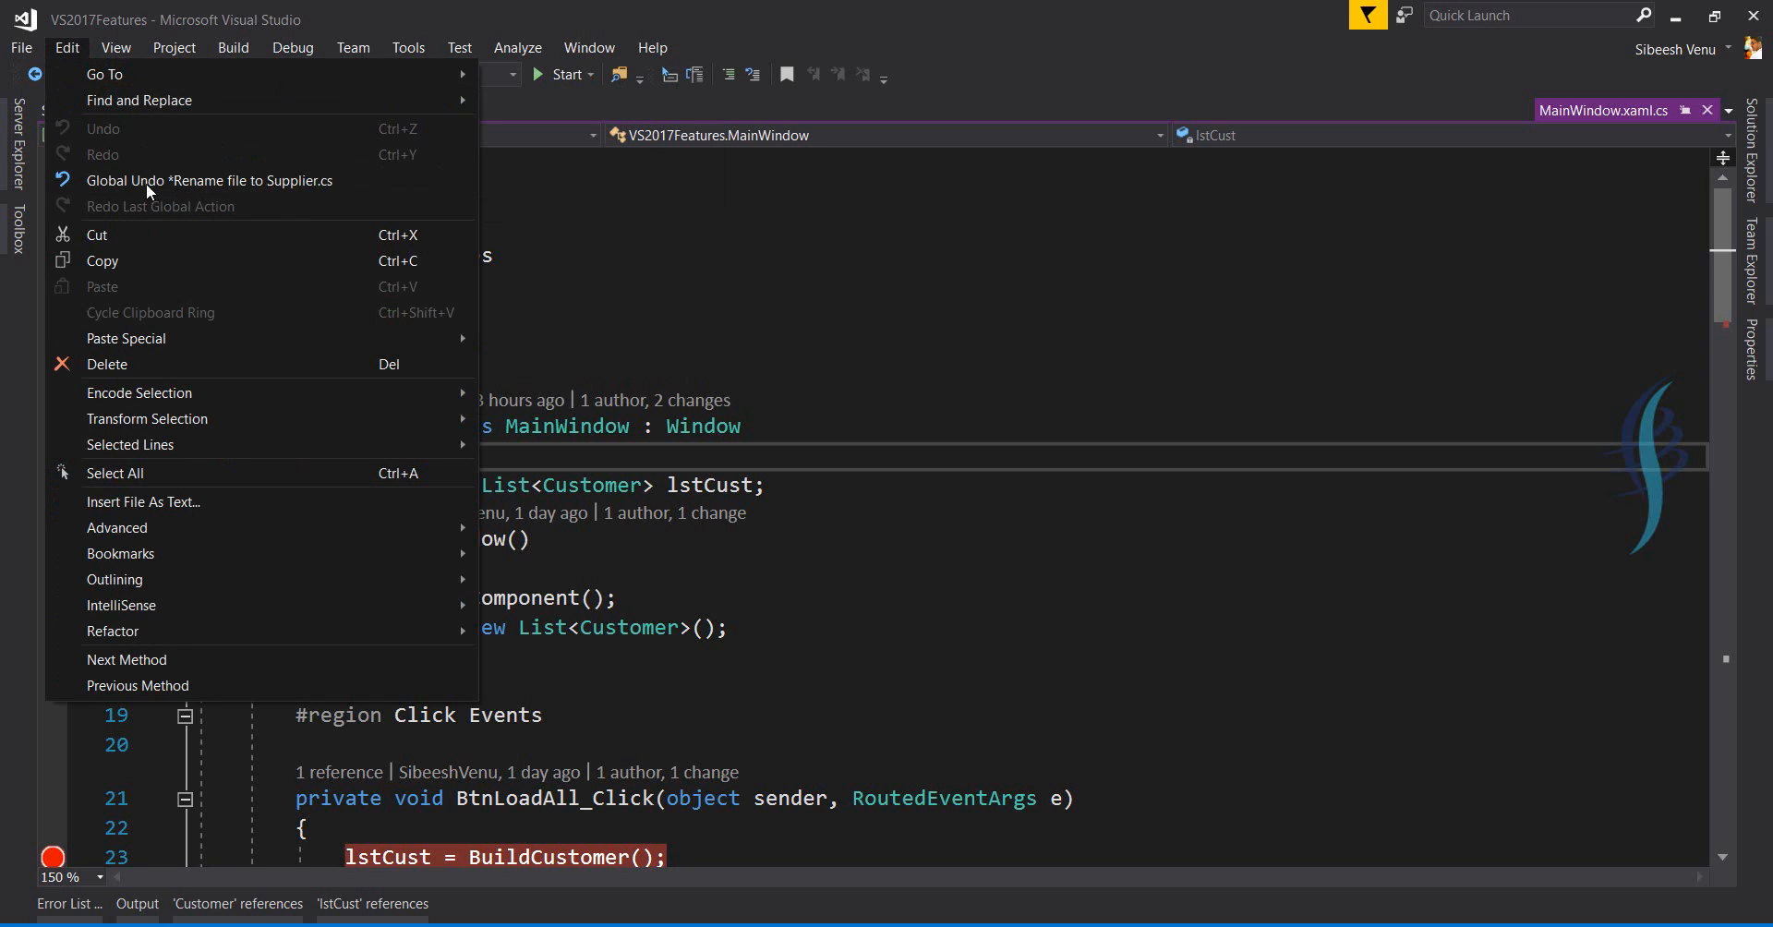
{"action": "mouse_move", "coordinate": [105, 74]}
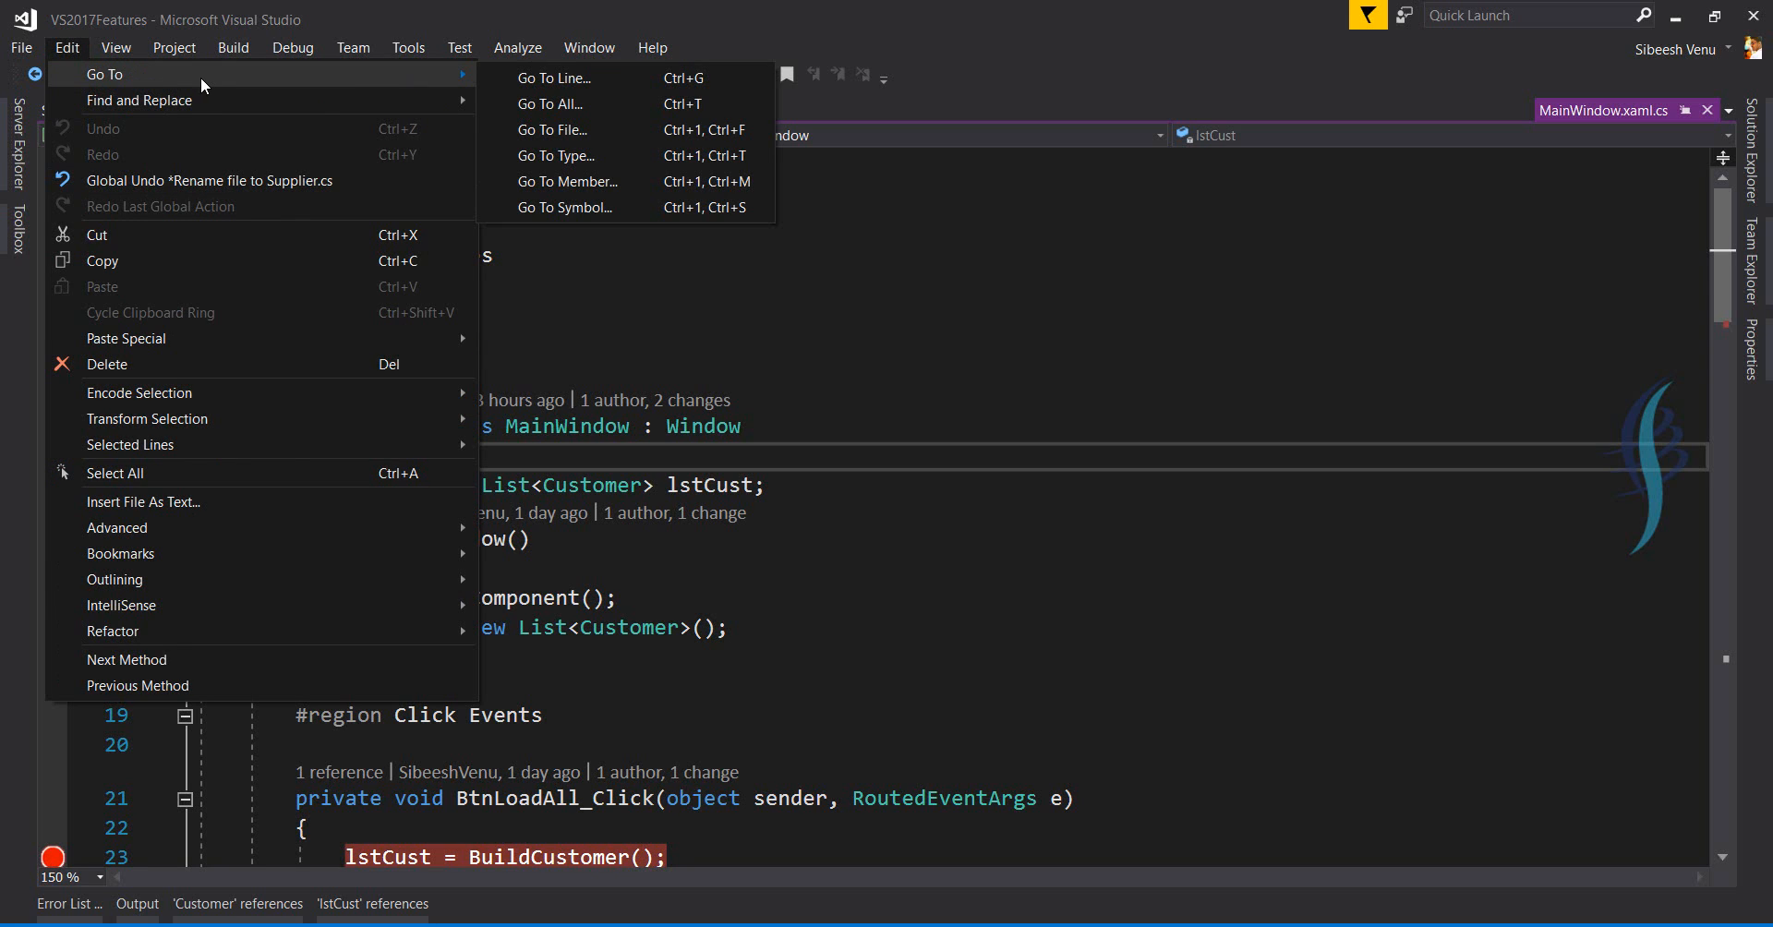
{"action": "mouse_move", "coordinate": [267, 84]}
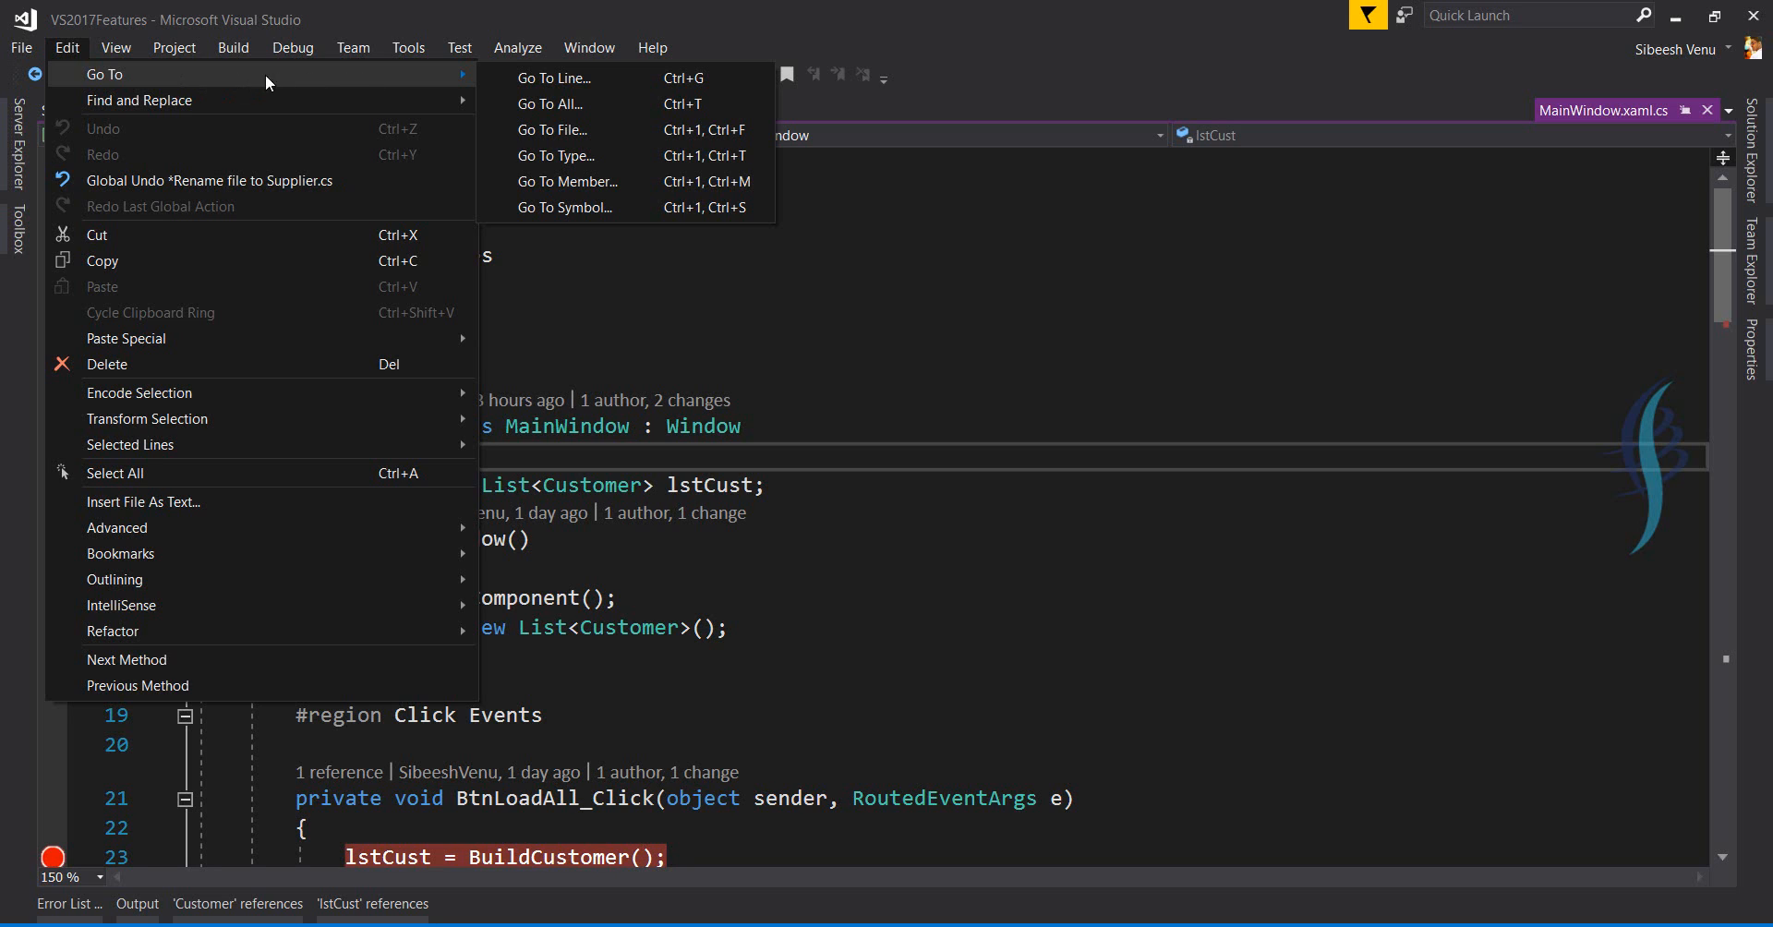
{"action": "mouse_move", "coordinate": [569, 133]}
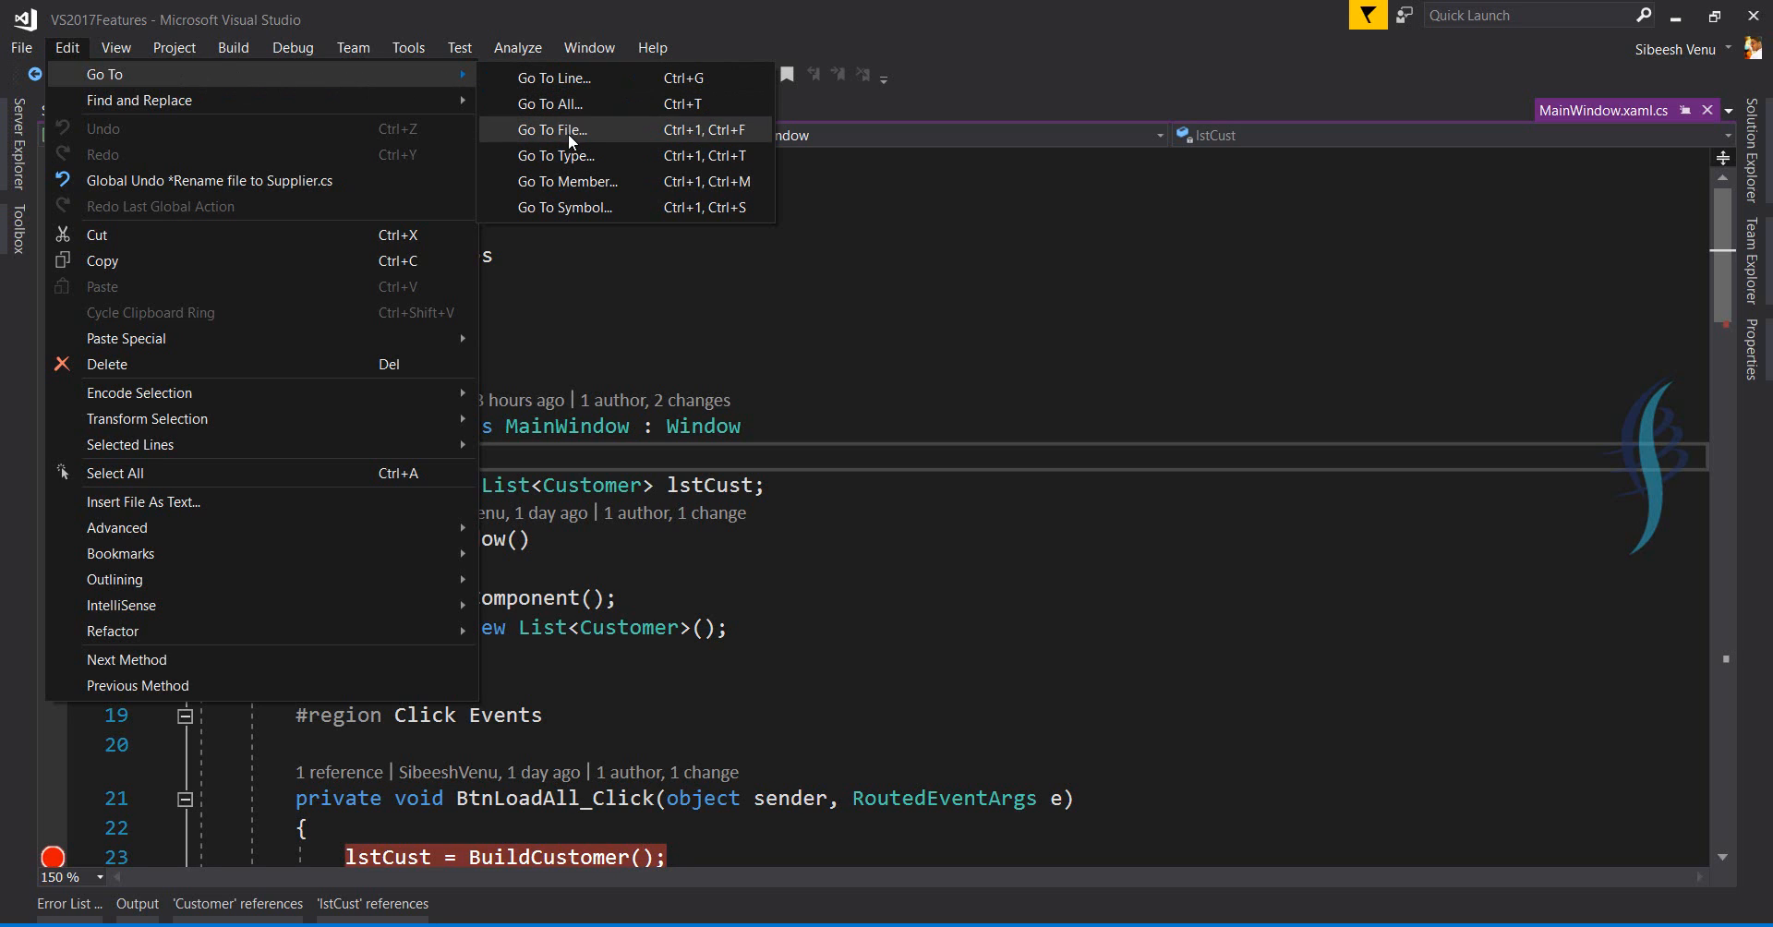
{"action": "mouse_move", "coordinate": [554, 76]}
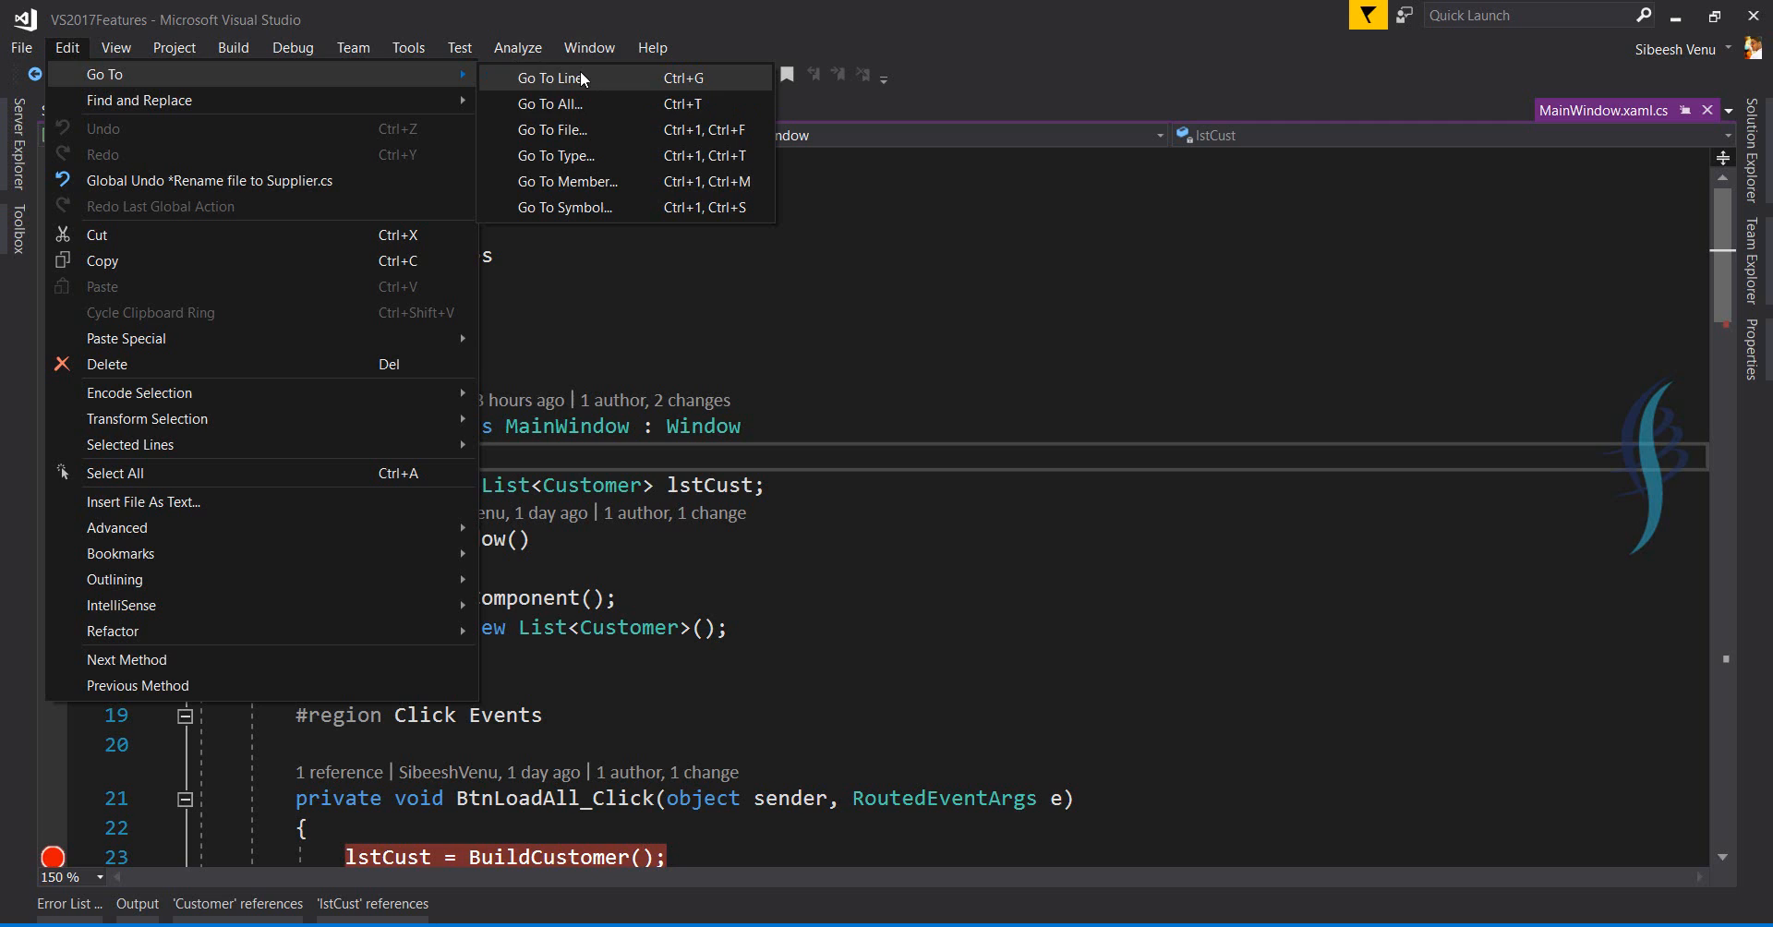
{"action": "mouse_move", "coordinate": [585, 105]}
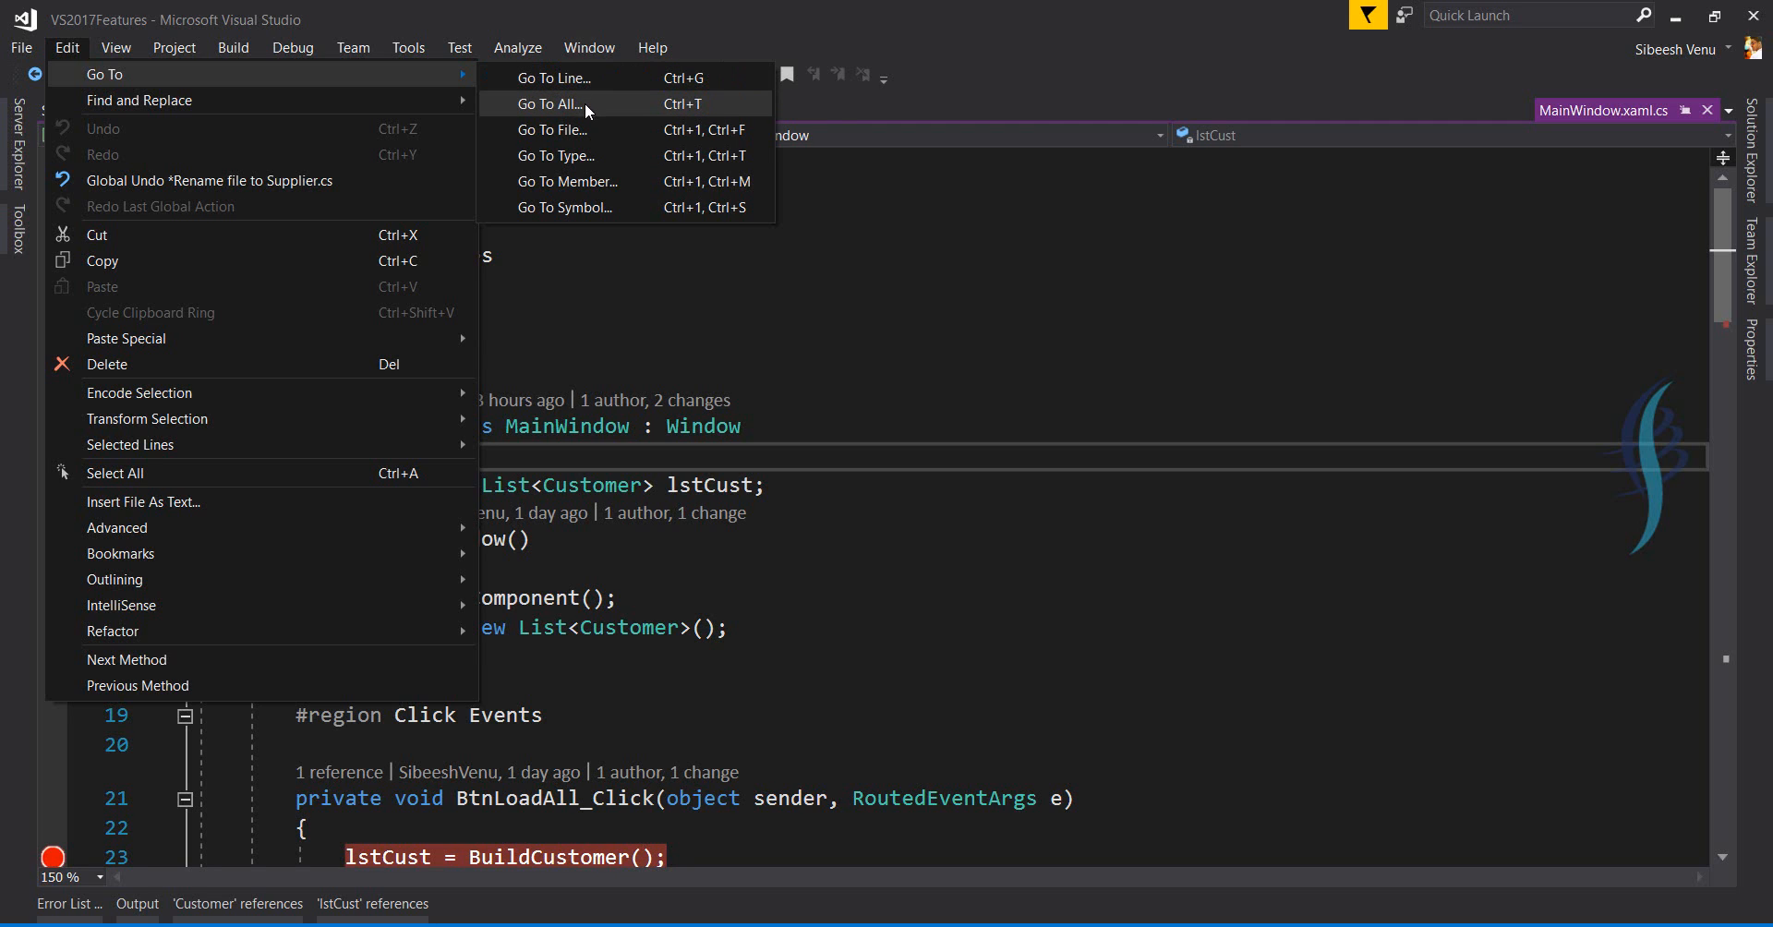
{"action": "mouse_move", "coordinate": [586, 107]}
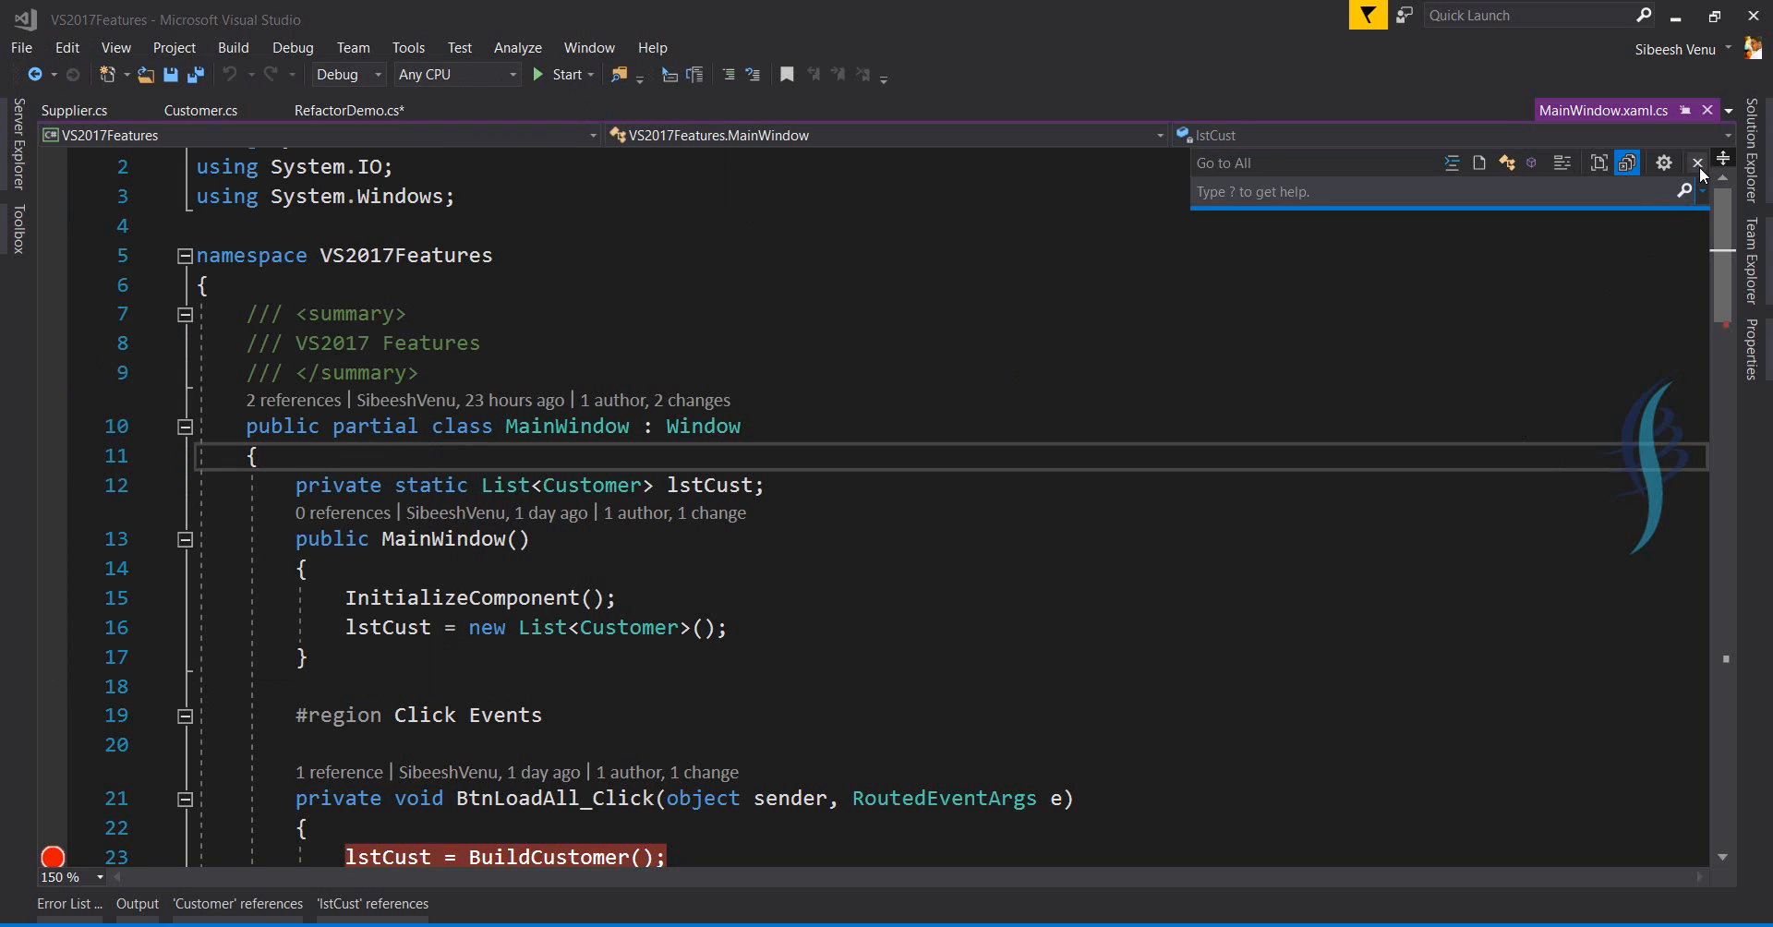
{"action": "left_click", "coordinate": [1699, 161]}
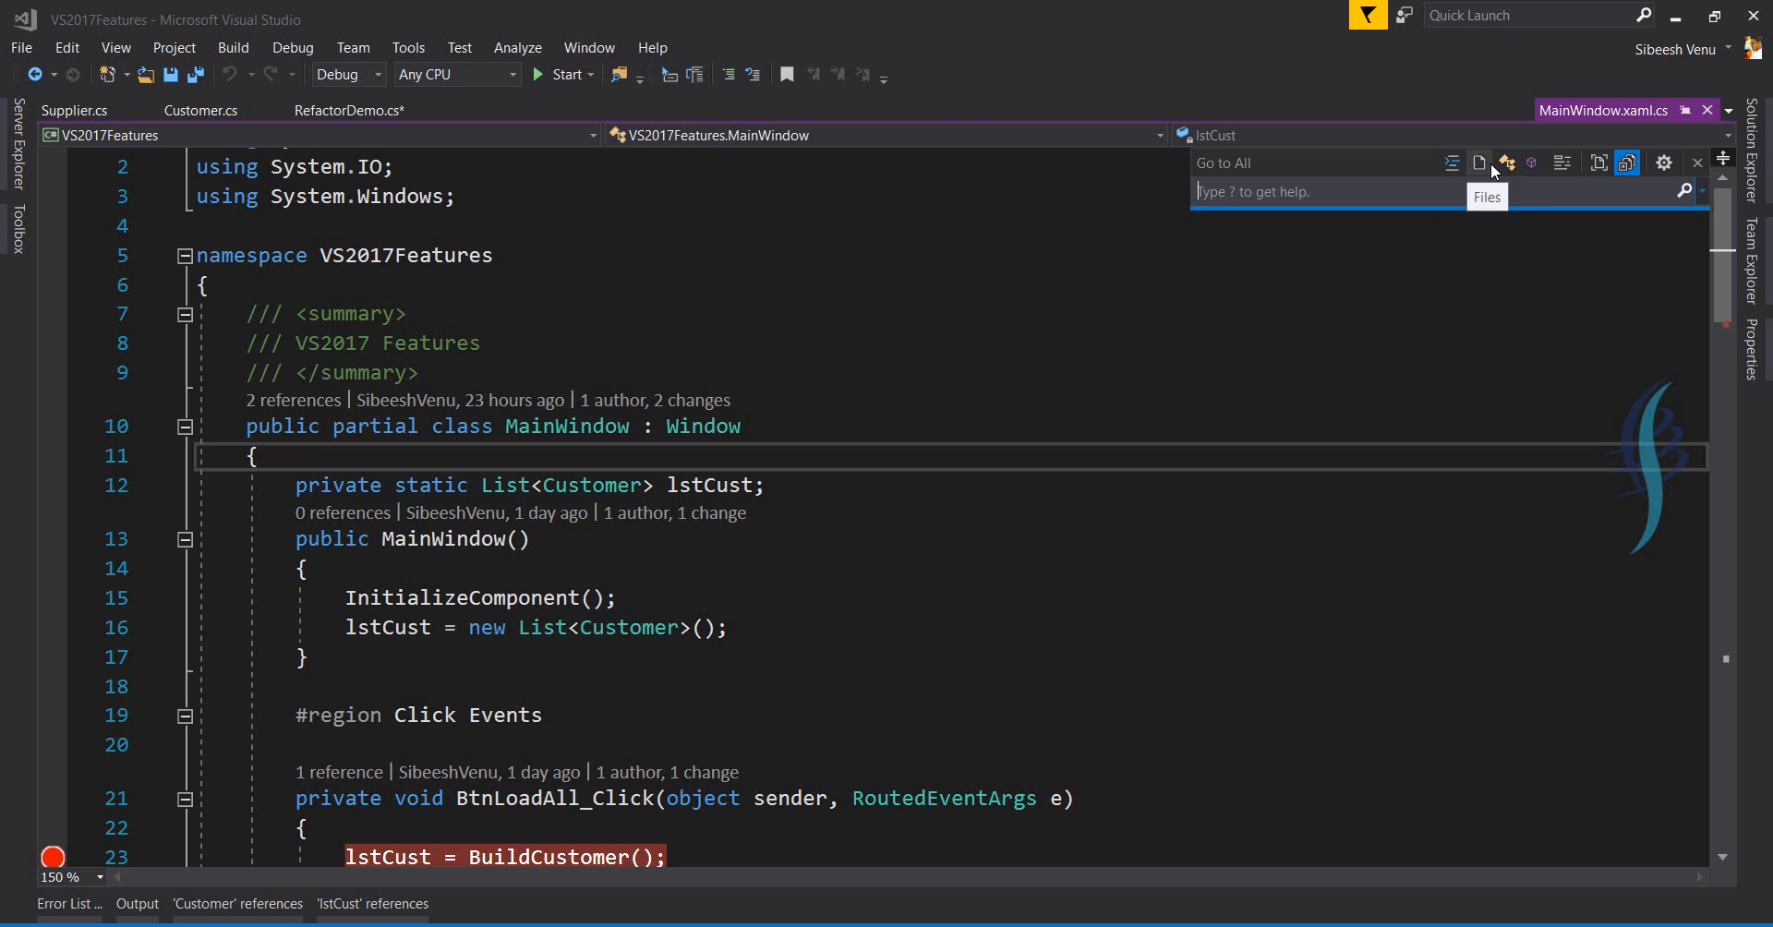
{"action": "mouse_move", "coordinate": [1563, 162]}
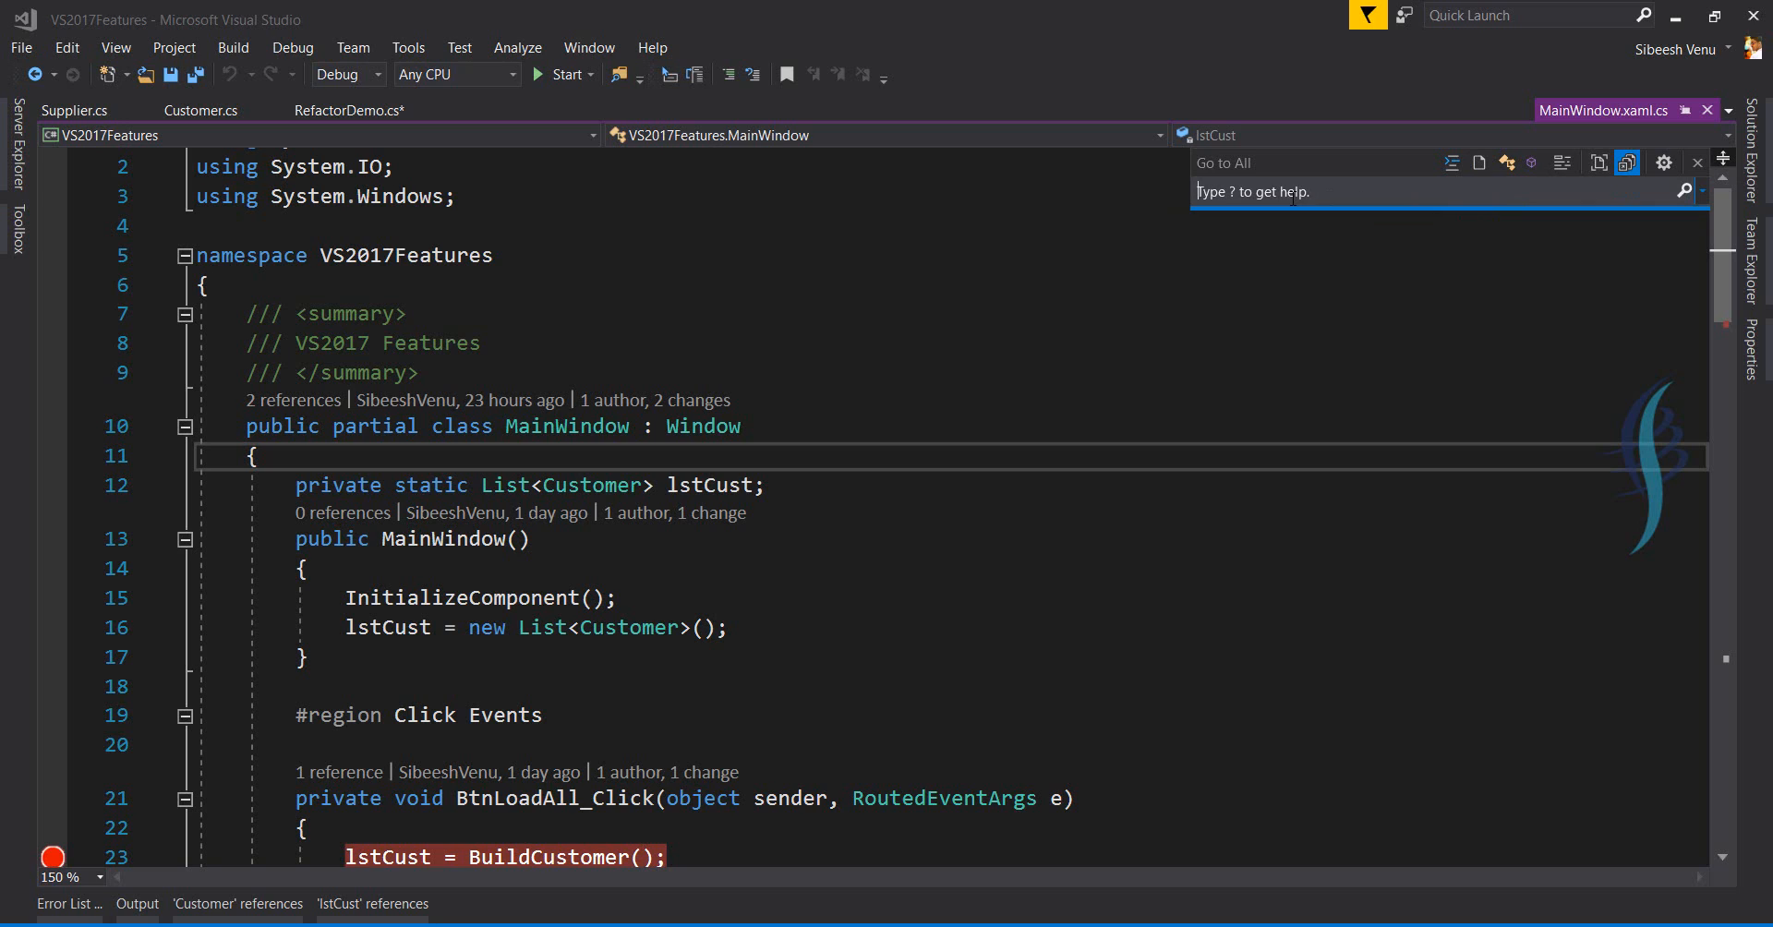
{"action": "type", "text": "cuwst"}
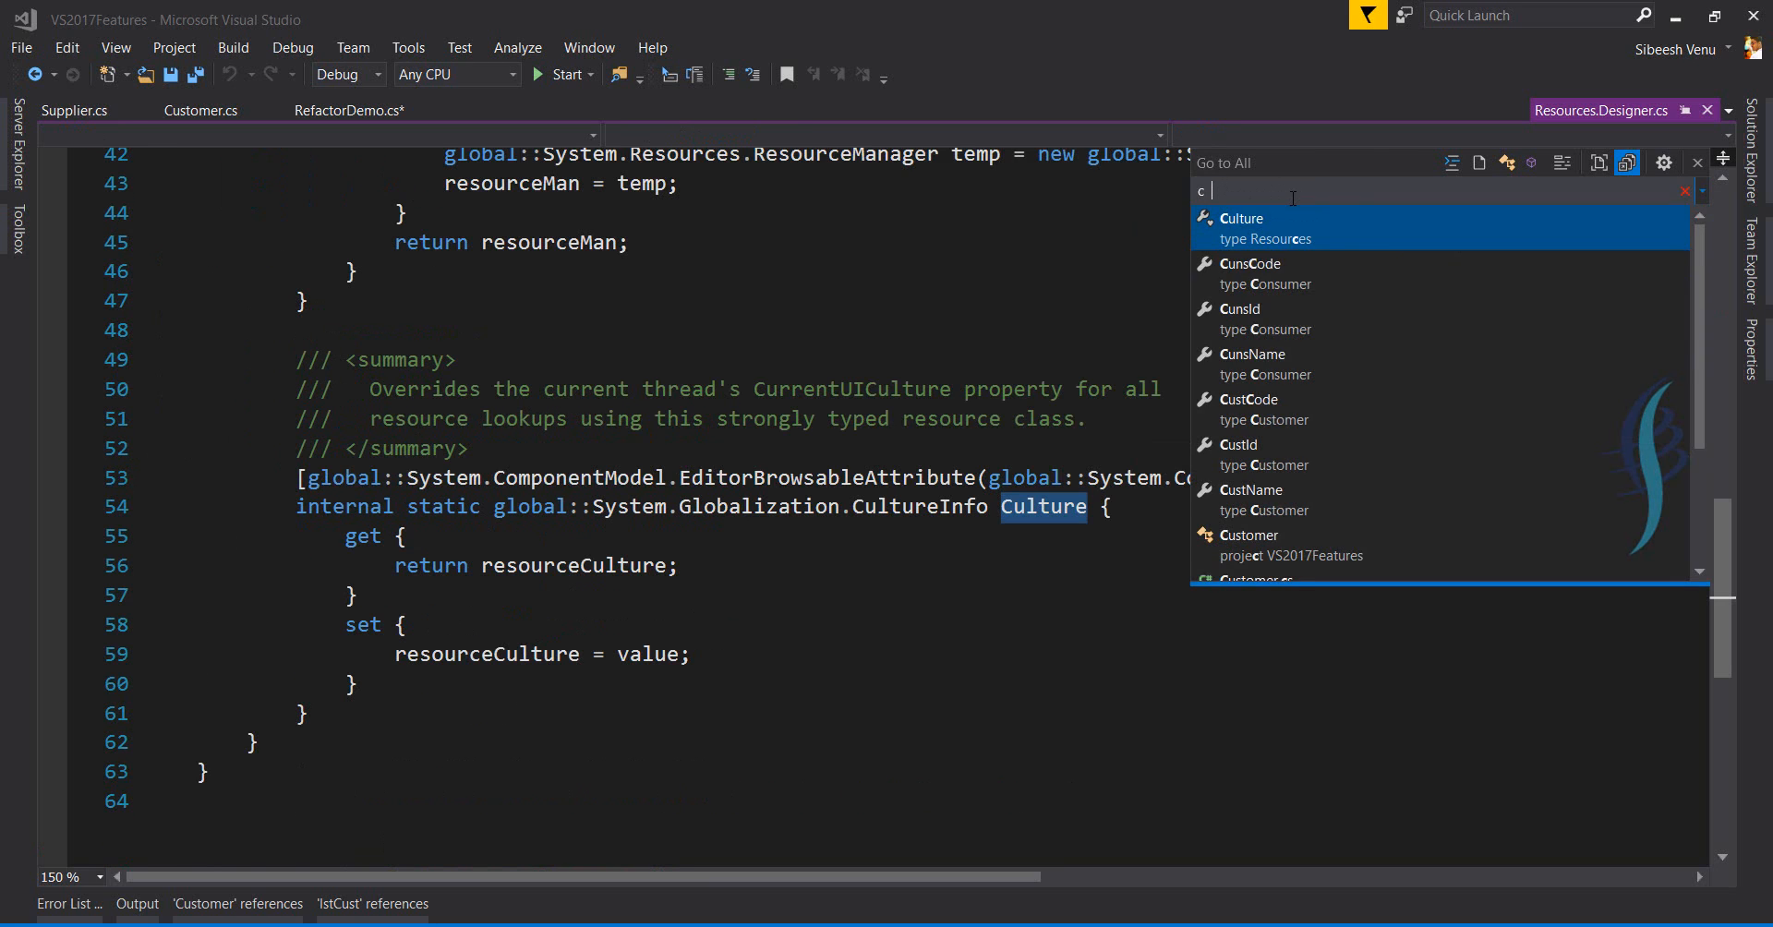
{"action": "type", "text": "ust"}
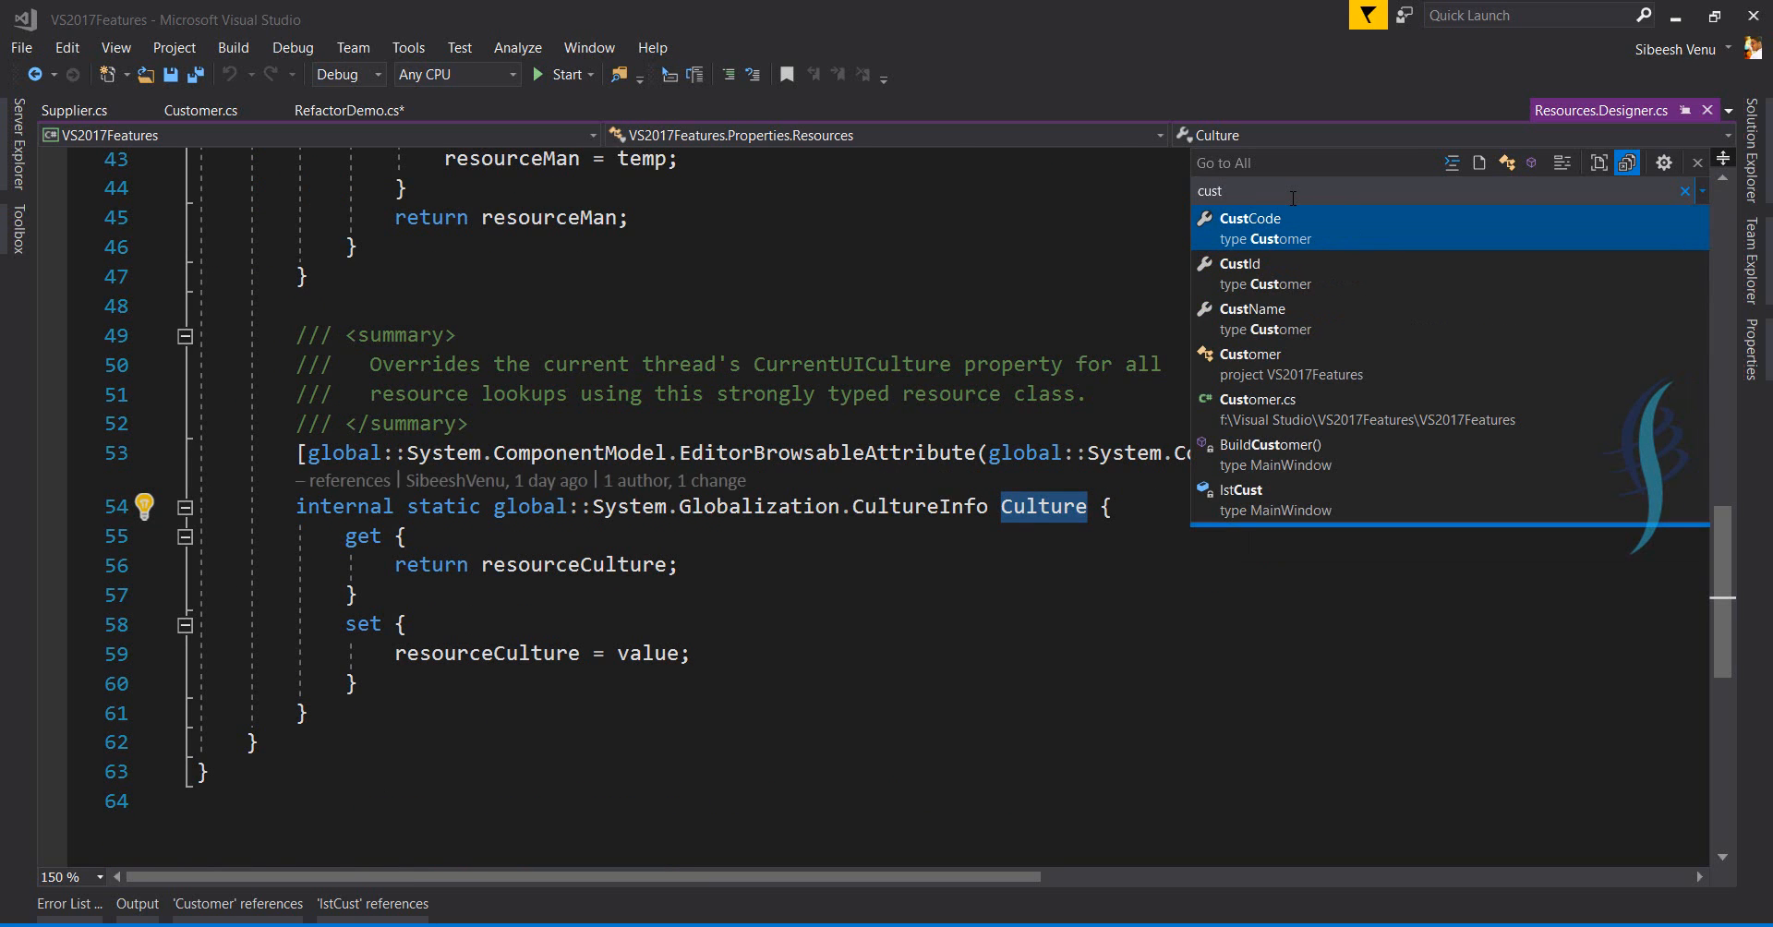
{"action": "left_click", "coordinate": [1251, 218]}
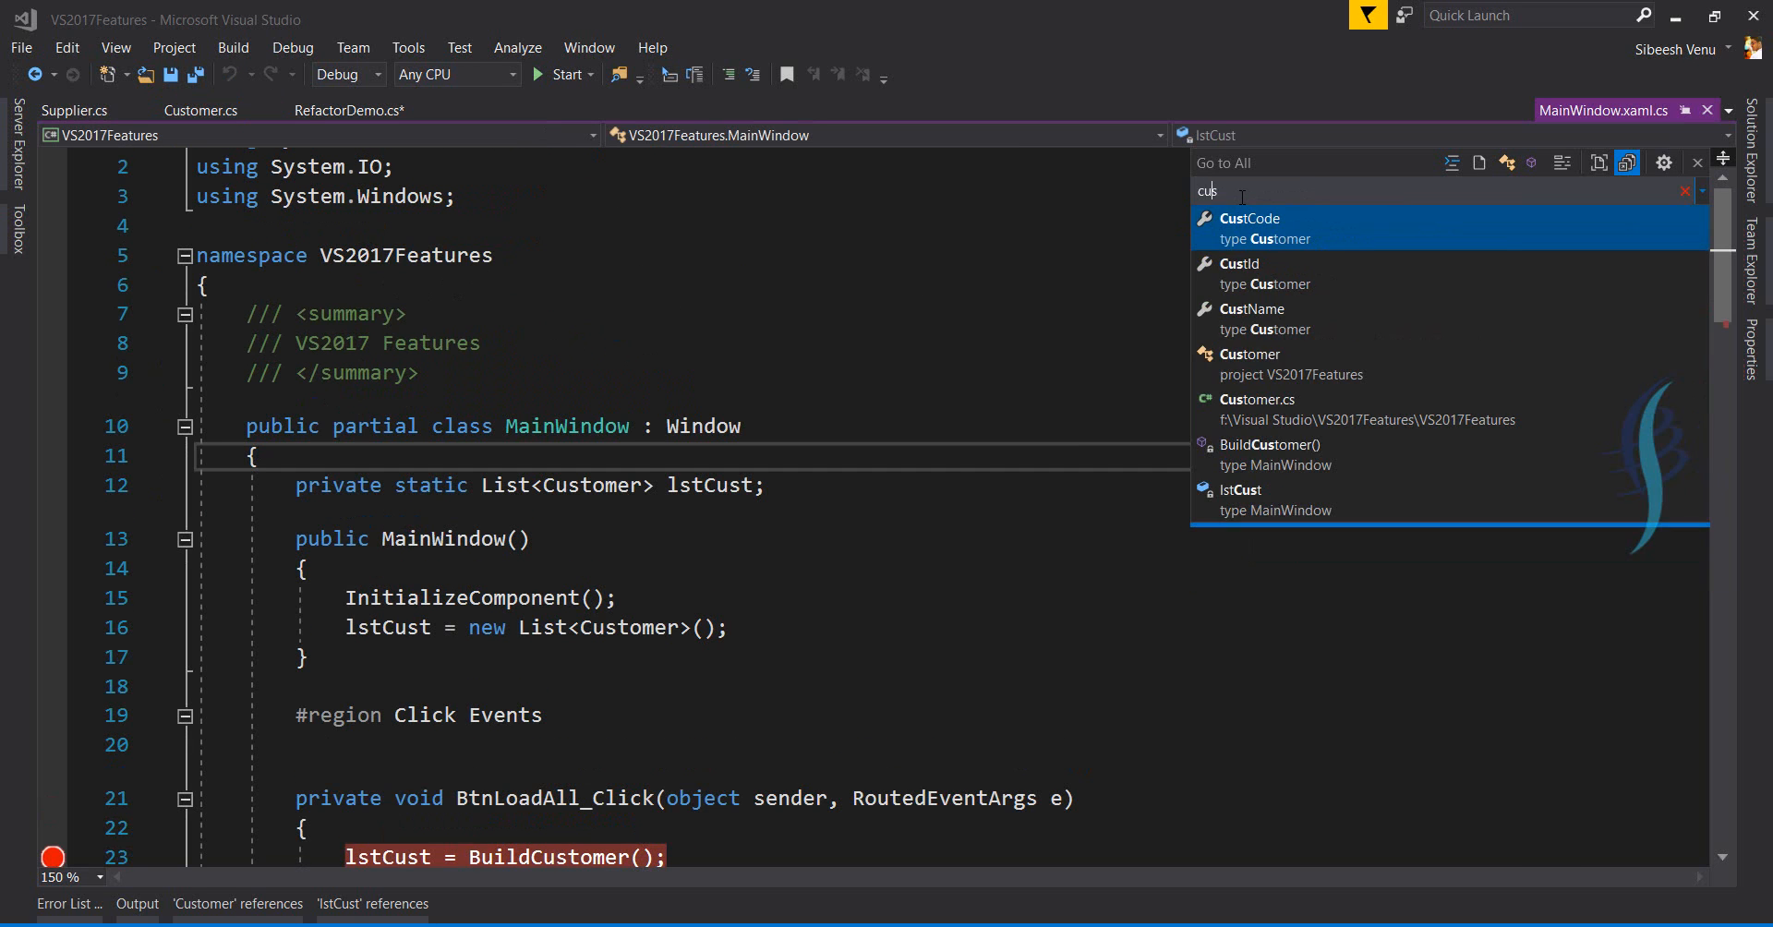
{"action": "left_click", "coordinate": [1249, 218]}
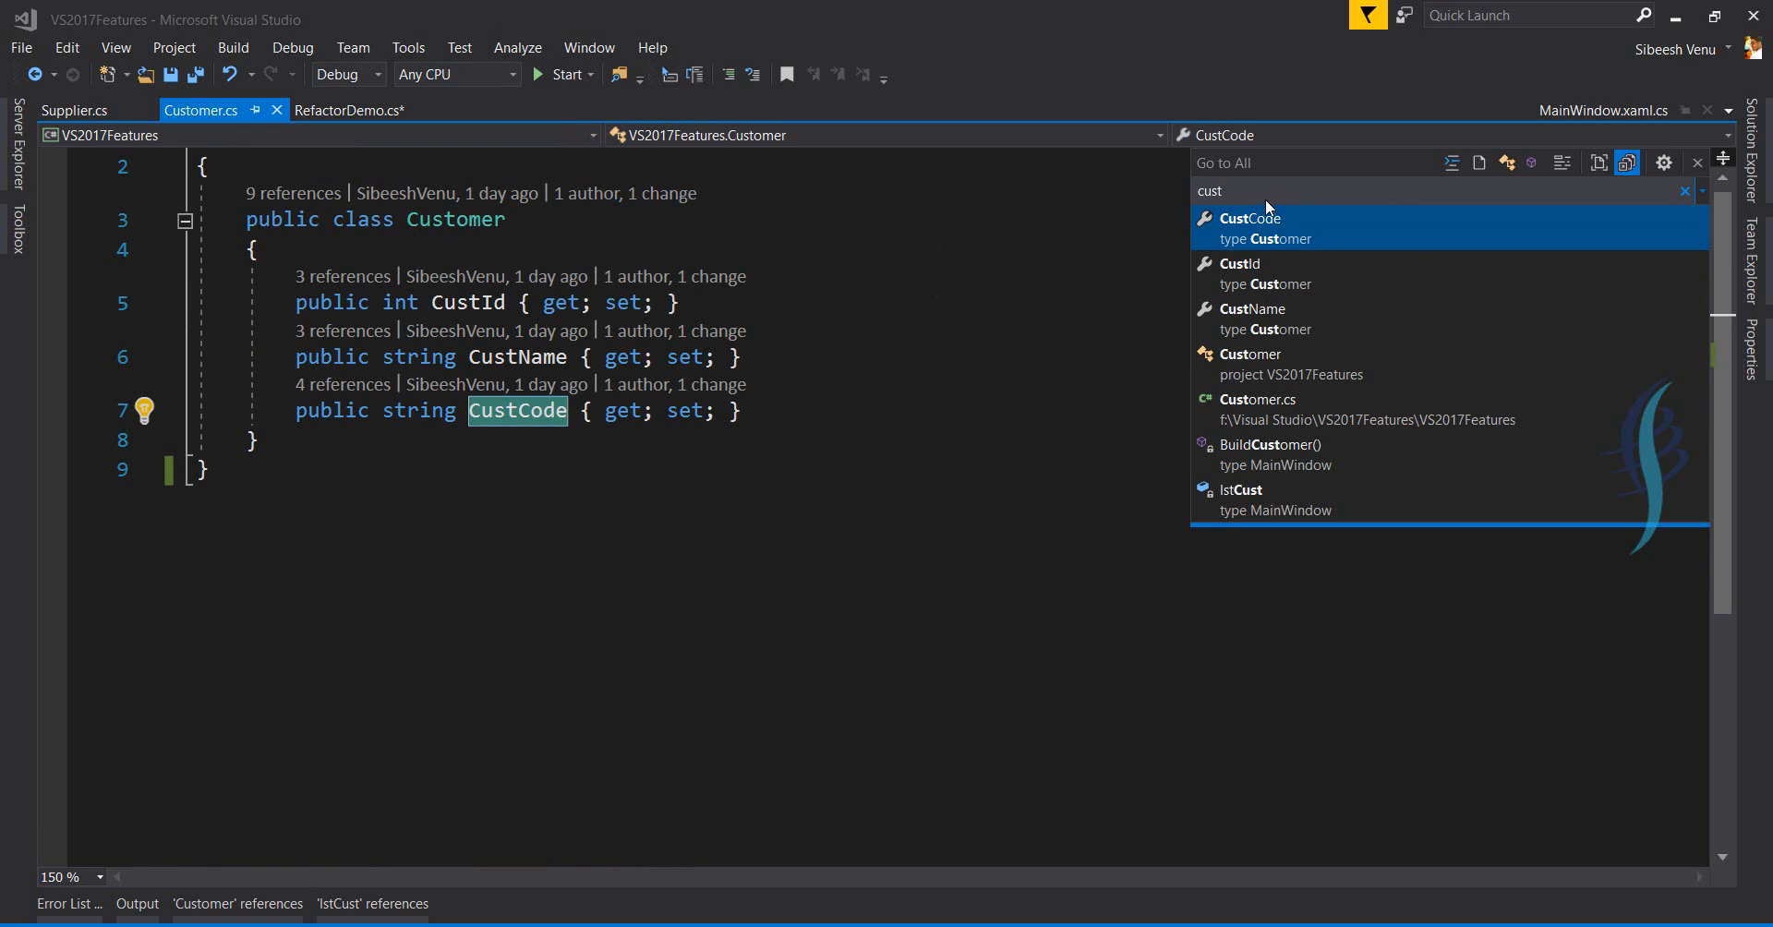
{"action": "left_click", "coordinate": [1240, 488]}
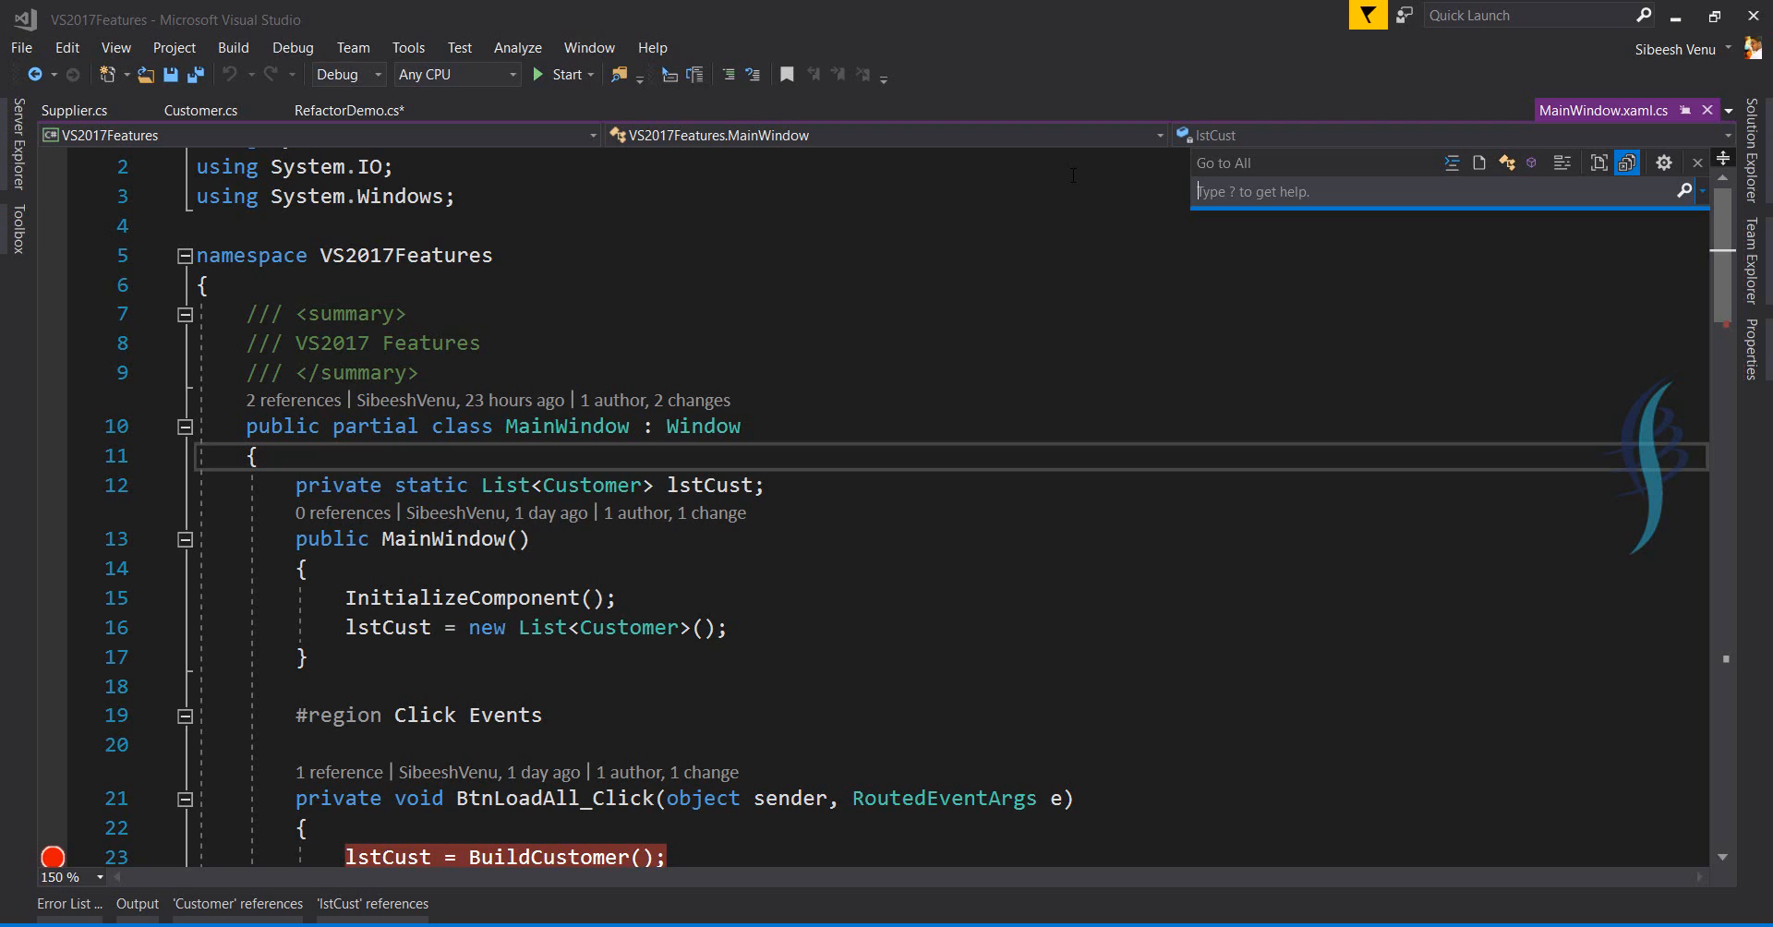
List search prefixes with '?', search 'cus' for Customer.cs, and select the query text.
{"action": "type", "text": "?"}
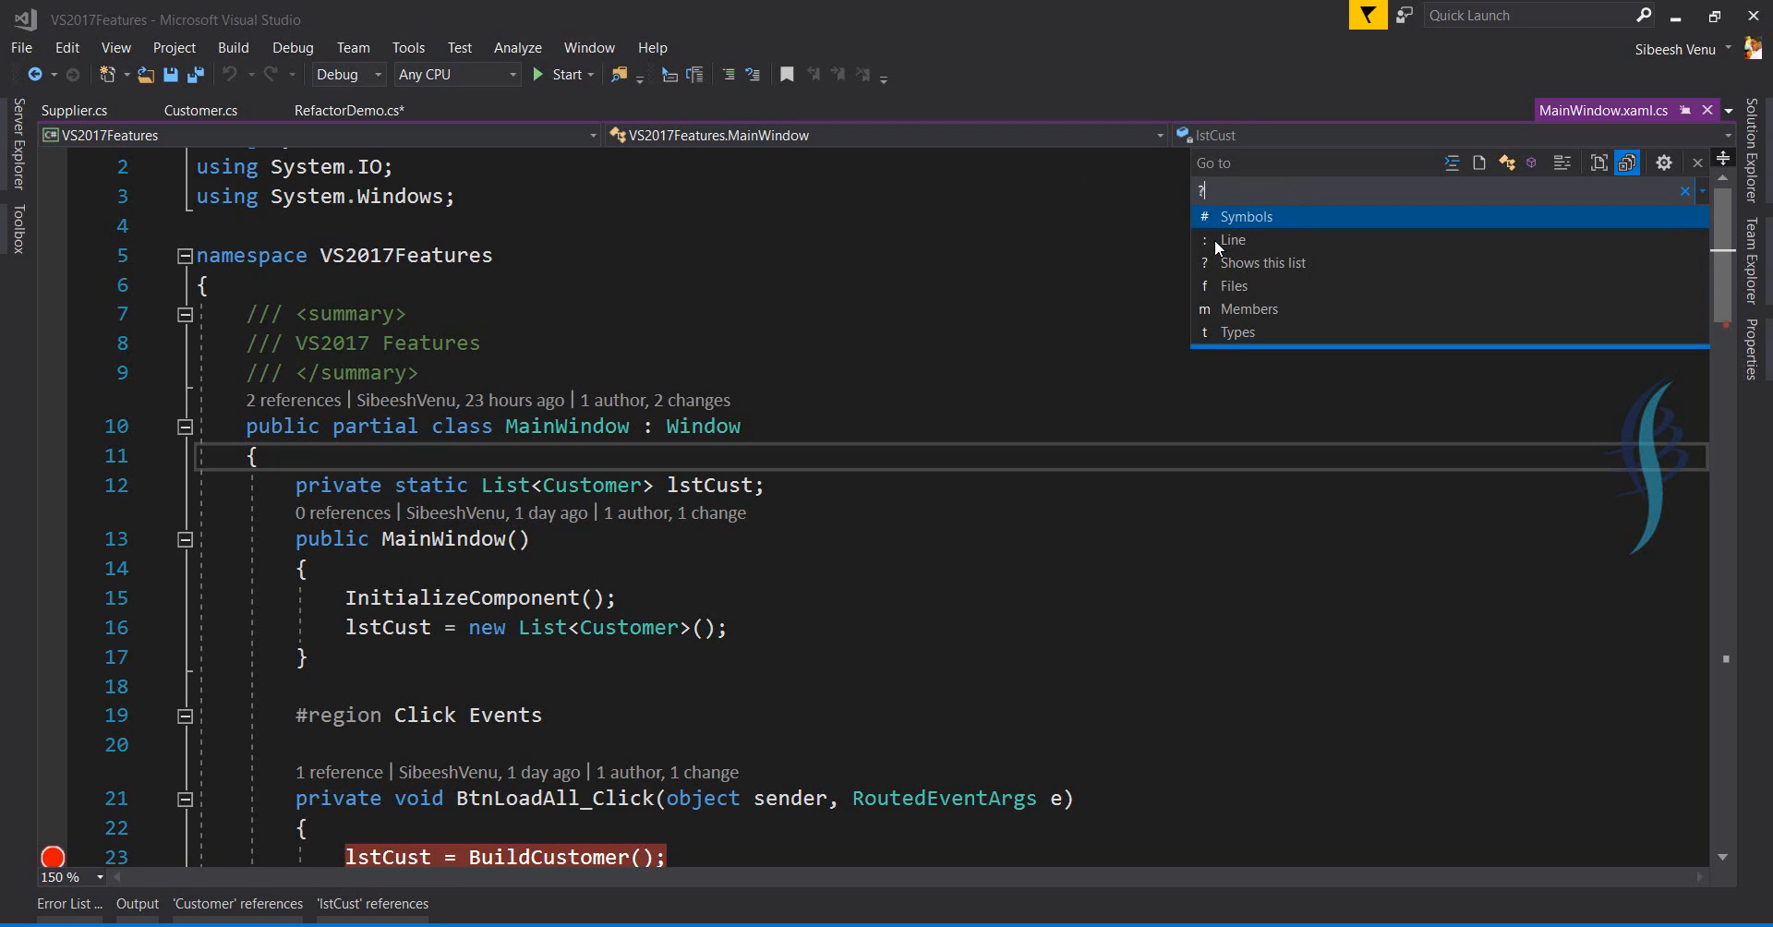
{"action": "mouse_move", "coordinate": [1236, 218]}
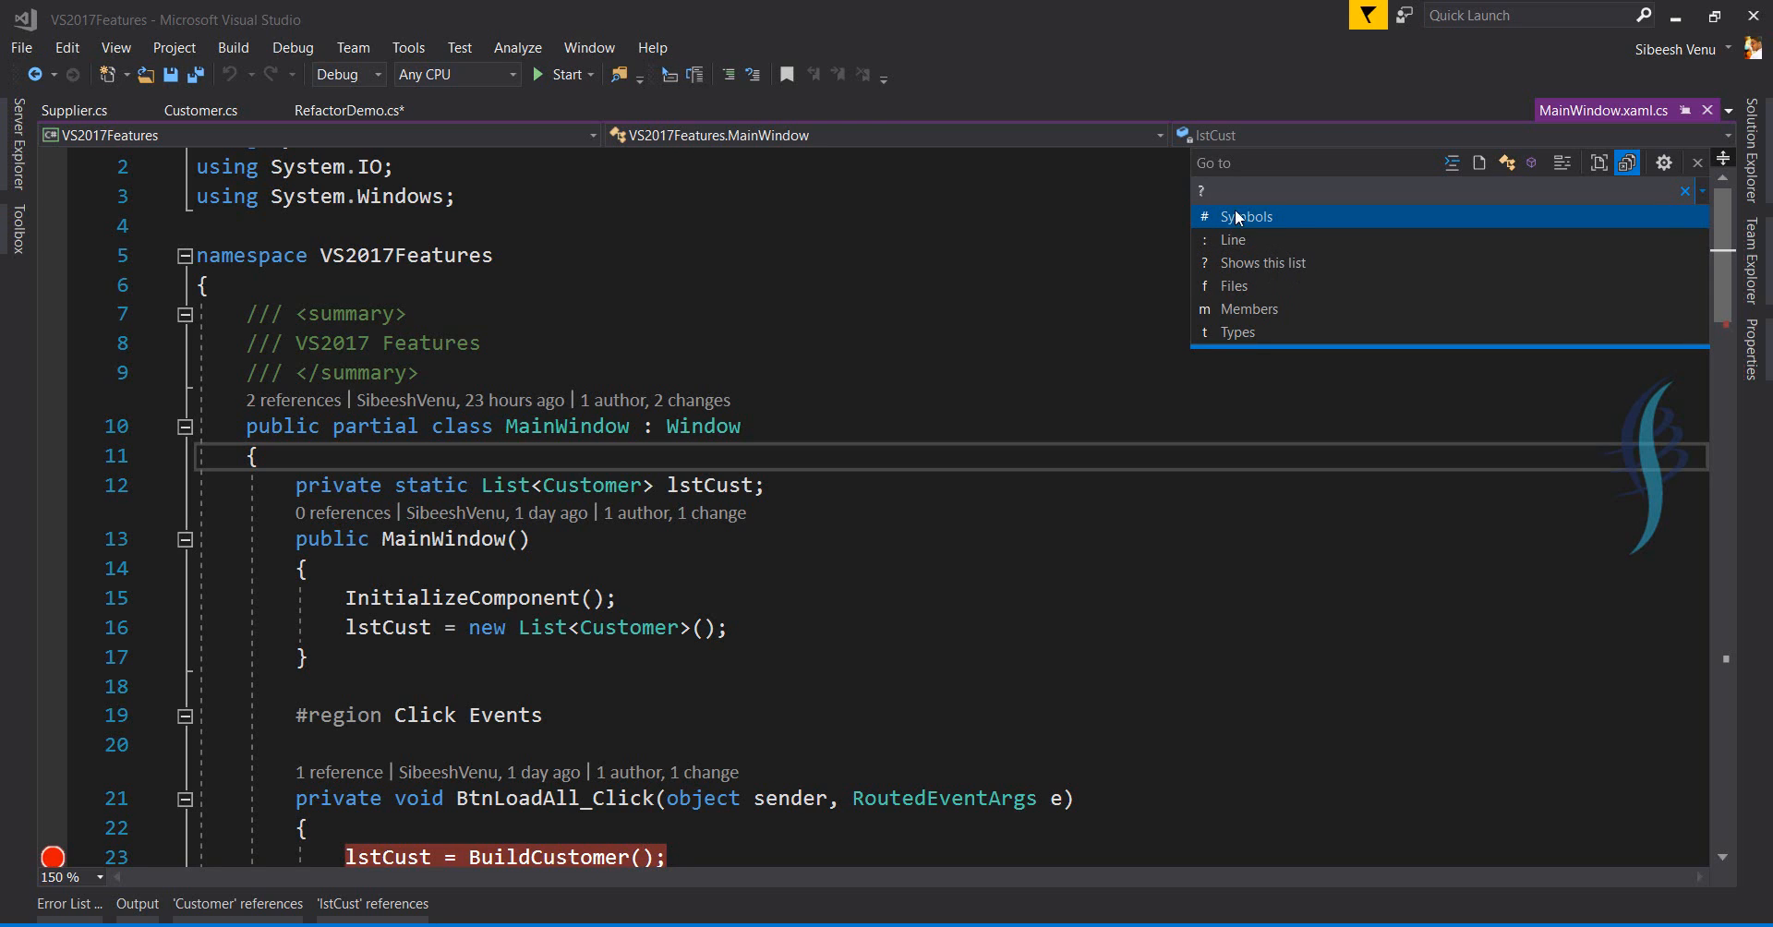
{"action": "mouse_move", "coordinate": [1231, 307]}
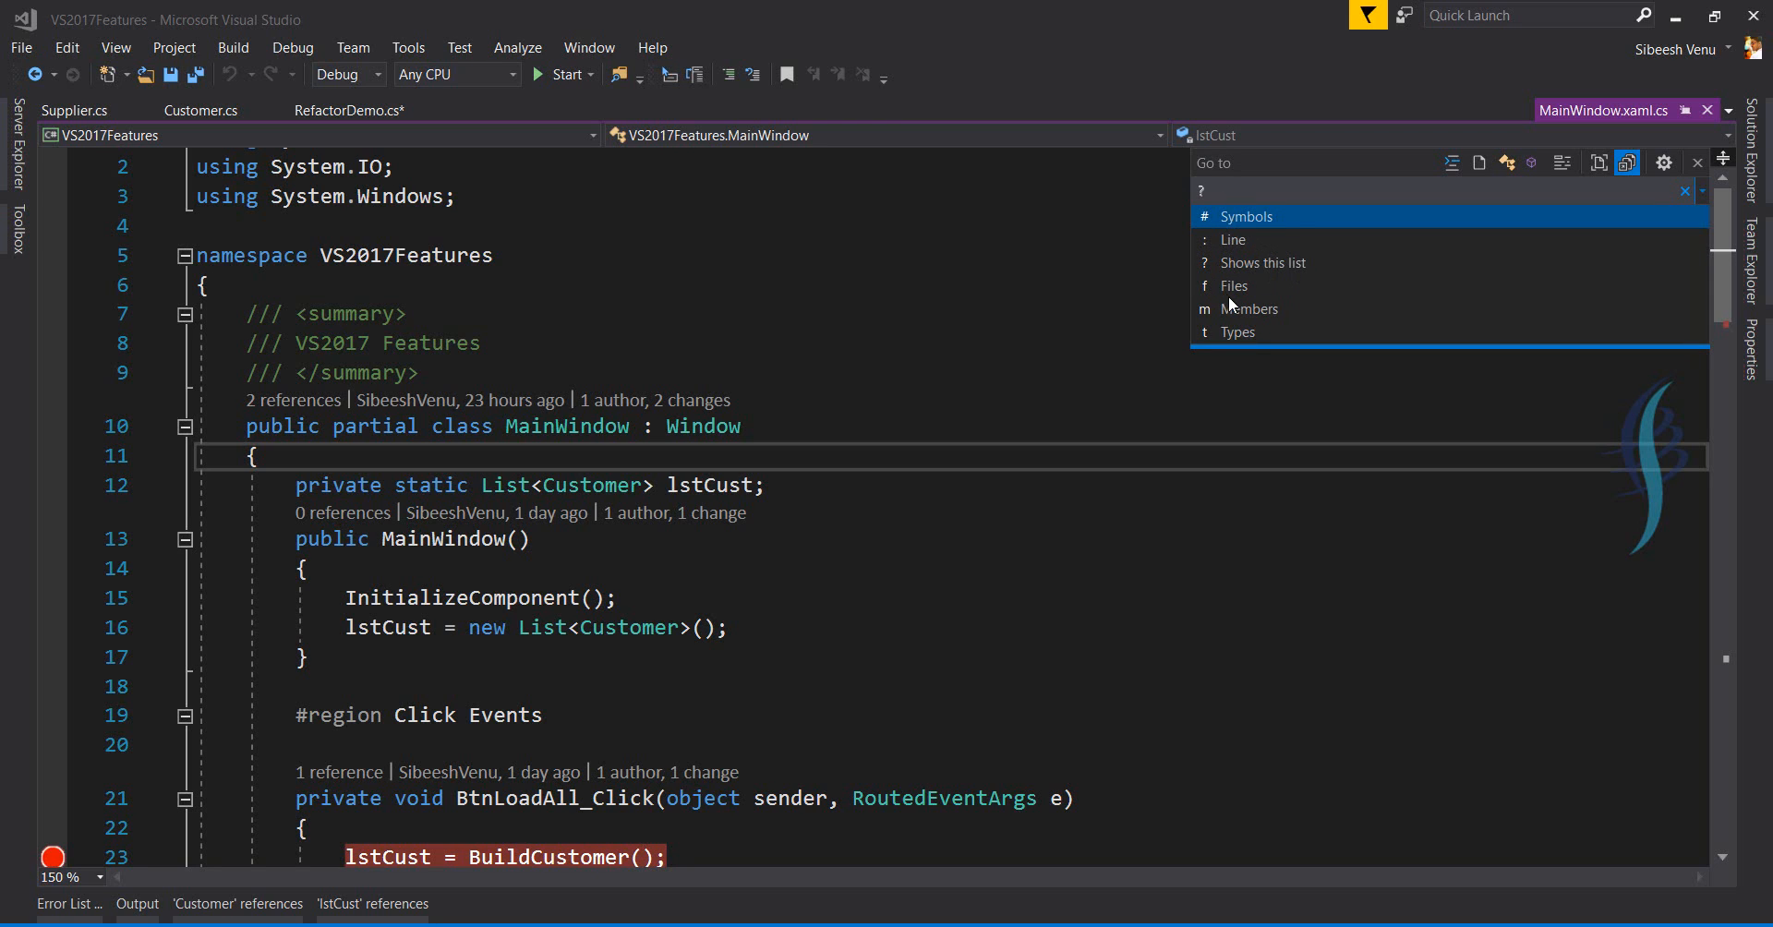
{"action": "mouse_move", "coordinate": [1249, 232]}
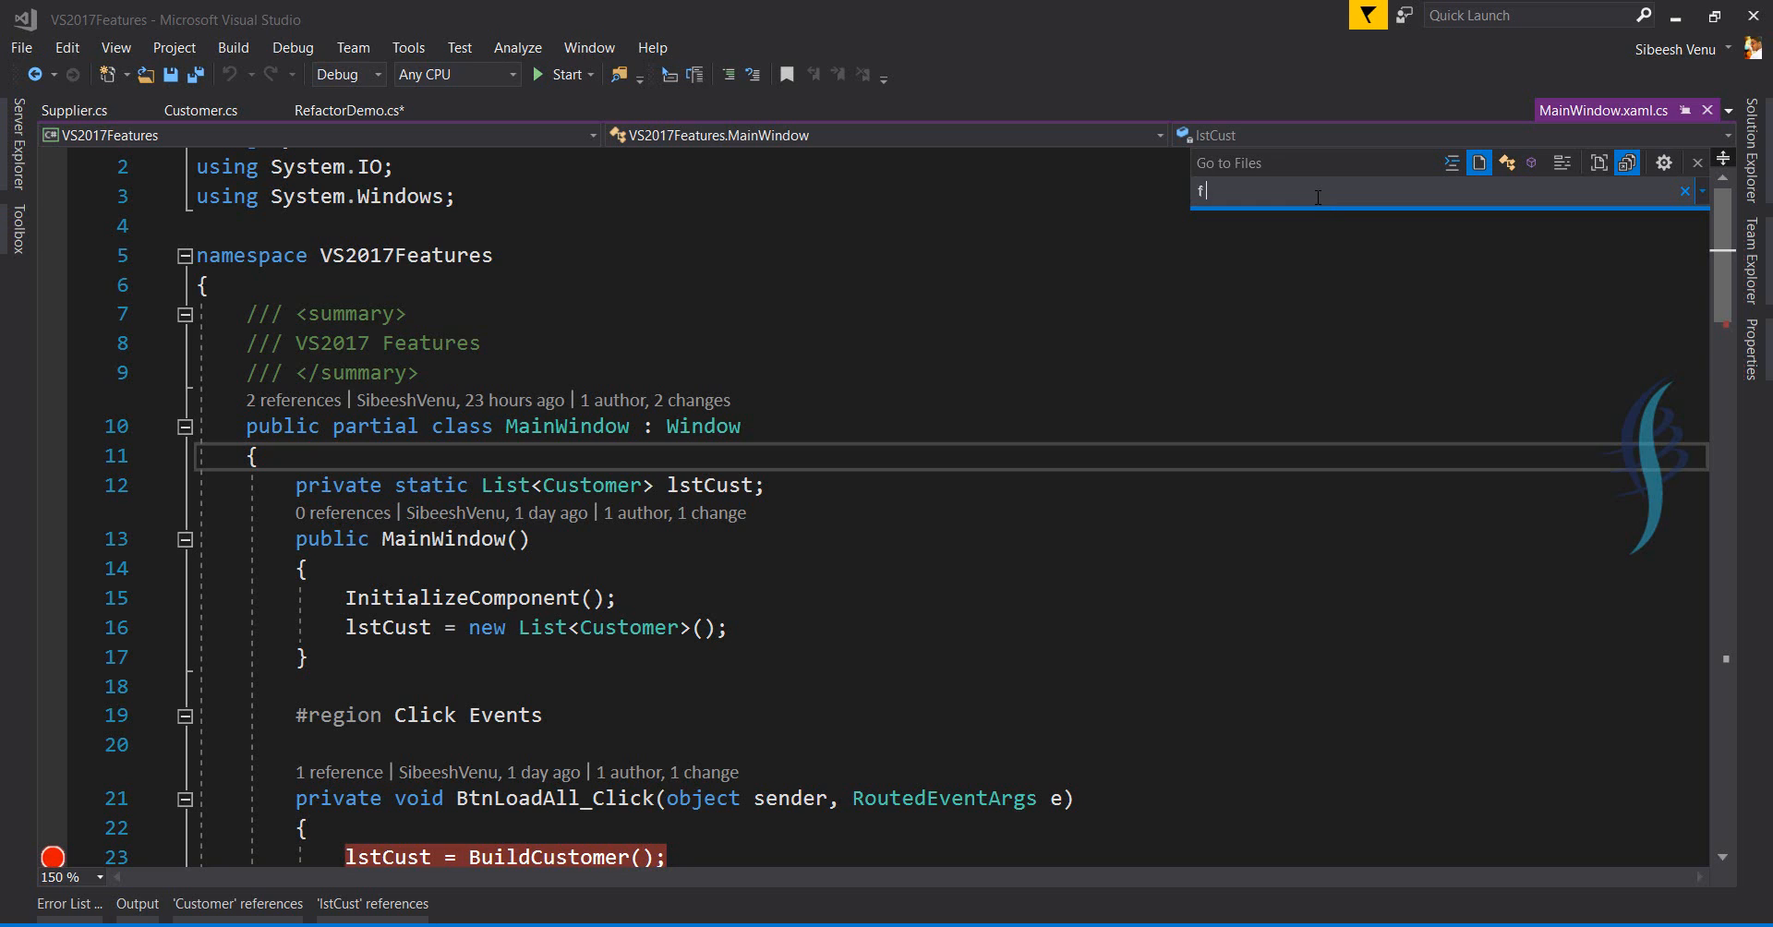
{"action": "type", "text": "cus"}
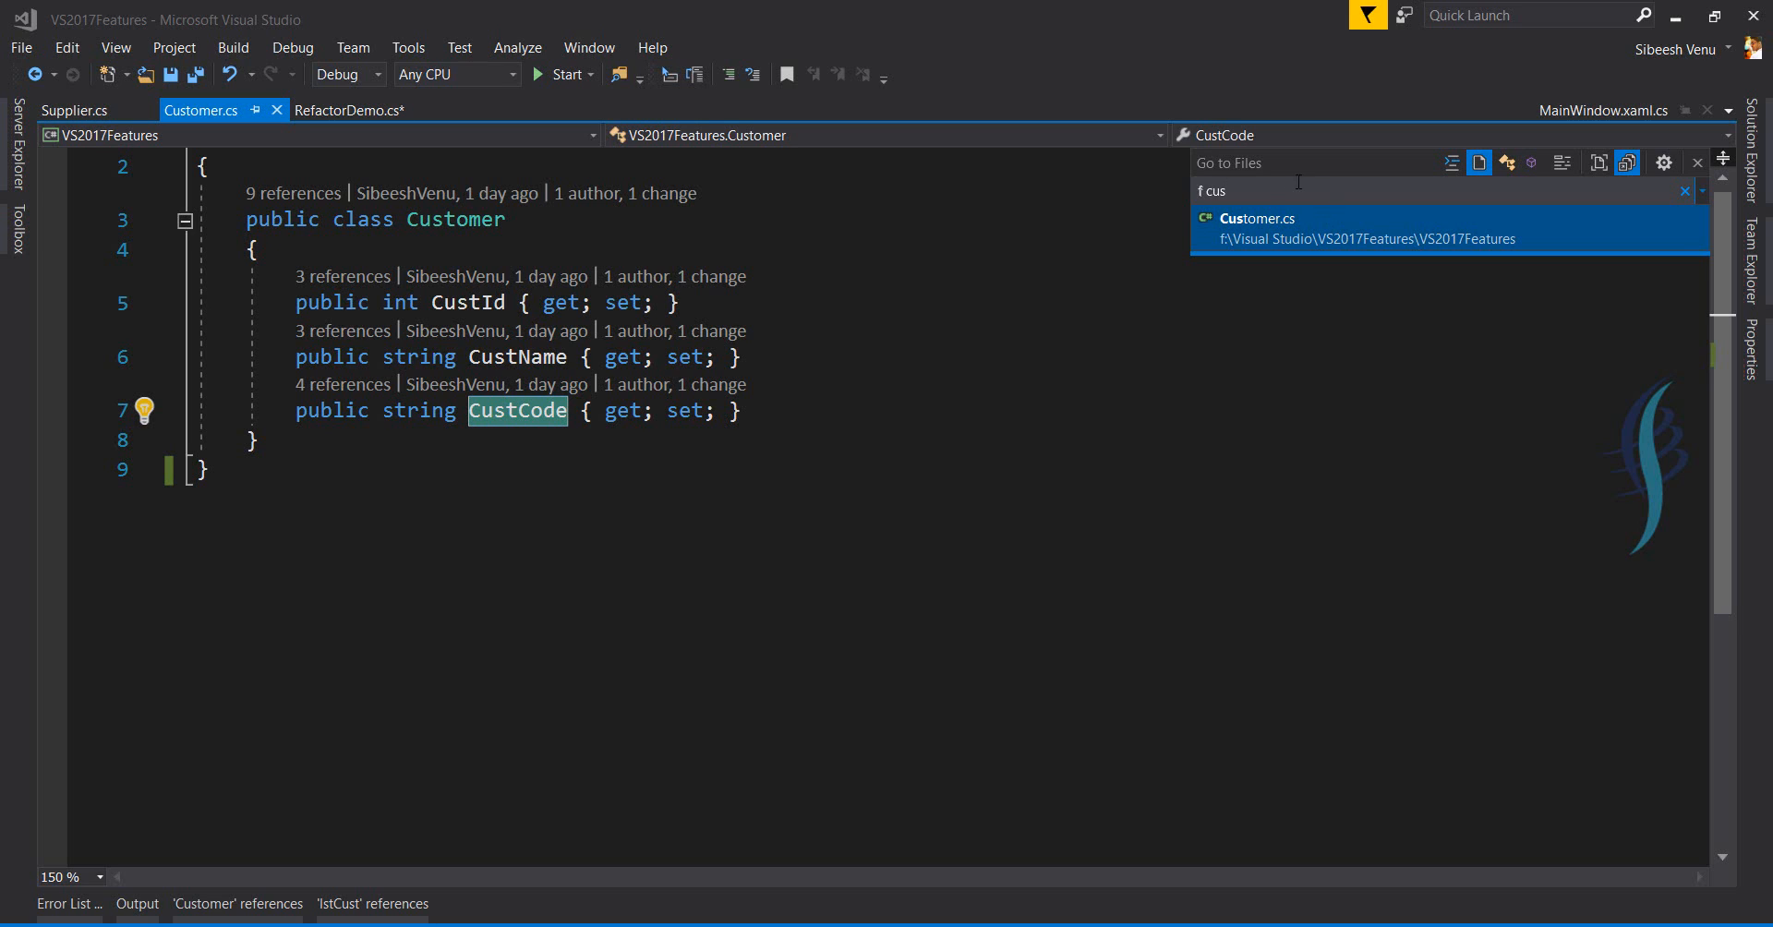
{"action": "left_click", "coordinate": [1452, 162]}
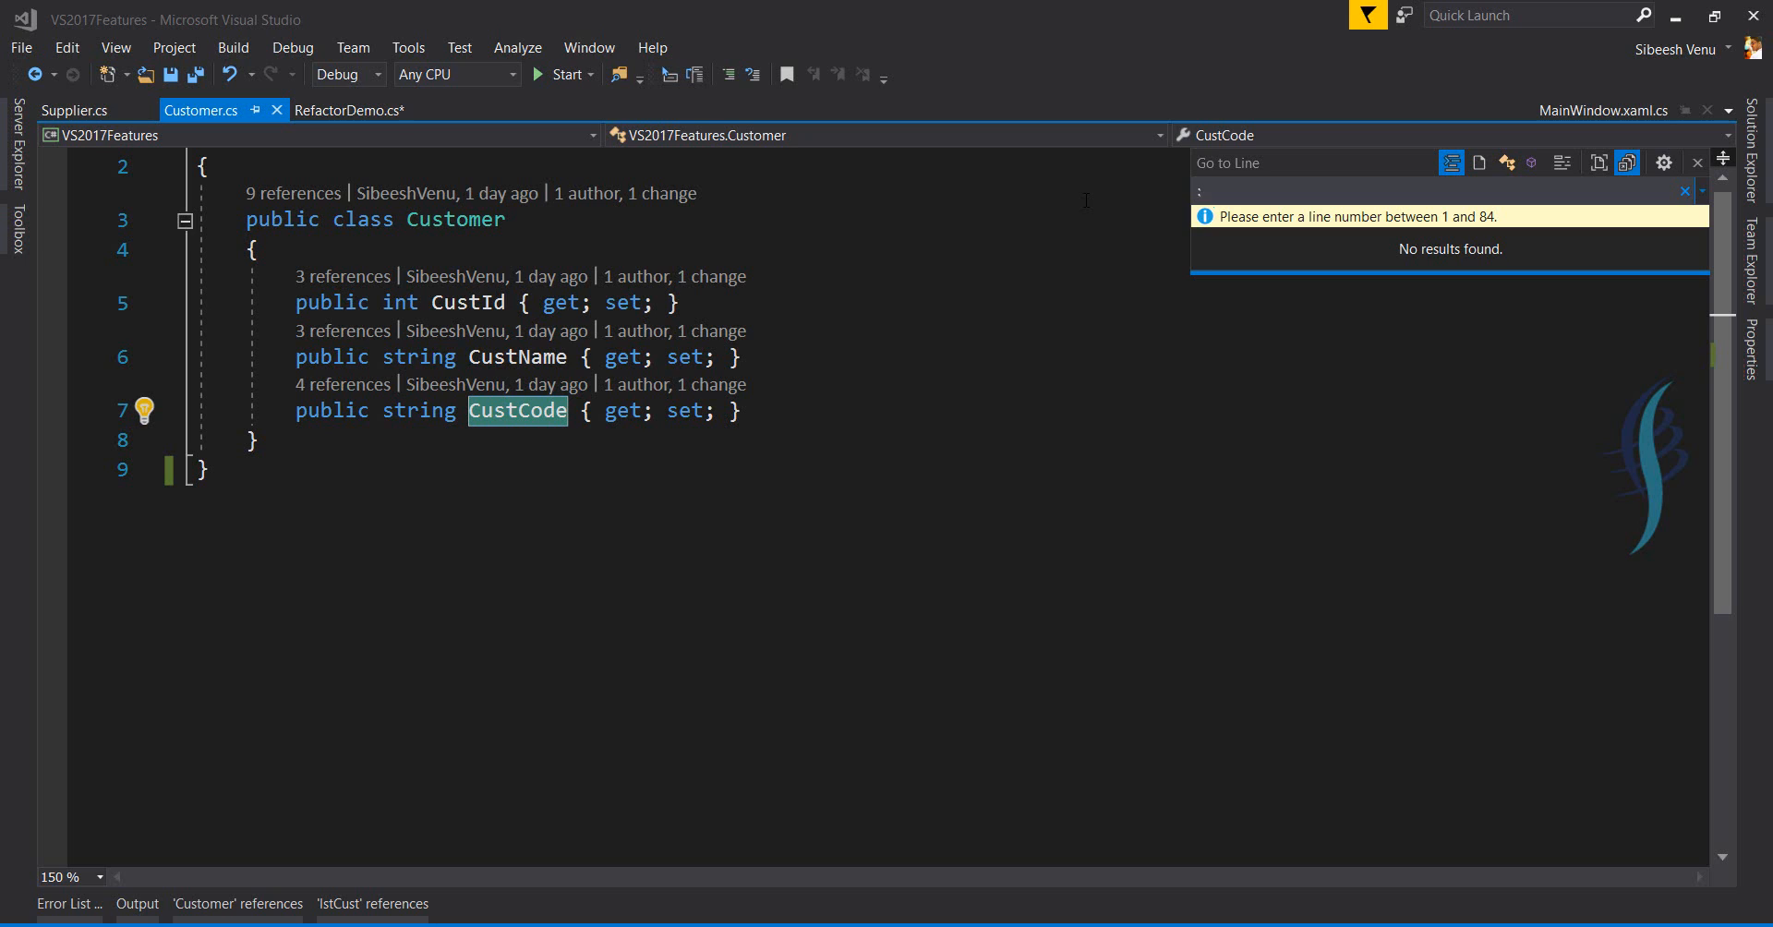
Enter line number 100 in Go To Line.
{"action": "type", "text": "100"}
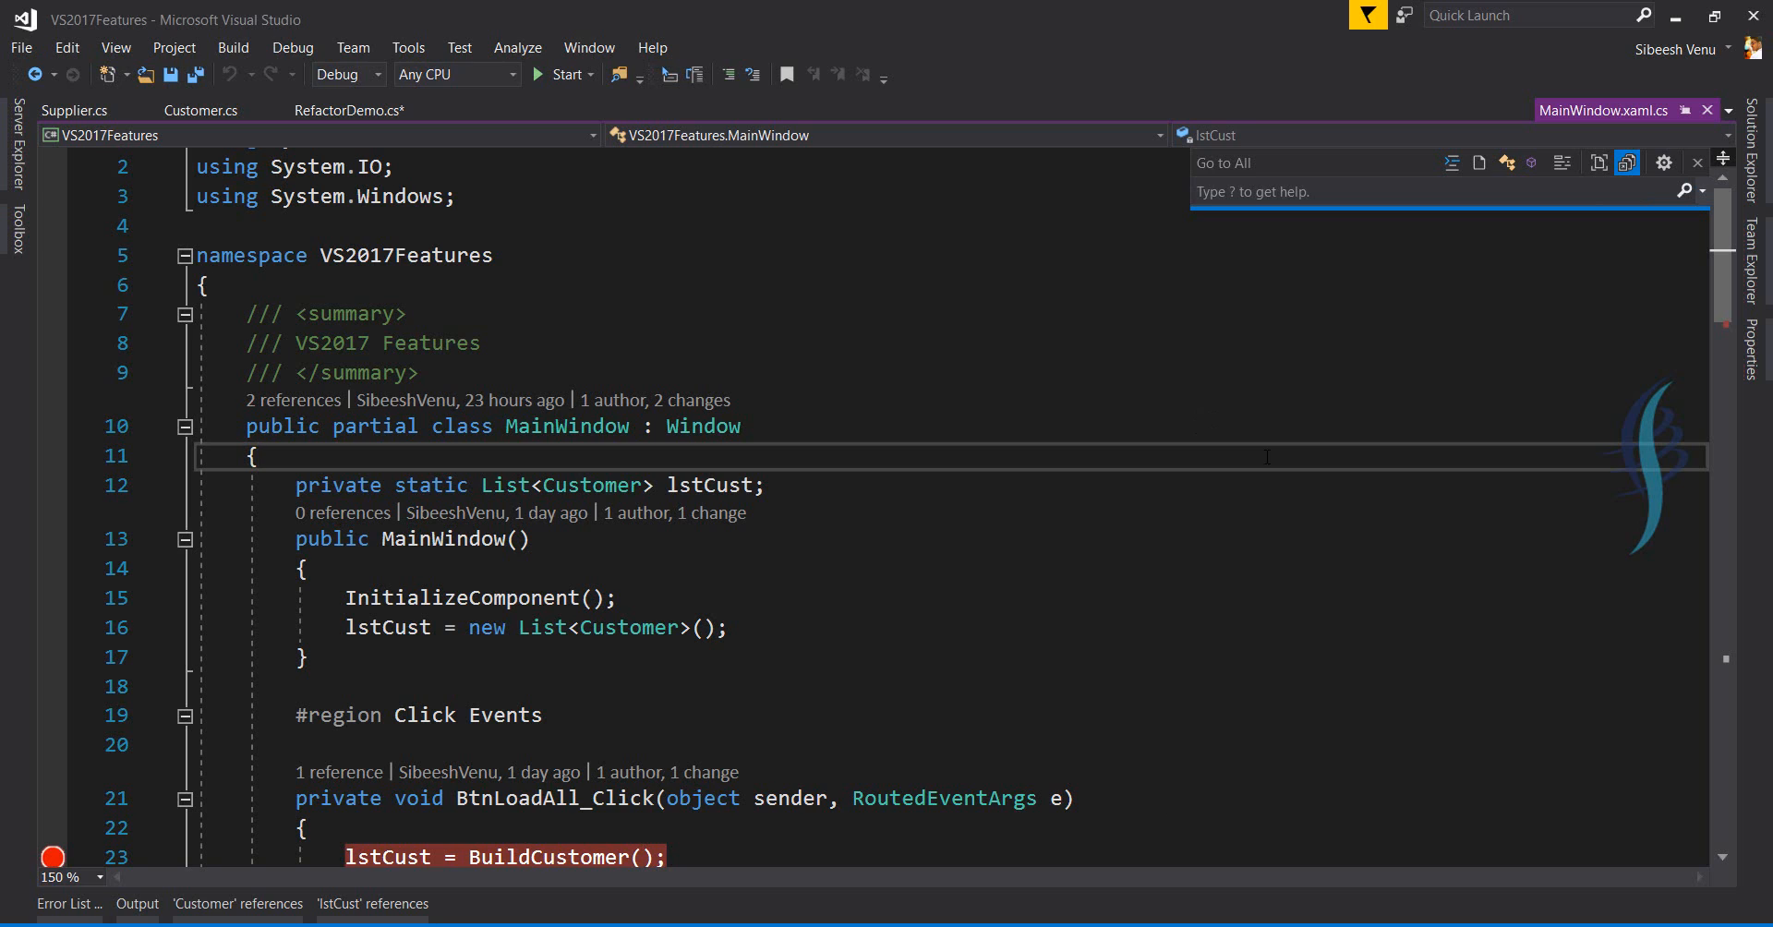
{"action": "left_click", "coordinate": [257, 456]}
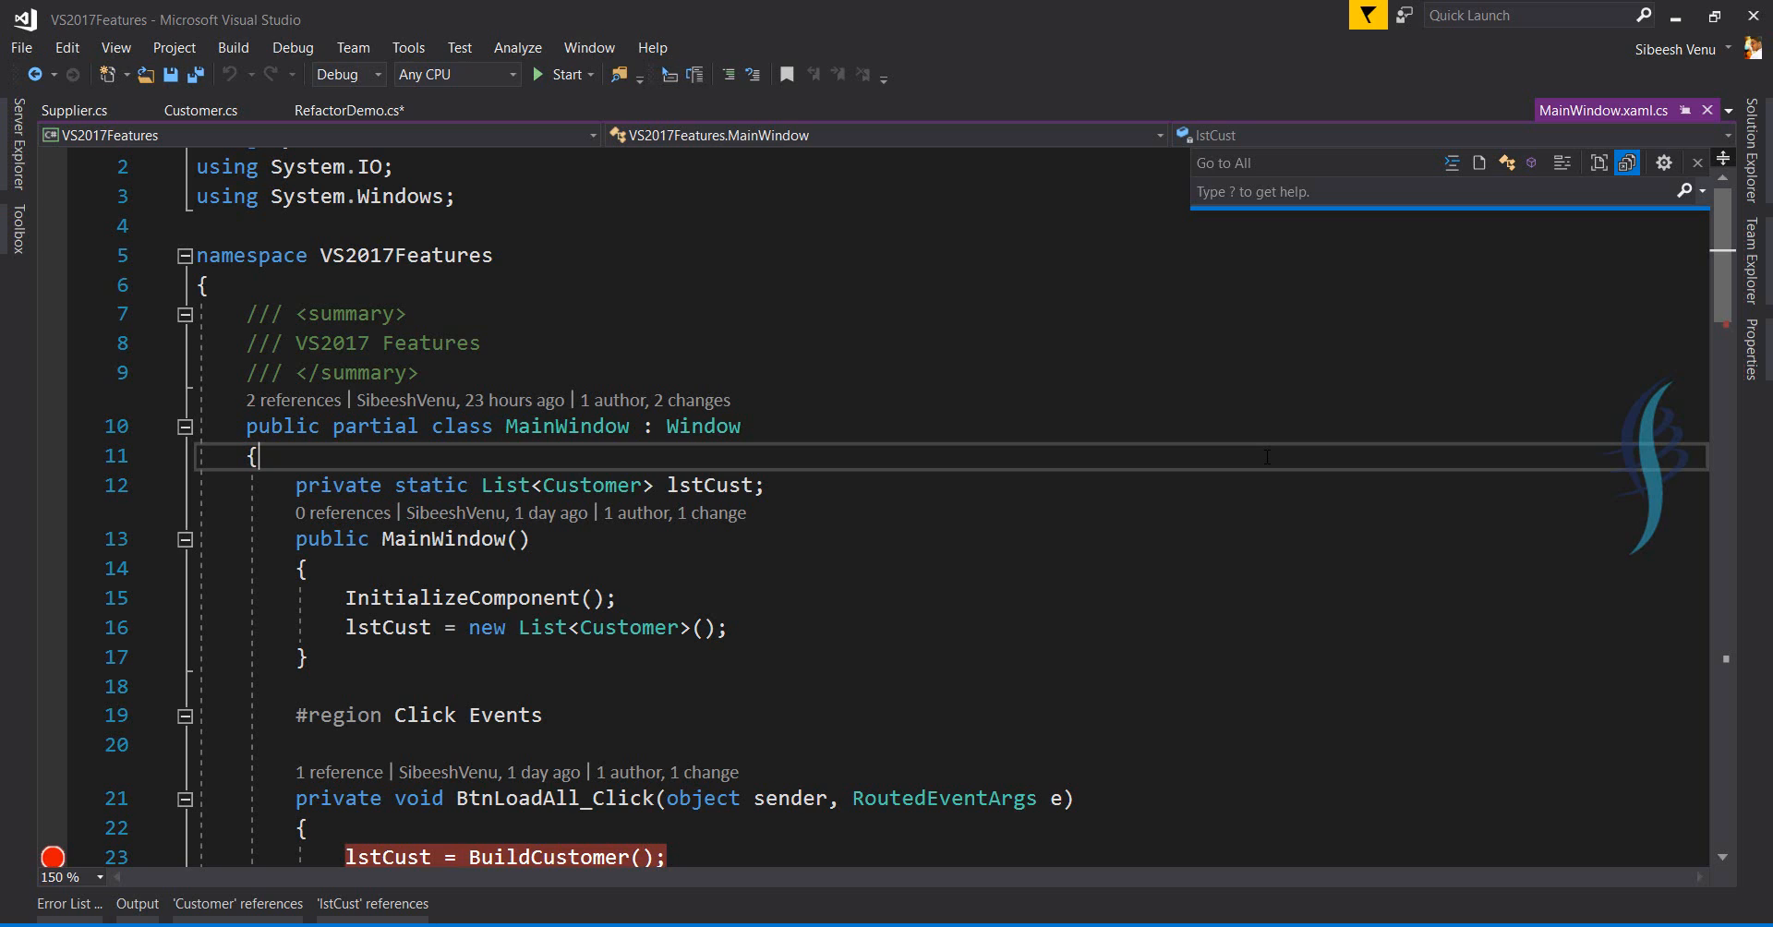